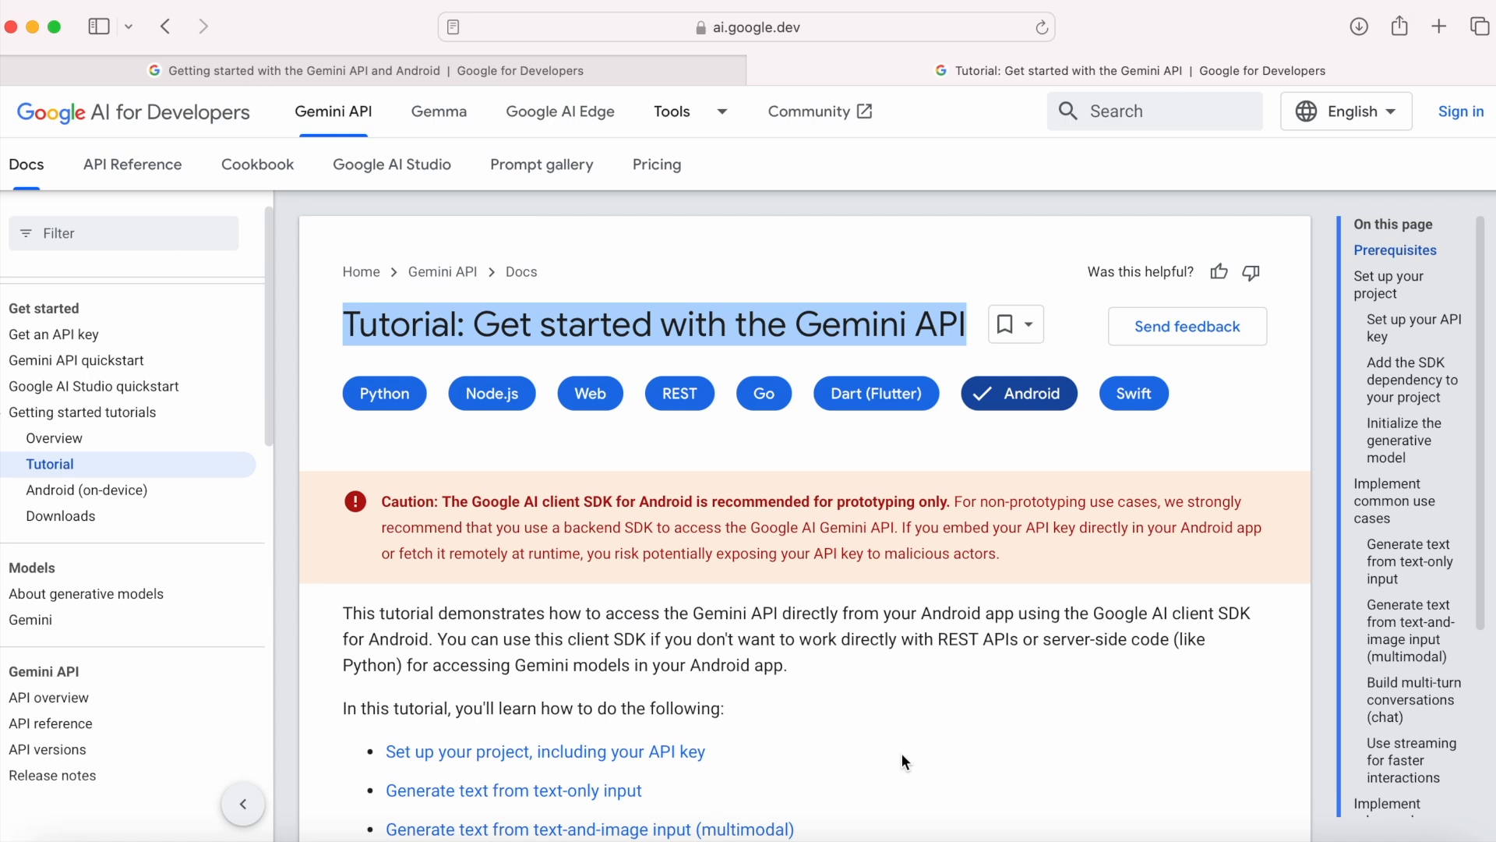
Scroll the Gemini Android tutorial down to the tip about the Android Studio template
{"action": "left_click", "coordinate": [410, 372]}
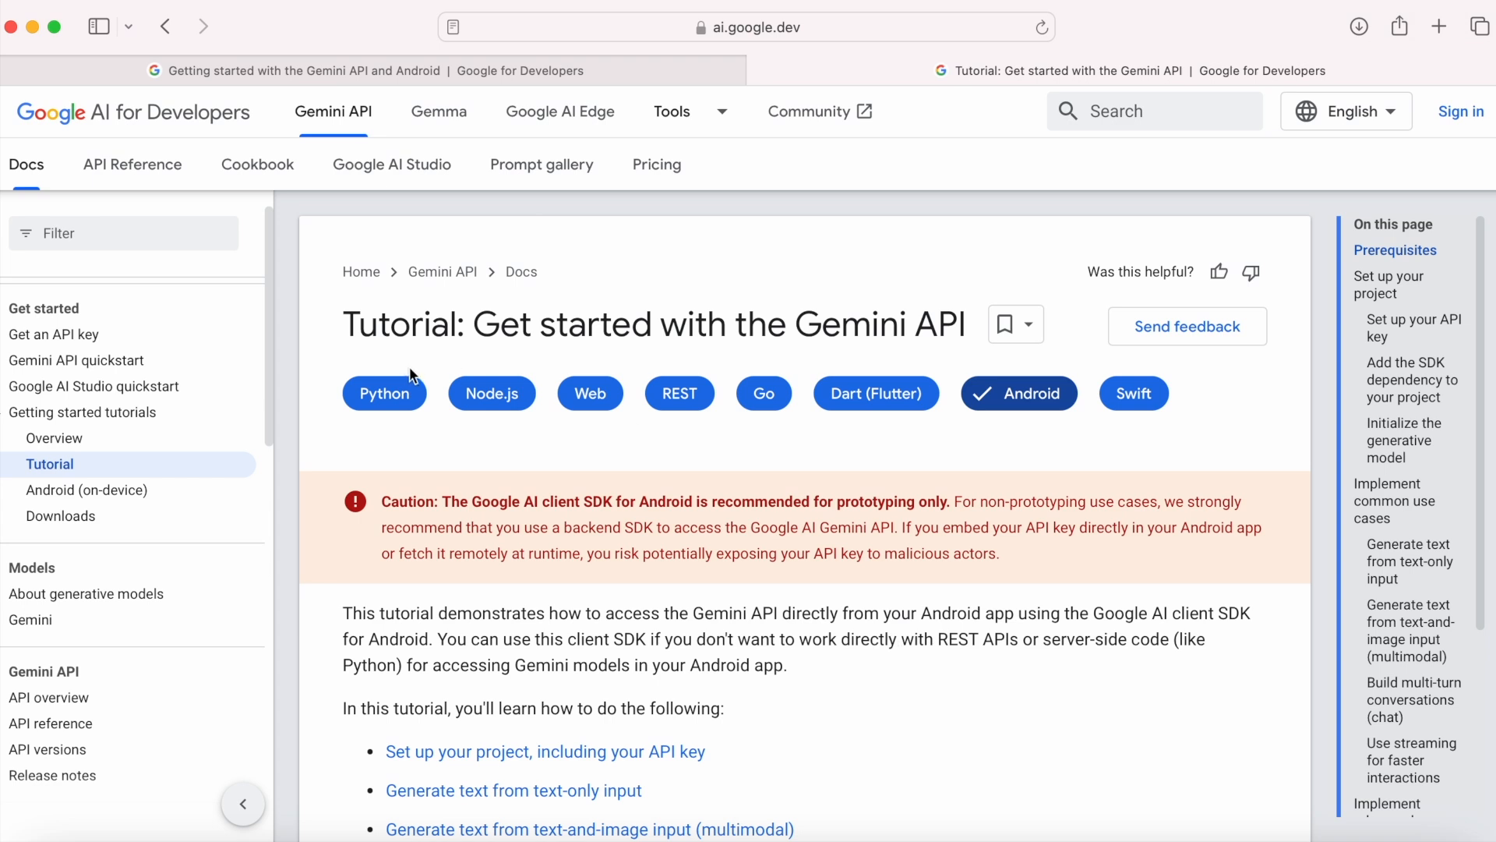
{"action": "mouse_move", "coordinate": [589, 393]}
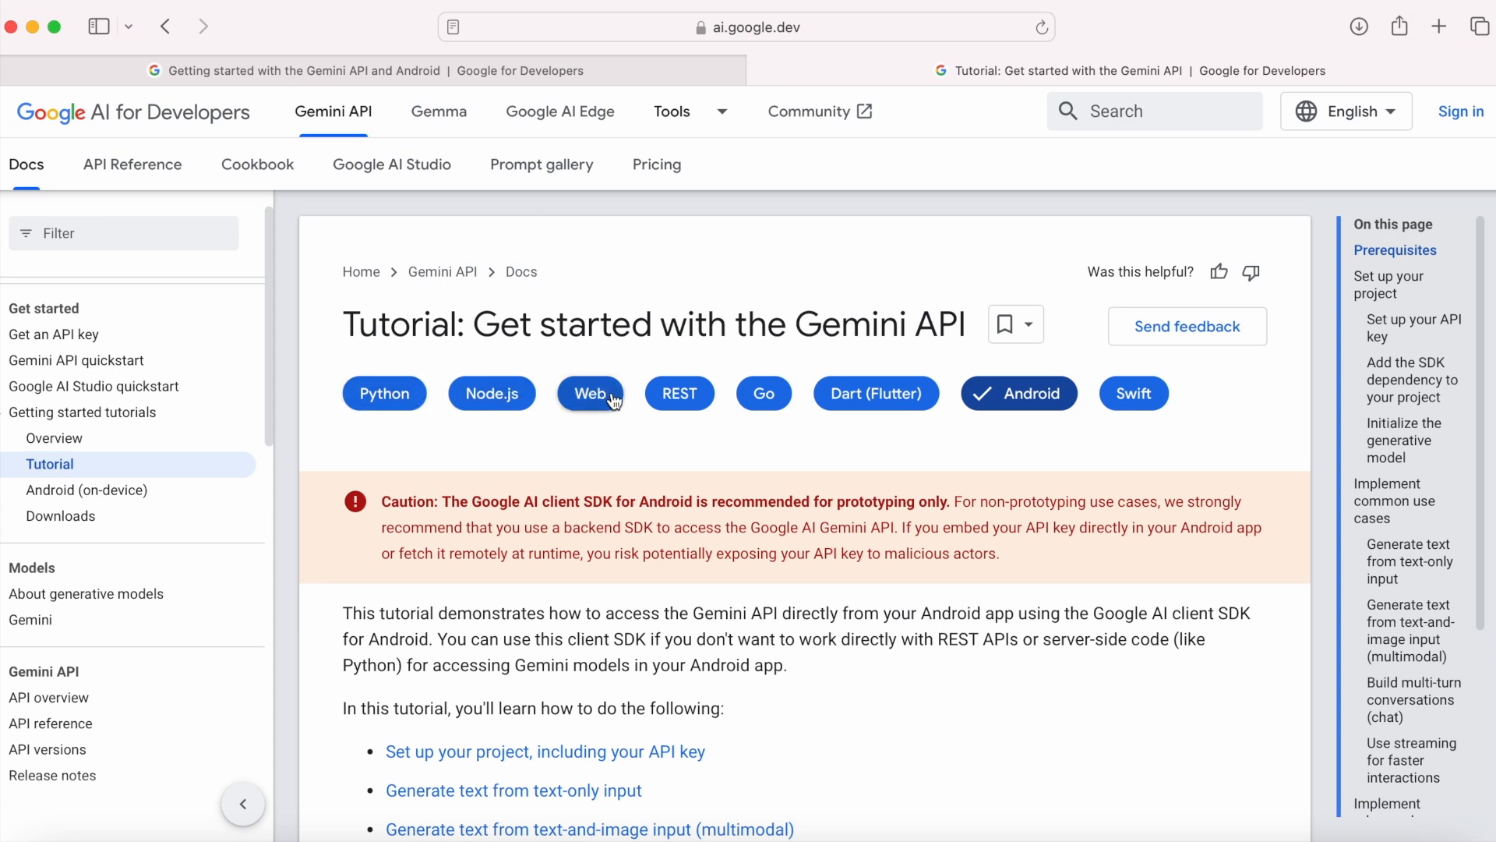
{"action": "mouse_move", "coordinate": [875, 393]}
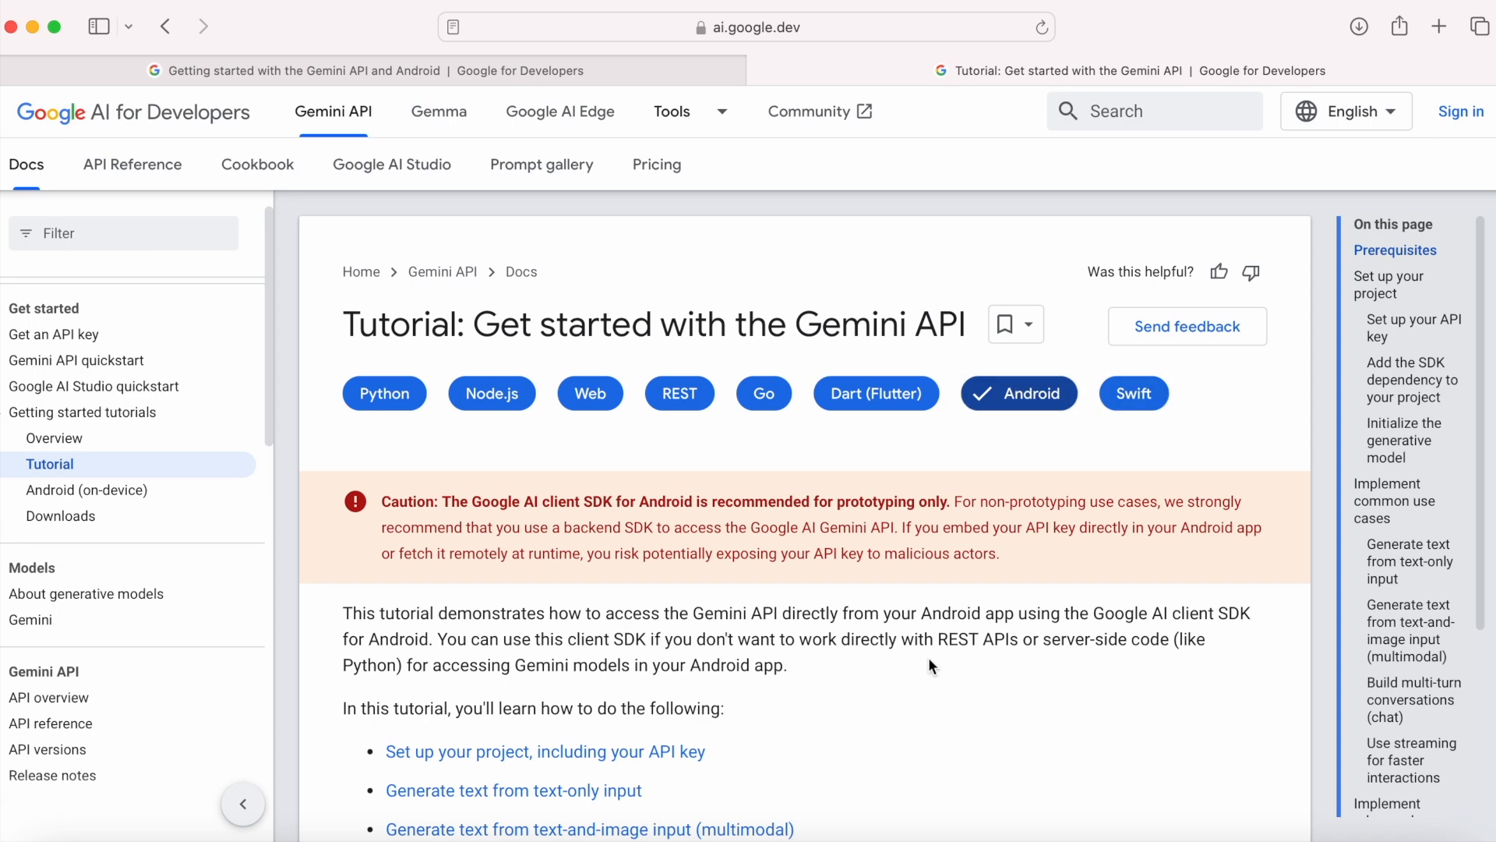
{"action": "scroll", "scroll_direction": "down", "scroll_amount": 3}
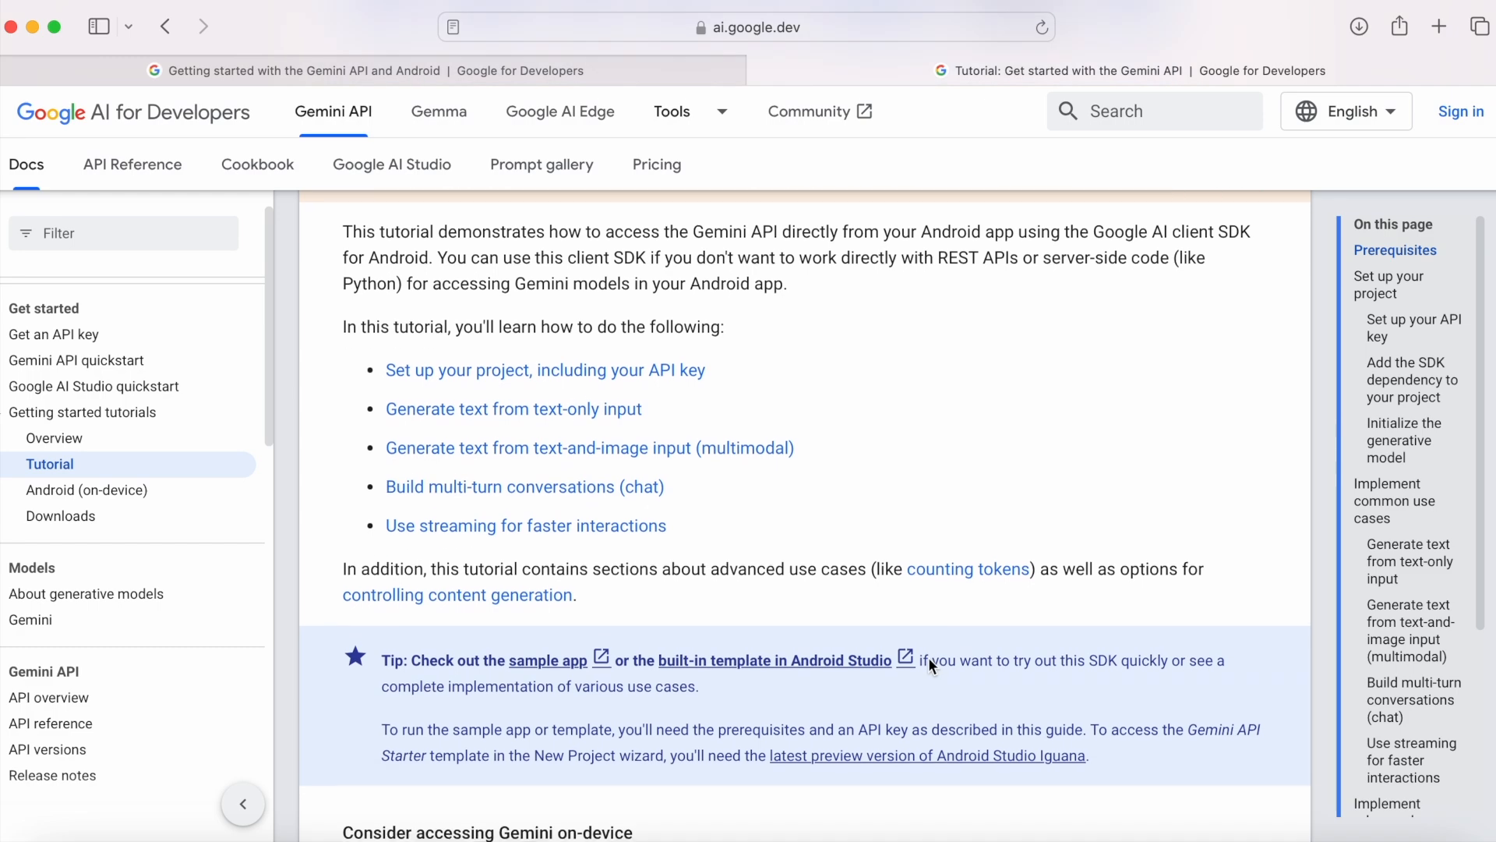
{"action": "scroll", "scroll_direction": "down", "scroll_amount": 3}
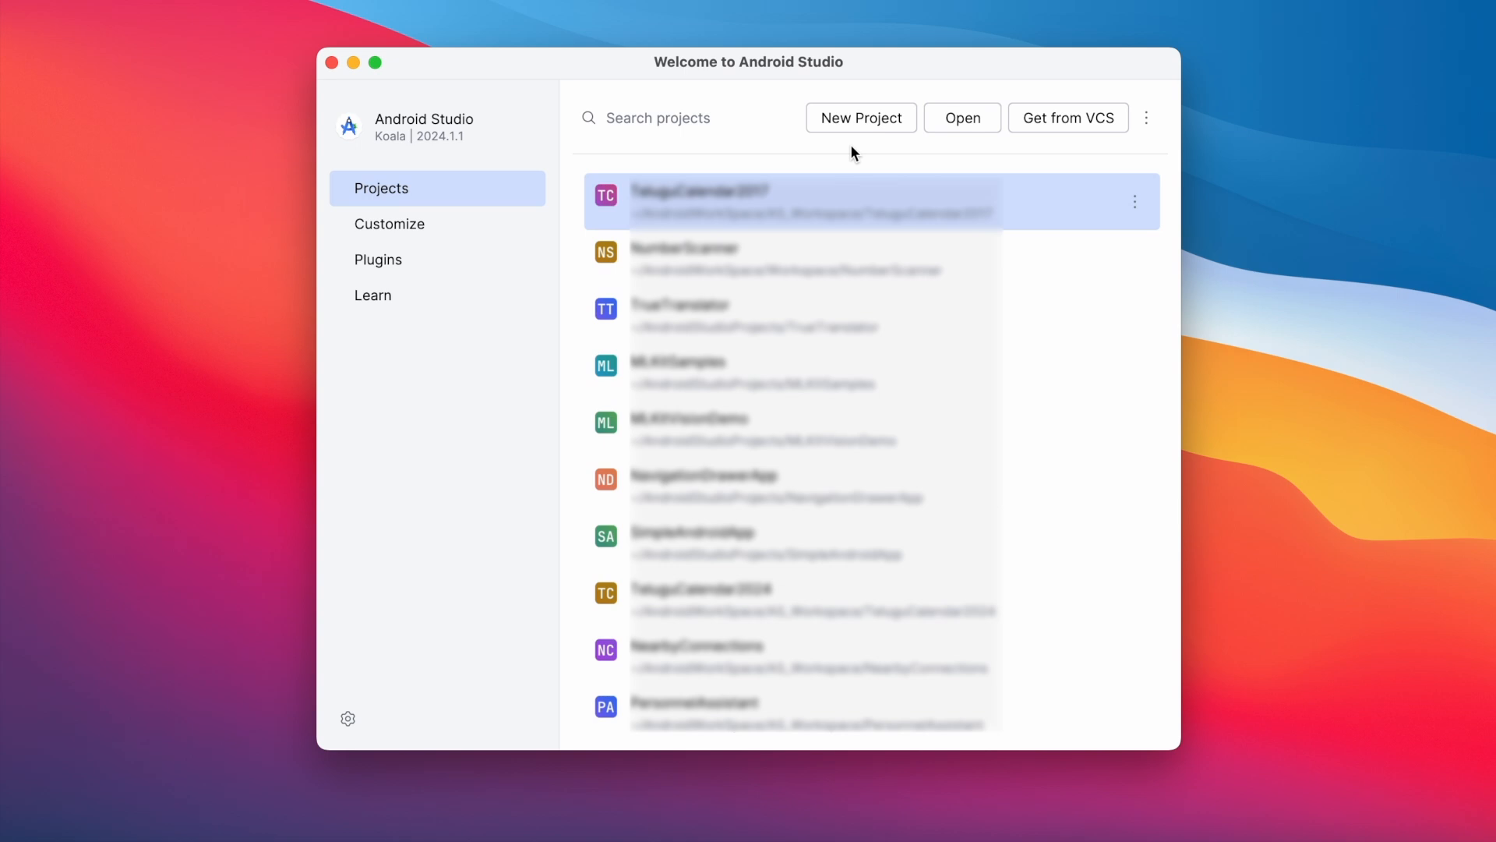
Configure a Gemini API Starter project named FirstAIAPP with Kotlin DSL, advancing to the API key page
{"action": "left_click", "coordinate": [859, 117]}
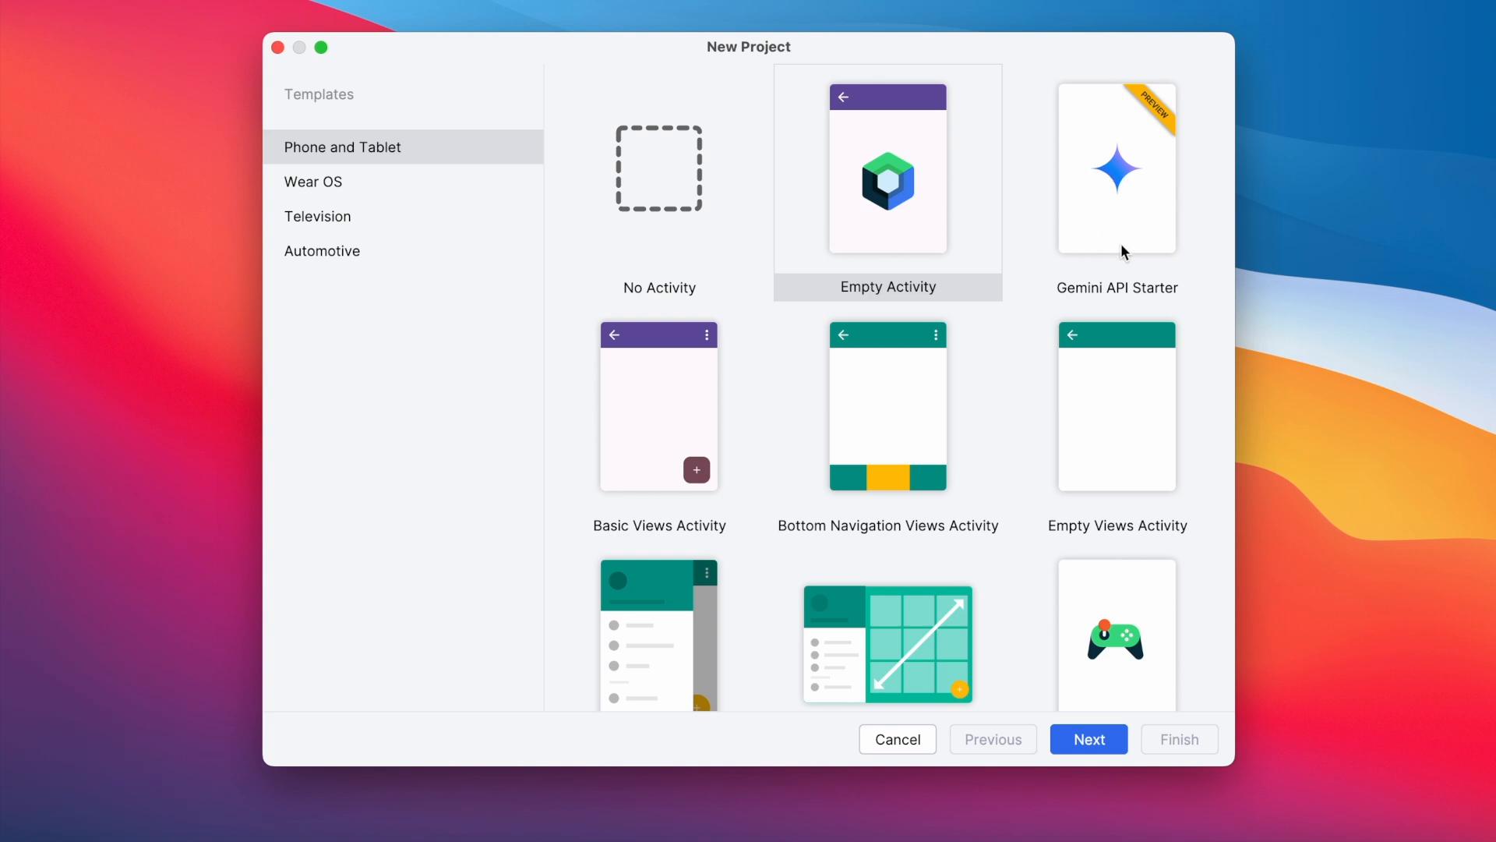
{"action": "mouse_move", "coordinate": [1110, 220]}
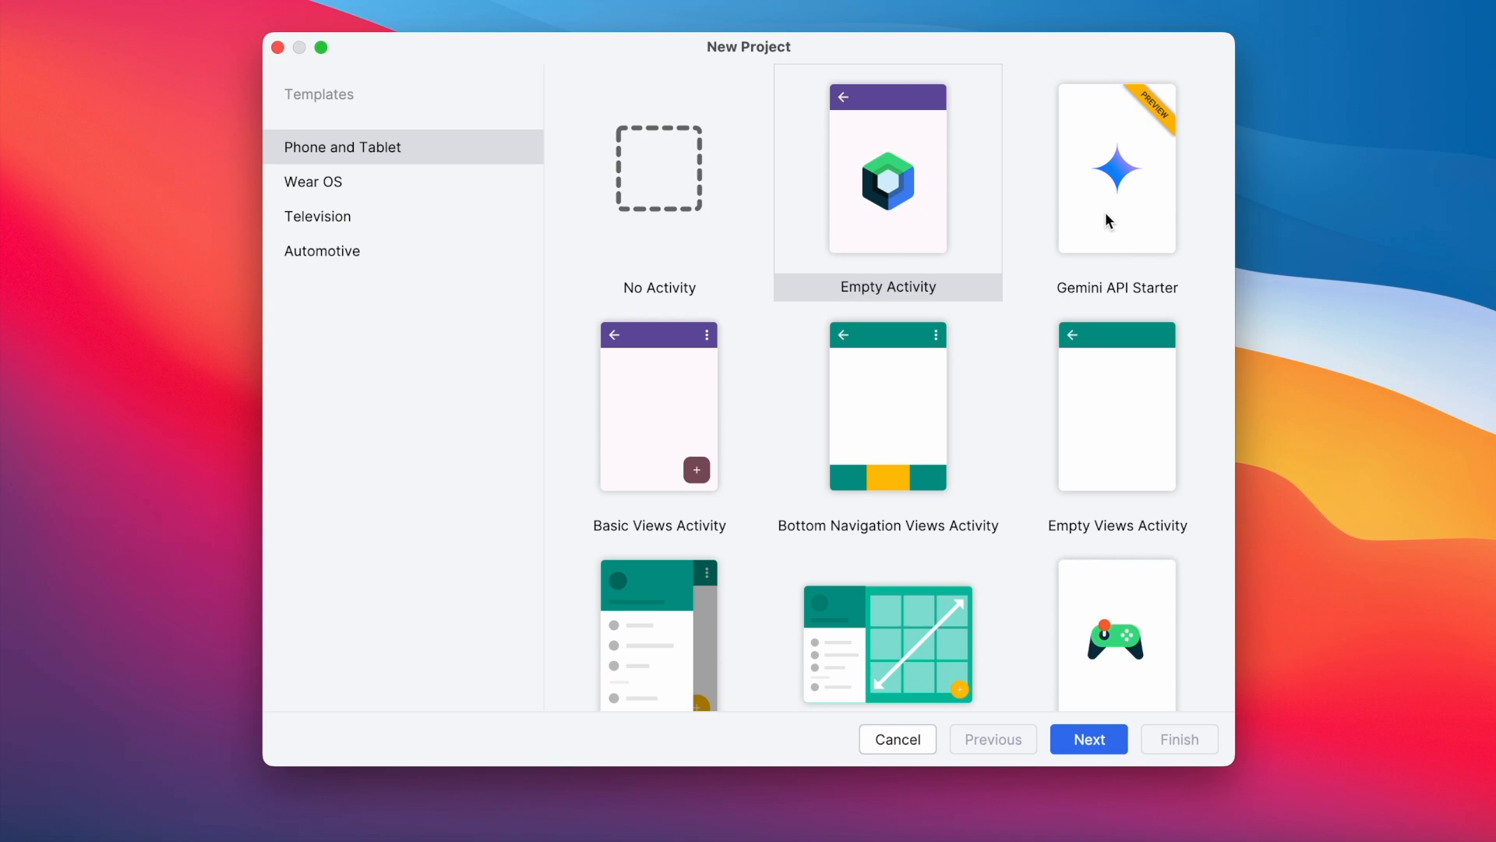
{"action": "left_click", "coordinate": [1115, 167]}
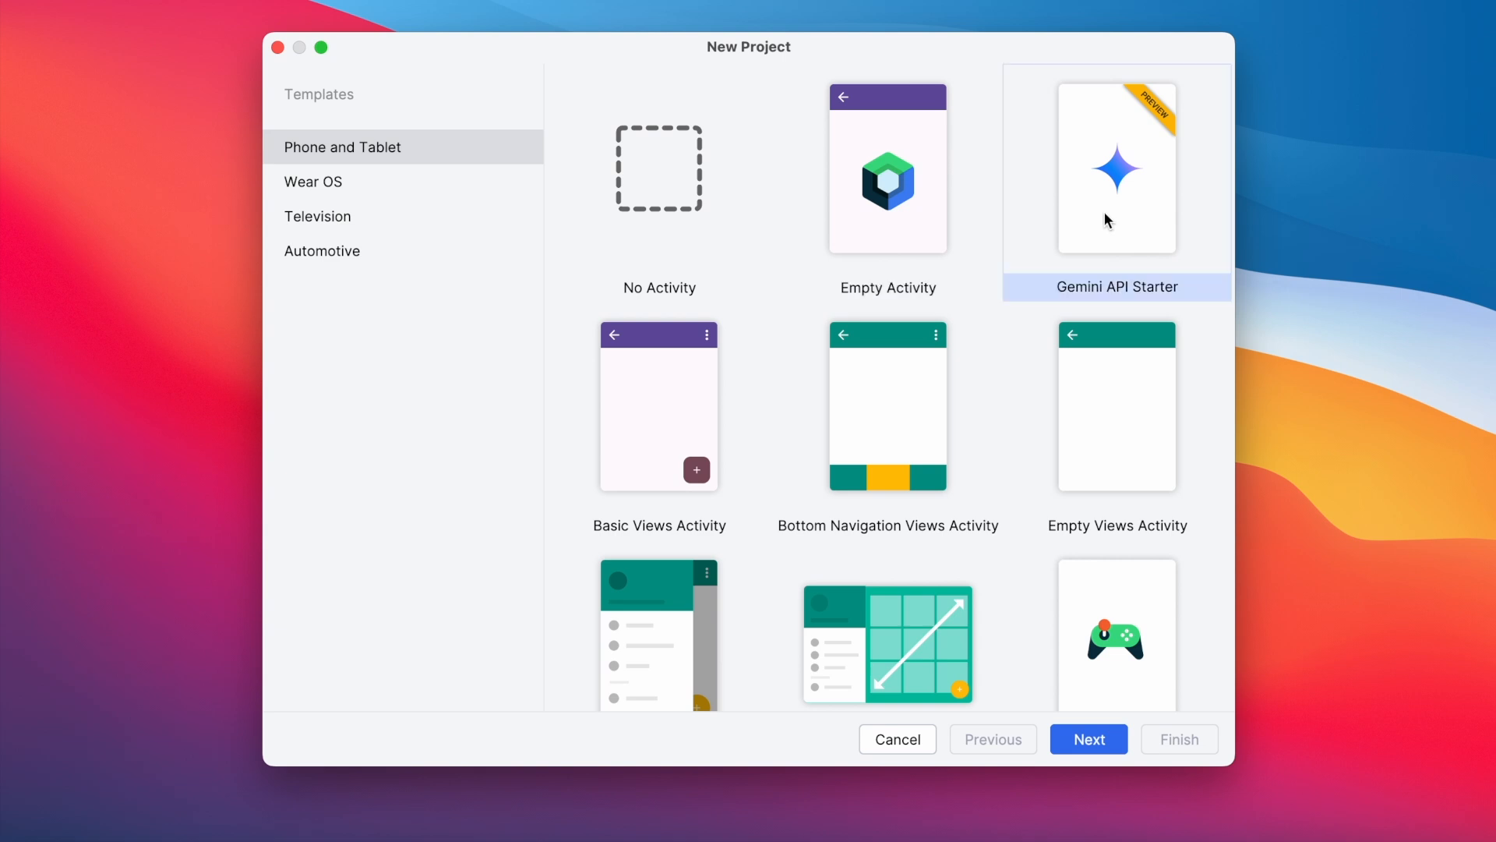
{"action": "left_click", "coordinate": [1088, 739]}
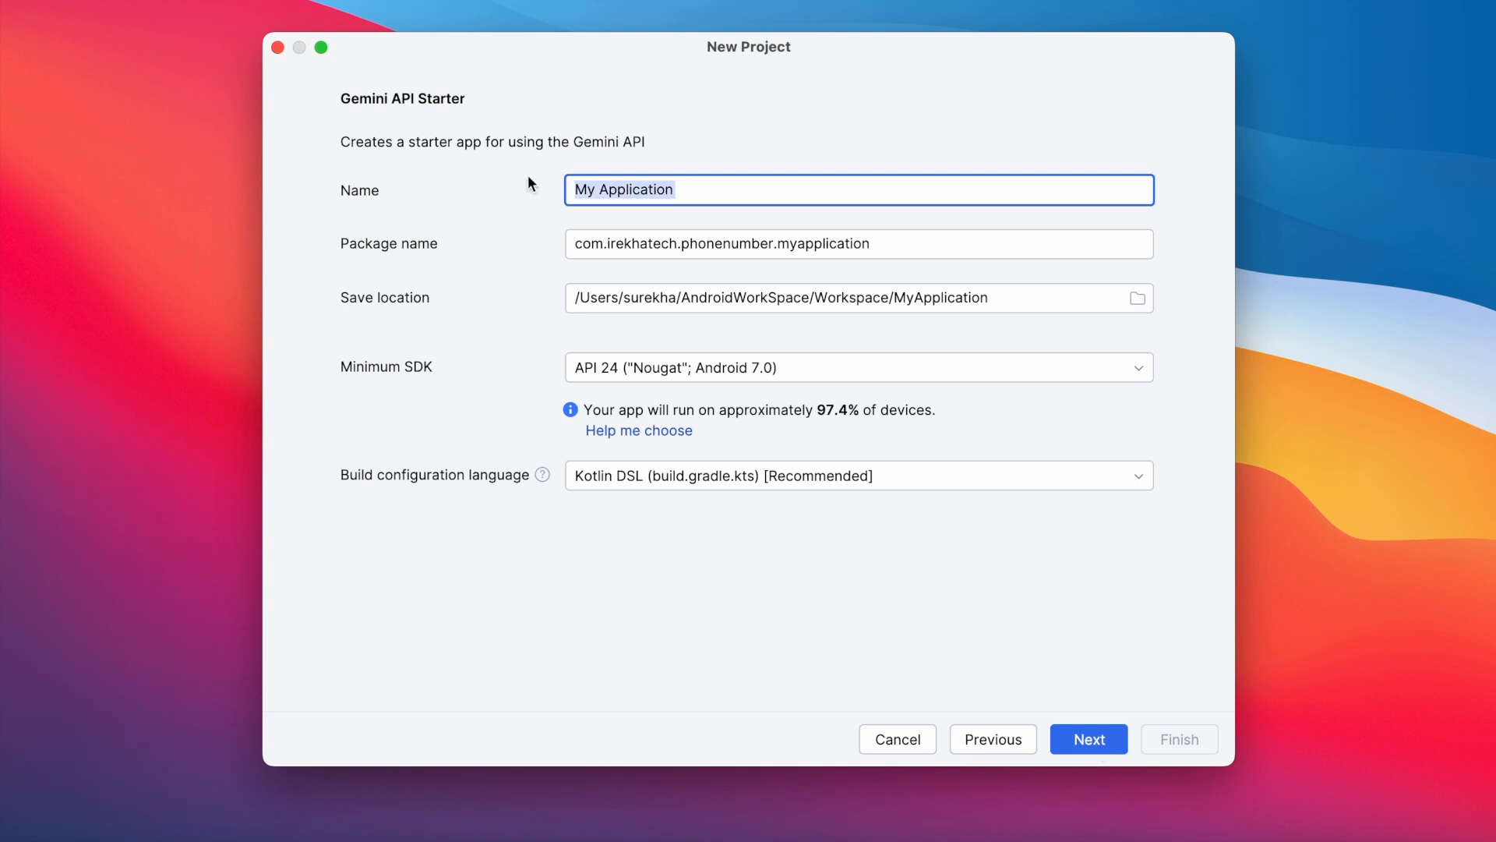
{"action": "type", "text": "FirstAIAPP"}
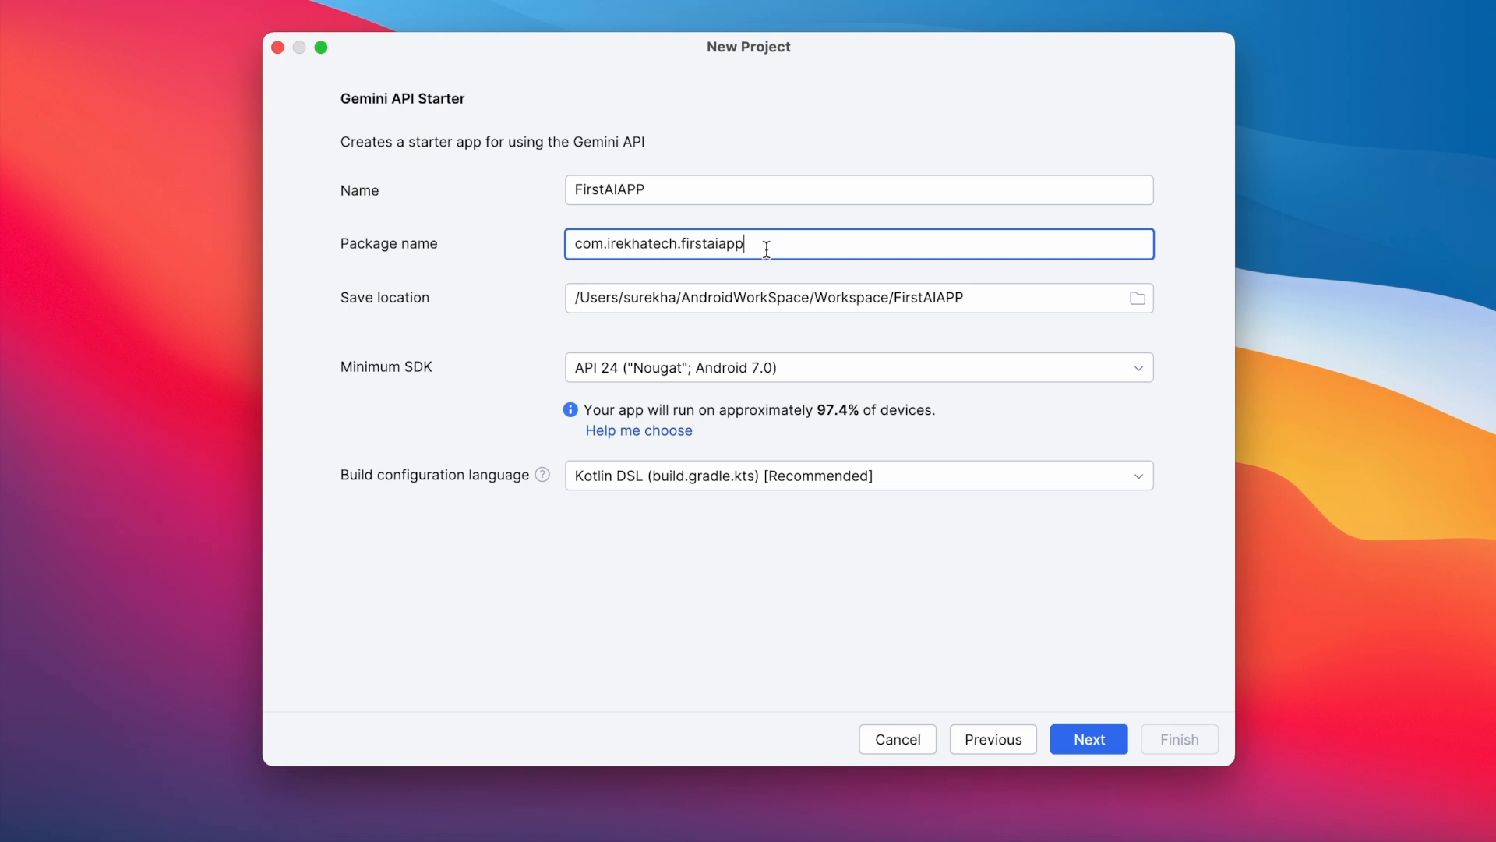
{"action": "mouse_move", "coordinate": [1083, 312]}
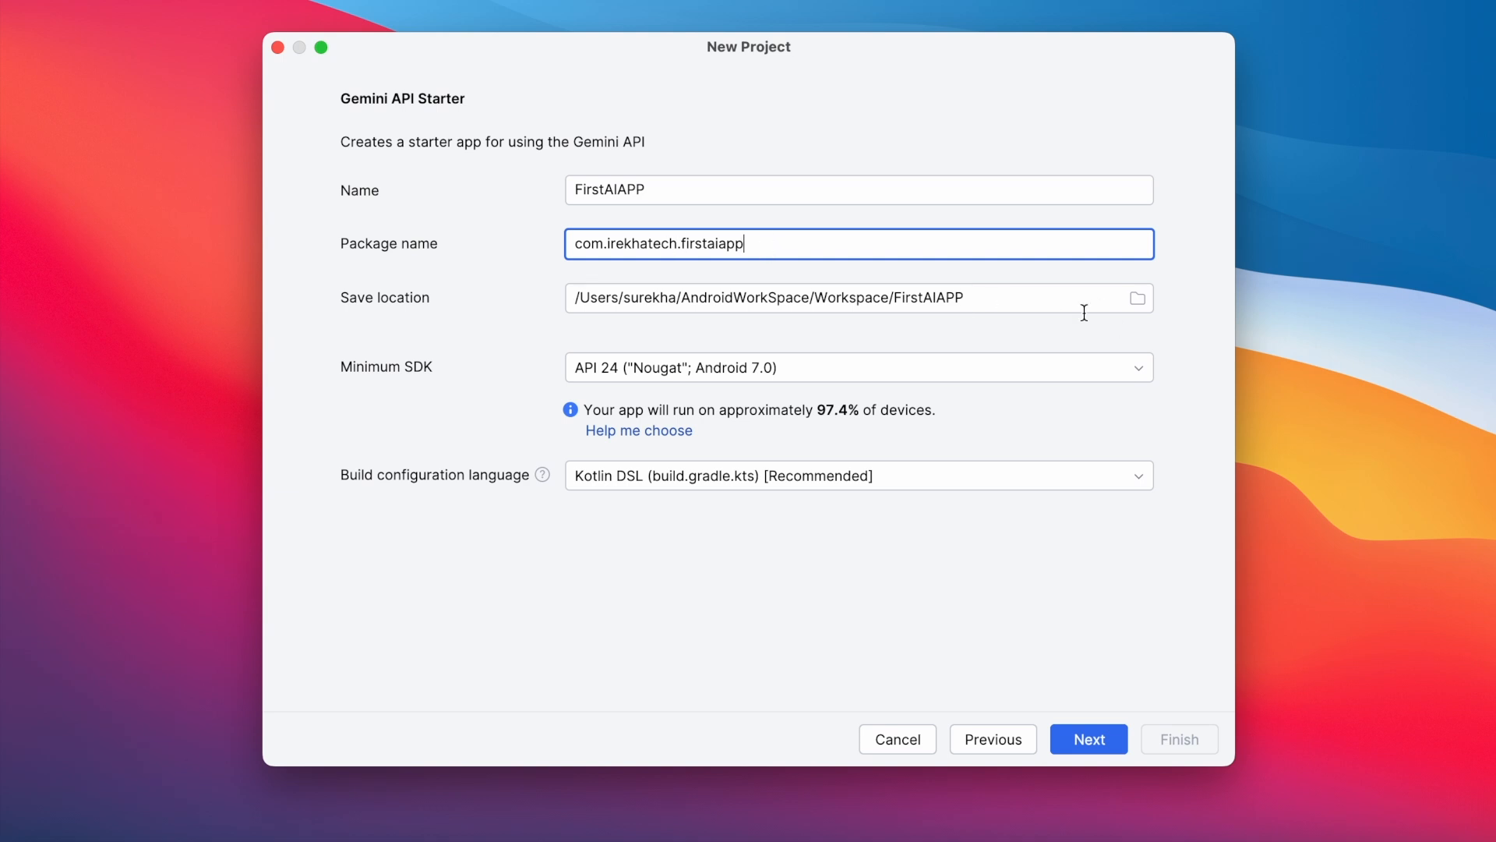
{"action": "mouse_move", "coordinate": [808, 477]}
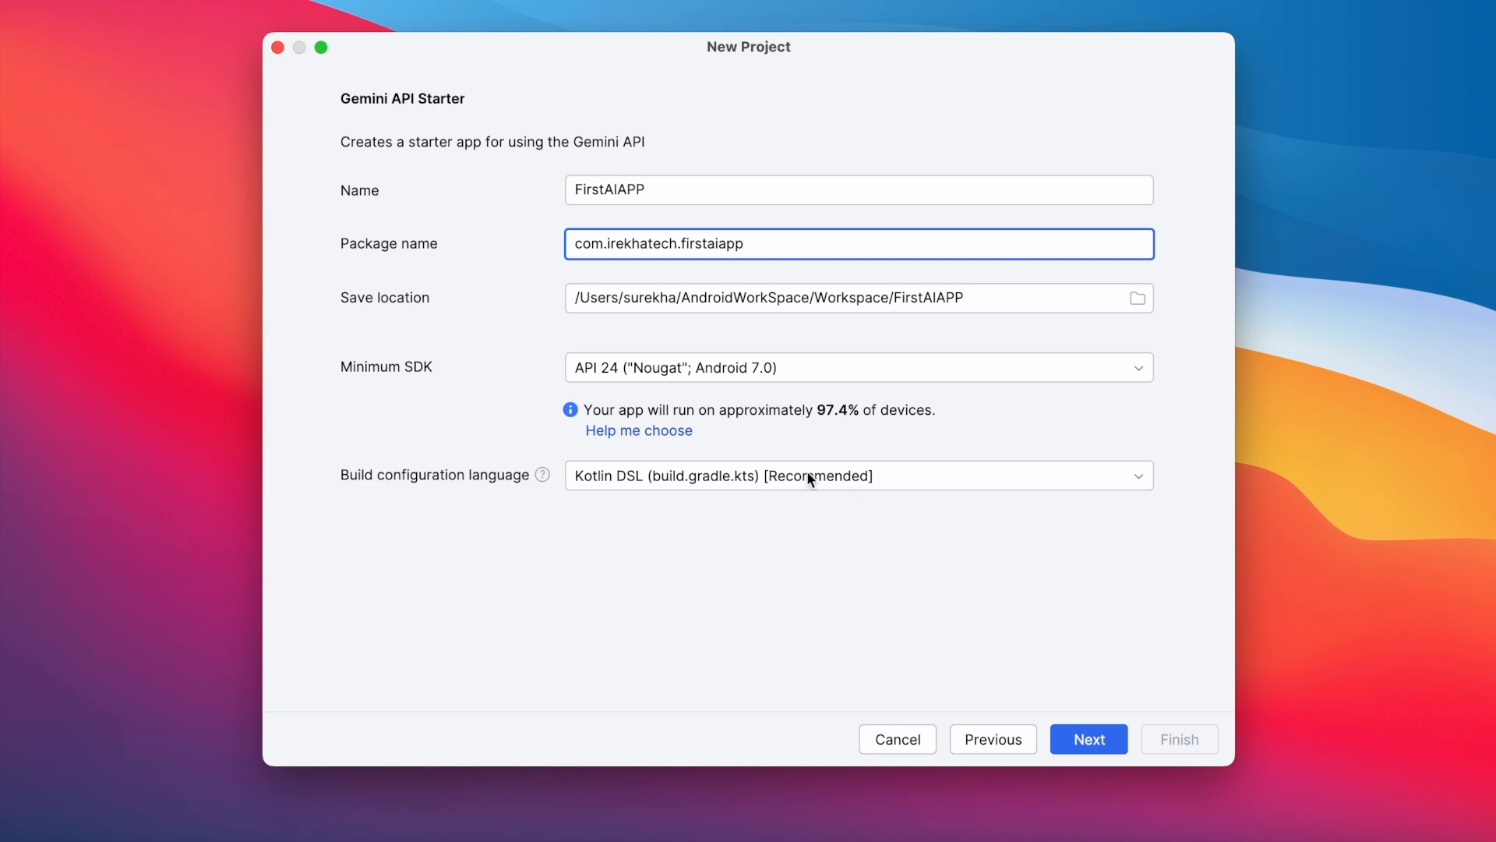
{"action": "left_click", "coordinate": [856, 475]}
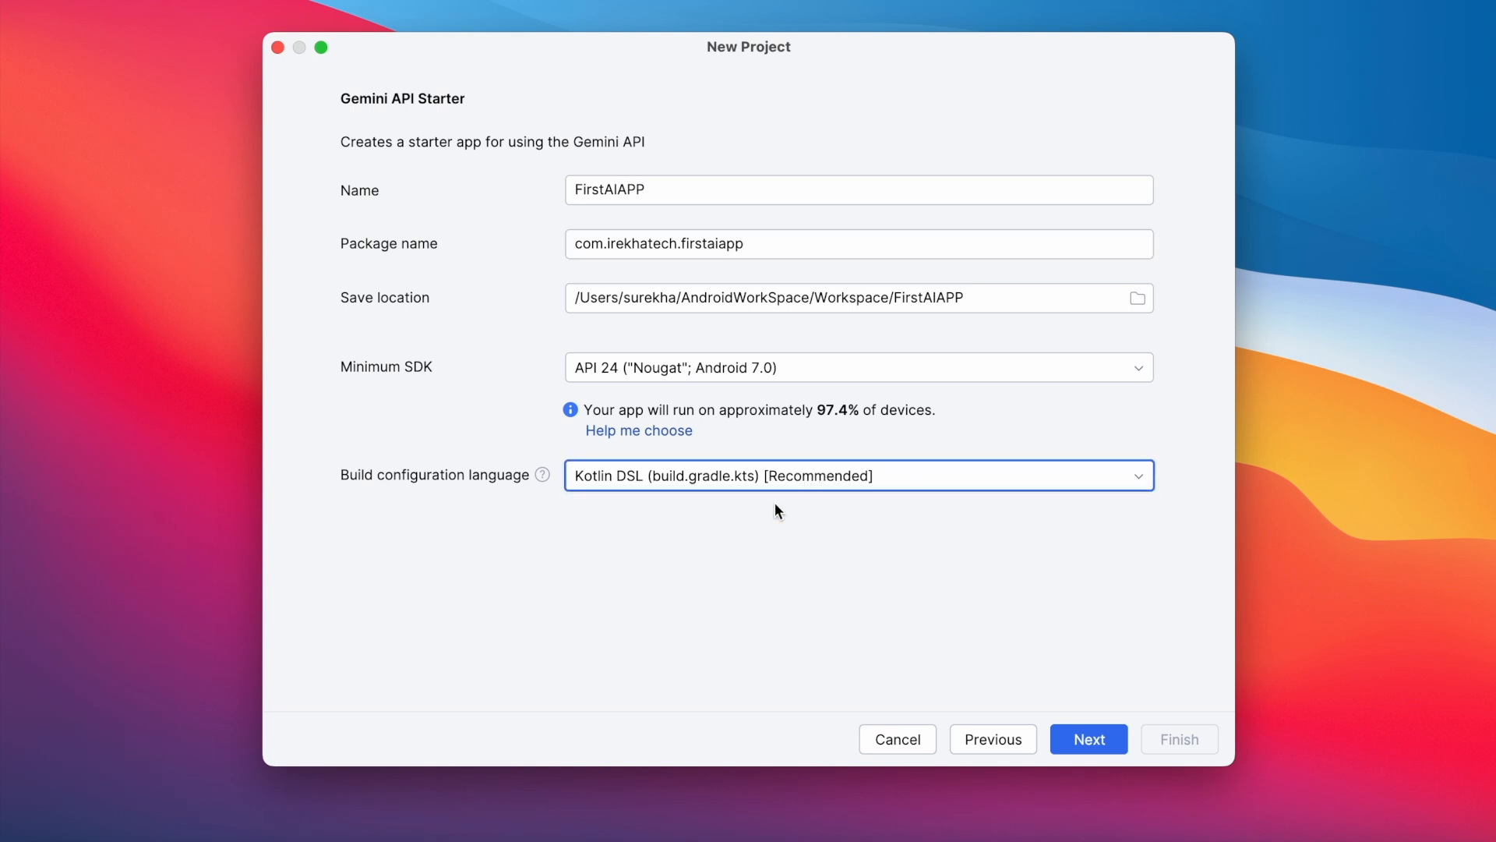
{"action": "left_click", "coordinate": [1087, 739]}
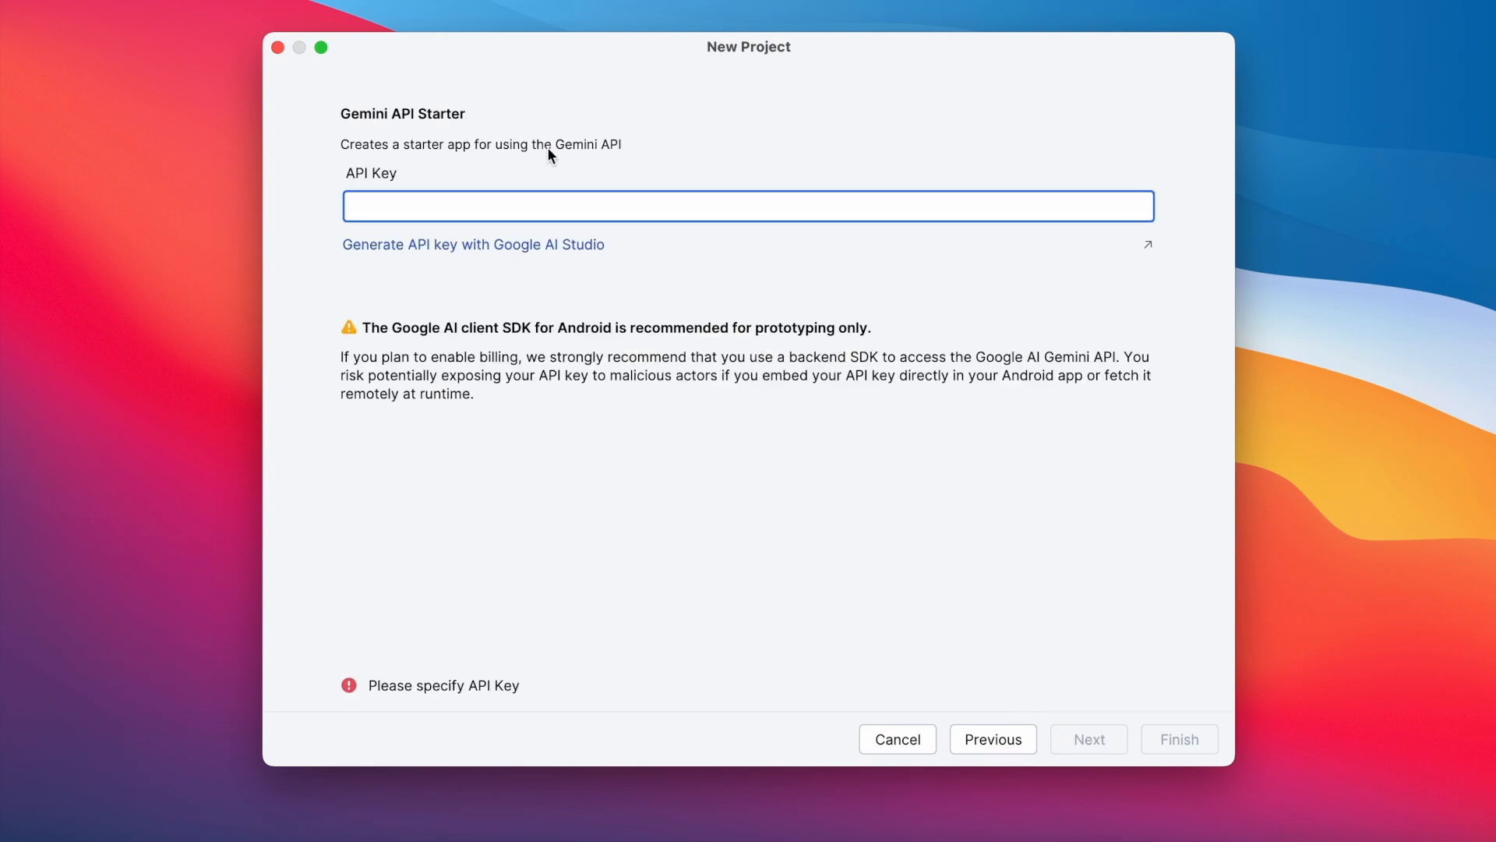
{"action": "mouse_move", "coordinate": [621, 158]}
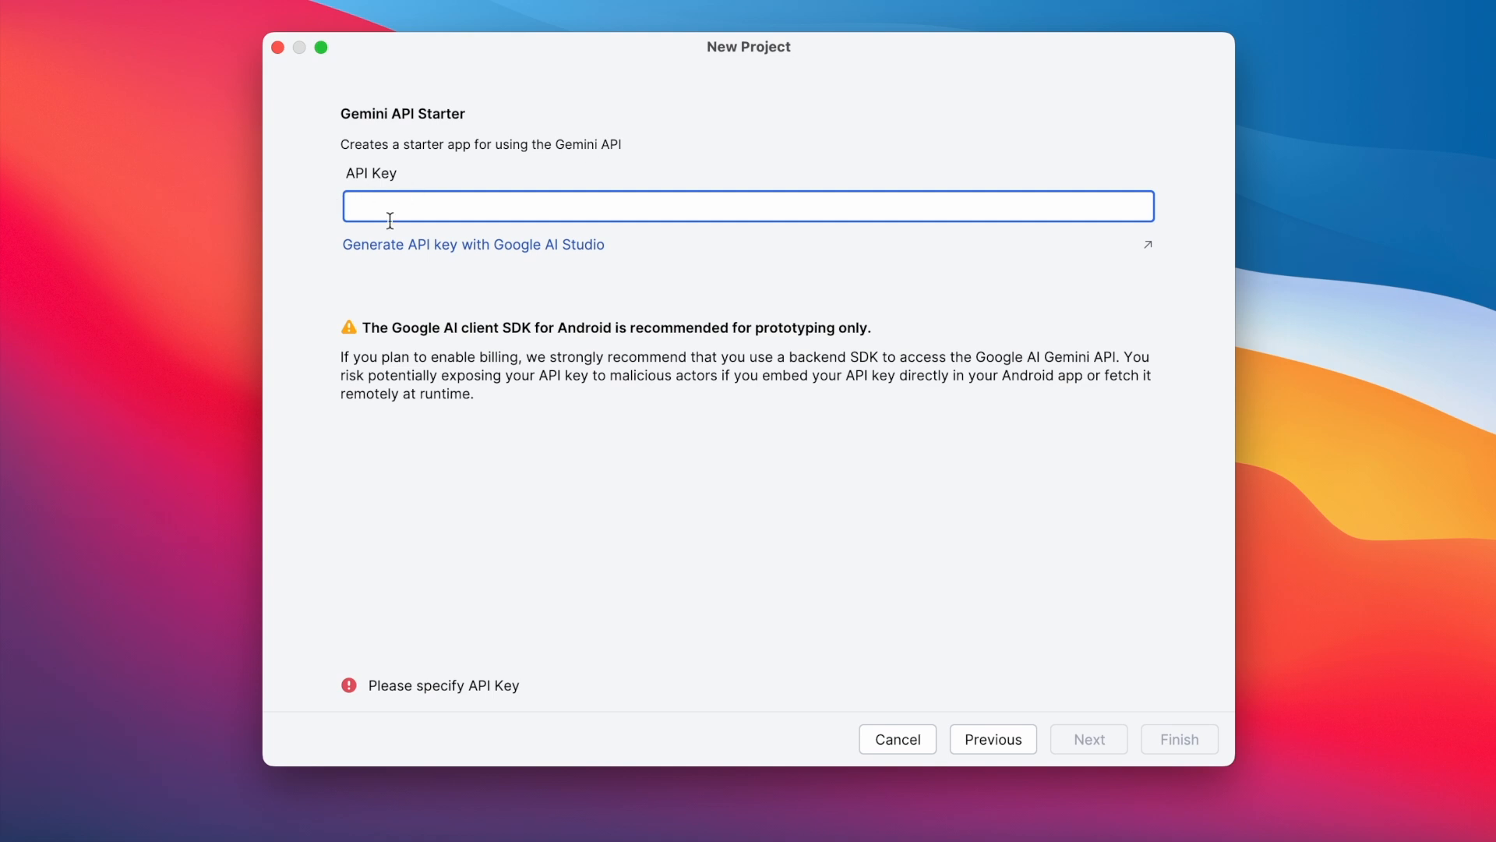
{"action": "mouse_move", "coordinate": [377, 245]}
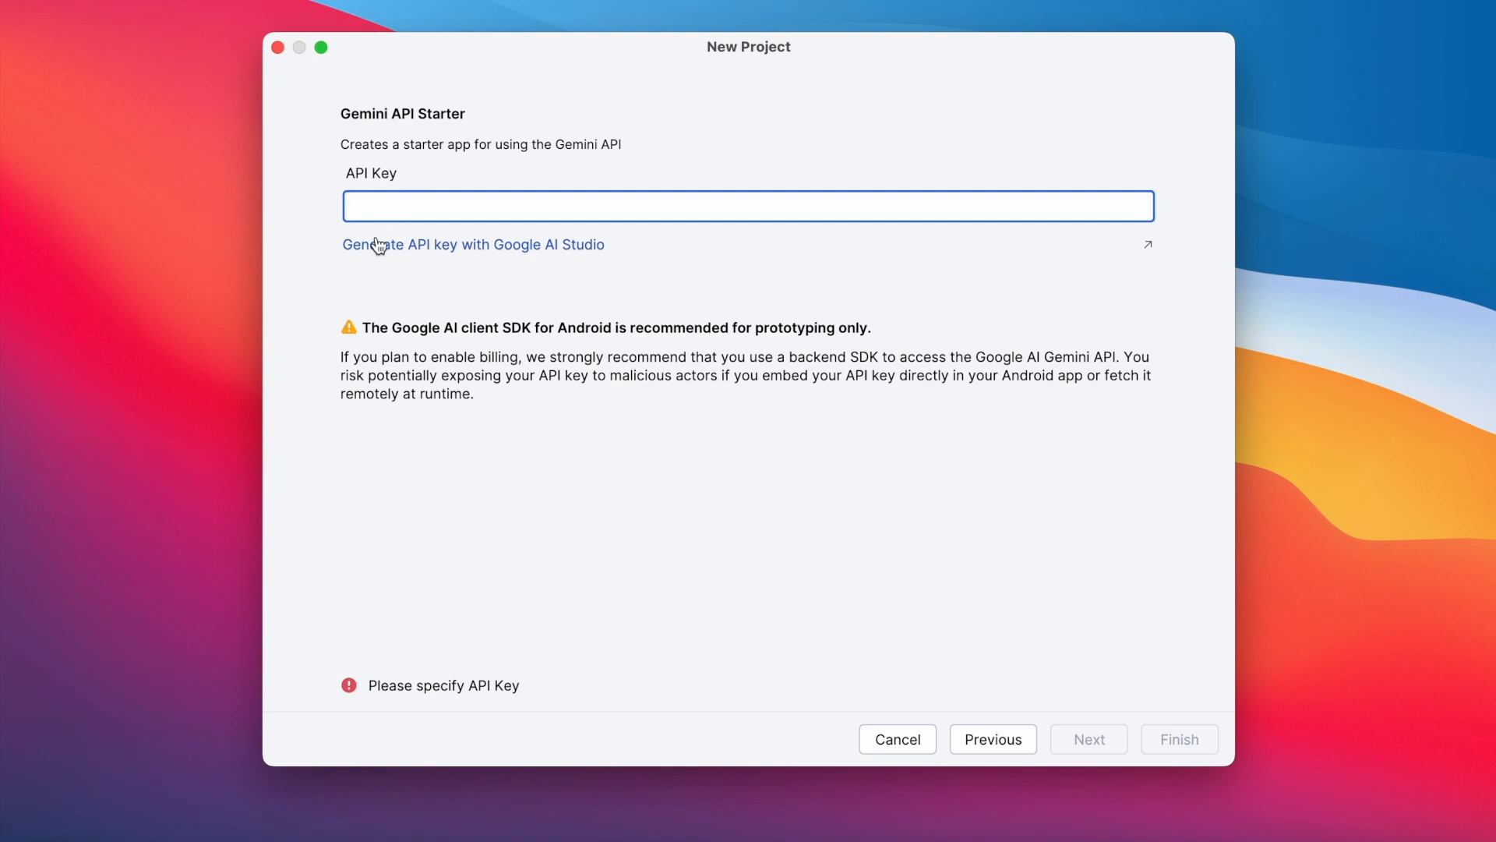
{"action": "mouse_move", "coordinate": [519, 252]}
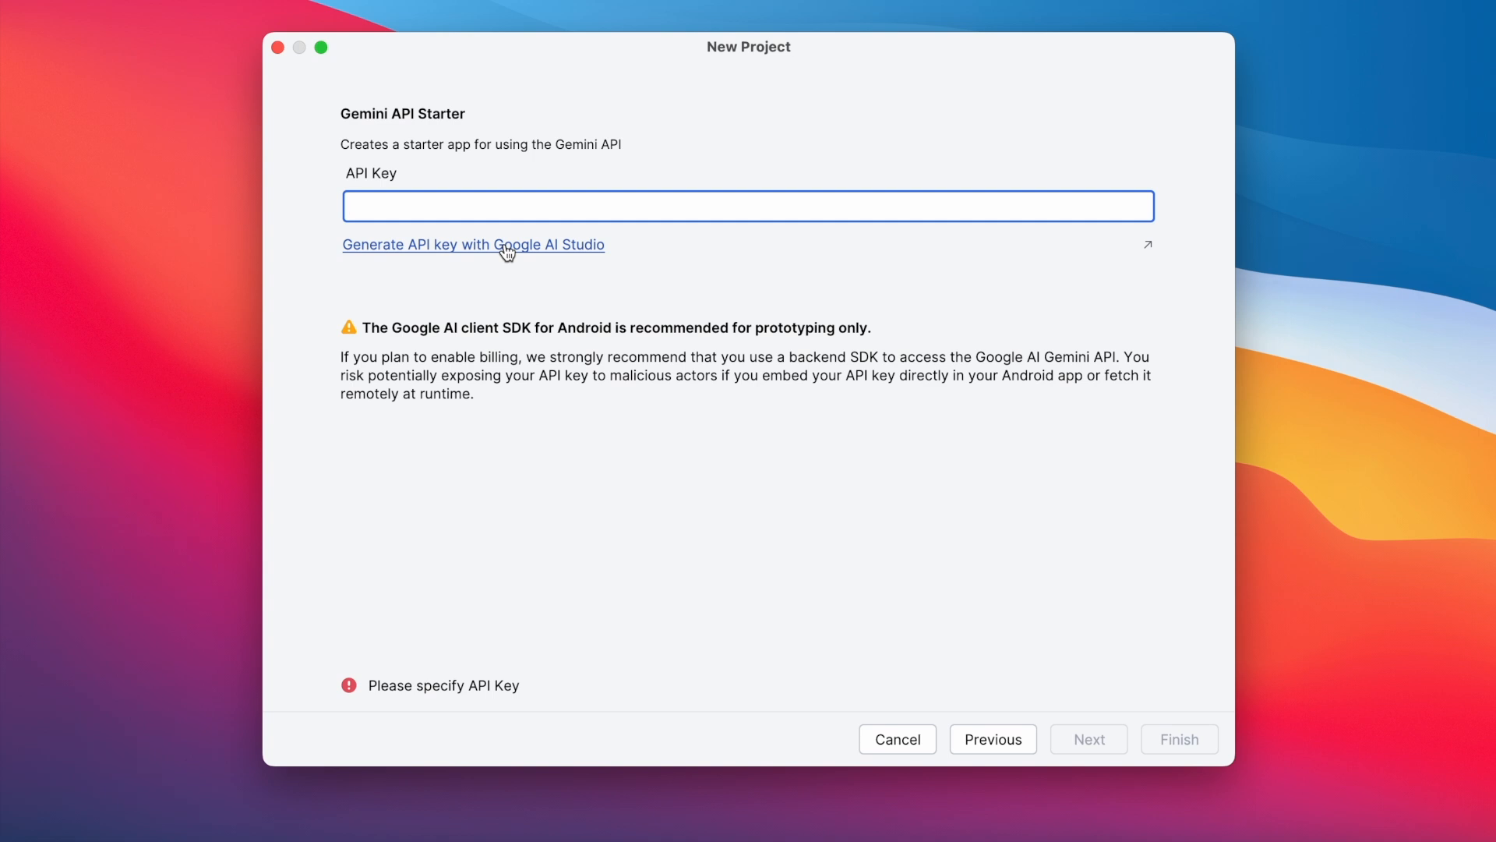
Follow the link to generate an API key in Google AI Studio
{"action": "left_click", "coordinate": [473, 244]}
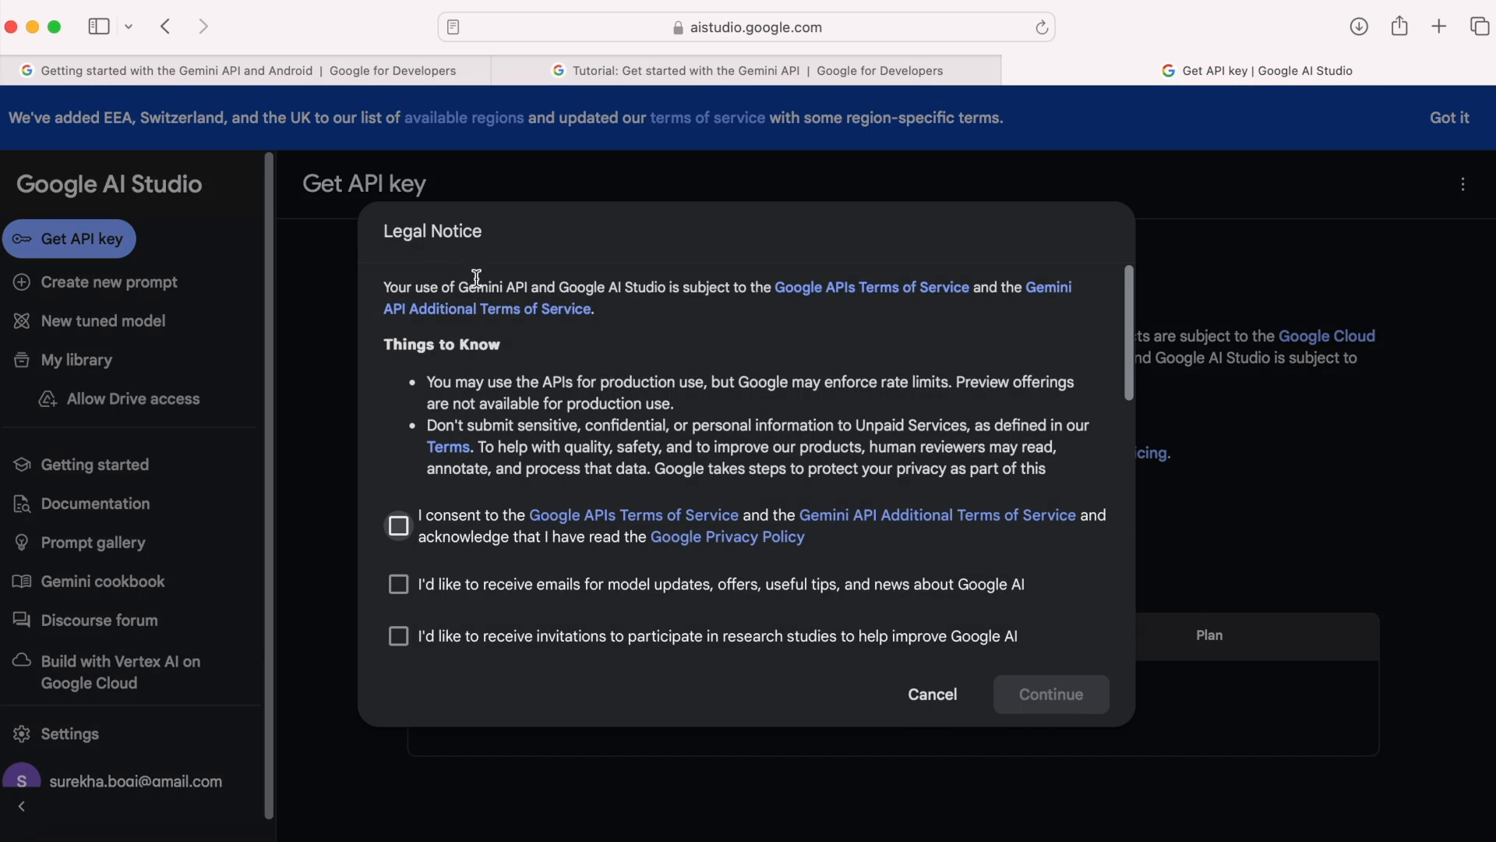
{"action": "mouse_move", "coordinate": [633, 376]}
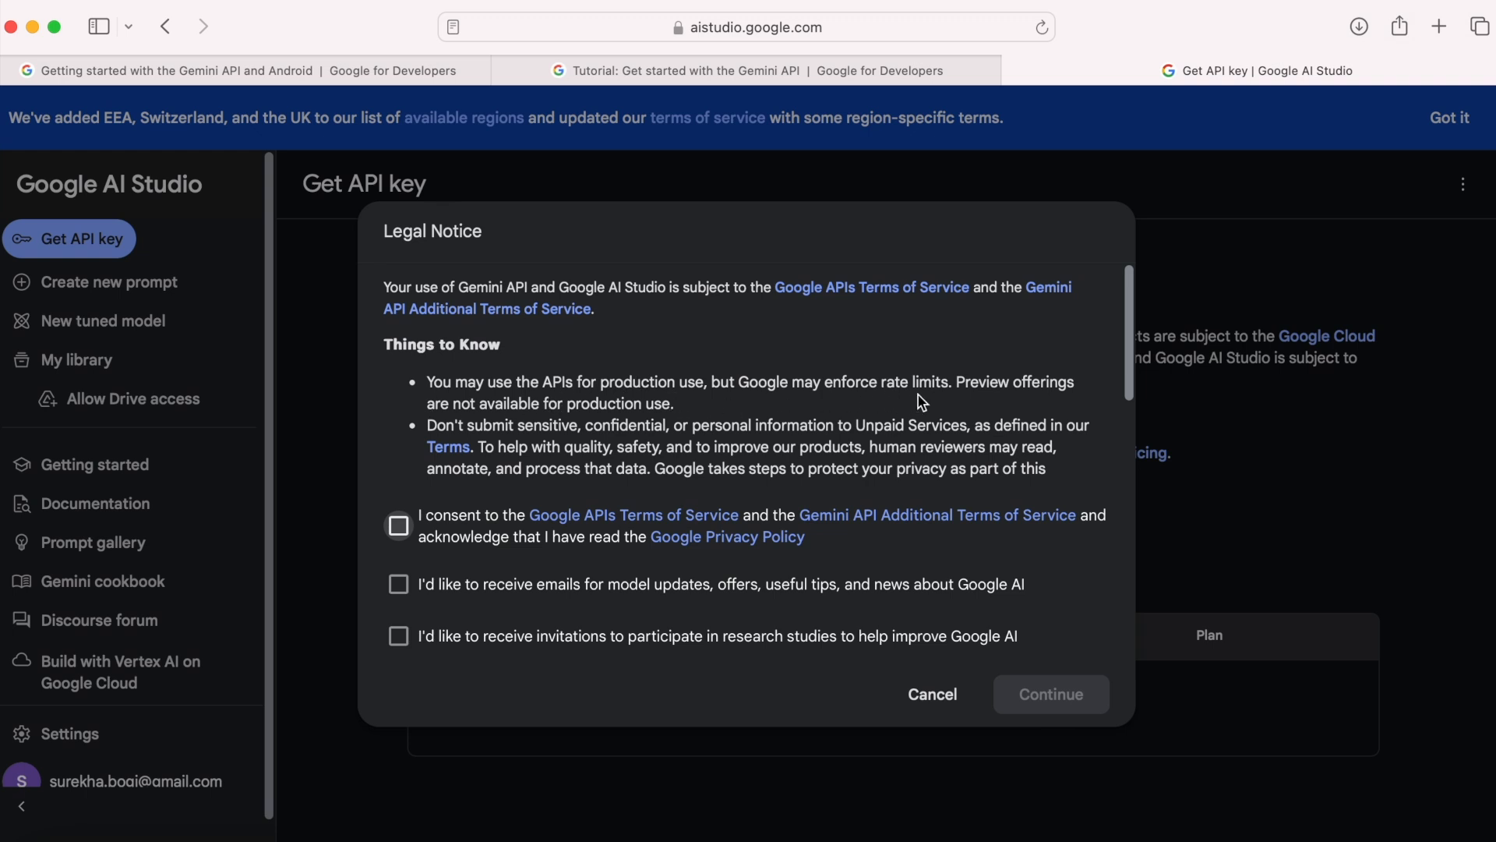
{"action": "mouse_move", "coordinate": [562, 439]}
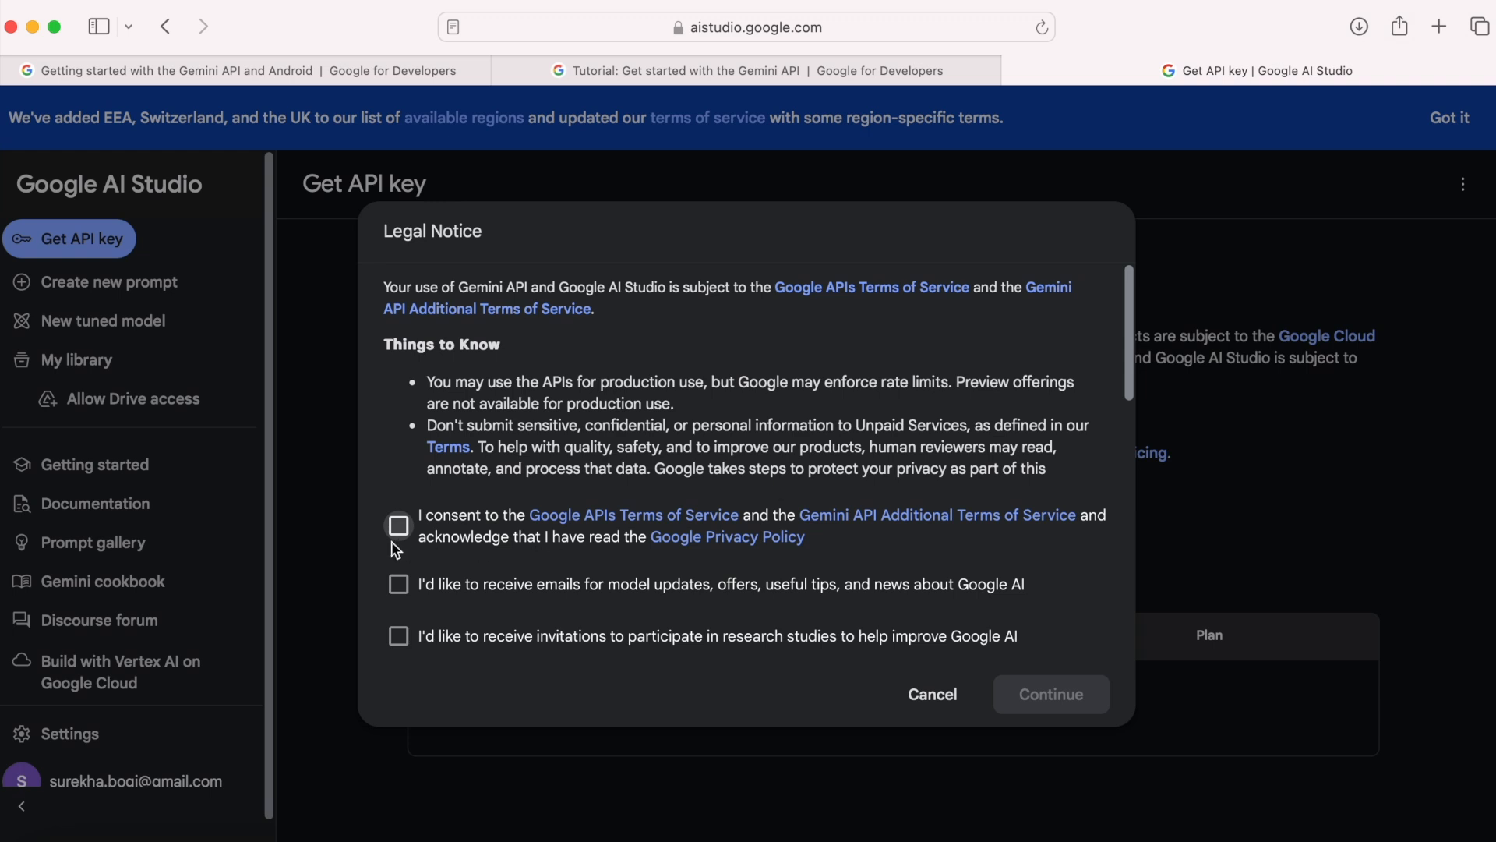
Tick the terms-of-service consent box and continue past the Legal Notice
{"action": "left_click", "coordinate": [398, 526]}
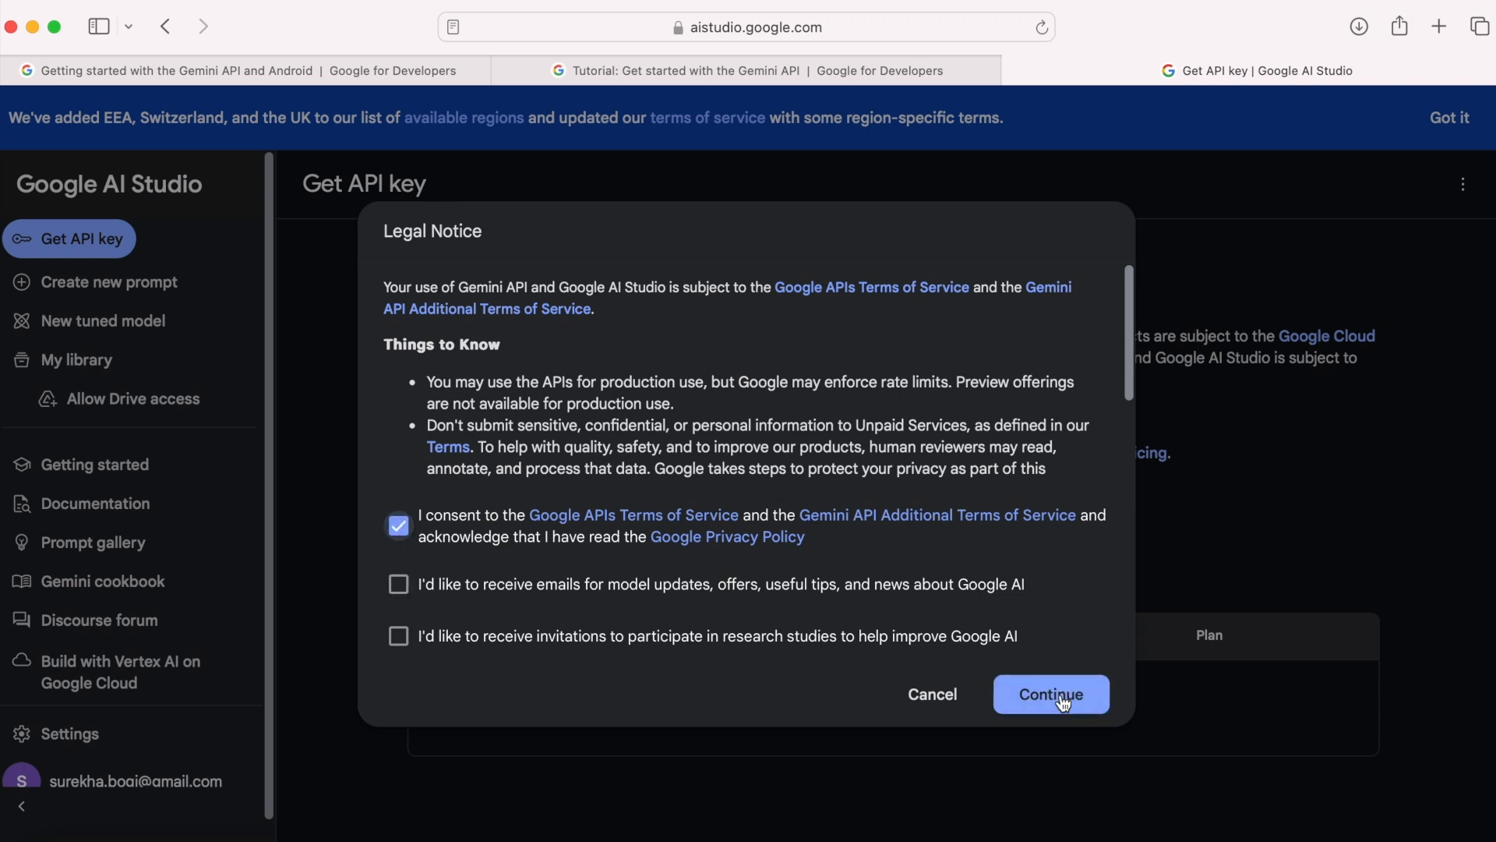
{"action": "left_click", "coordinate": [1050, 694]}
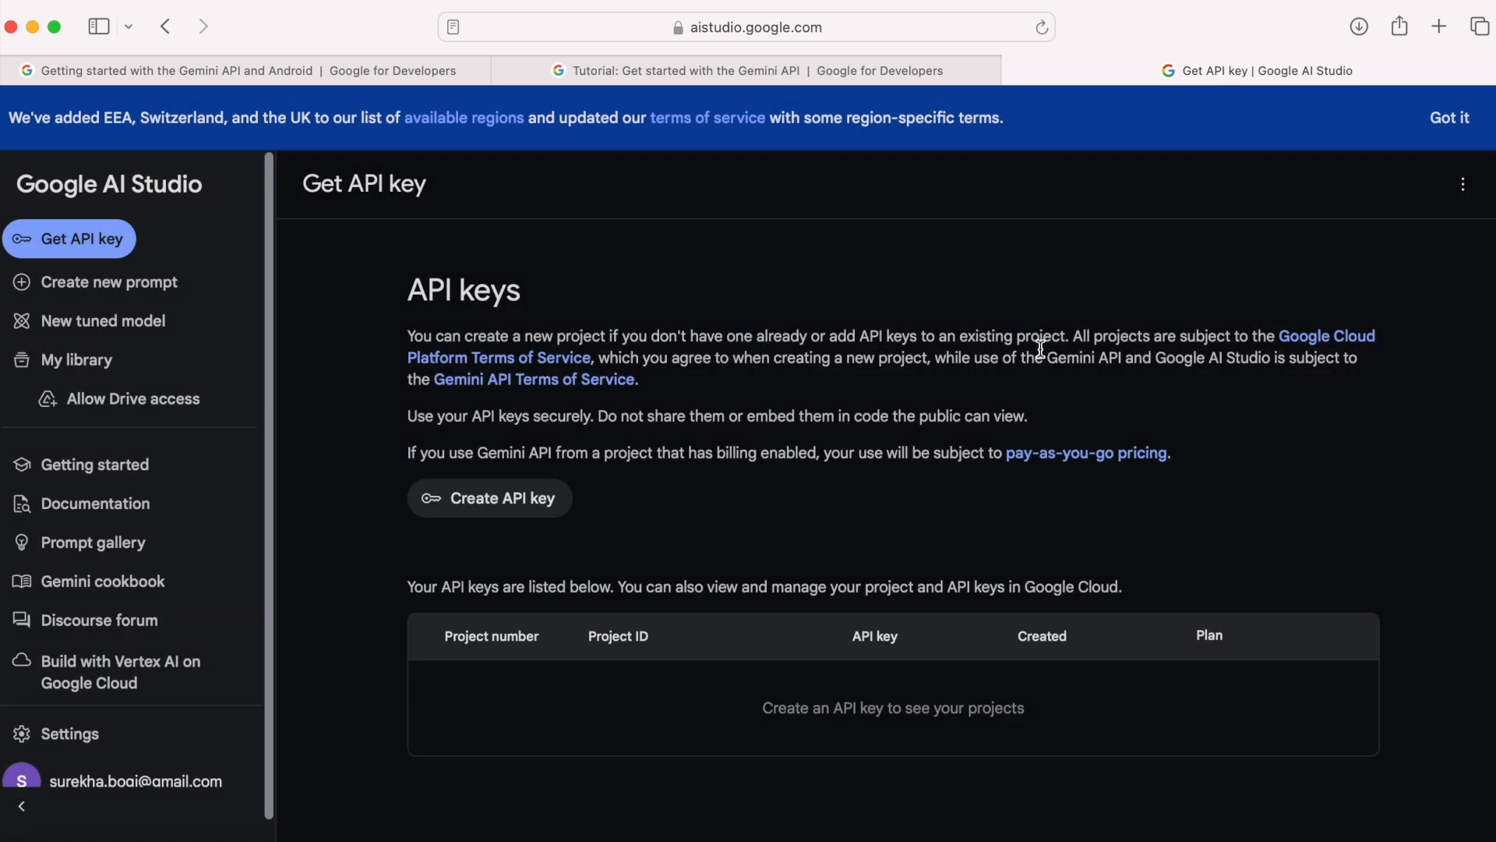
{"action": "mouse_move", "coordinate": [754, 395]}
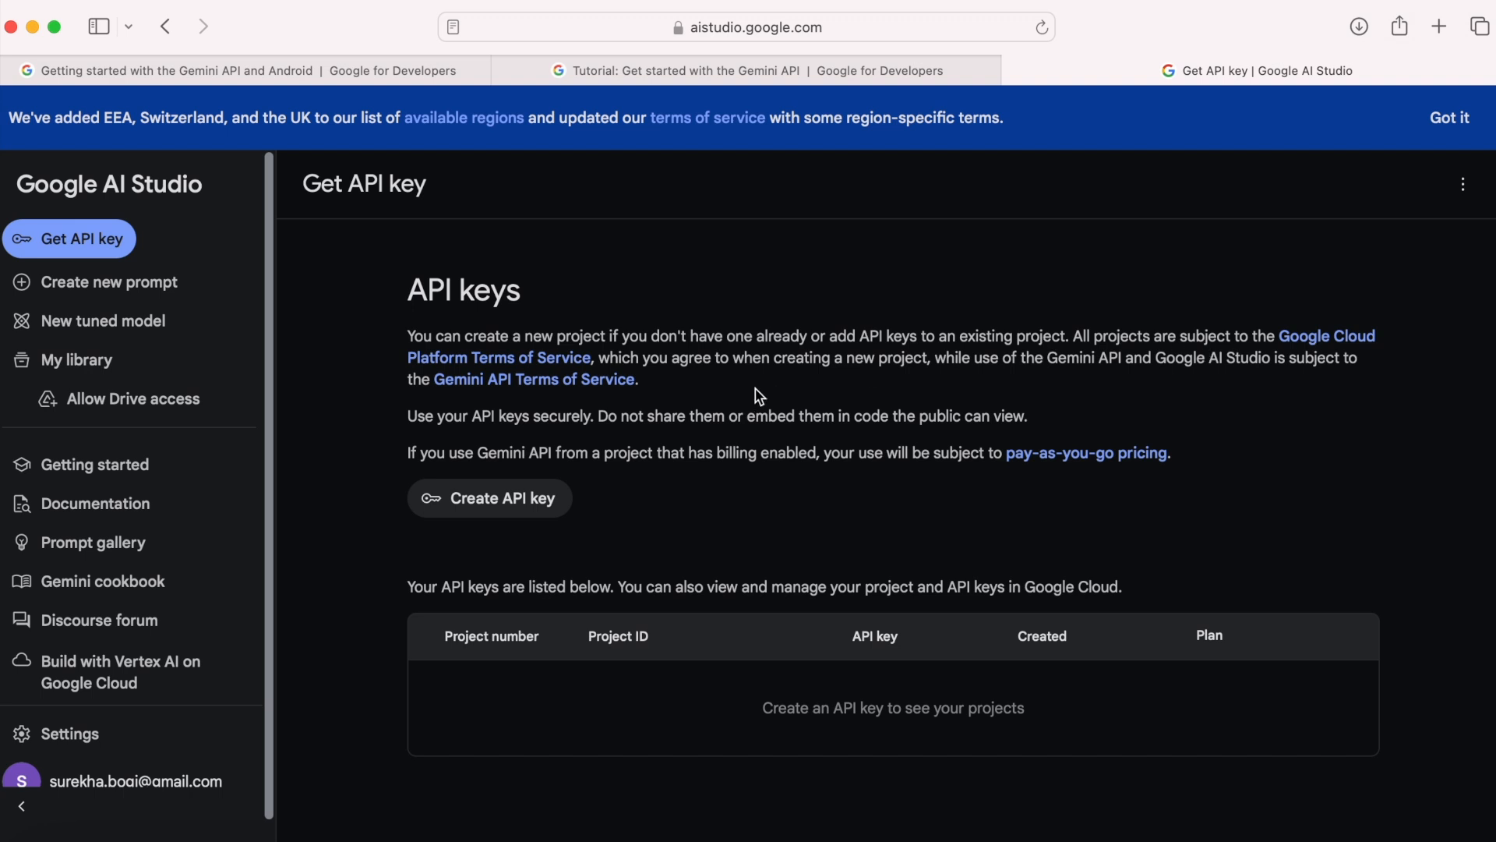
{"action": "mouse_move", "coordinate": [456, 445]}
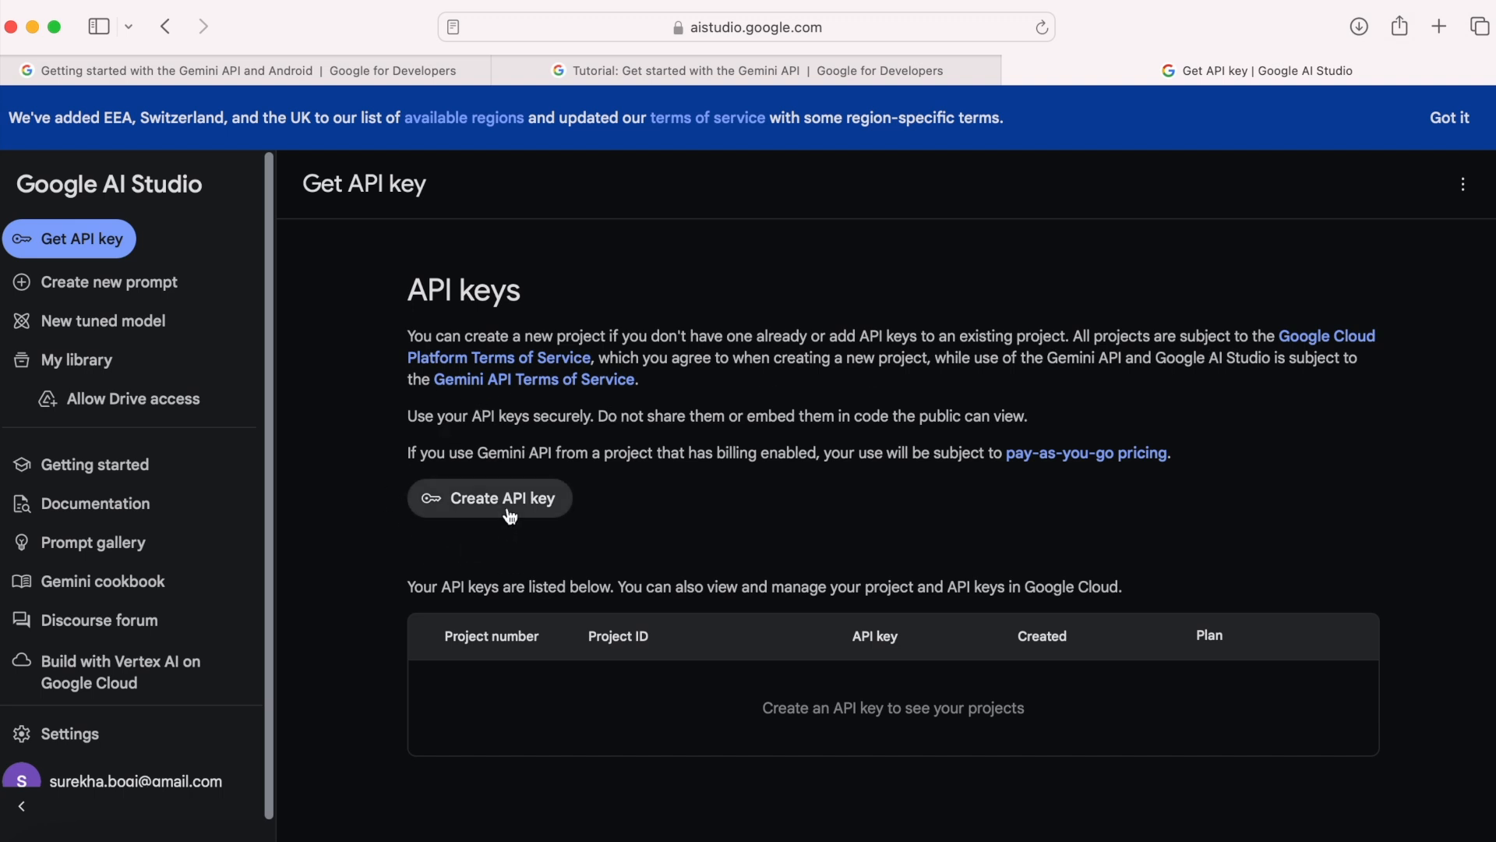
Create an API key for the Generative Language Client project and close the generated-key notice
{"action": "left_click", "coordinate": [489, 497]}
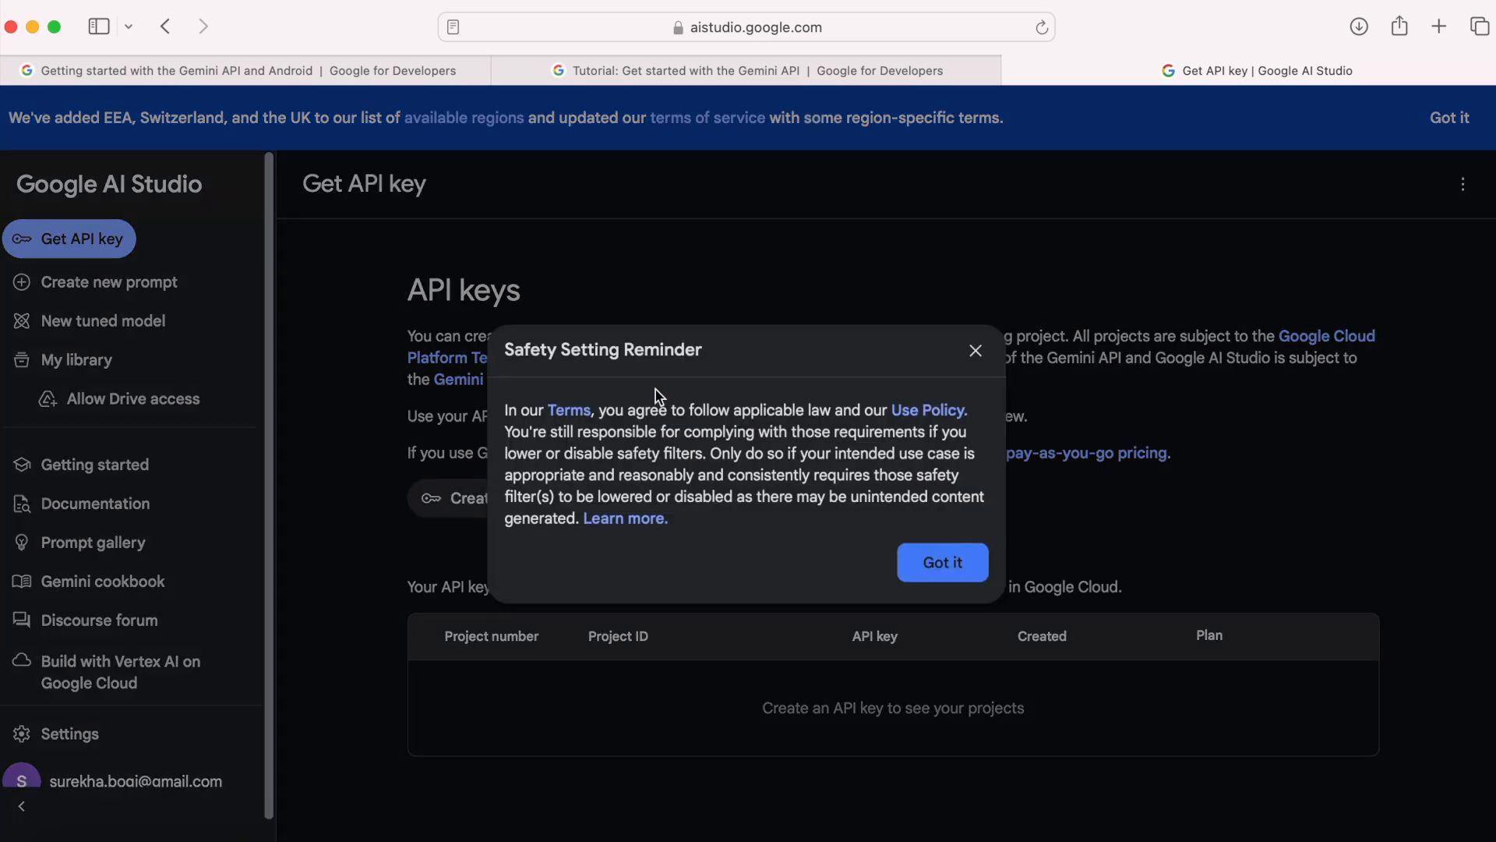
{"action": "left_click", "coordinate": [940, 561]}
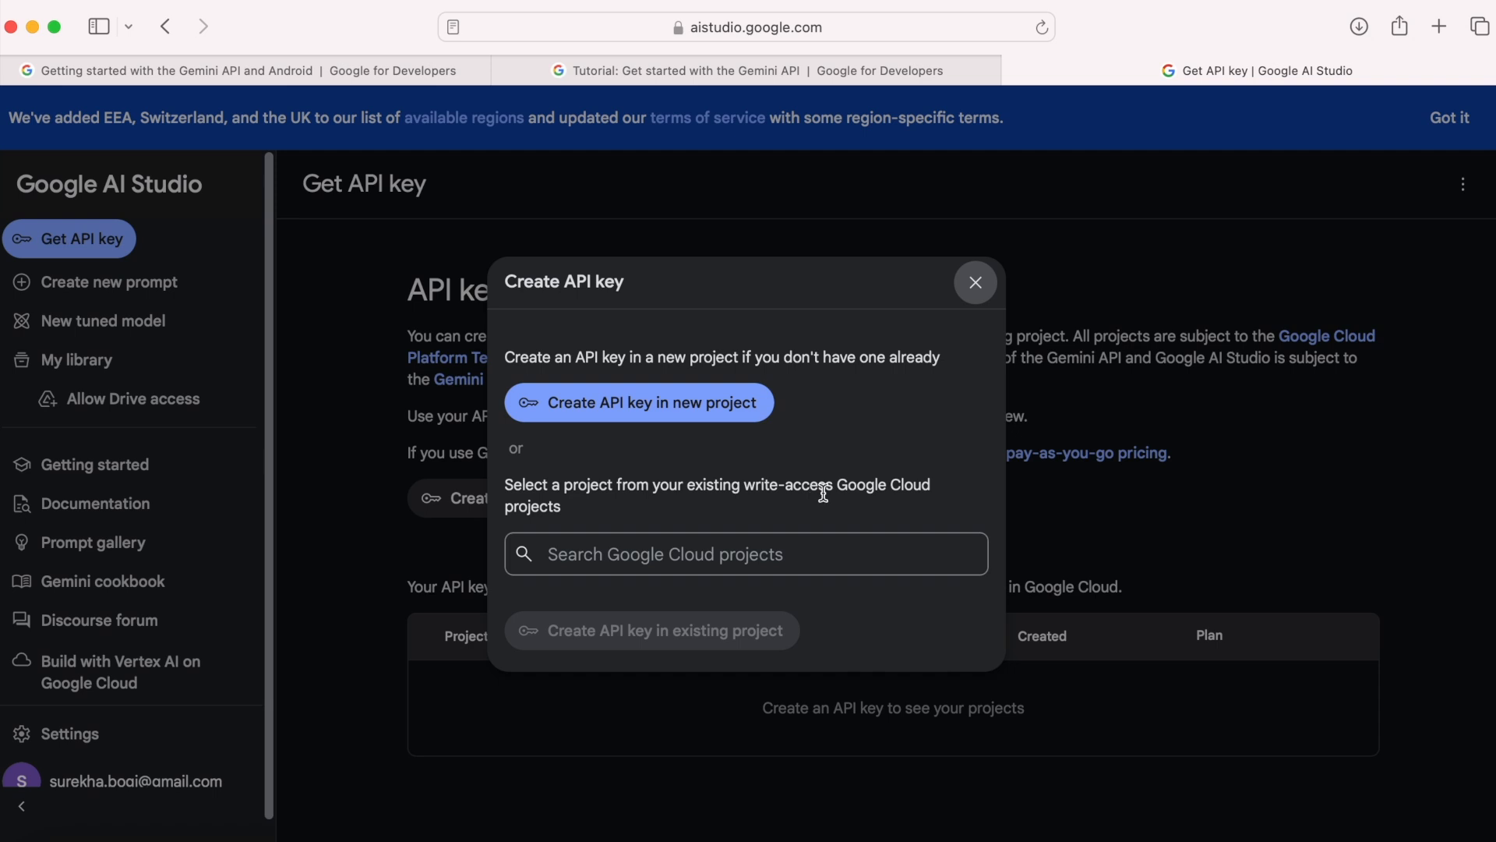
{"action": "left_click", "coordinate": [746, 553]}
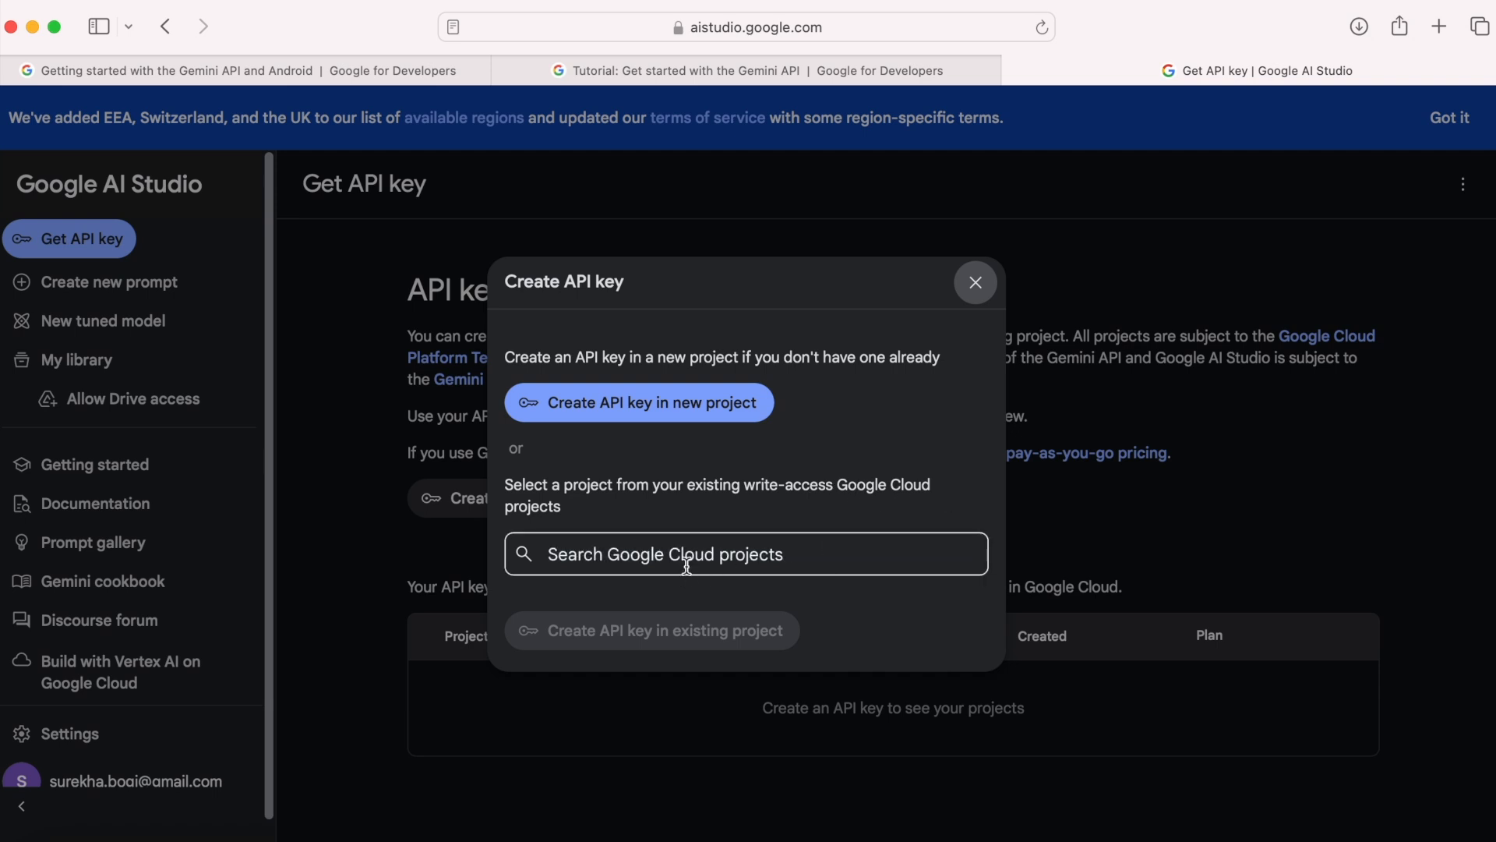
{"action": "left_click", "coordinate": [974, 282]}
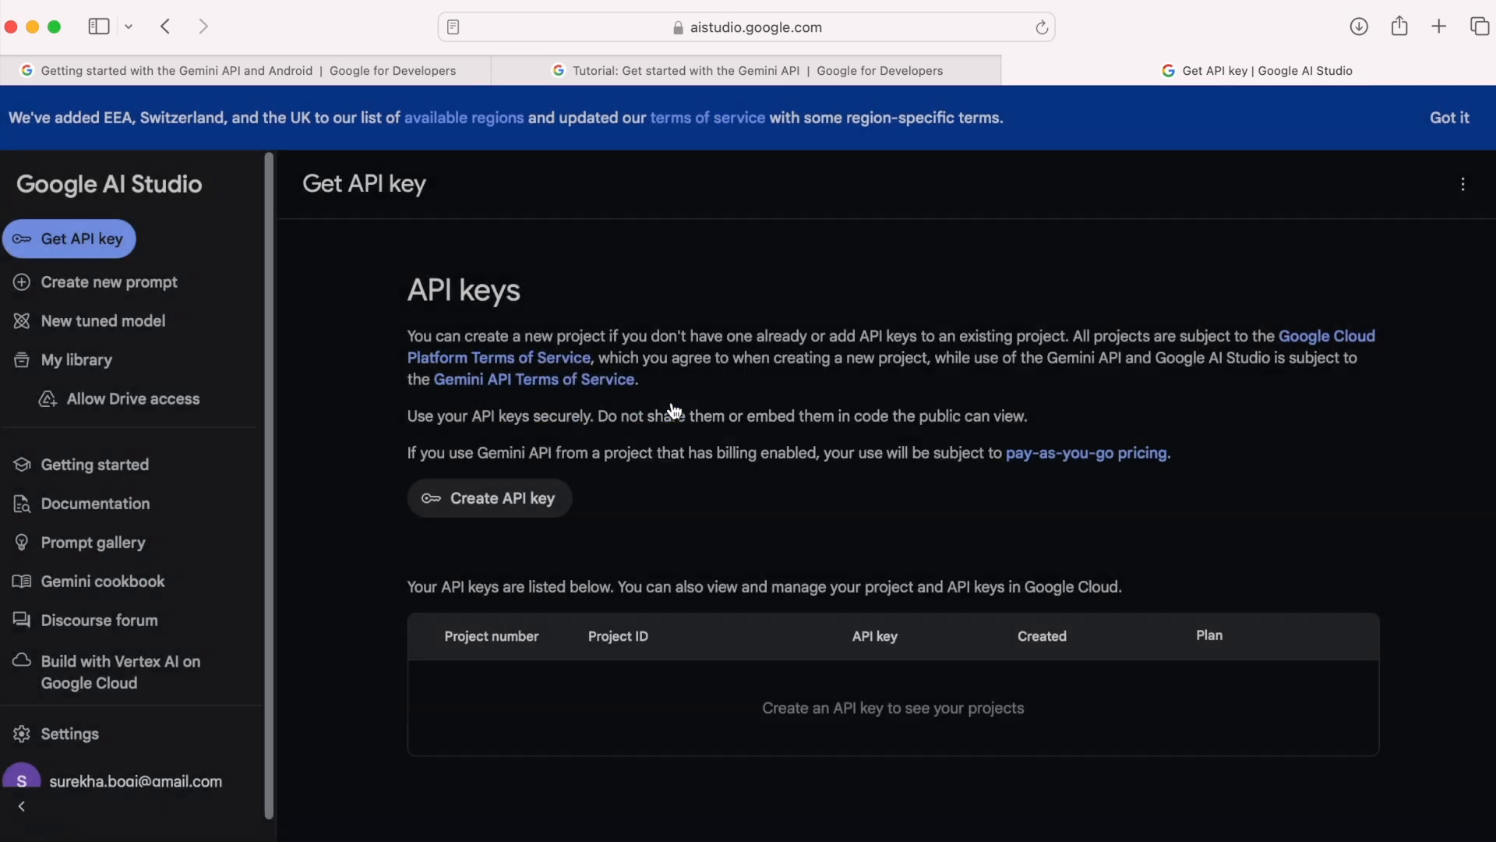
{"action": "left_click", "coordinate": [490, 497]}
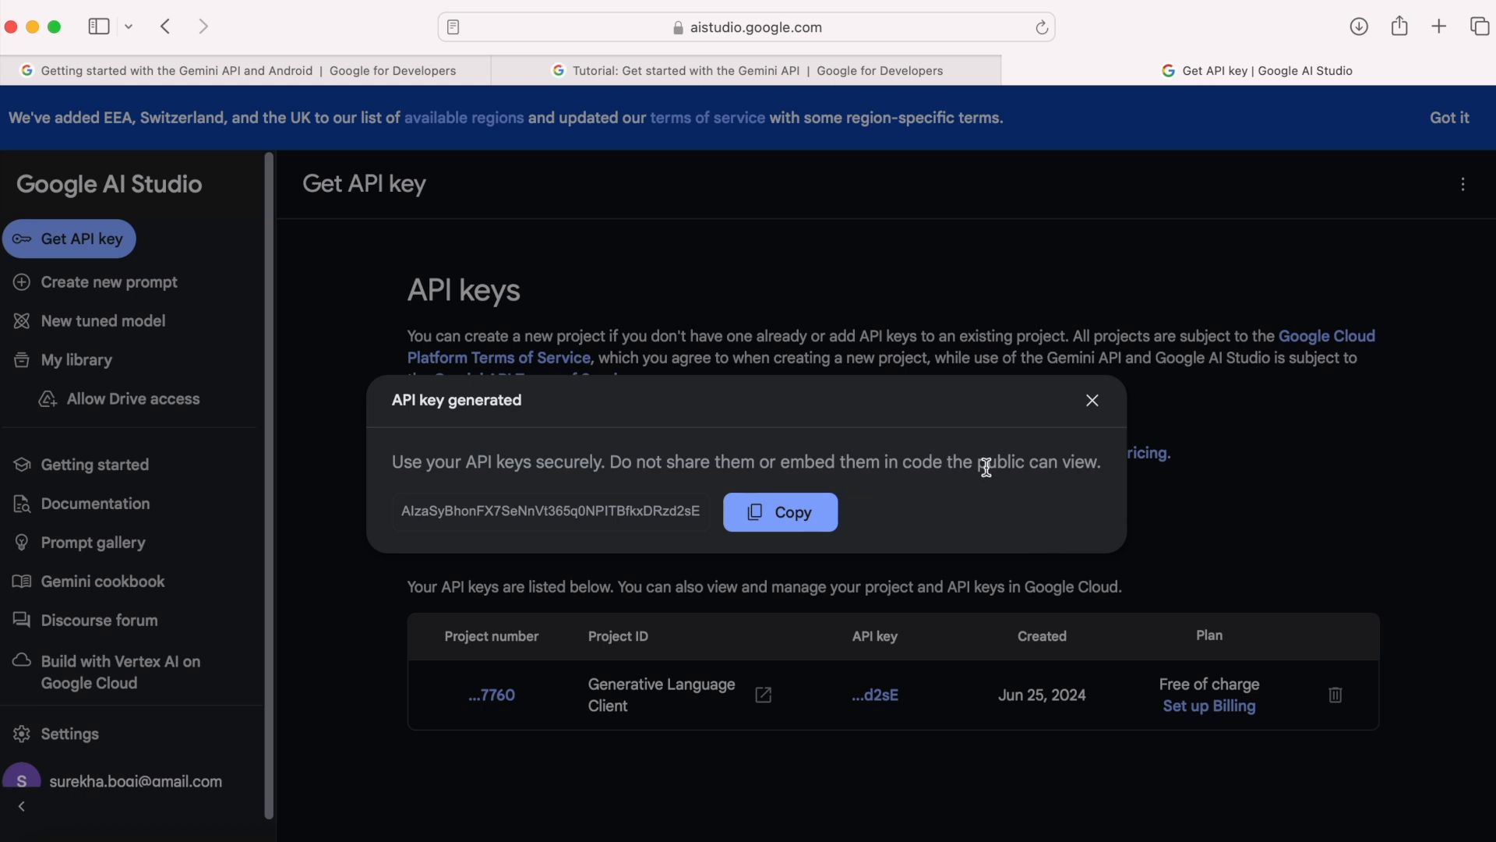
{"action": "mouse_move", "coordinate": [1070, 488]}
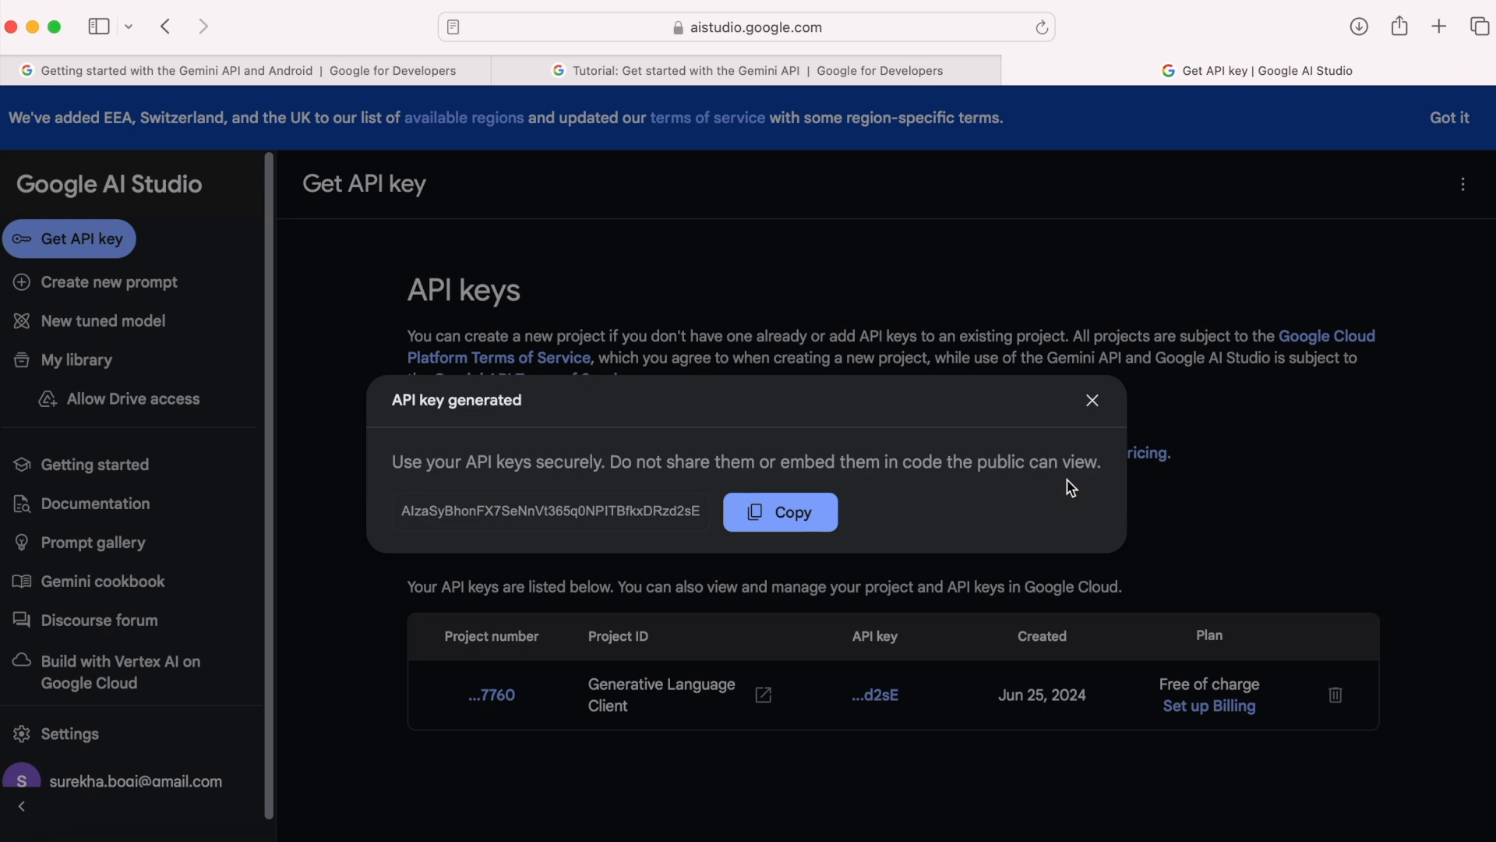
{"action": "mouse_move", "coordinate": [1072, 507]}
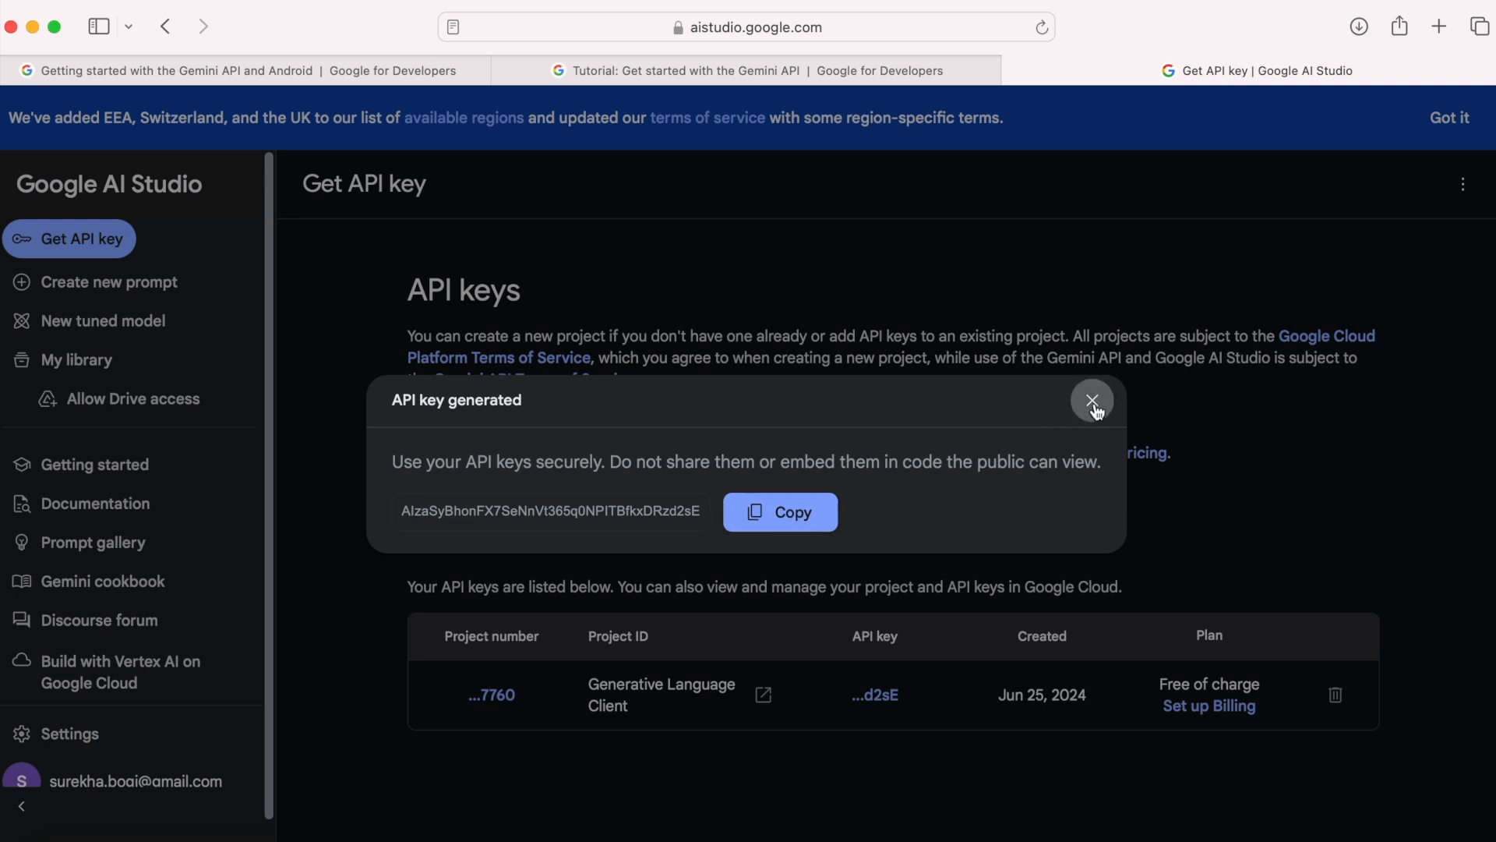
{"action": "left_click", "coordinate": [1092, 400]}
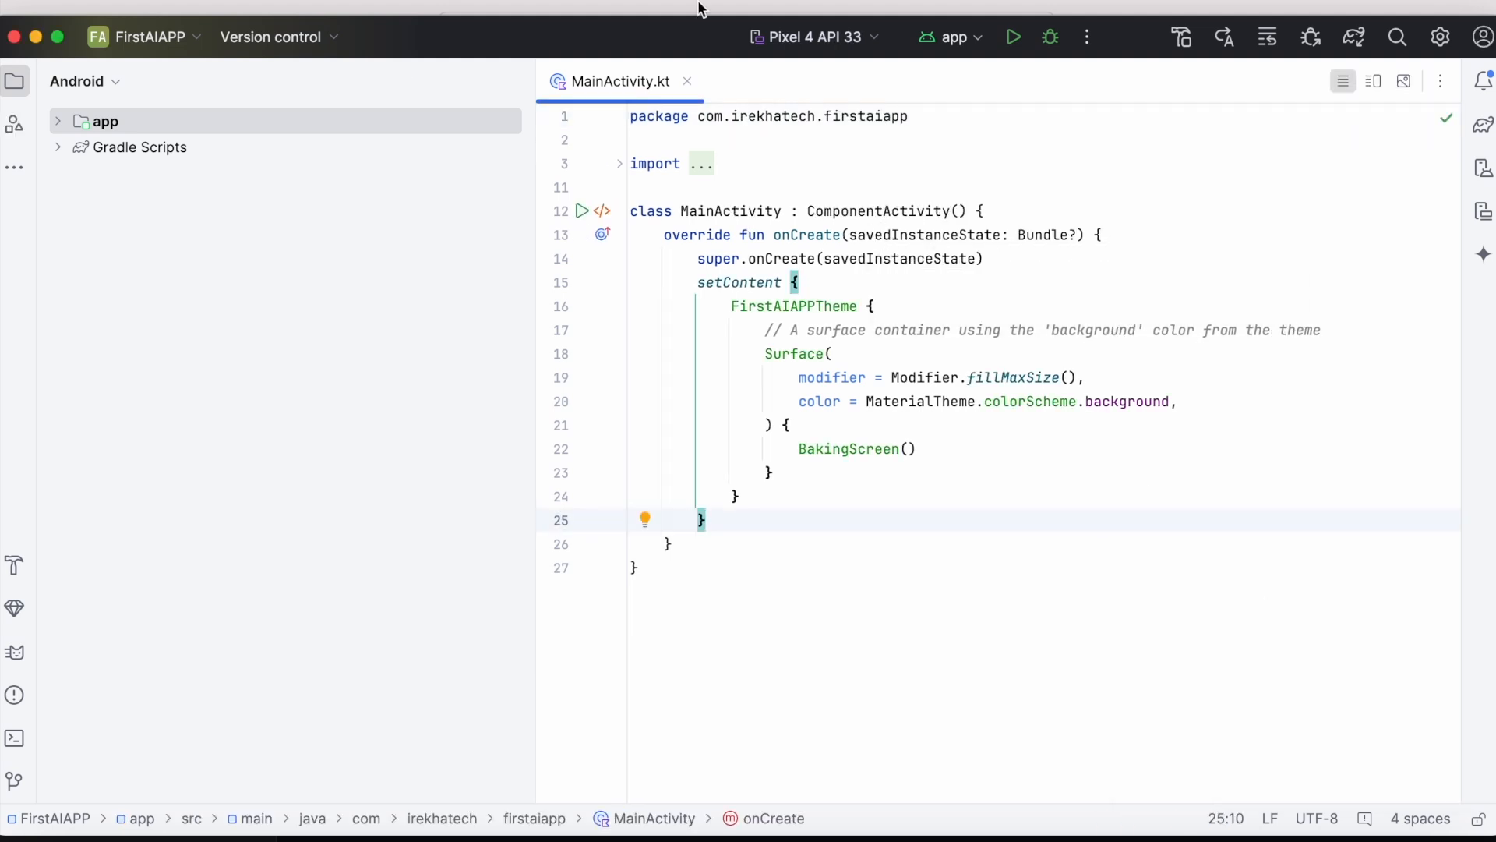
Bring the Gemini tutorial window back to the front
{"action": "left_click", "coordinate": [686, 81]}
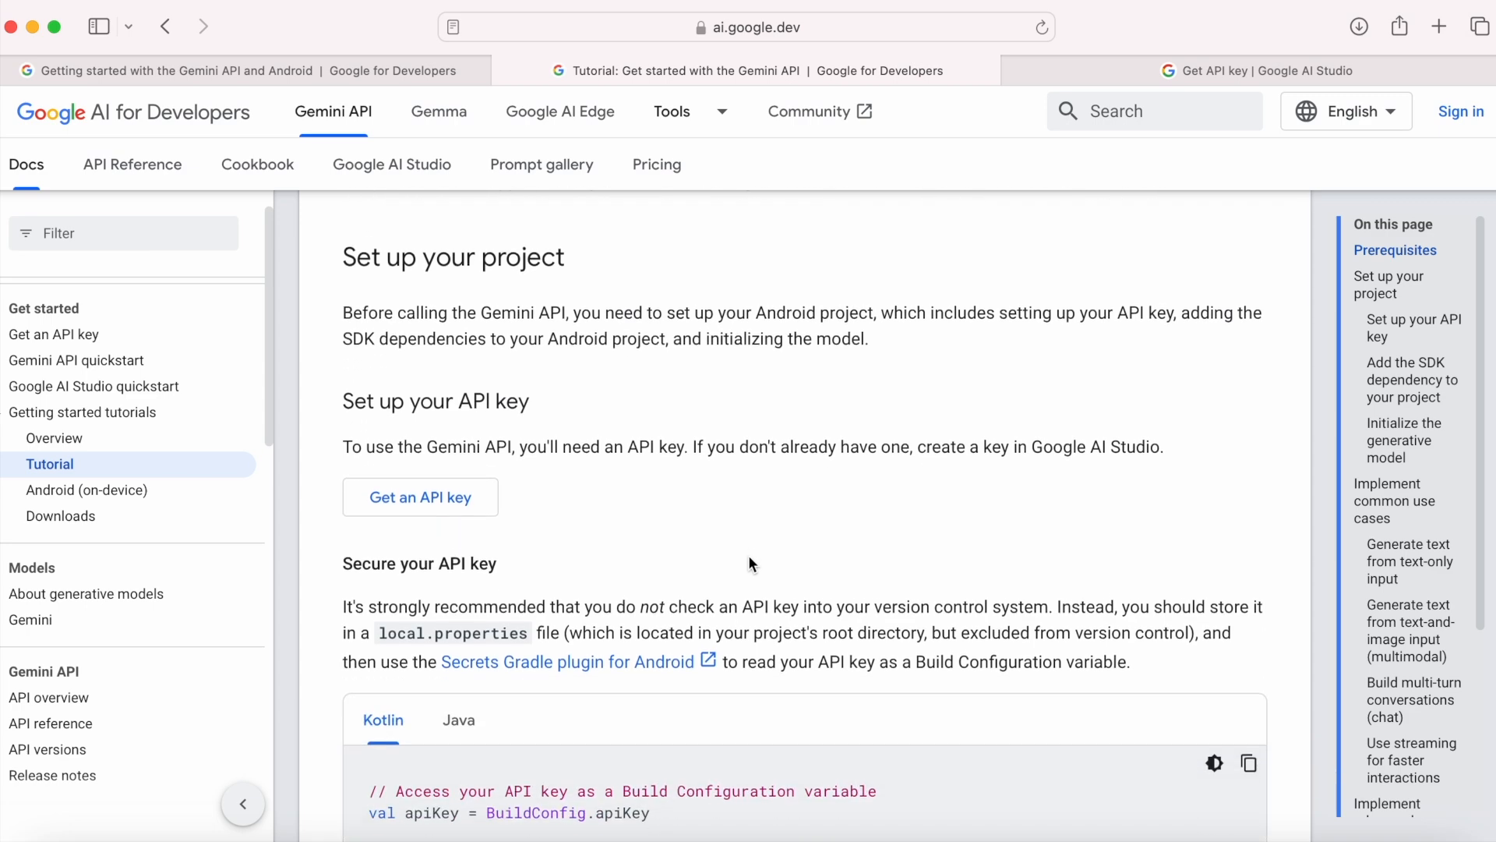
Scroll the tutorial through 'Secure your API key' to the SDK dependency section
{"action": "scroll", "scroll_direction": "down", "scroll_amount": 3}
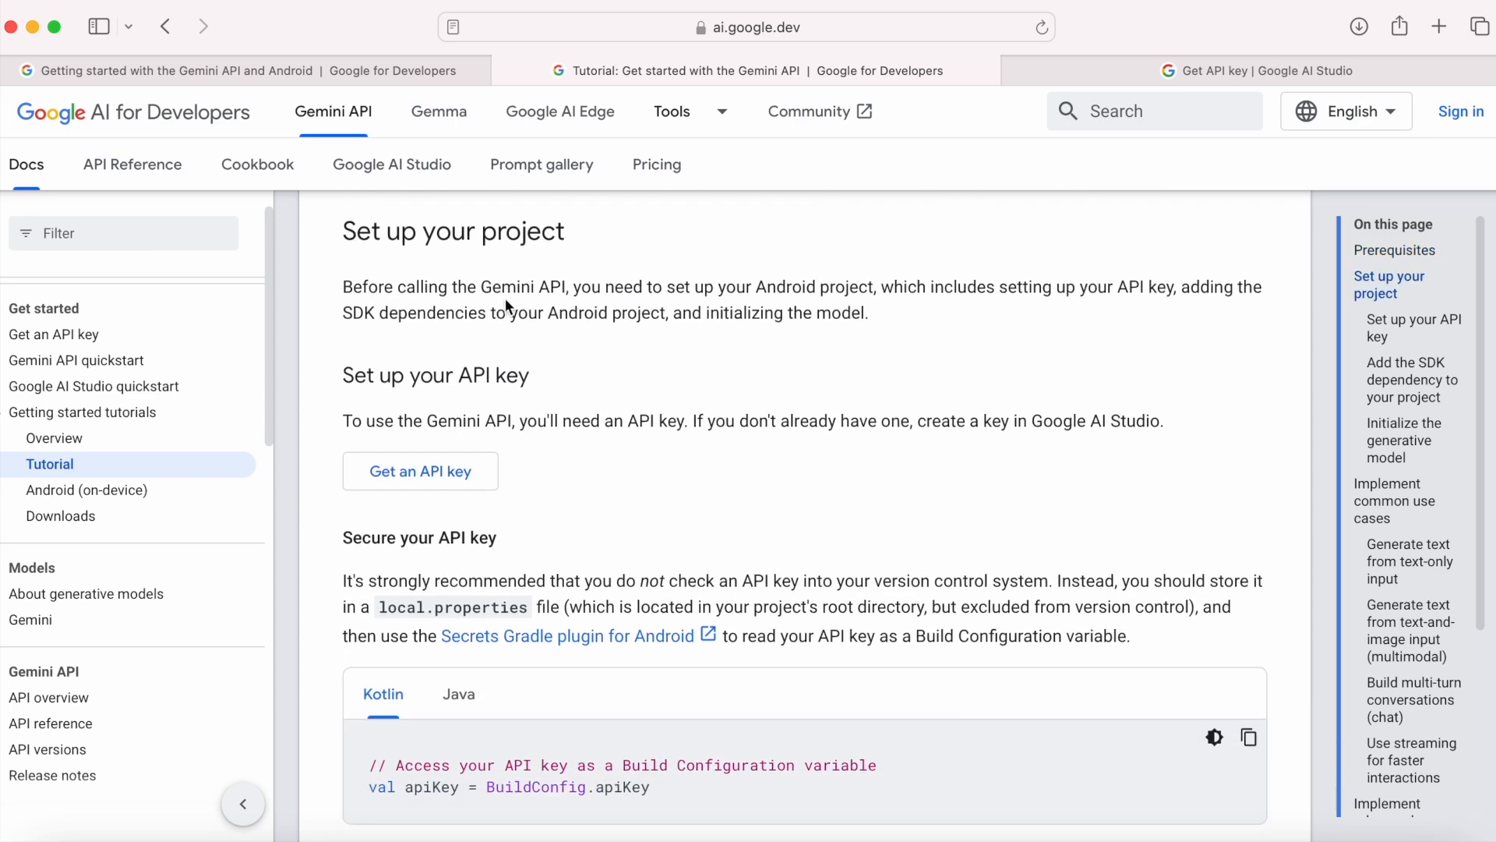
{"action": "scroll", "scroll_direction": "down", "scroll_amount": 3}
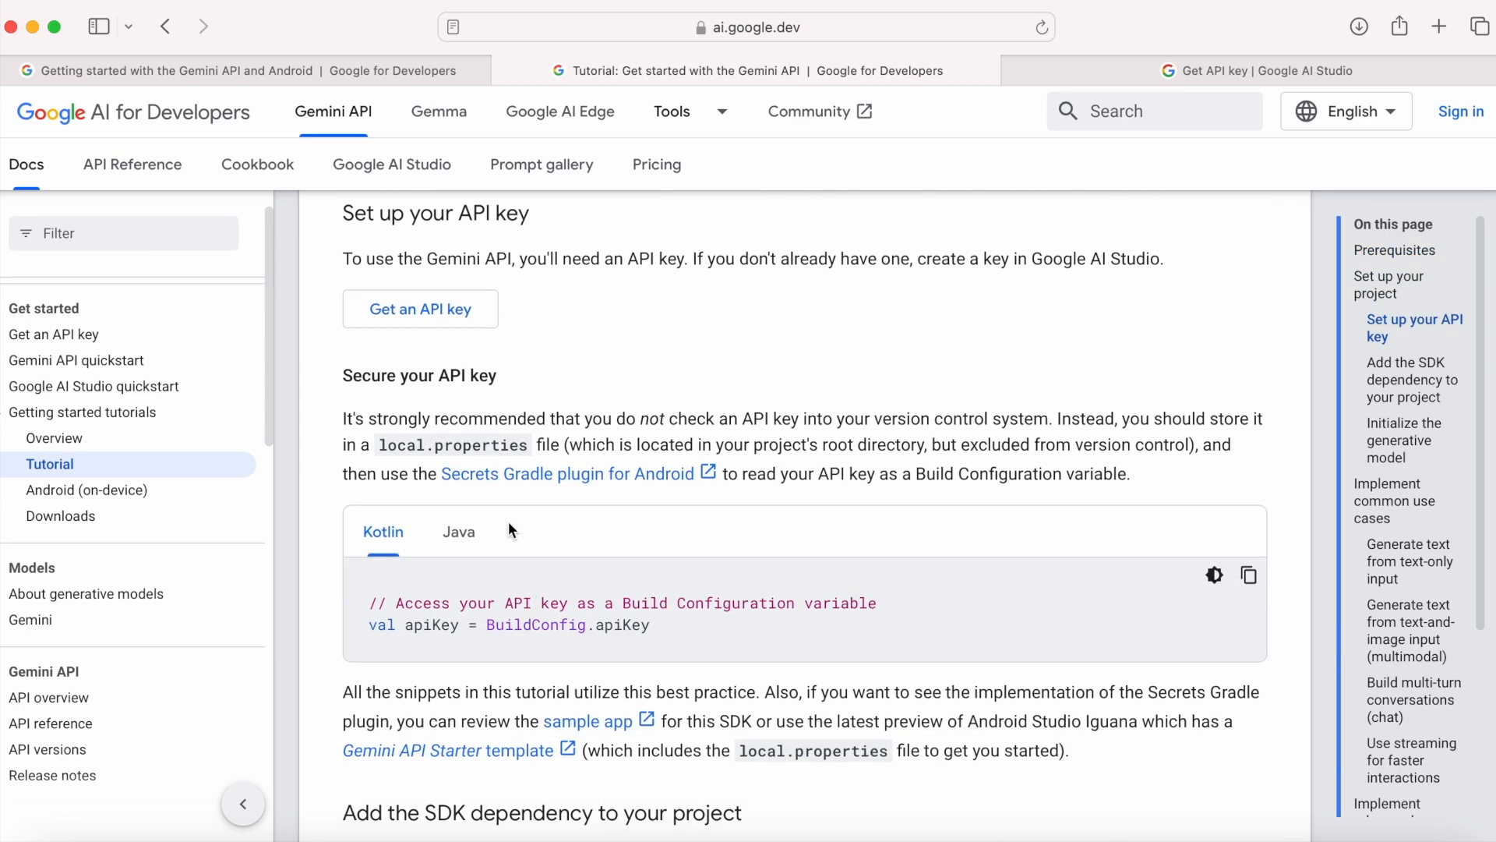
{"action": "scroll", "scroll_direction": "down", "scroll_amount": 3}
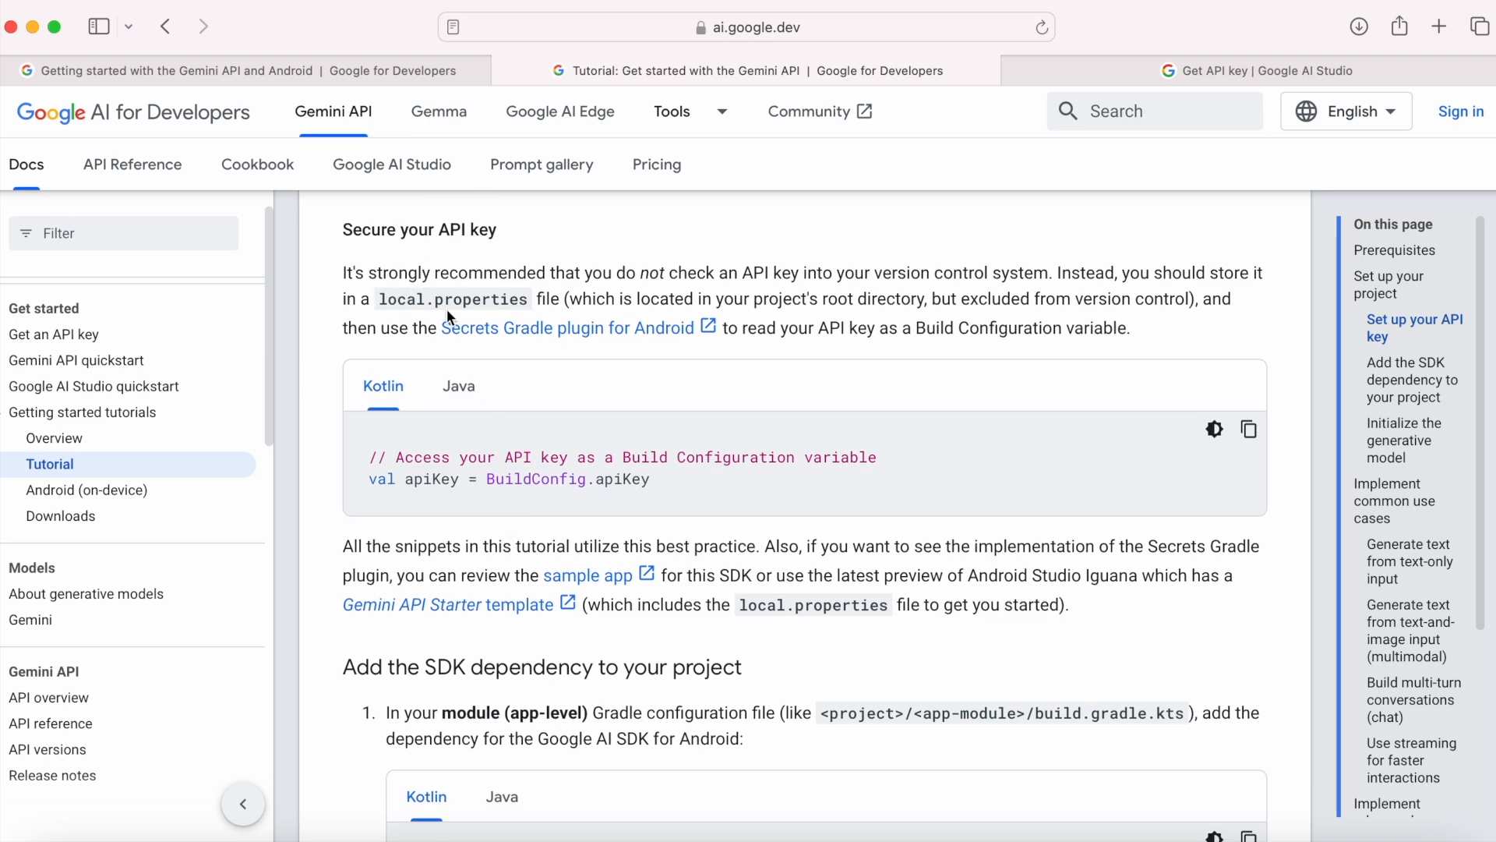
{"action": "mouse_move", "coordinate": [450, 340]}
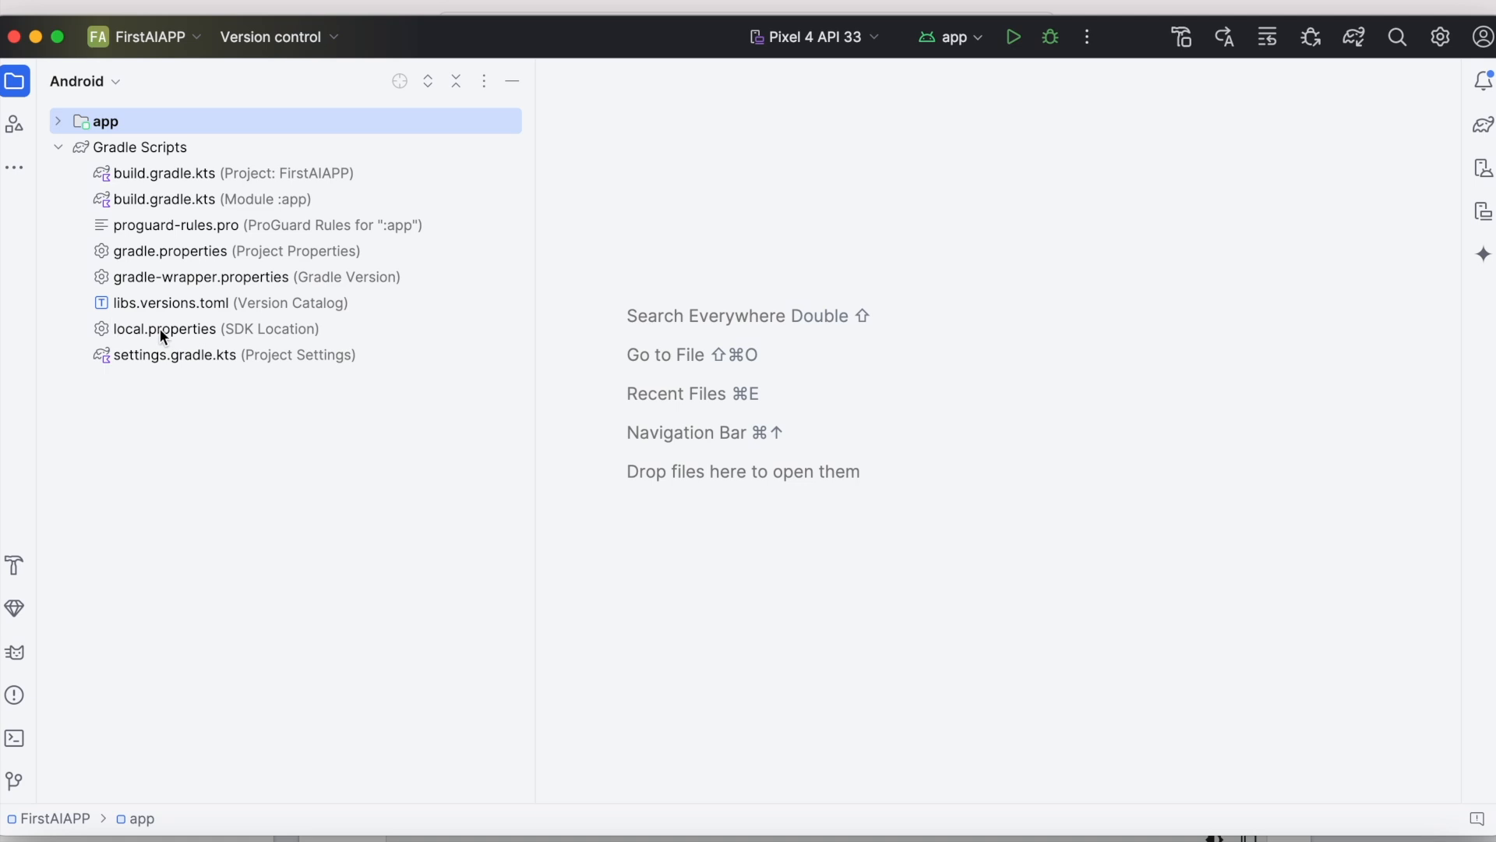
Add the apiKey entry to local.properties
{"action": "double_click", "coordinate": [165, 328]}
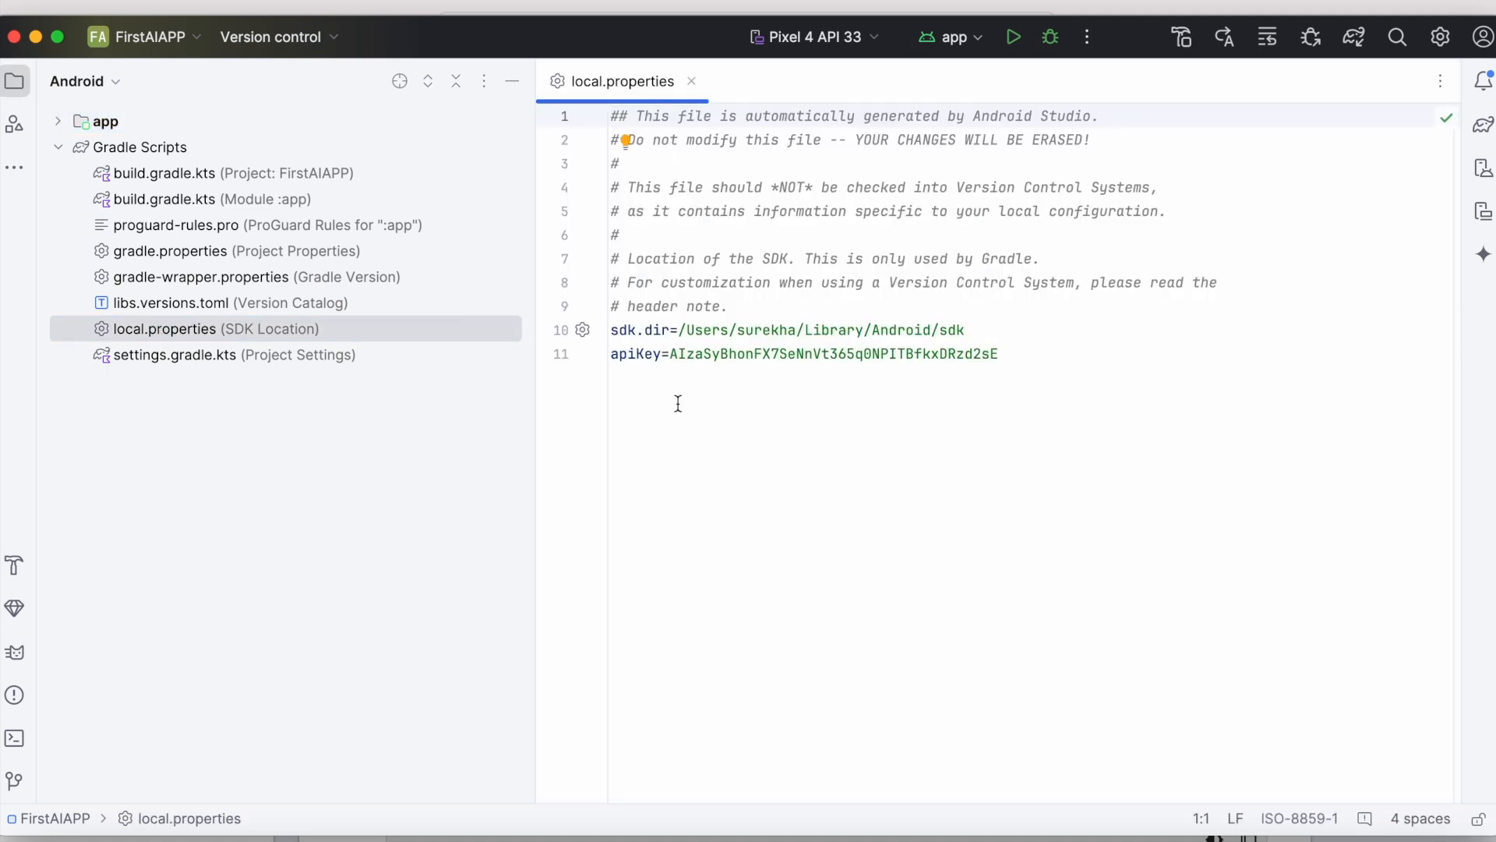
{"action": "double_click", "coordinate": [633, 353]}
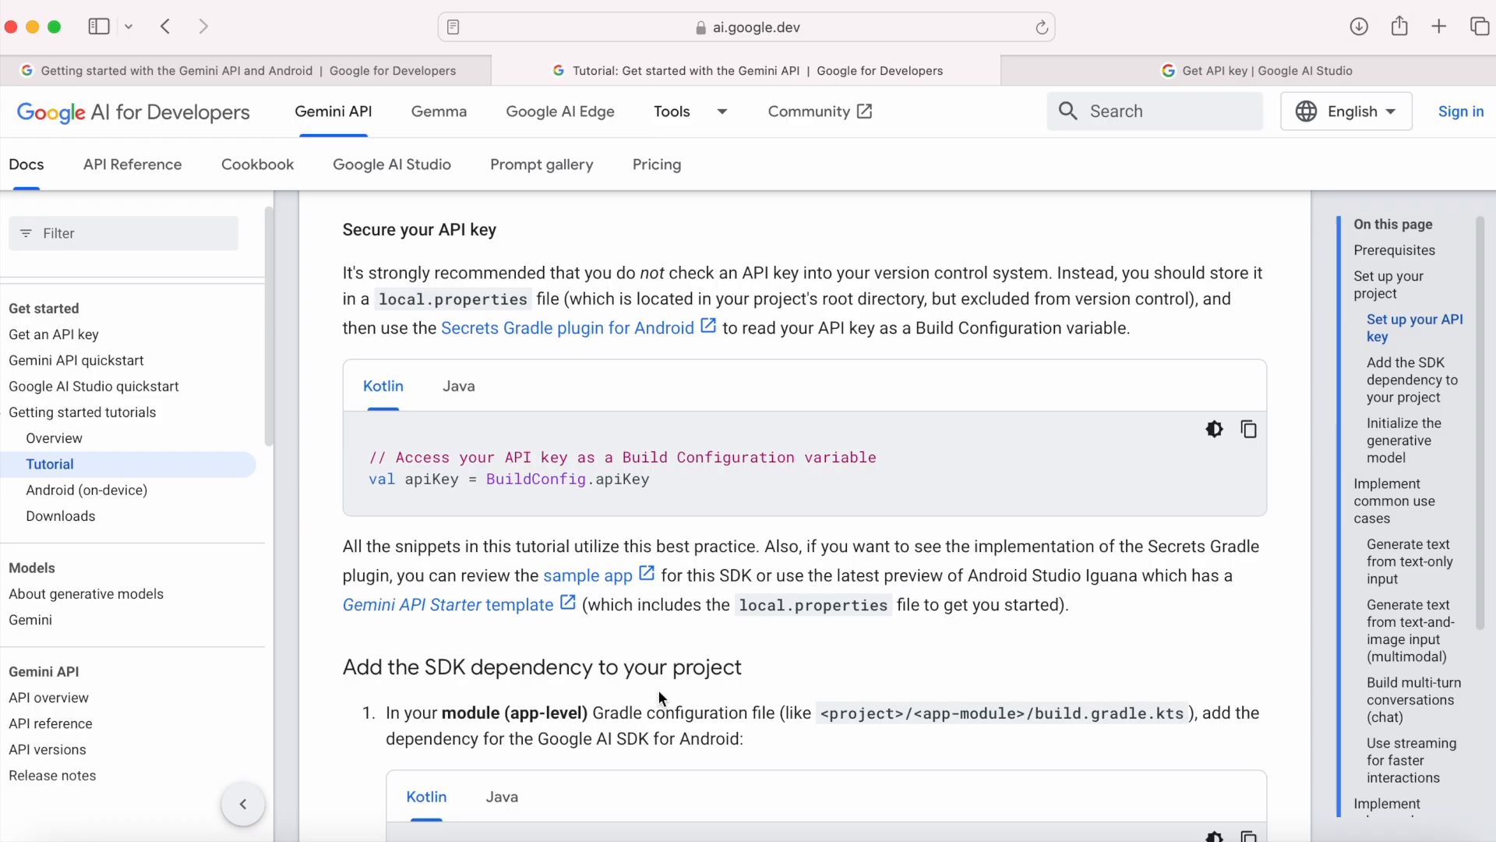
{"action": "scroll", "scroll_direction": "down", "scroll_amount": 3}
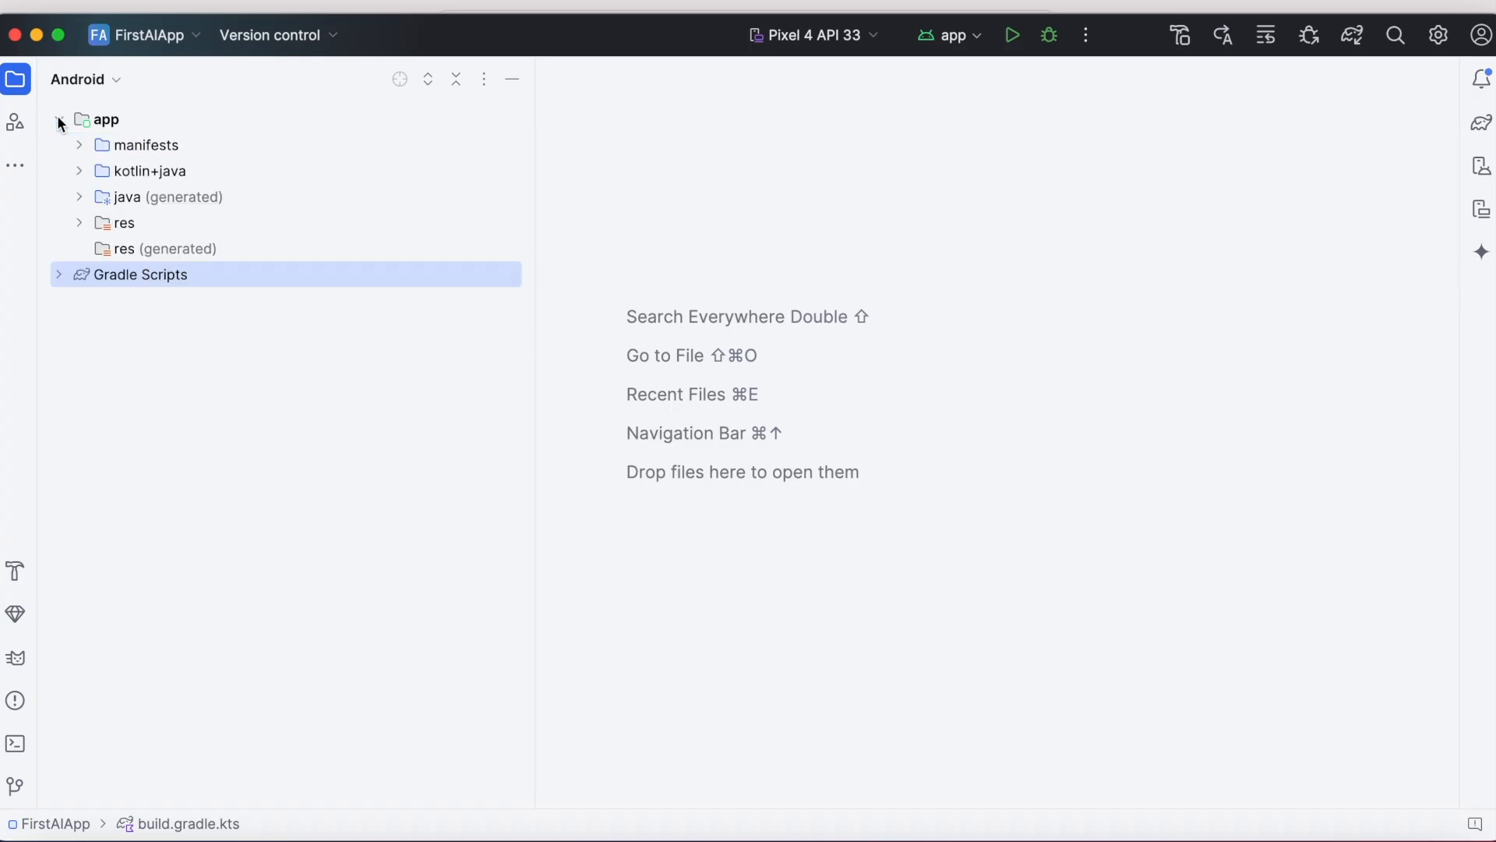
Check the generativeai version and library entries in libs.versions.toml
{"action": "left_click", "coordinate": [80, 171]}
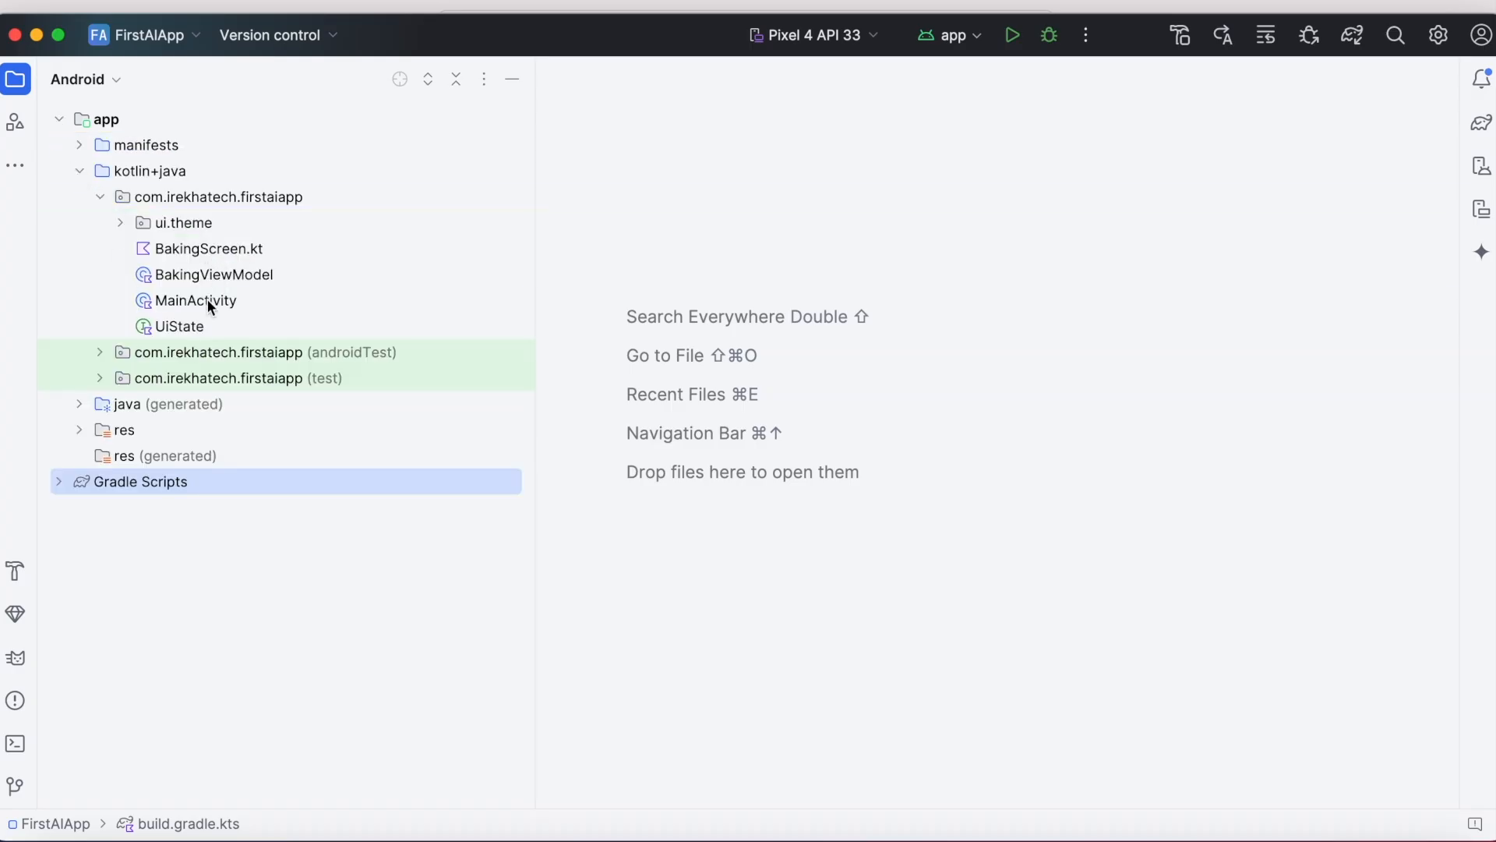
{"action": "double_click", "coordinate": [195, 301]}
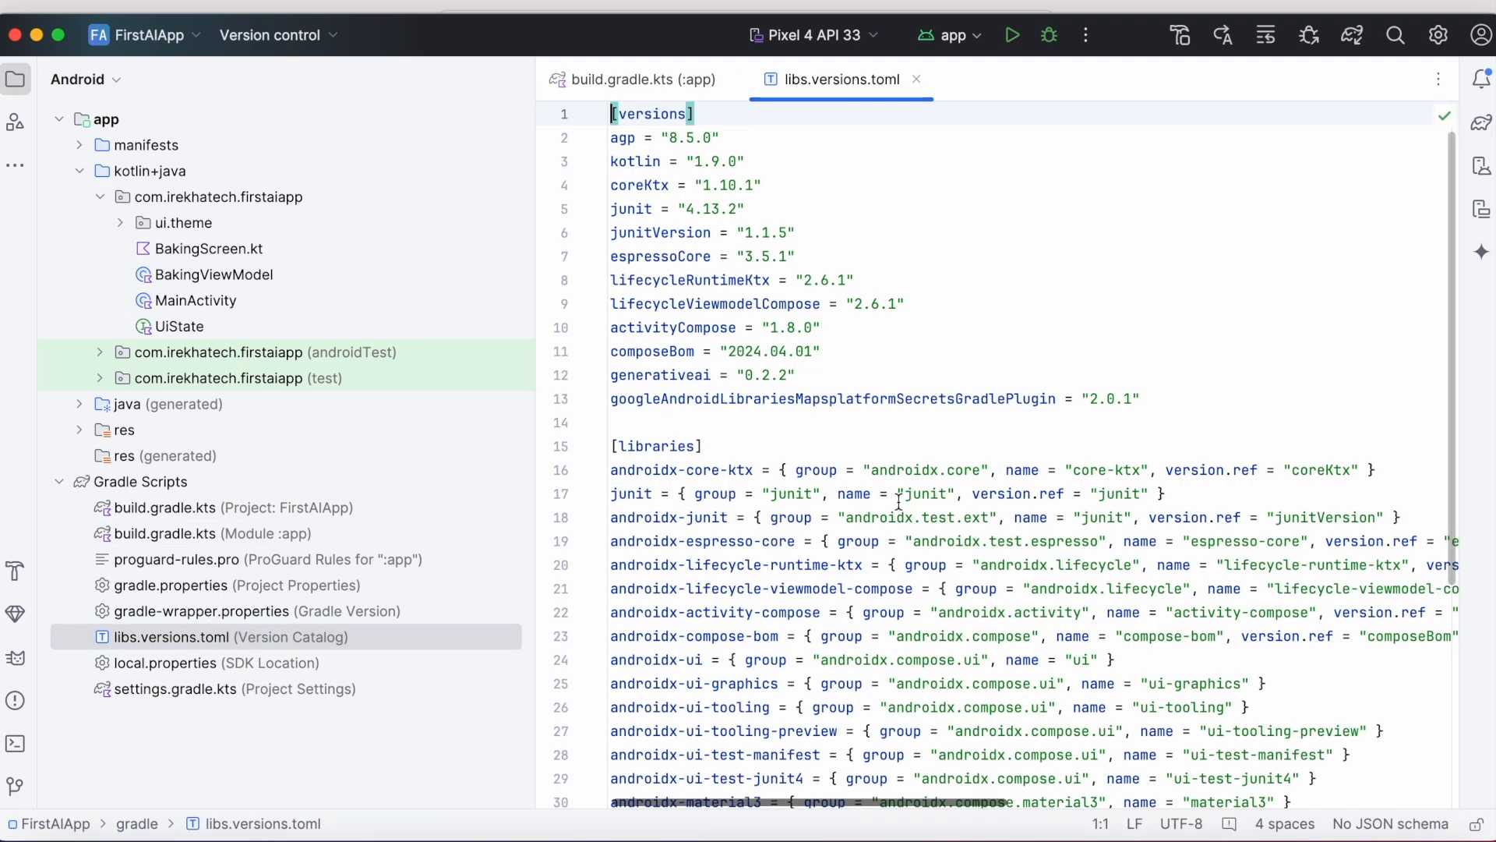
{"action": "double_click", "coordinate": [659, 374]}
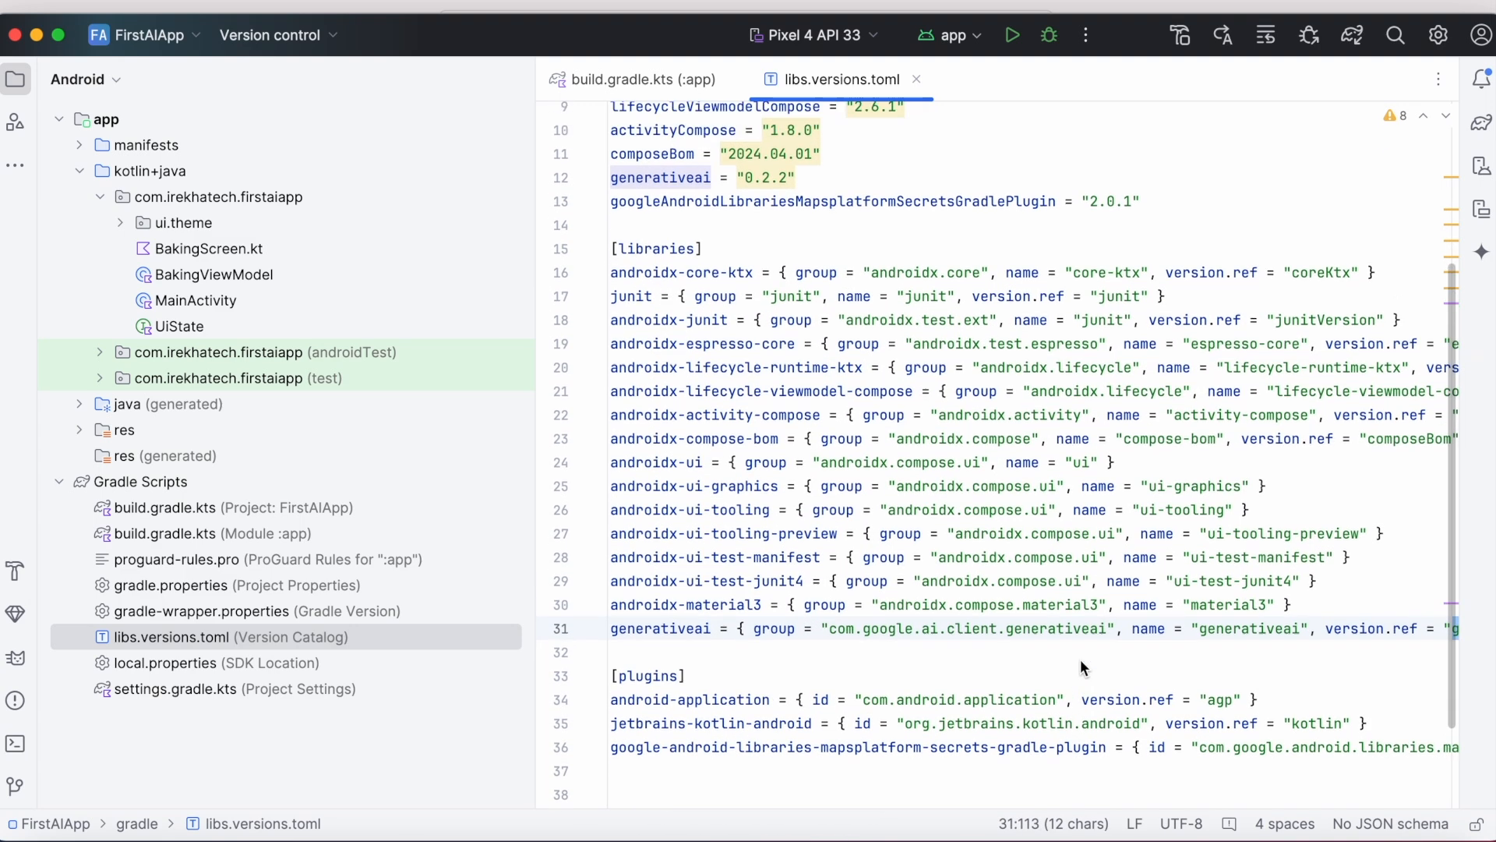
{"action": "scroll", "scroll_direction": "up", "scroll_amount": 3}
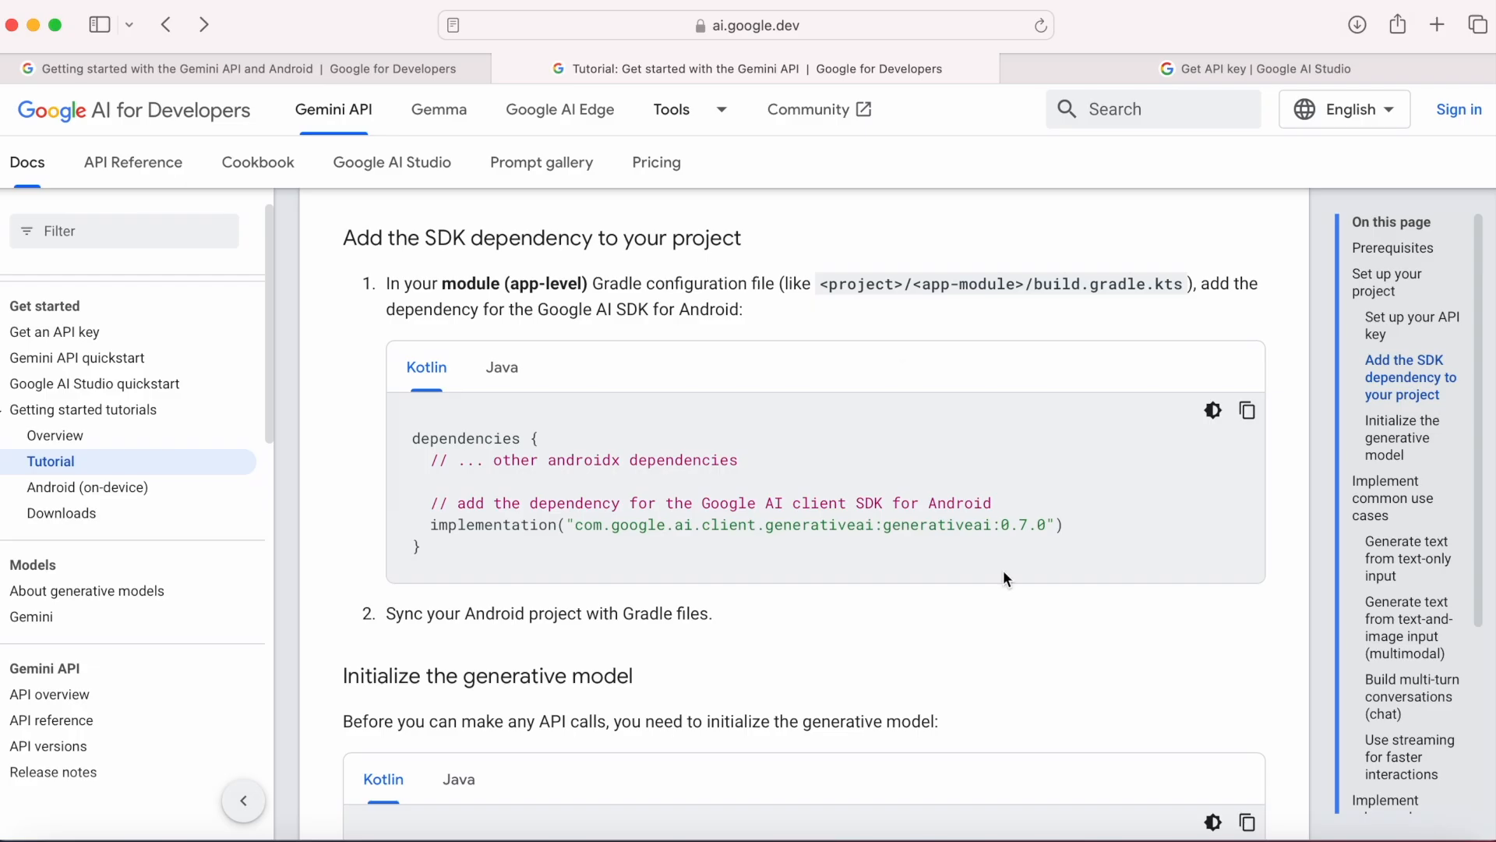
{"action": "mouse_move", "coordinate": [959, 599]}
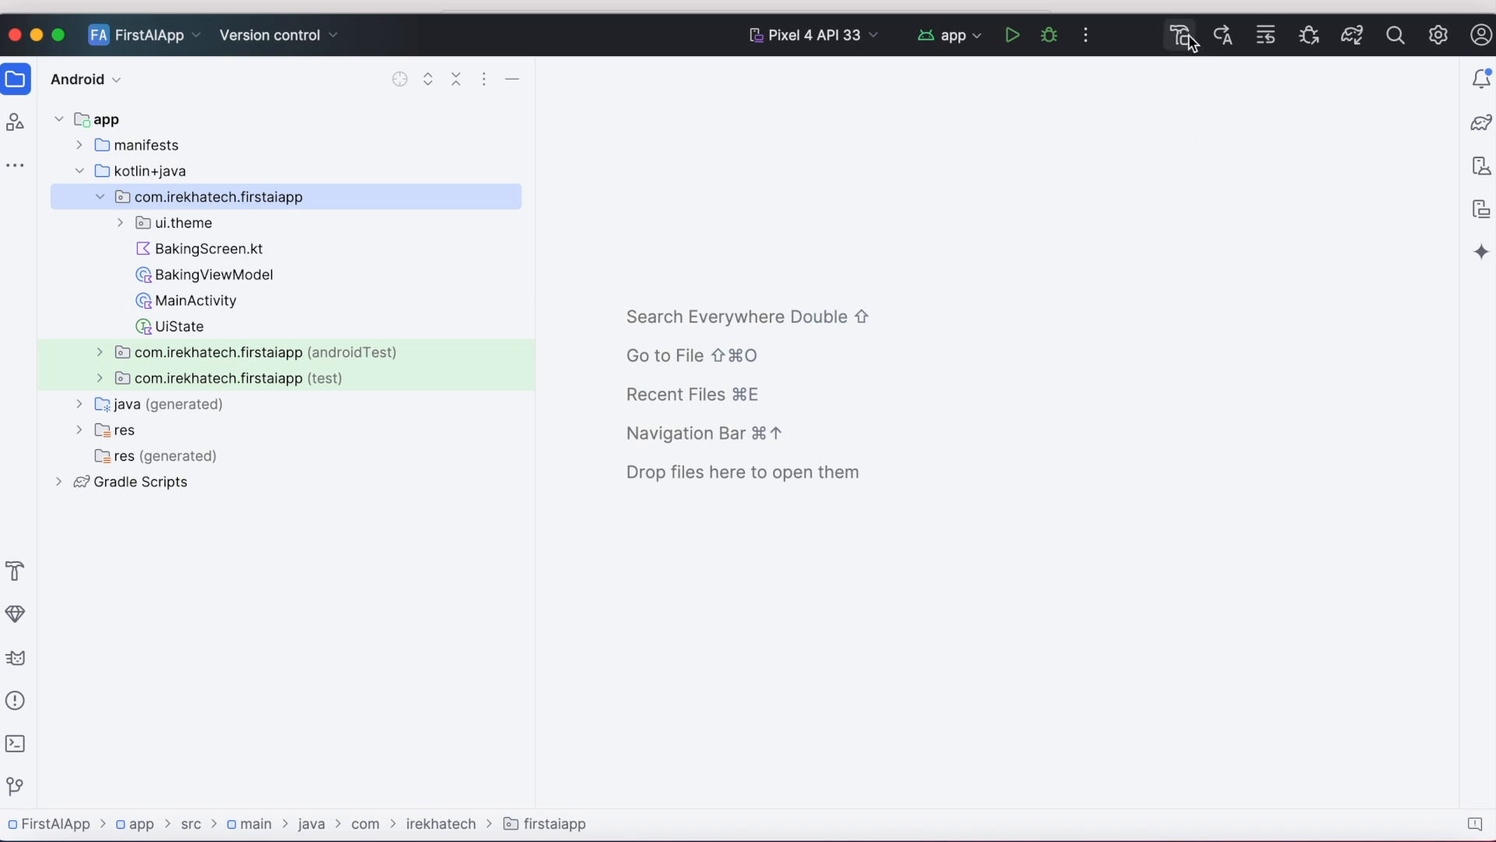
Show the Pixel 4 emulator and submit the cupcake recipe prompt
{"action": "left_click", "coordinate": [1180, 35]}
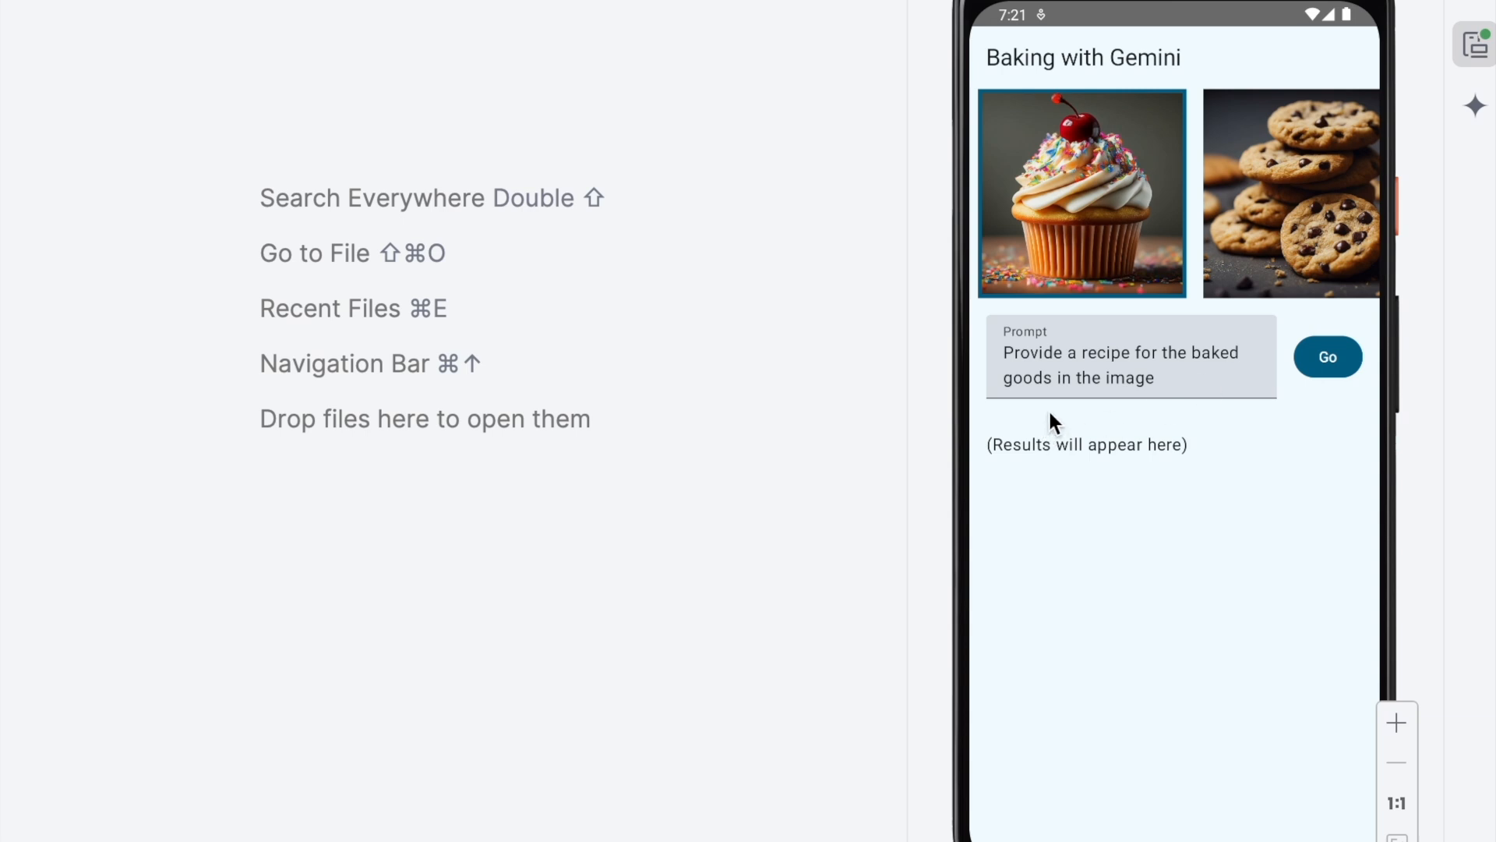
{"action": "mouse_move", "coordinate": [1144, 455]}
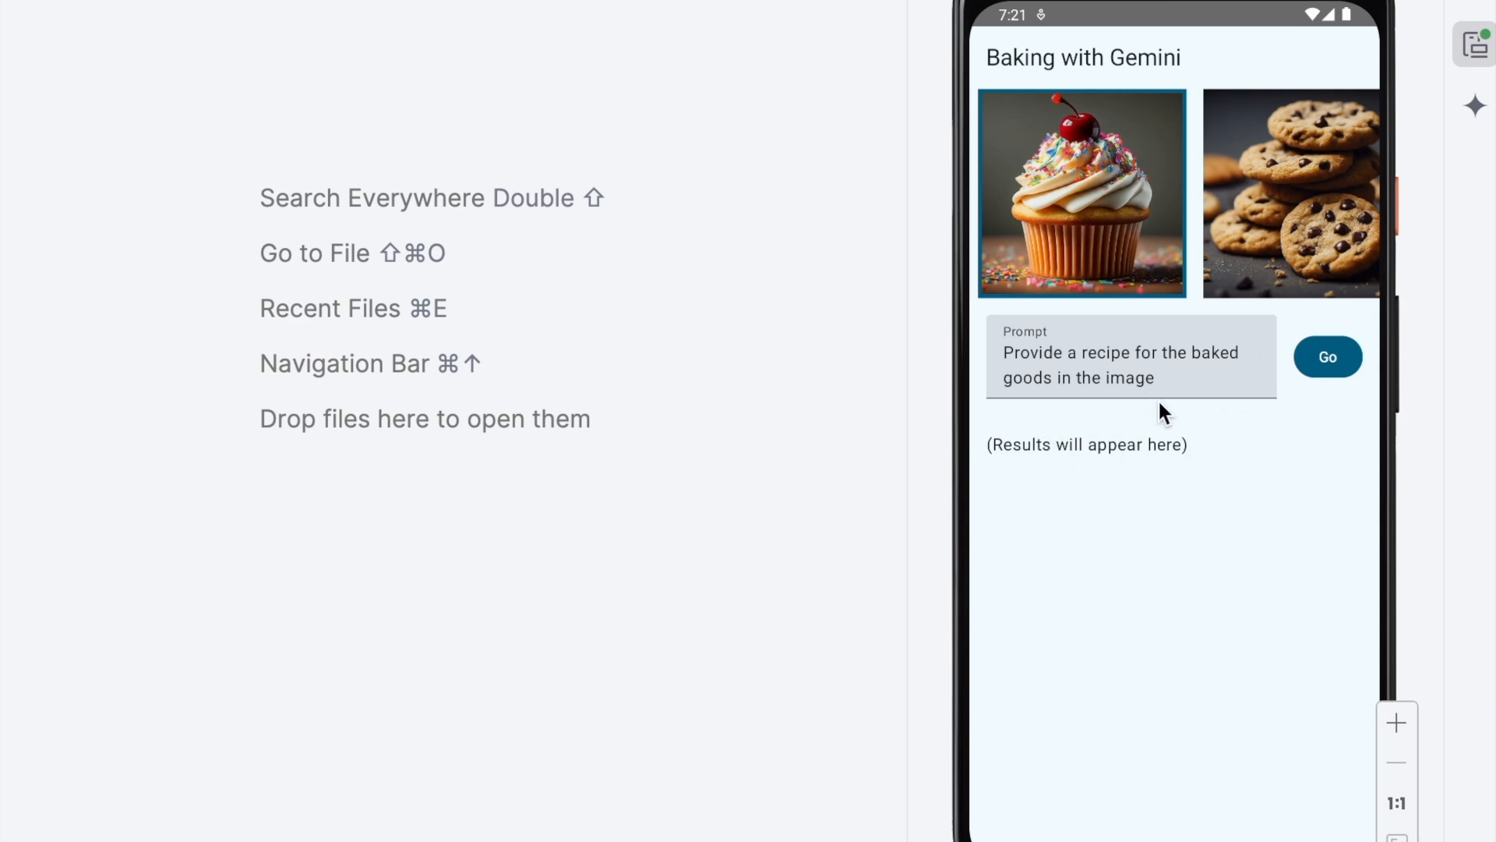
{"action": "left_click", "coordinate": [1326, 356]}
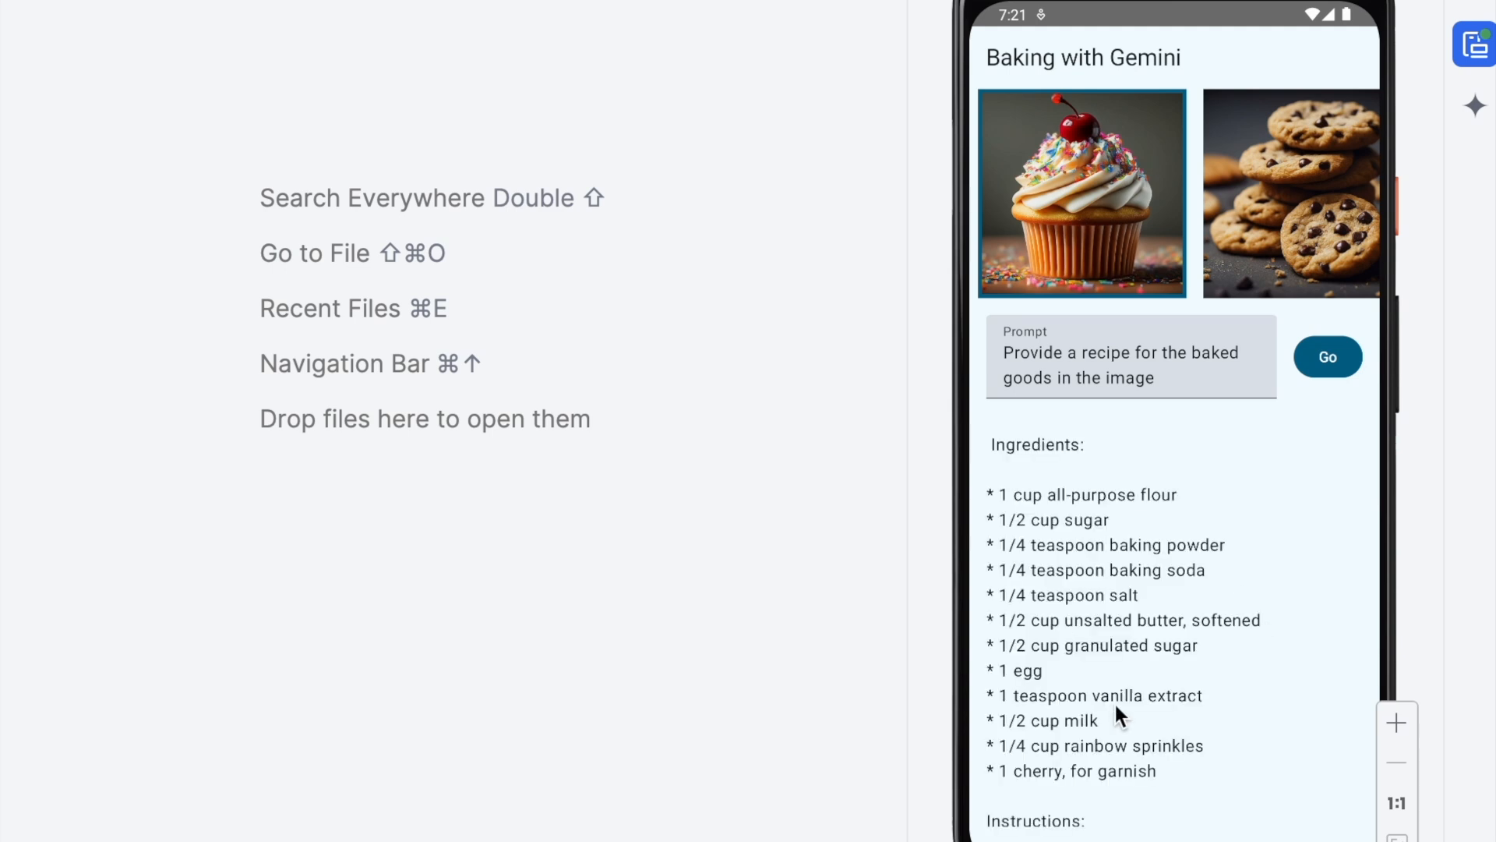
Ask Gemini 'What is there in the image?' about the cupcake image
{"action": "scroll", "scroll_direction": "down", "scroll_amount": 3}
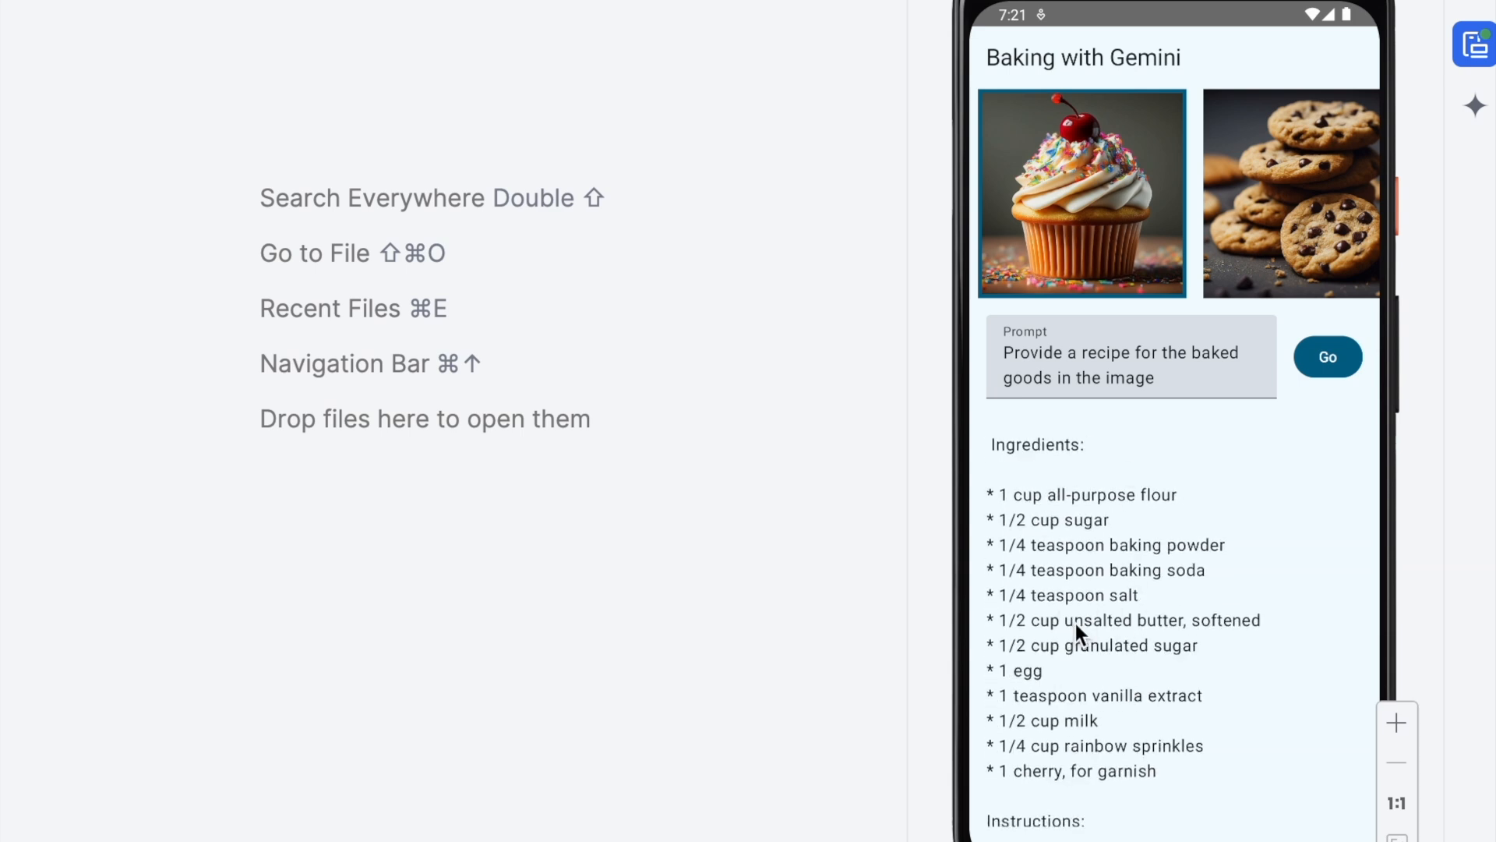
{"action": "left_click", "coordinate": [1131, 365]}
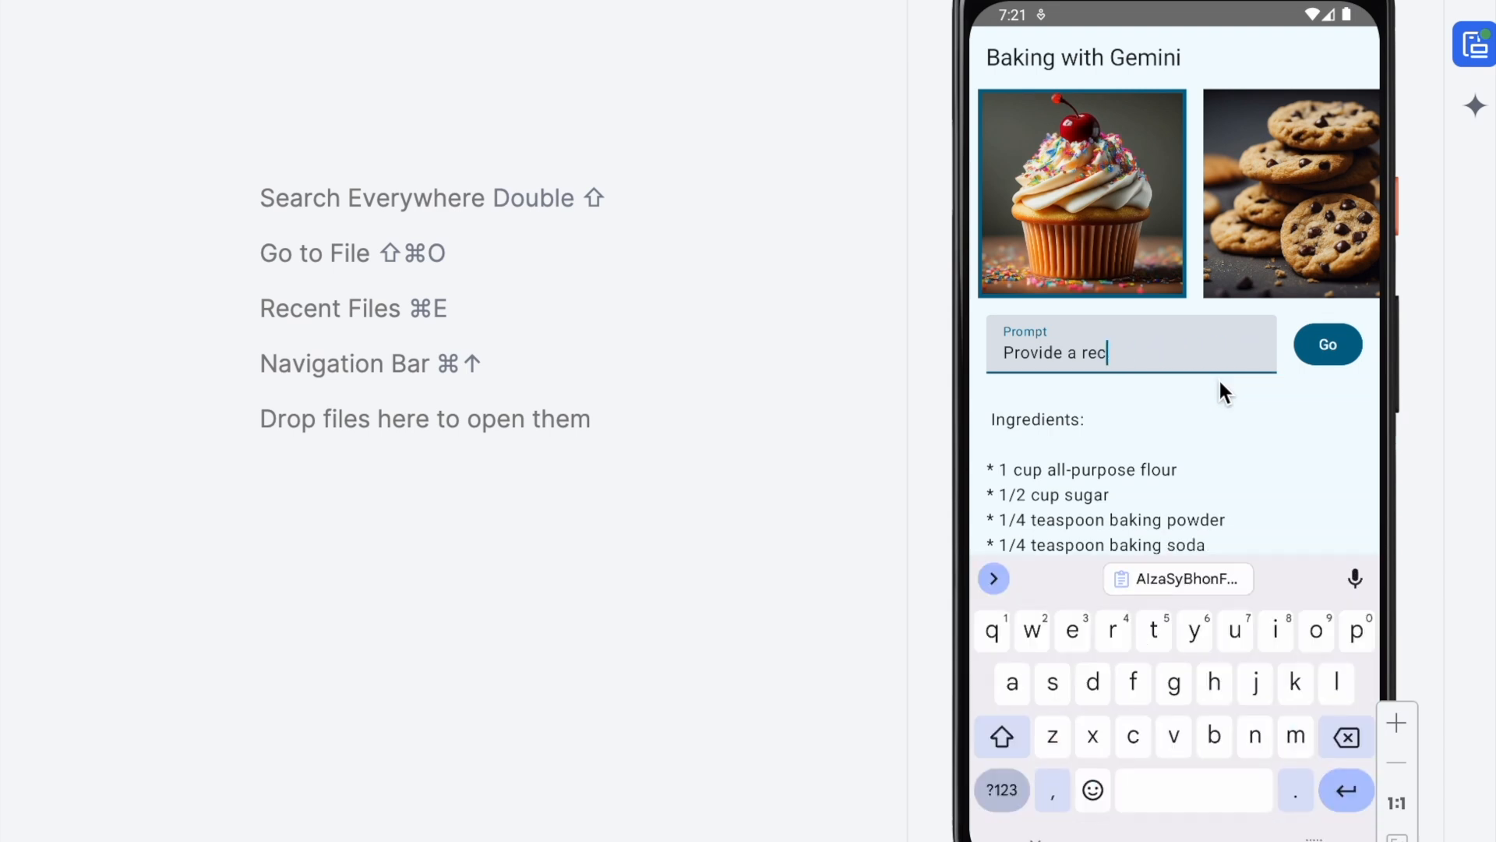
{"action": "type", "text": "What is there"}
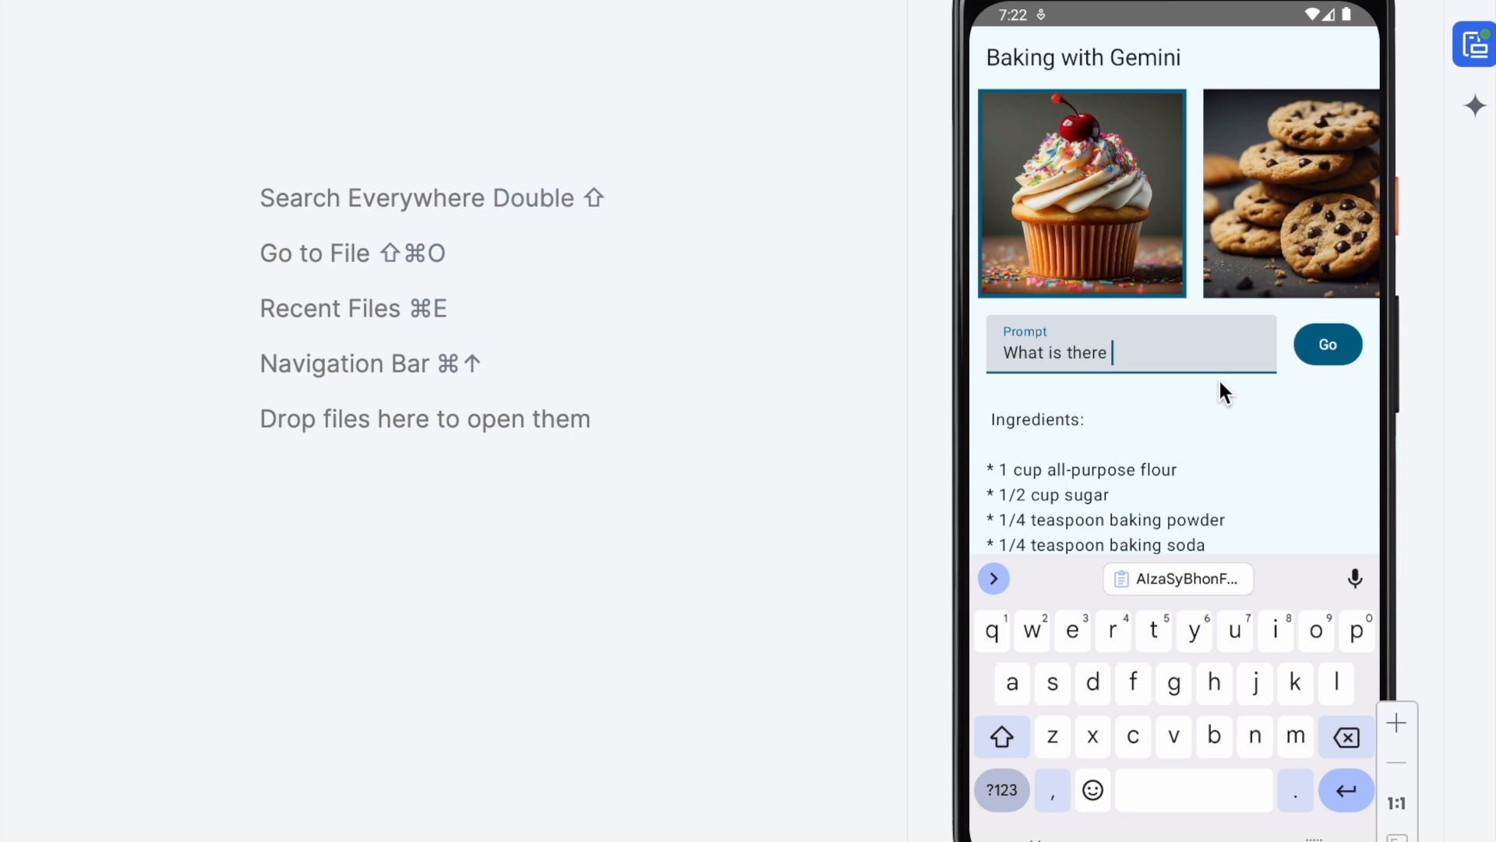
{"action": "type", "text": "in the image?"}
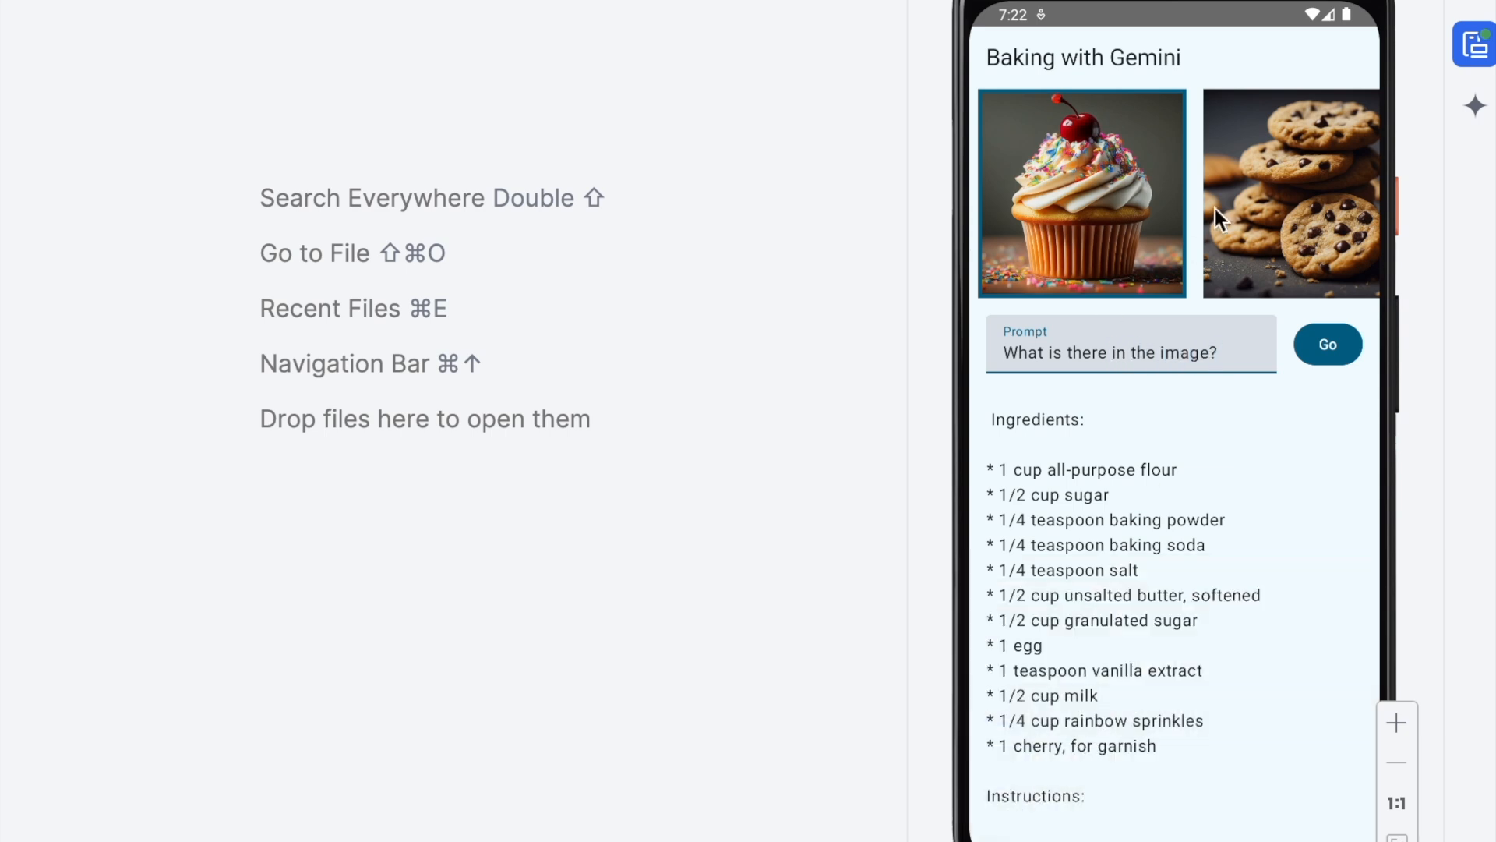
{"action": "left_click", "coordinate": [1327, 345]}
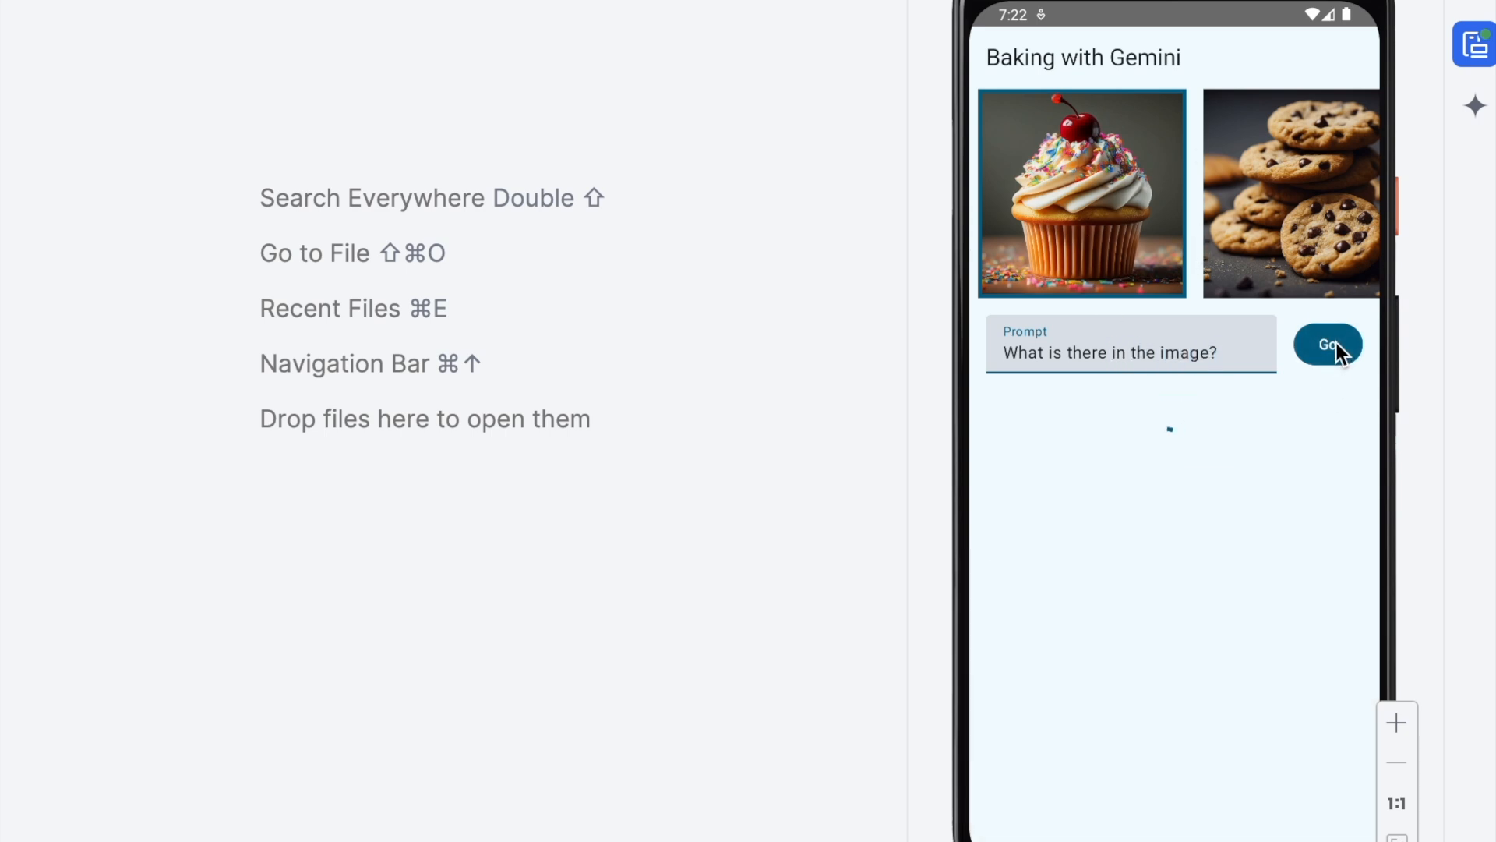
{"action": "left_click", "coordinate": [1327, 345]}
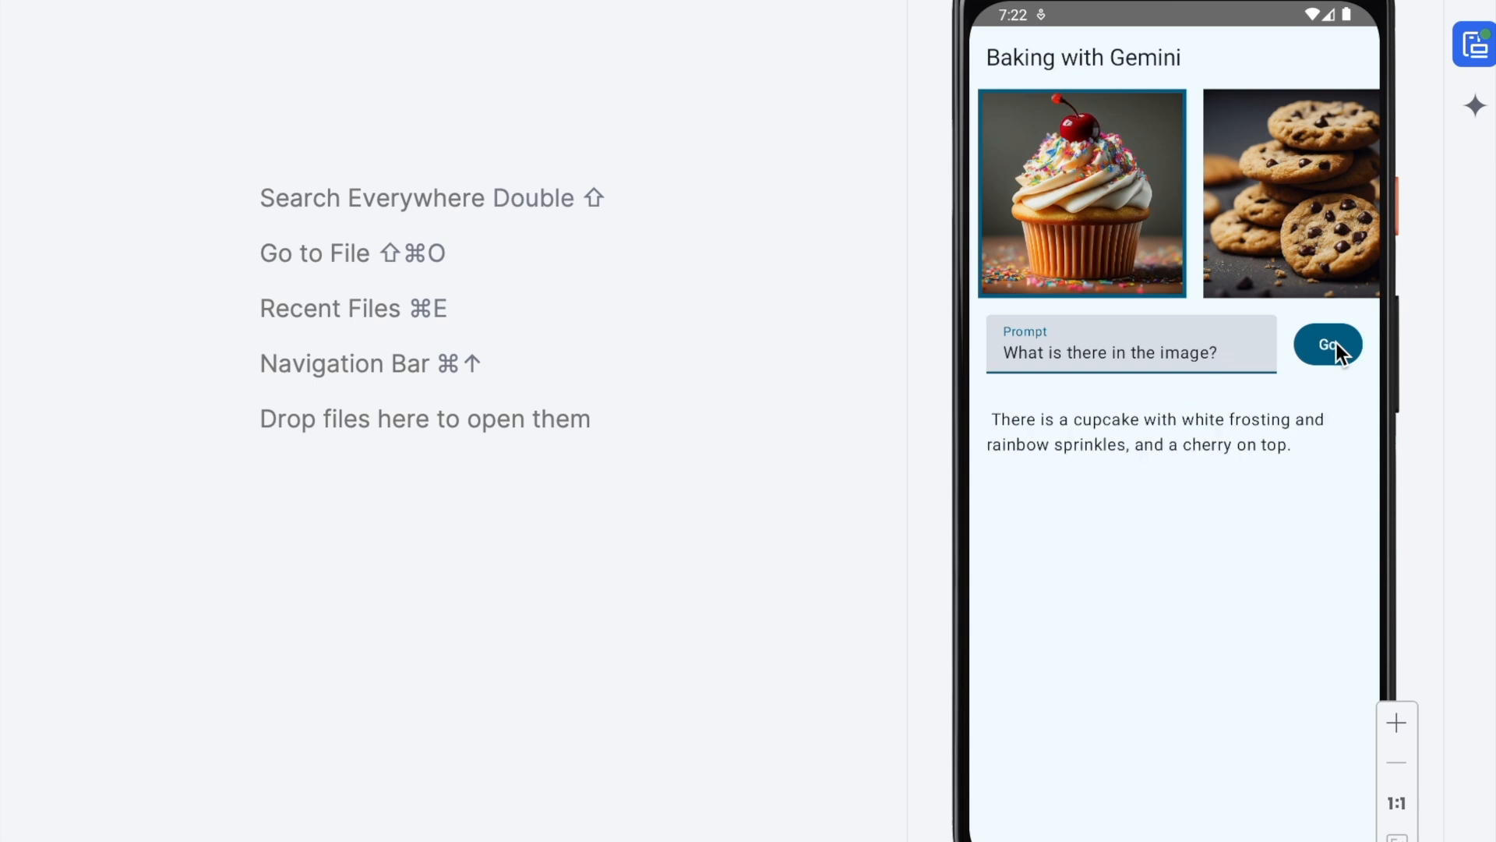
{"action": "mouse_move", "coordinate": [1109, 460]}
{"action": "type", "text": "3rd "}
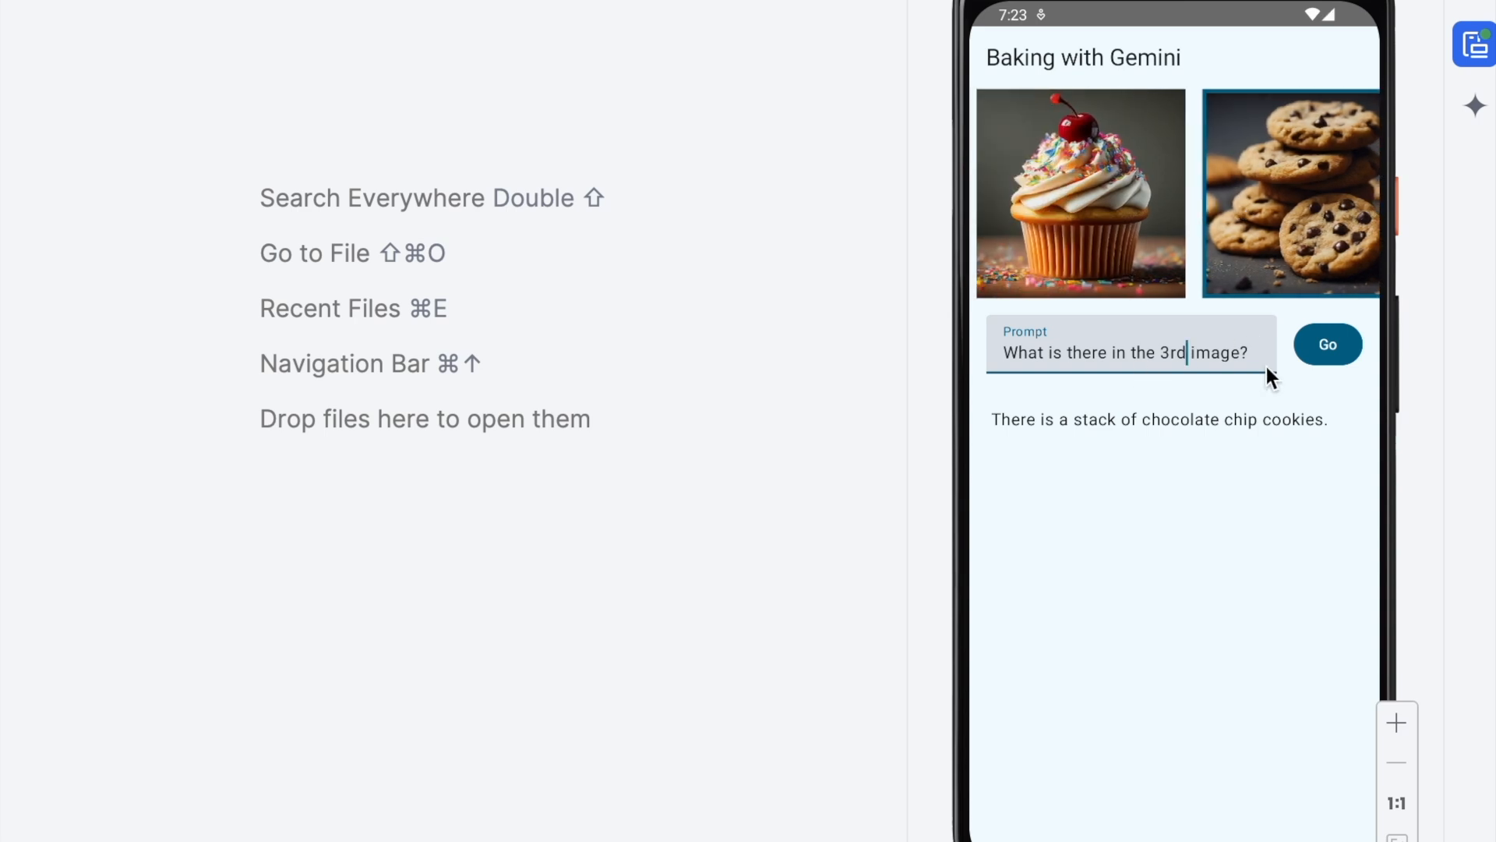
{"action": "mouse_move", "coordinate": [1158, 370]}
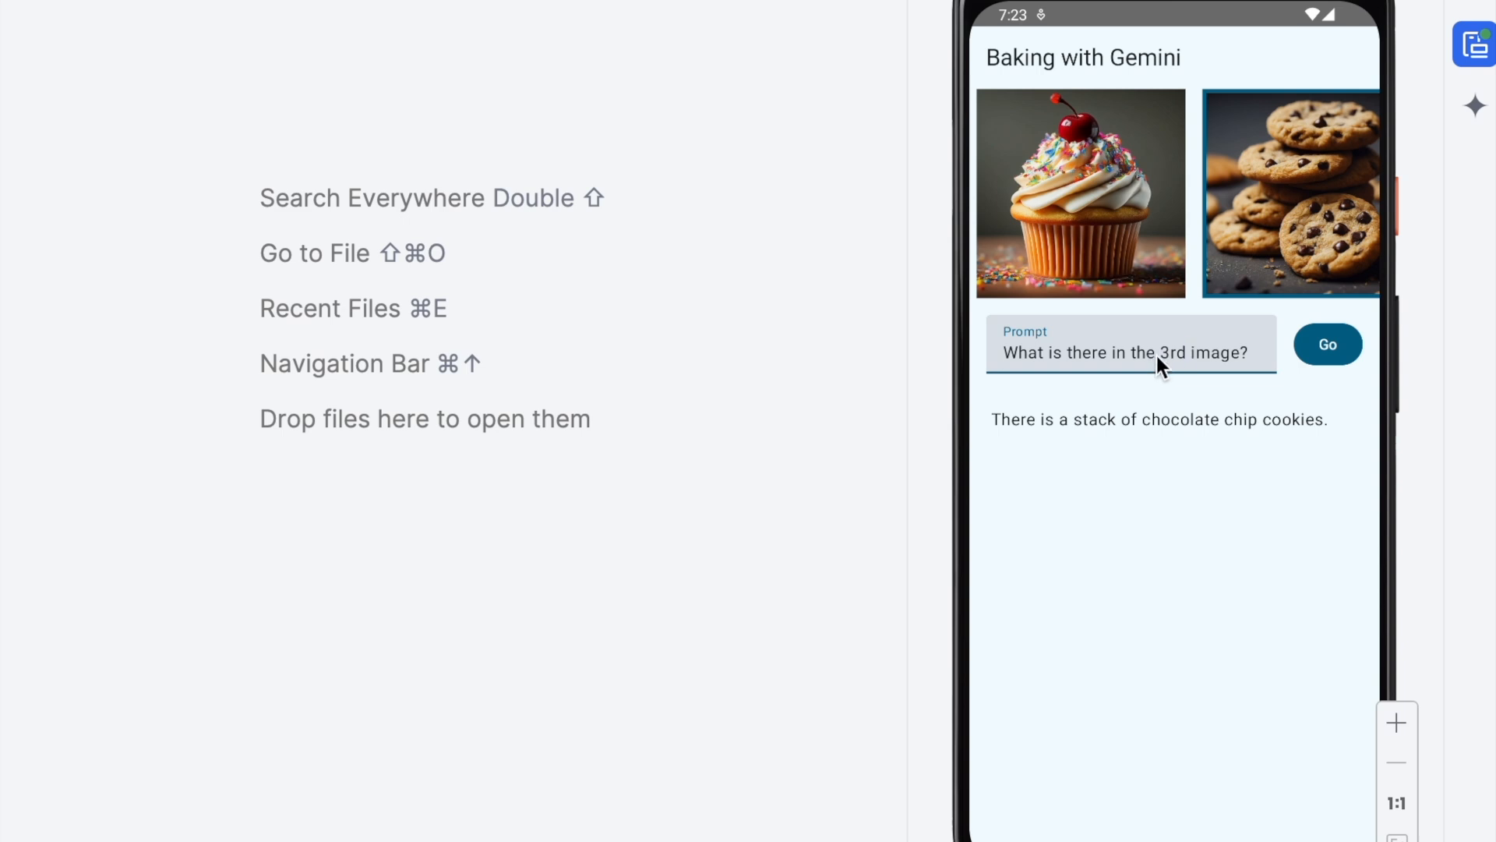
{"action": "mouse_move", "coordinate": [1267, 356]}
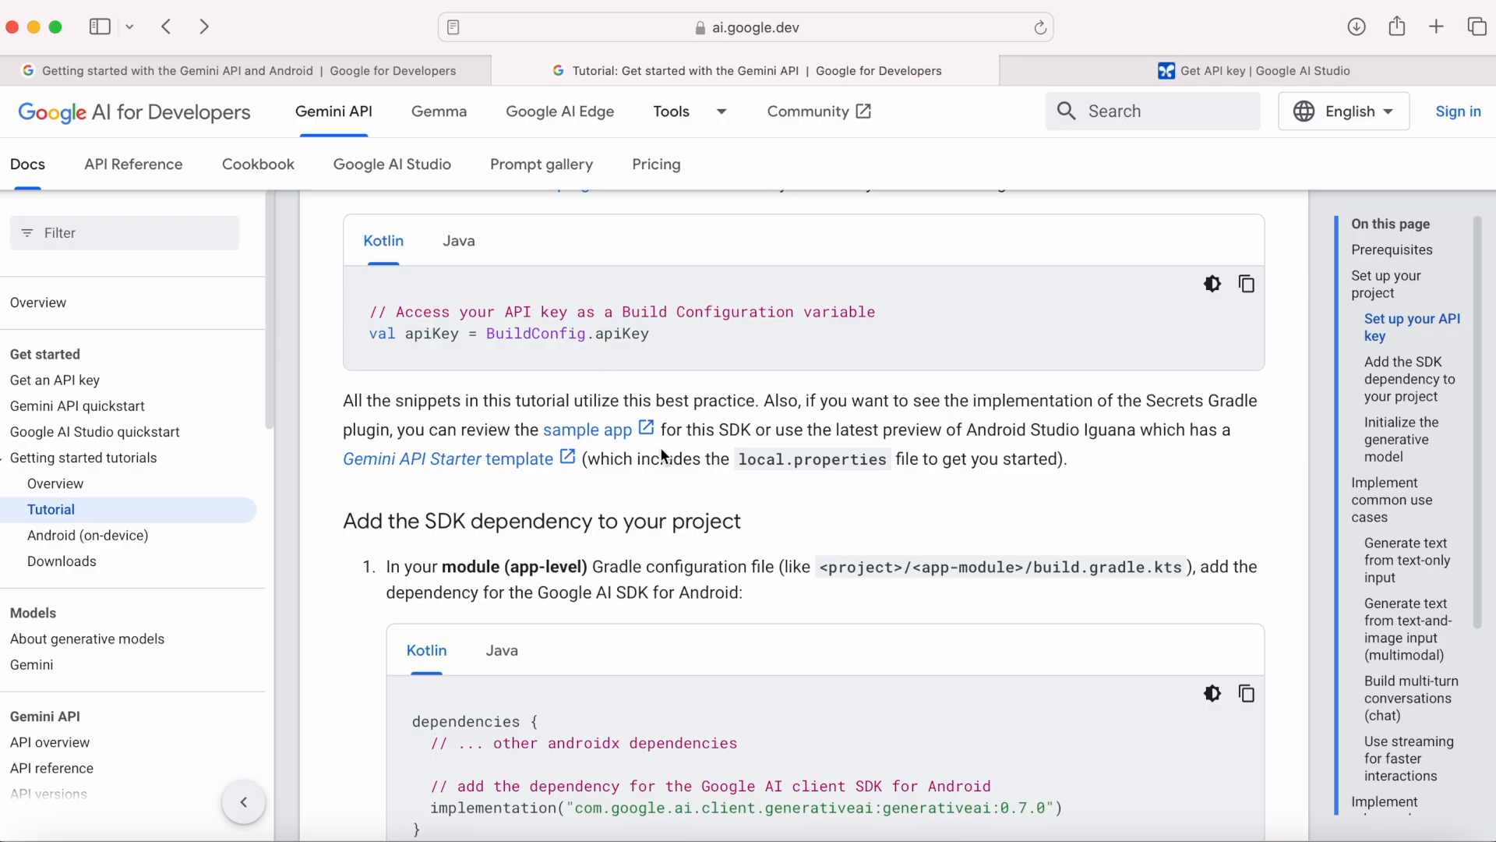
Scroll the Gemini API tutorial to 'Implement common use cases' for text-only generation
{"action": "scroll", "scroll_direction": "down", "scroll_amount": 3}
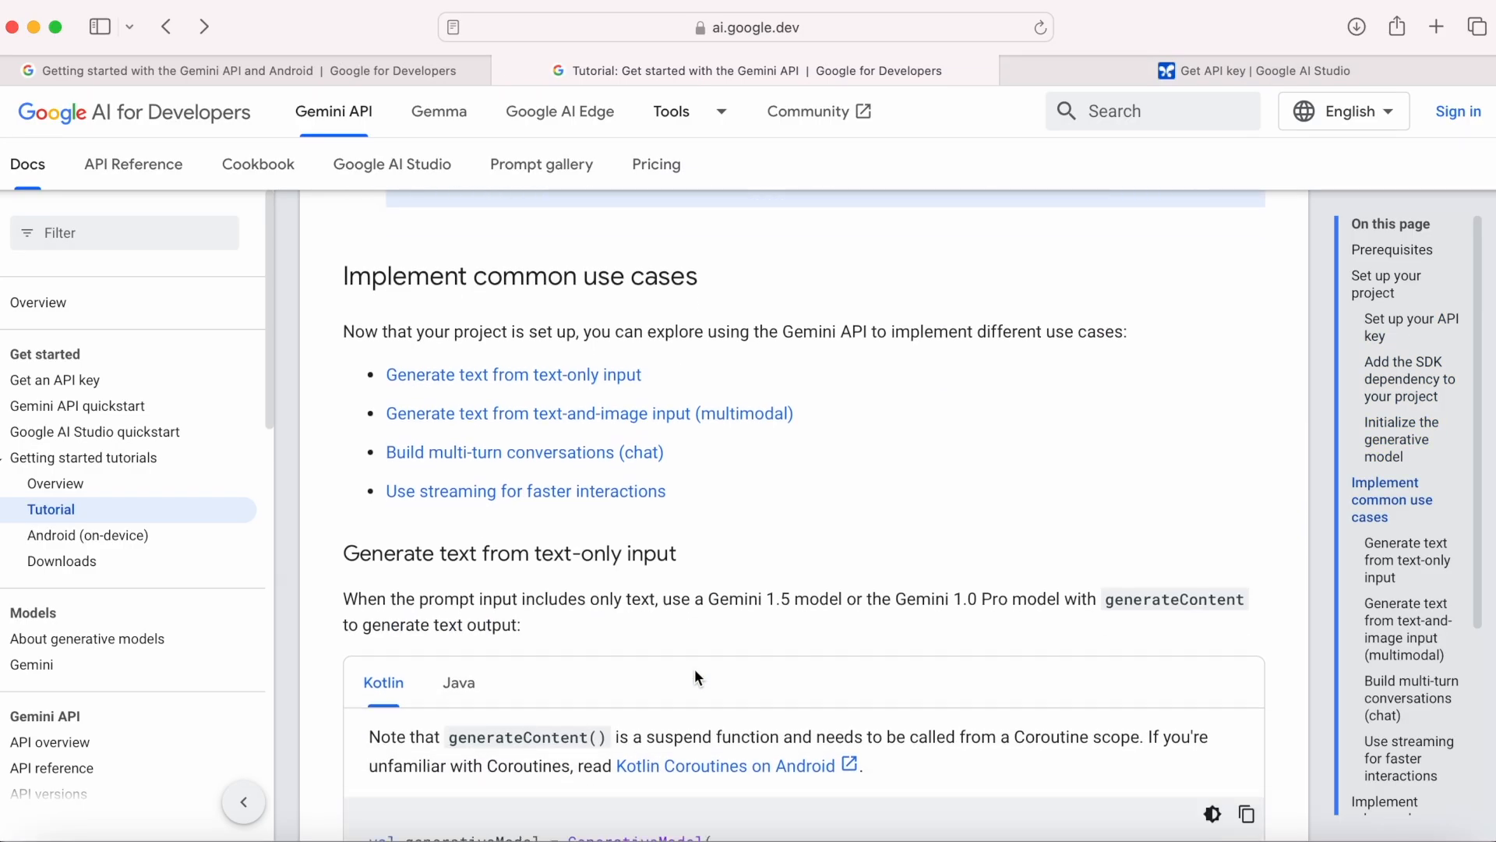
{"action": "scroll", "scroll_direction": "down", "scroll_amount": 3}
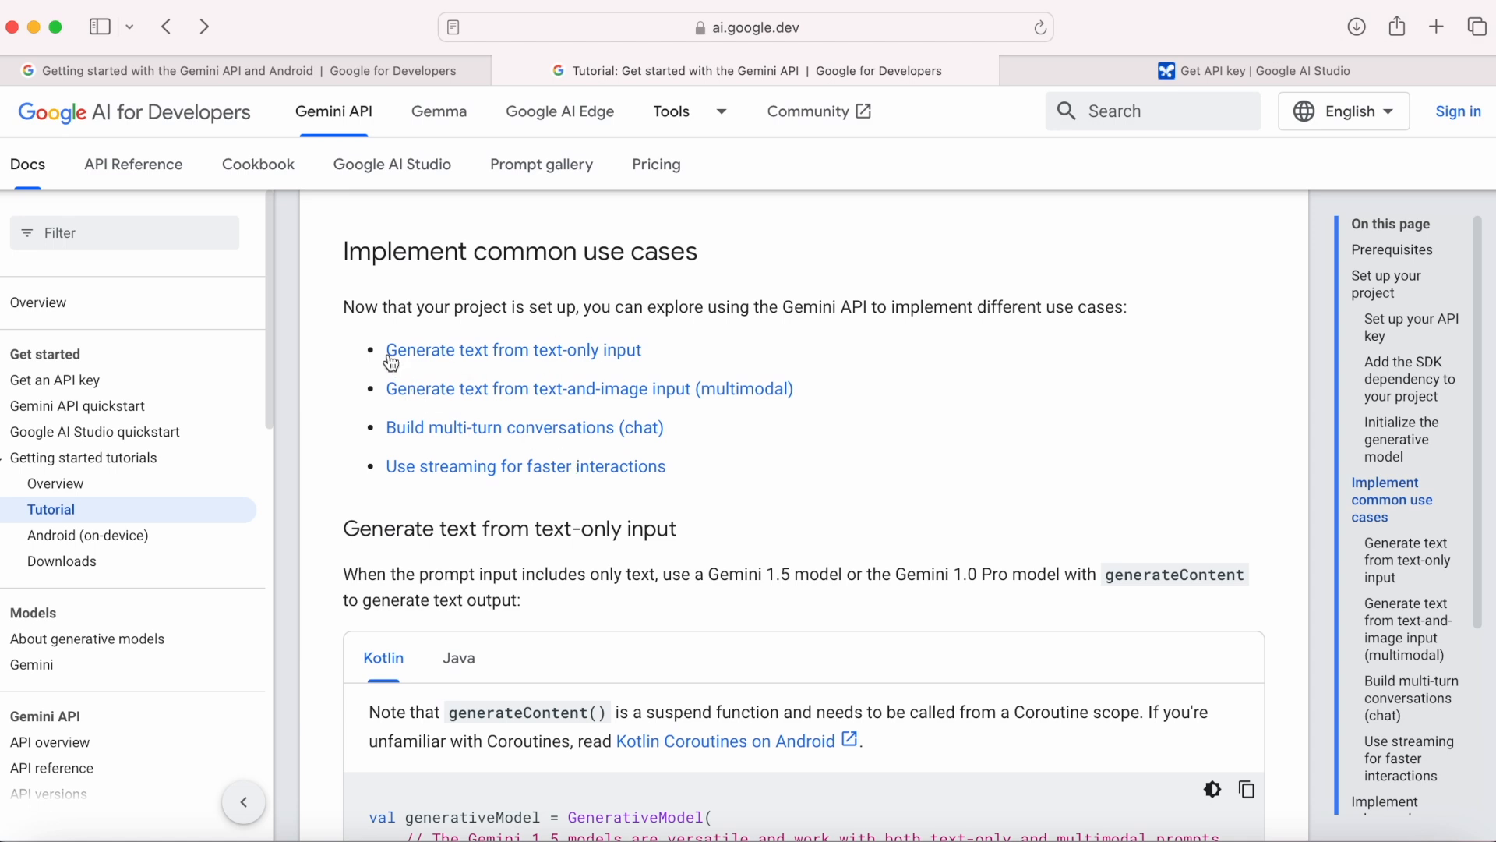
{"action": "mouse_move", "coordinate": [399, 400]}
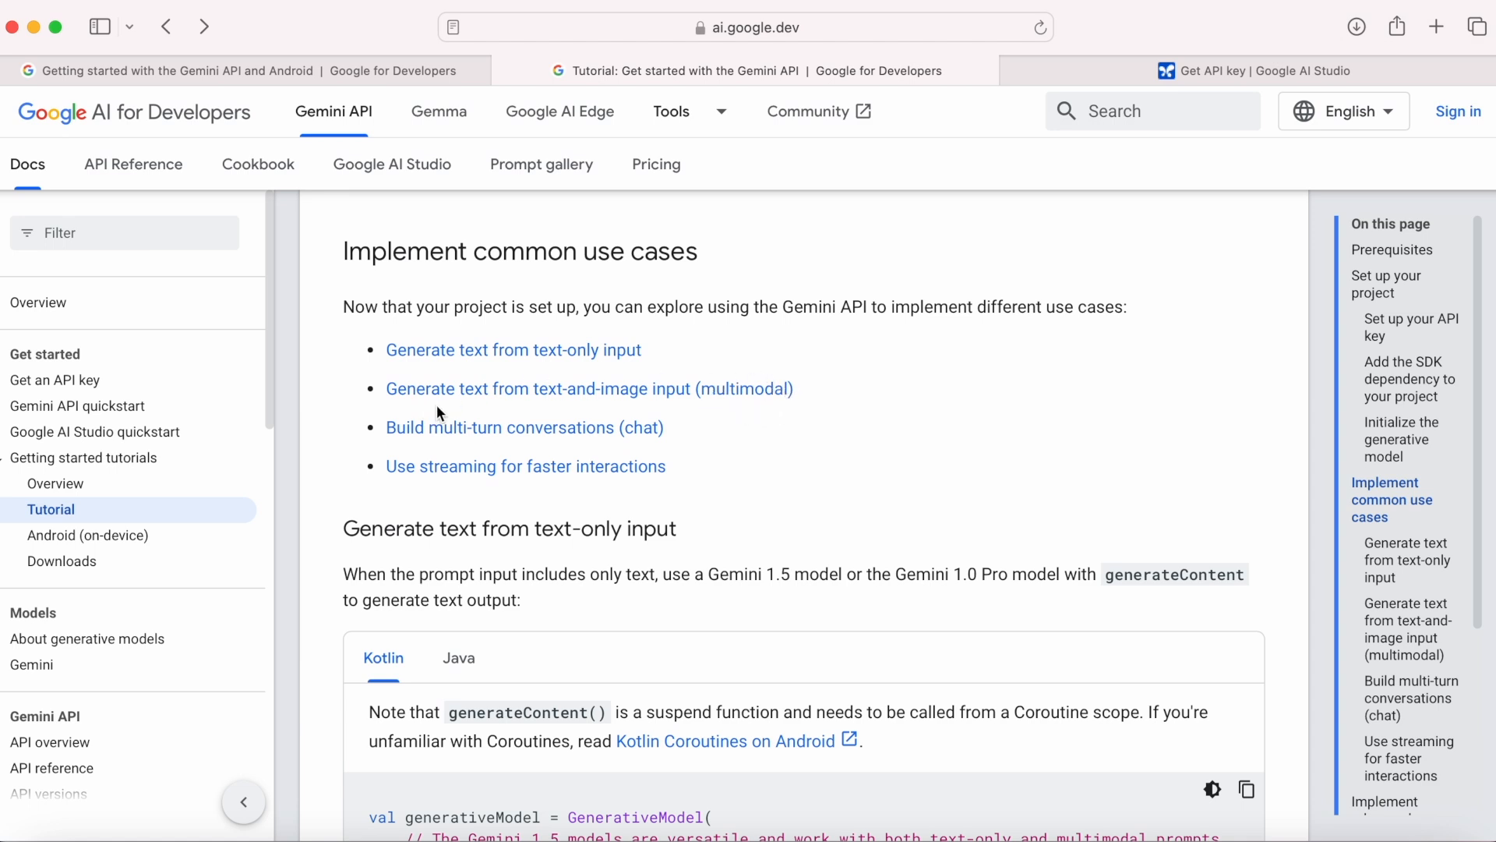
{"action": "mouse_move", "coordinate": [426, 456]}
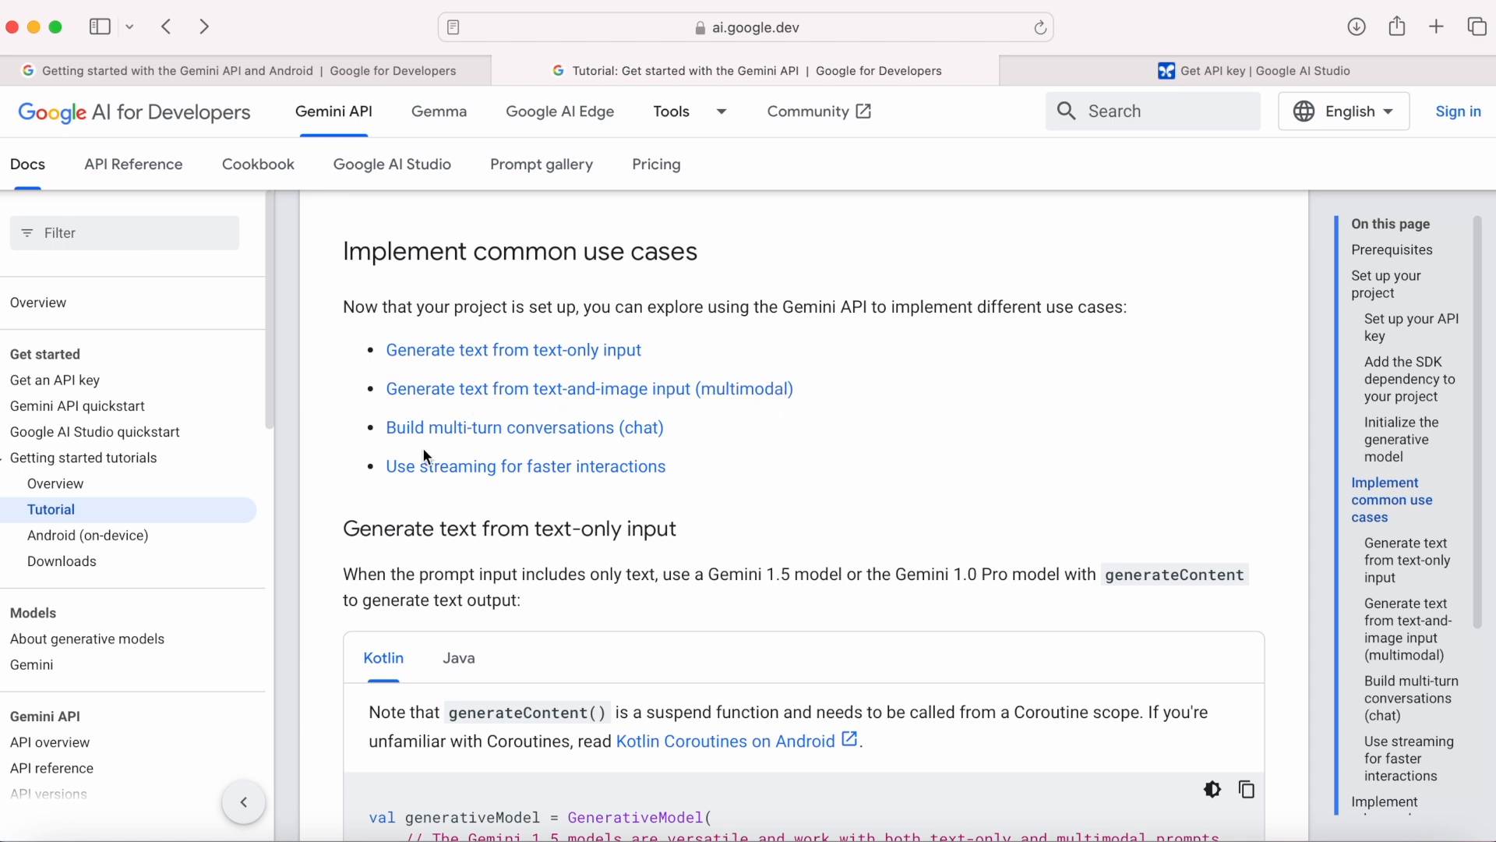
{"action": "mouse_move", "coordinate": [601, 441]}
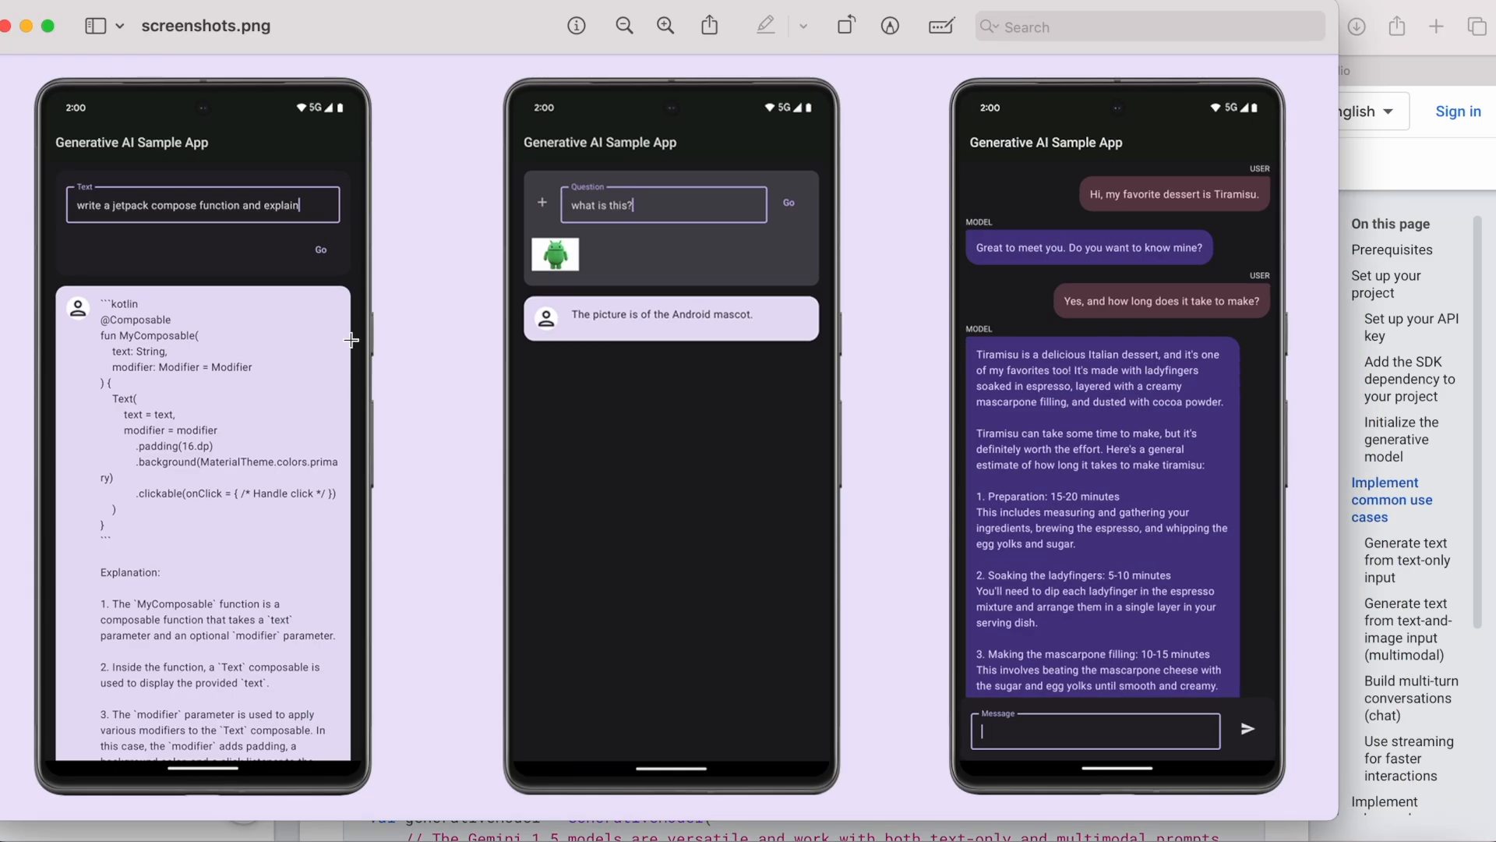
{"action": "mouse_move", "coordinate": [339, 405]}
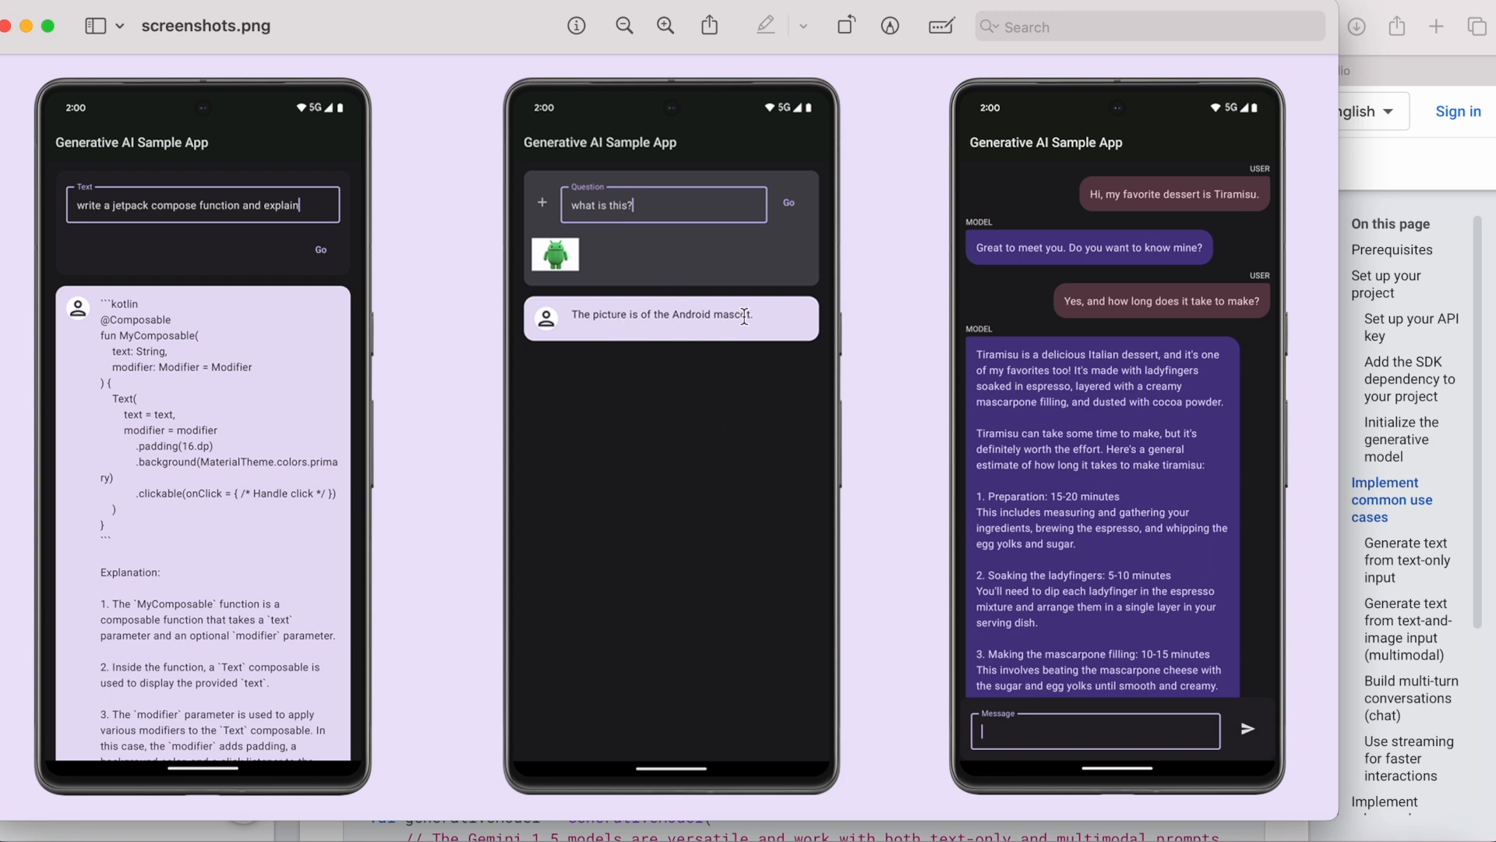
{"action": "mouse_move", "coordinate": [656, 454]}
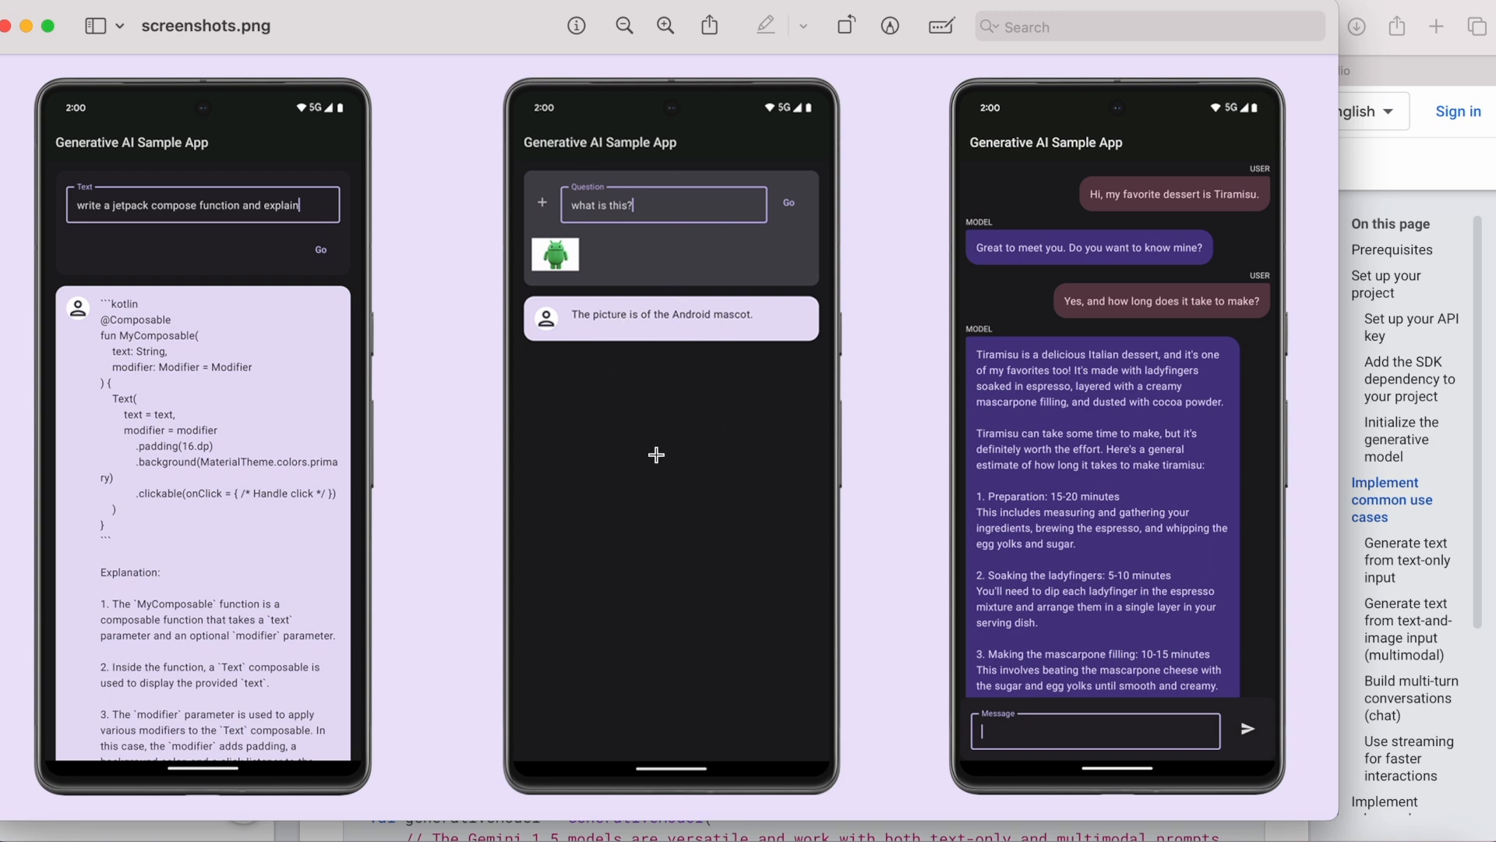
{"action": "mouse_move", "coordinate": [247, 388]}
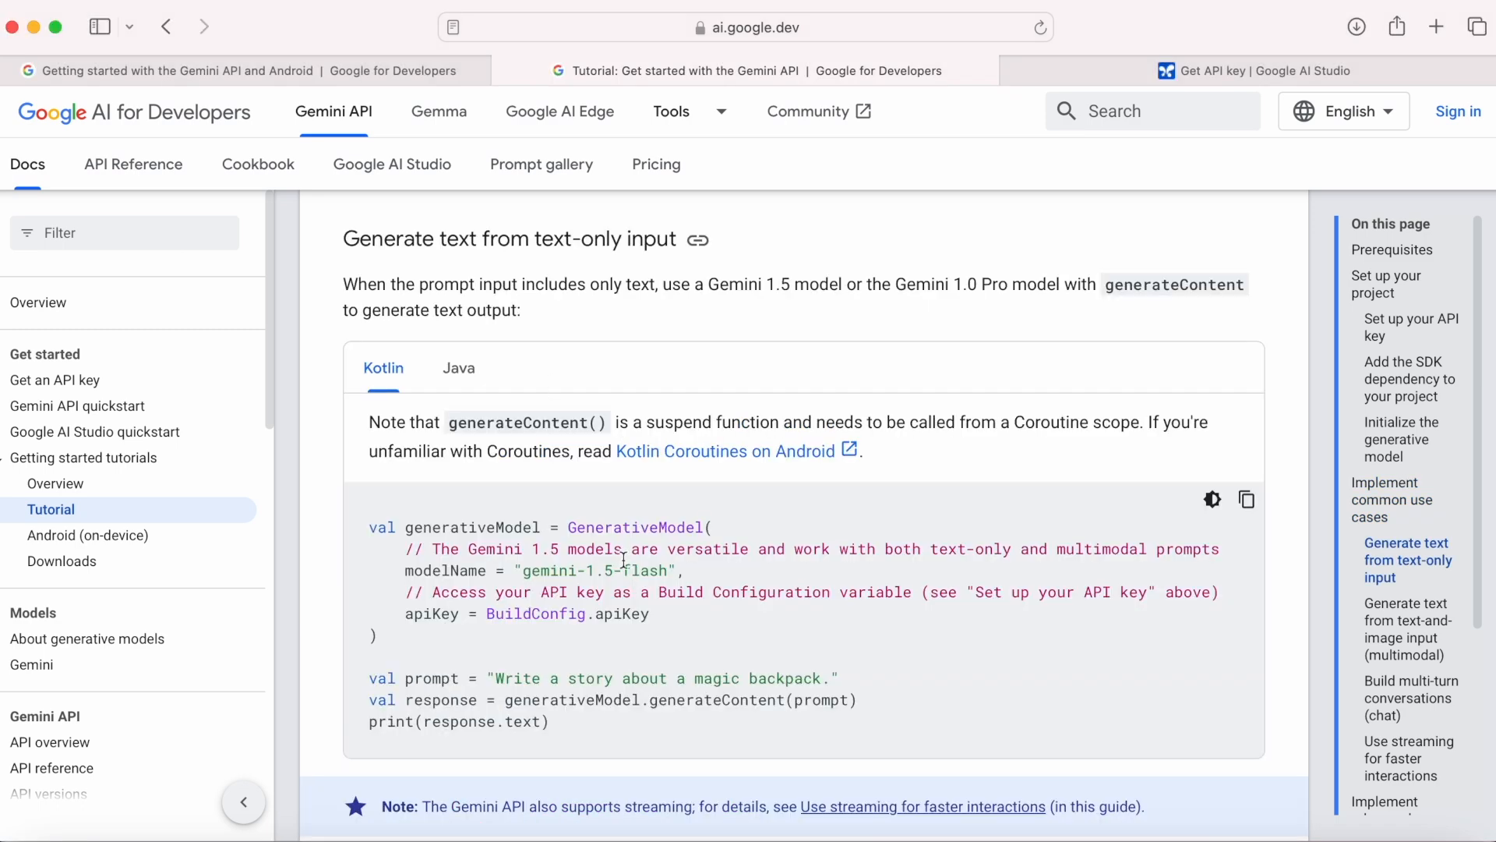
Expand FirstAIApp's res folder, open the Gemini panel and begin Google sign-in
{"action": "scroll", "scroll_direction": "down", "scroll_amount": 3}
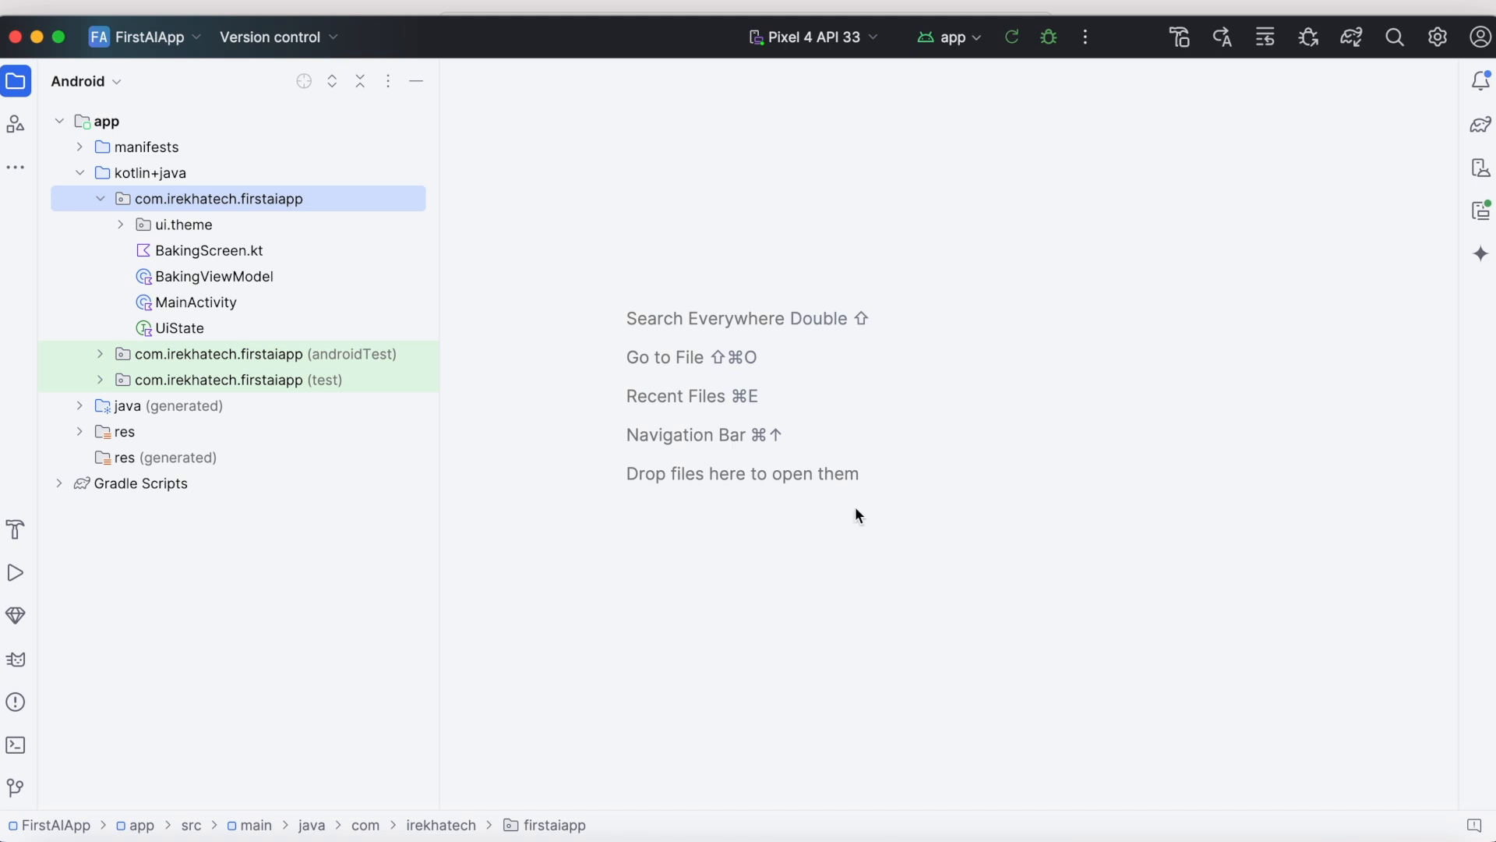
{"action": "left_click", "coordinate": [122, 431]}
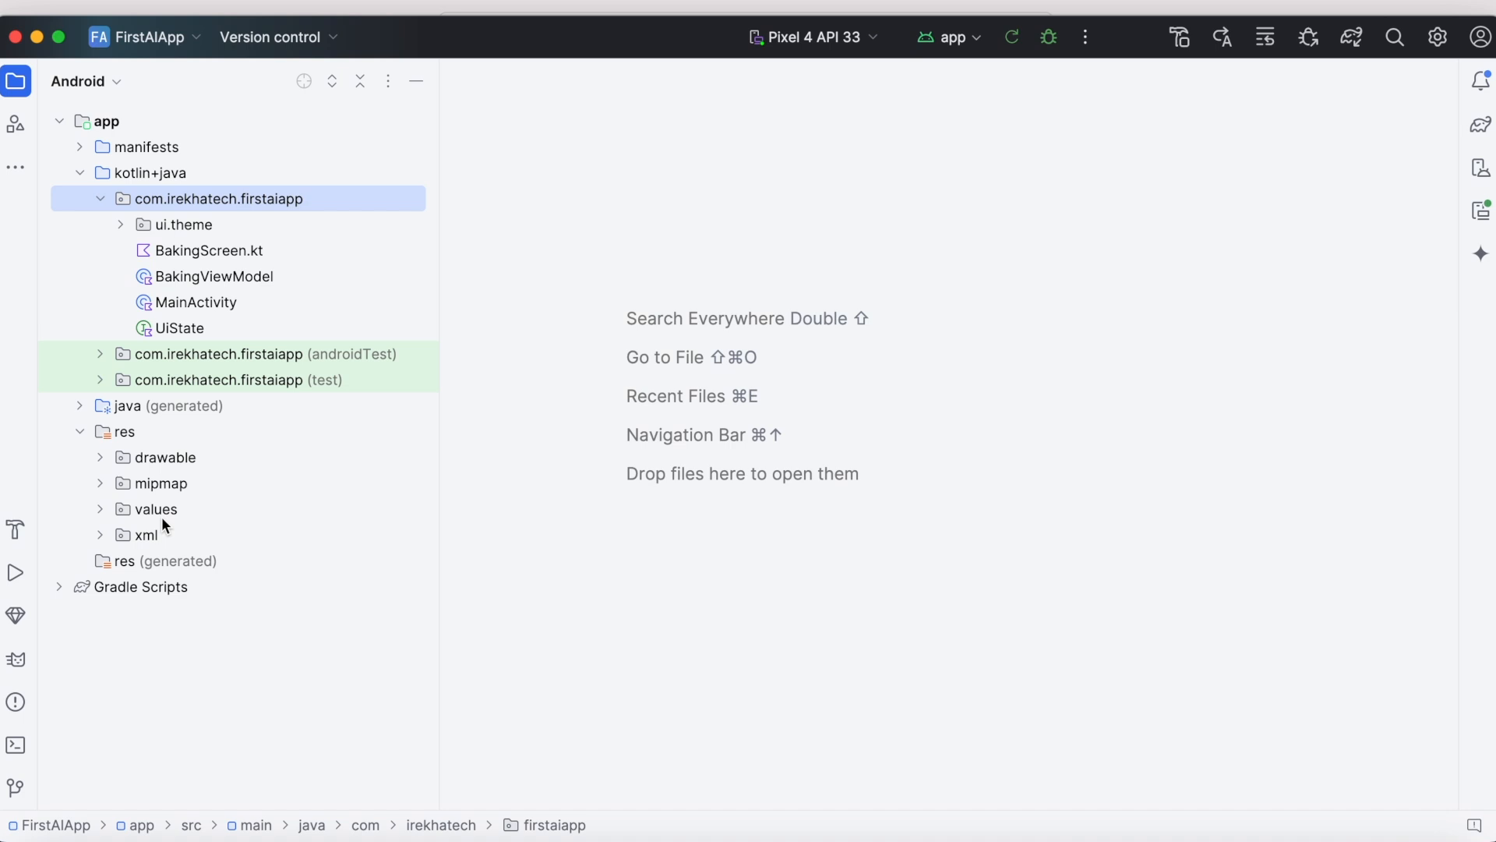
{"action": "left_click", "coordinate": [1481, 252]}
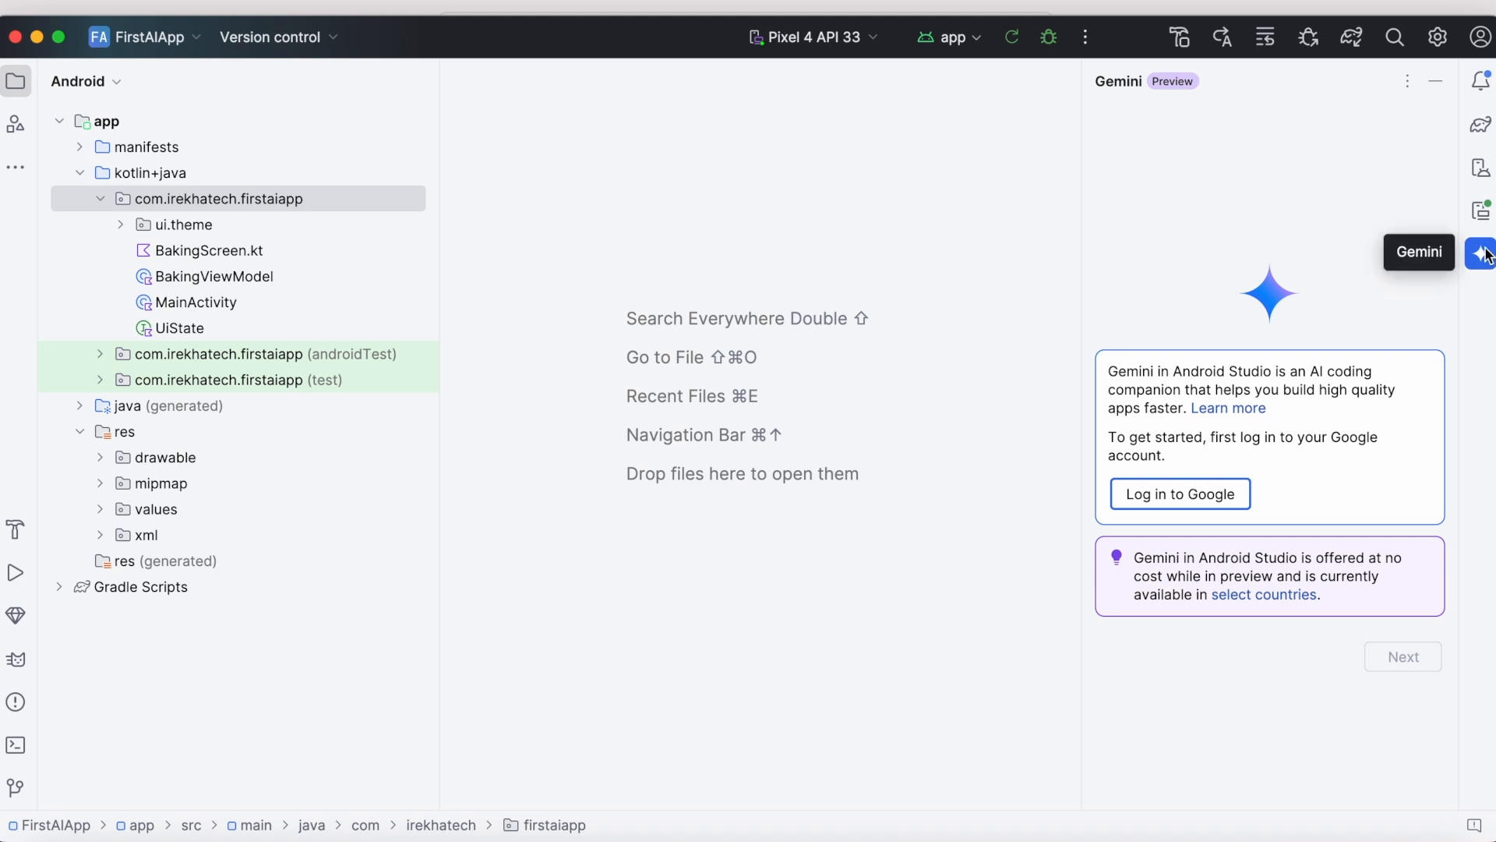
{"action": "mouse_move", "coordinate": [874, 211]}
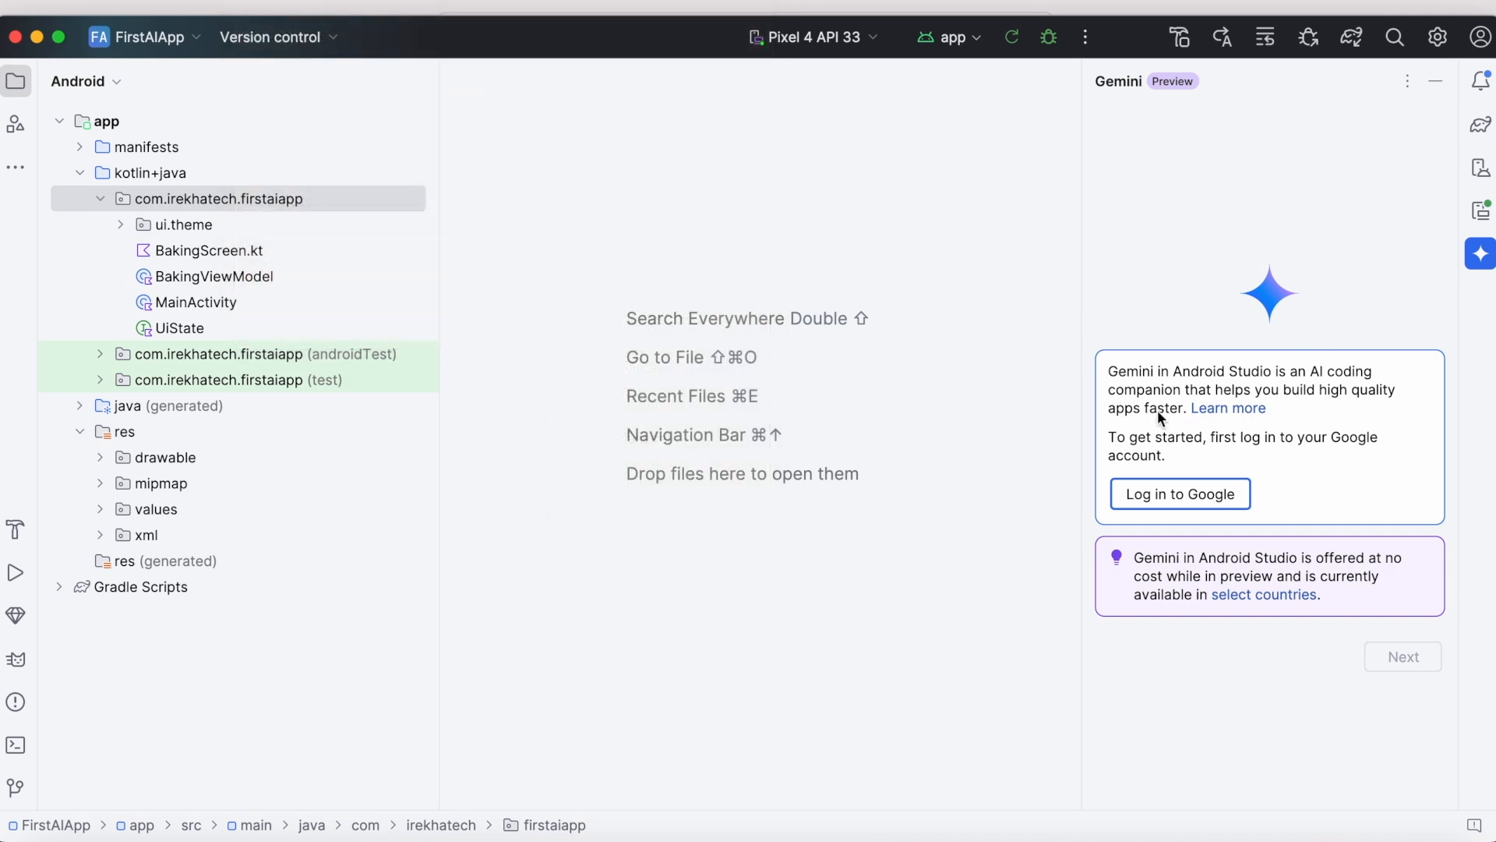
{"action": "left_click", "coordinate": [1179, 494]}
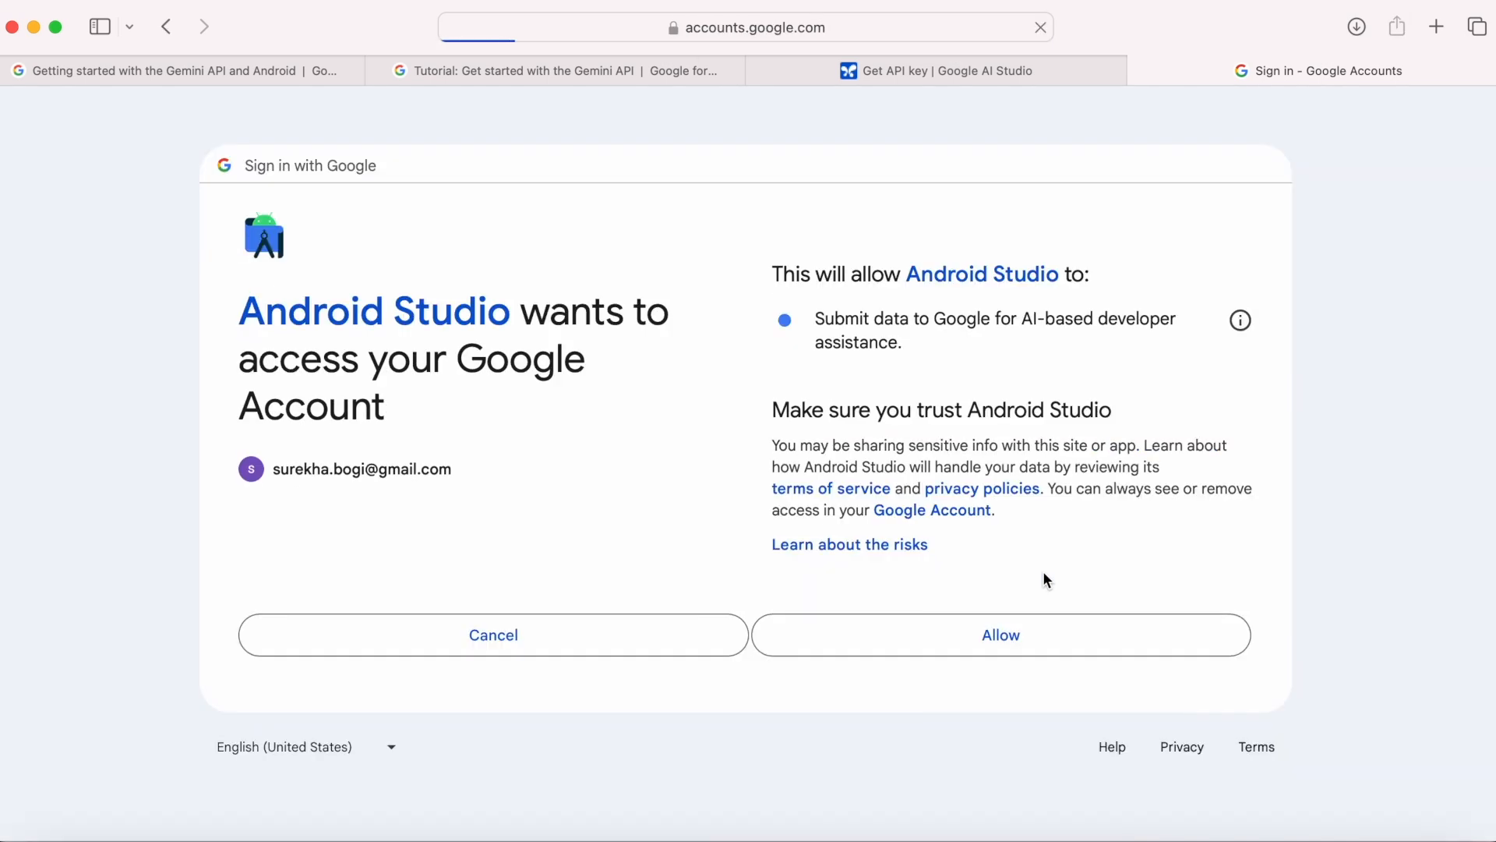
Allow Android Studio to access the Google account for Gemini assistance
{"action": "left_click", "coordinate": [999, 634]}
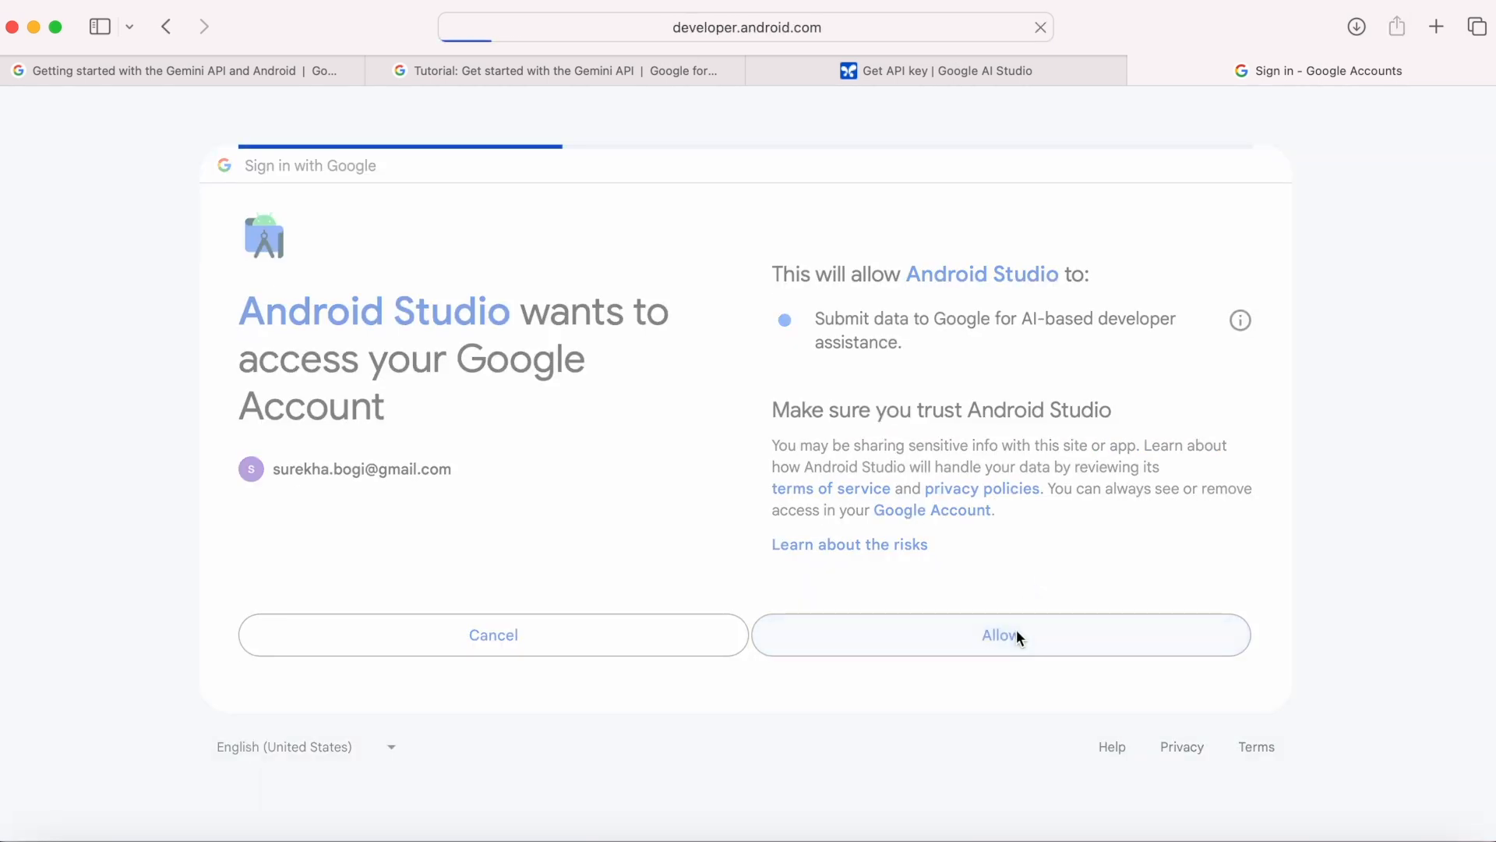
{"action": "left_click", "coordinate": [999, 634]}
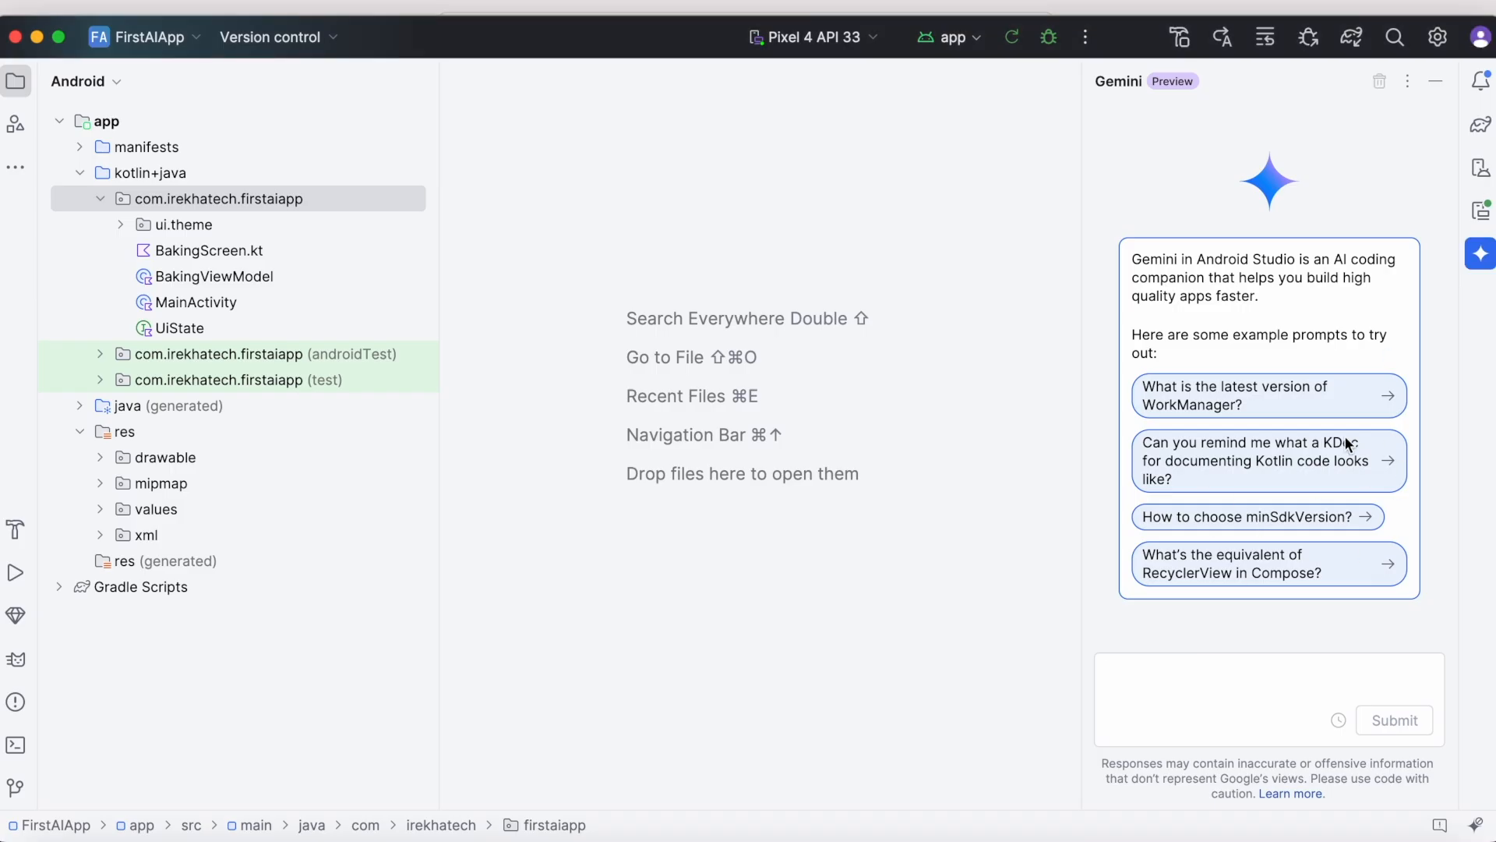
{"action": "mouse_move", "coordinate": [1291, 531]}
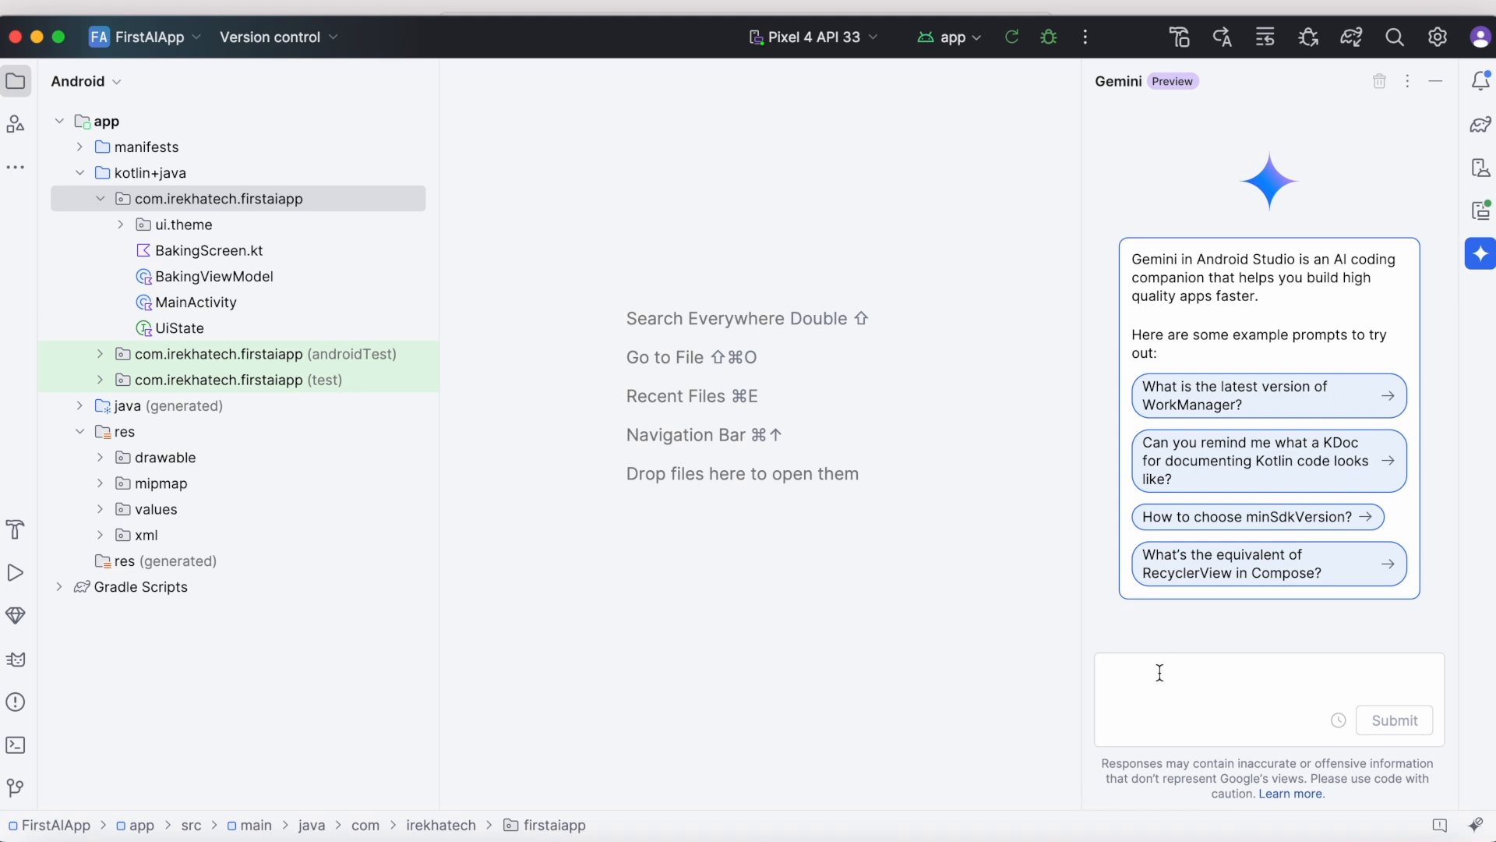
Ask Gemini for XML with an input field, a prompt button and an output text view
{"action": "type", "text": "Write XML code with an input textfield and a propmt b"}
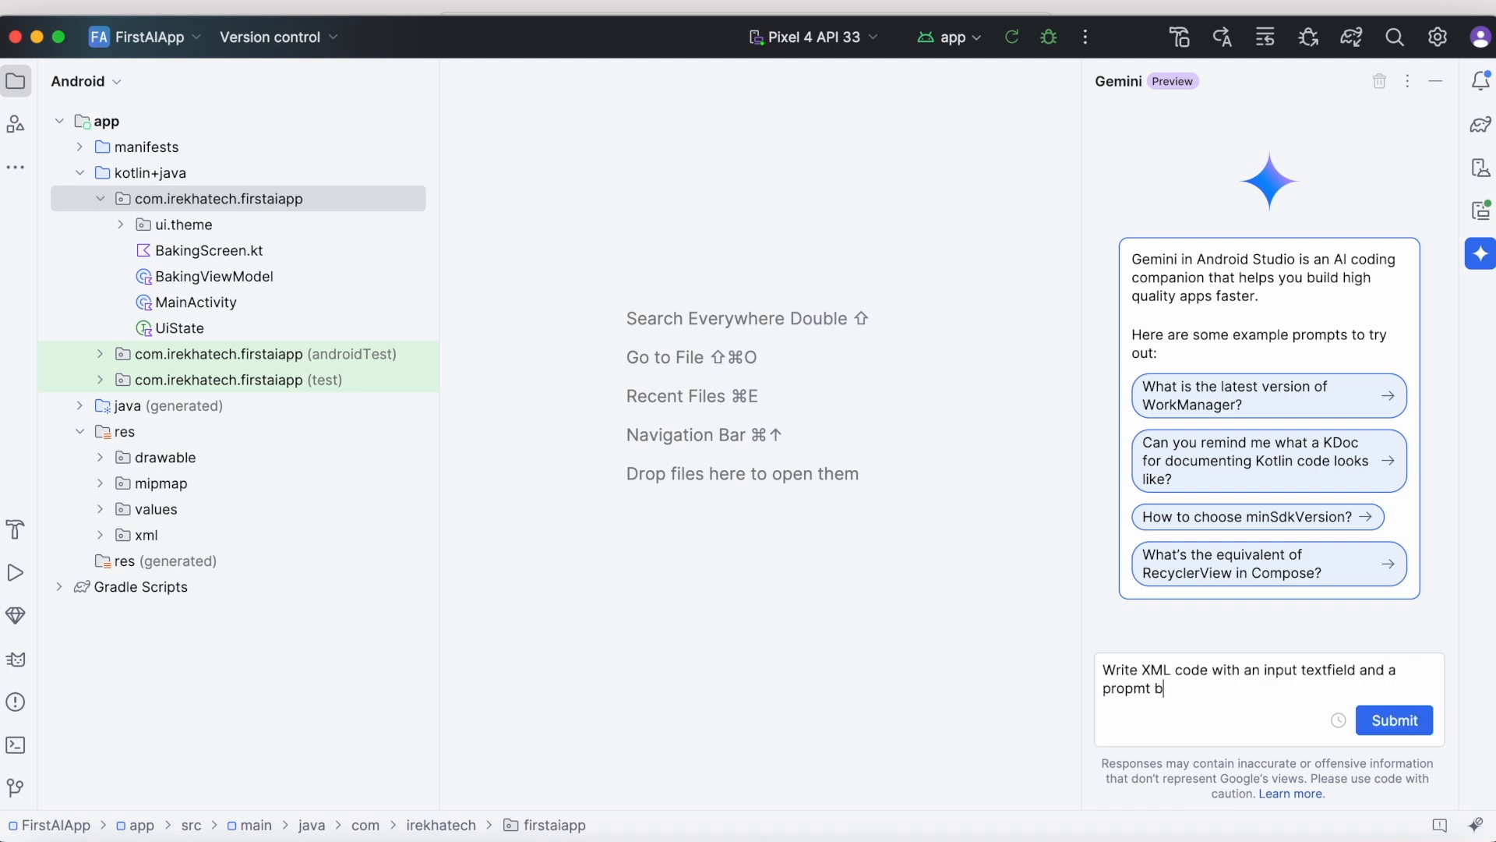
{"action": "type", "text": ", a propmt button."}
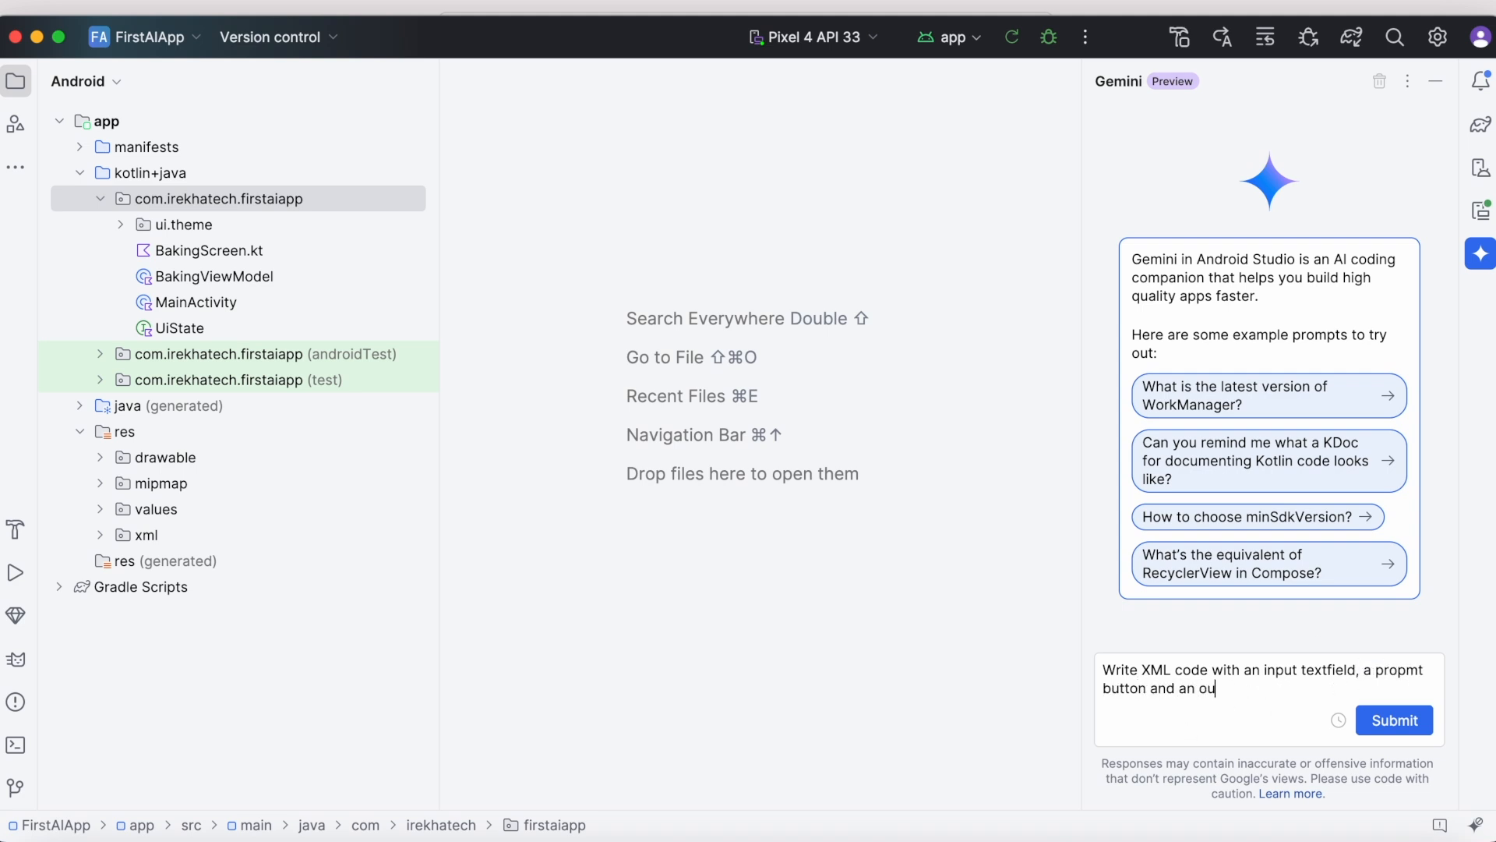
{"action": "left_click", "coordinate": [1393, 719]}
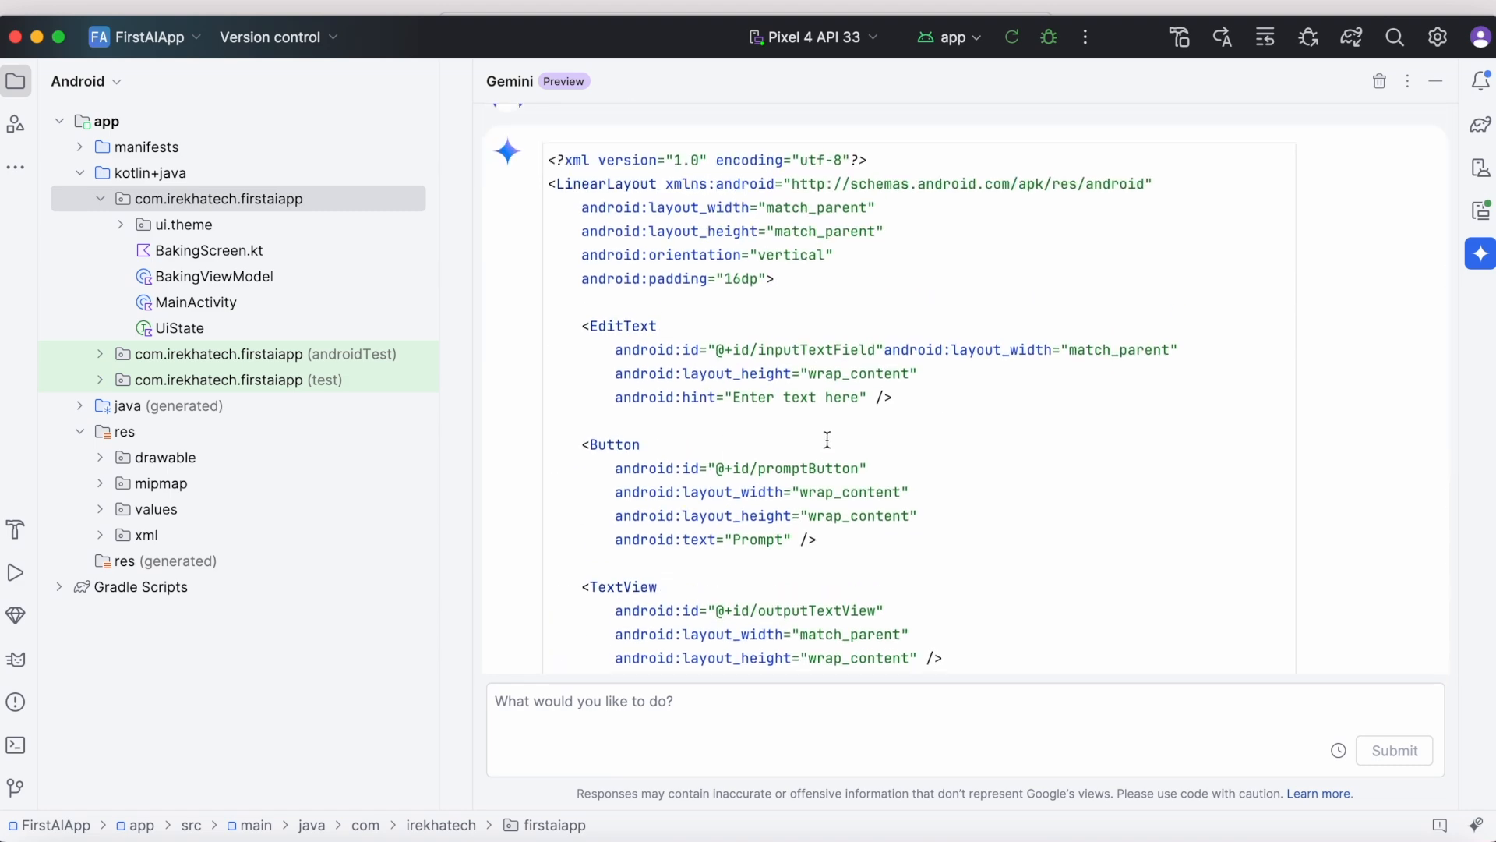
{"action": "scroll", "scroll_direction": "down", "scroll_amount": 3}
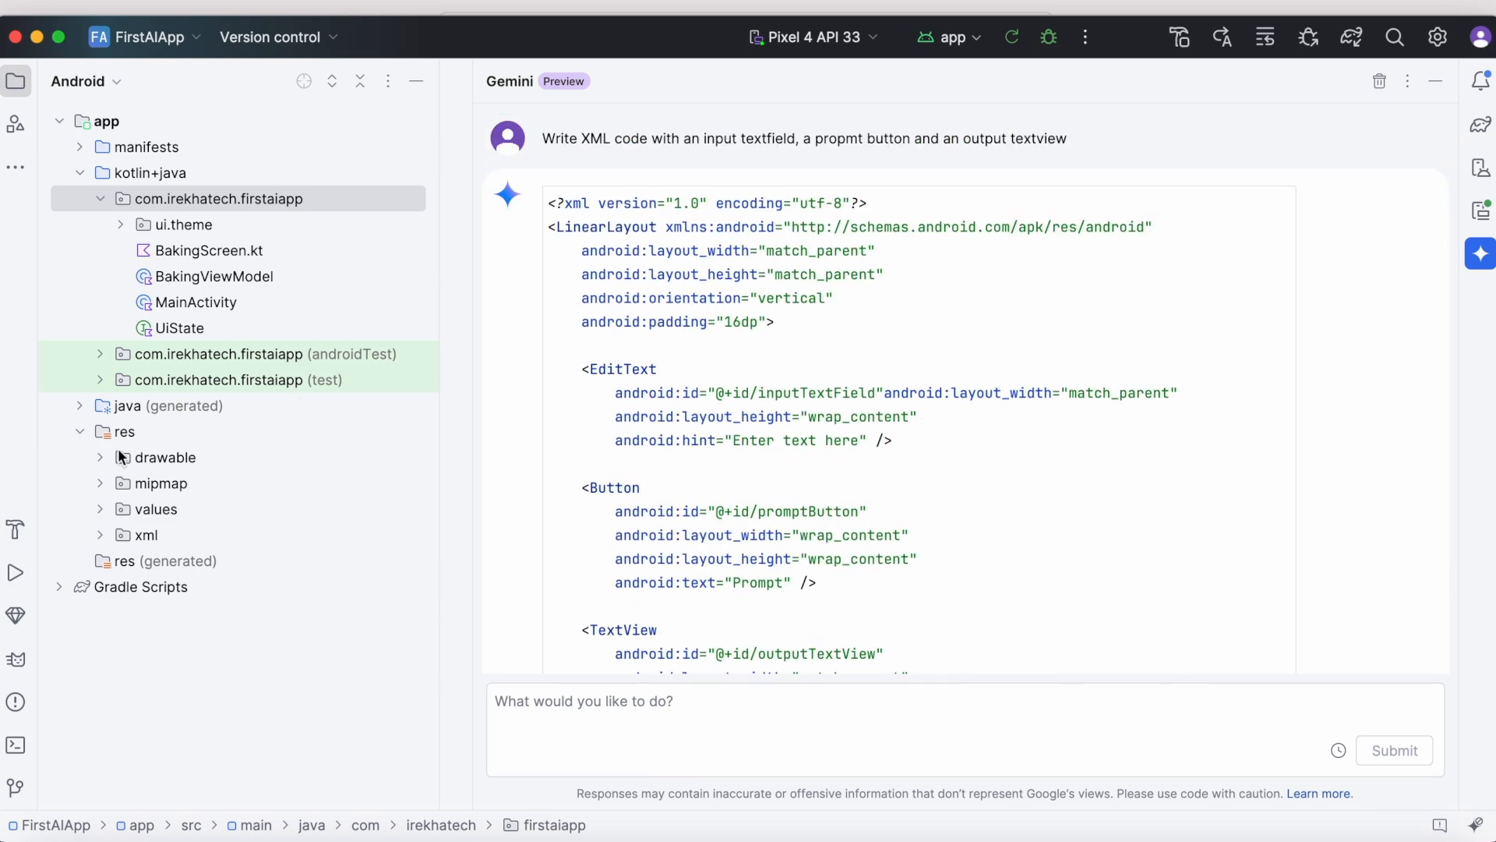
{"action": "right_click", "coordinate": [121, 430]}
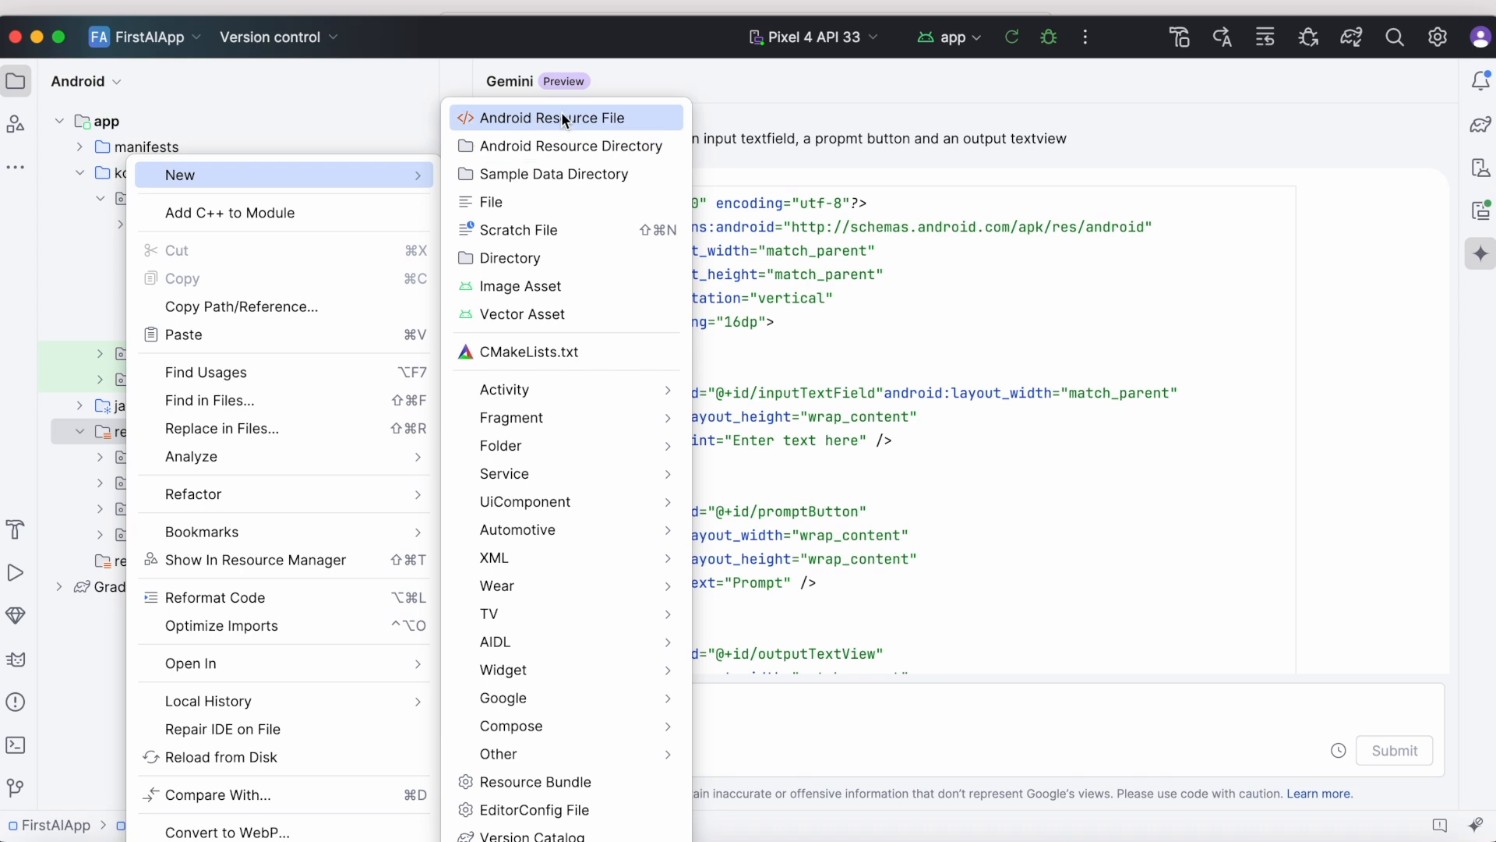
Add a Layout-type resource file named activity_gemini under res
{"action": "left_click", "coordinate": [547, 118]}
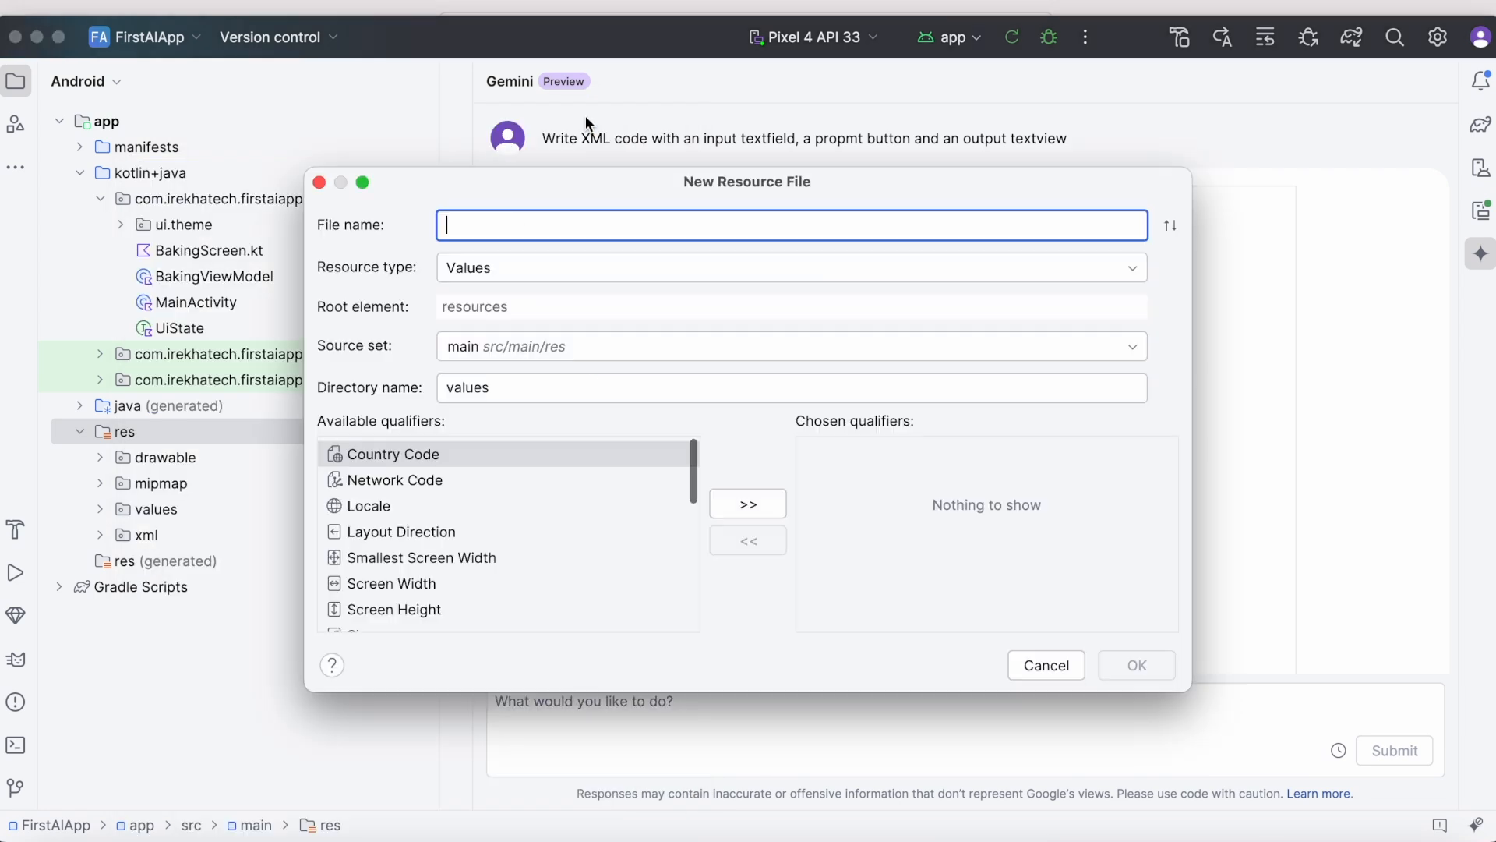
{"action": "left_click", "coordinate": [790, 267]}
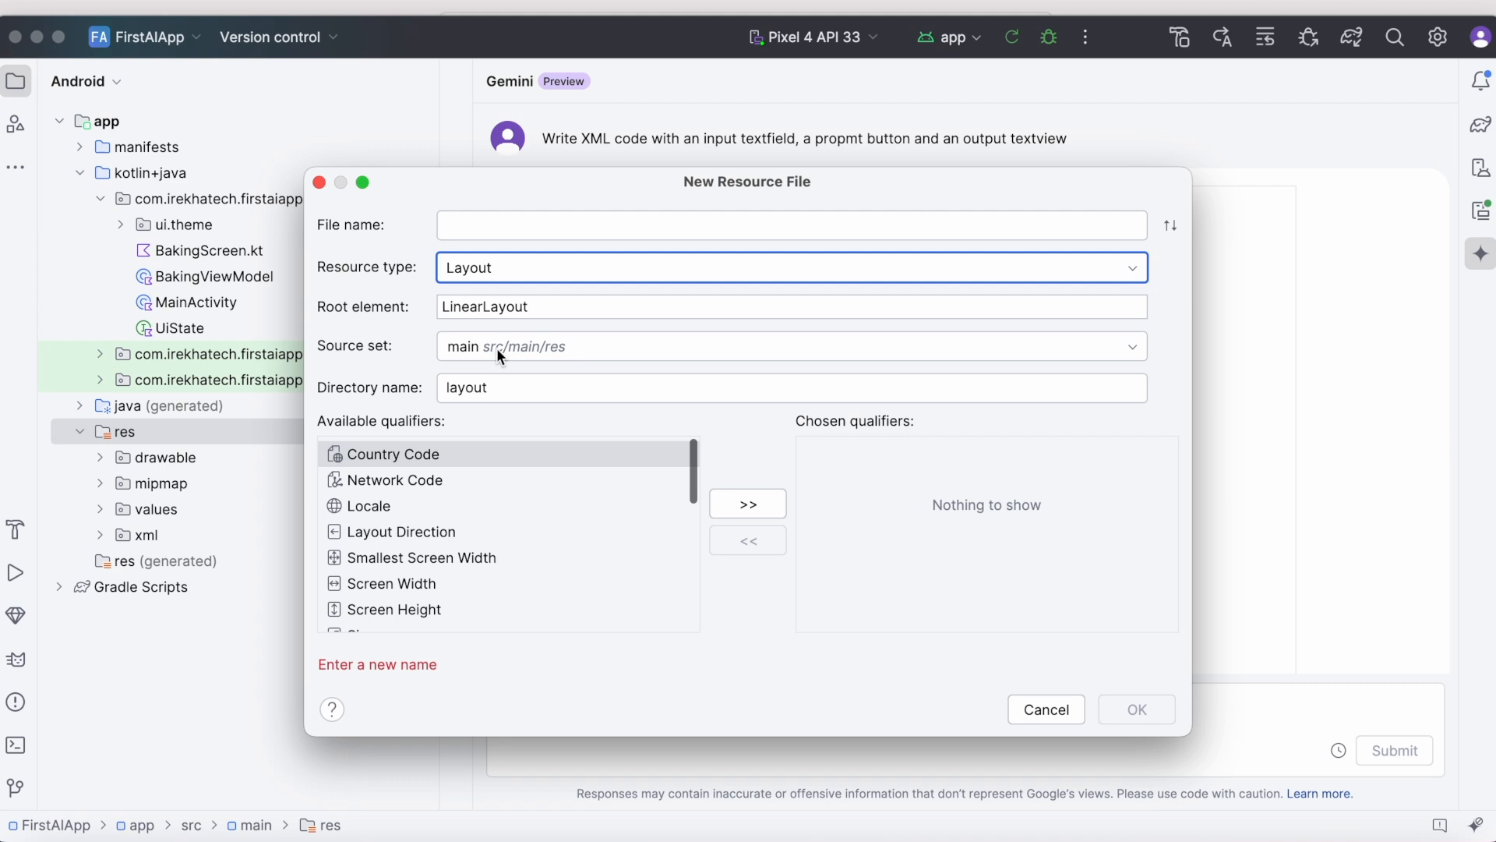
{"action": "type", "text": "activity_gemini"}
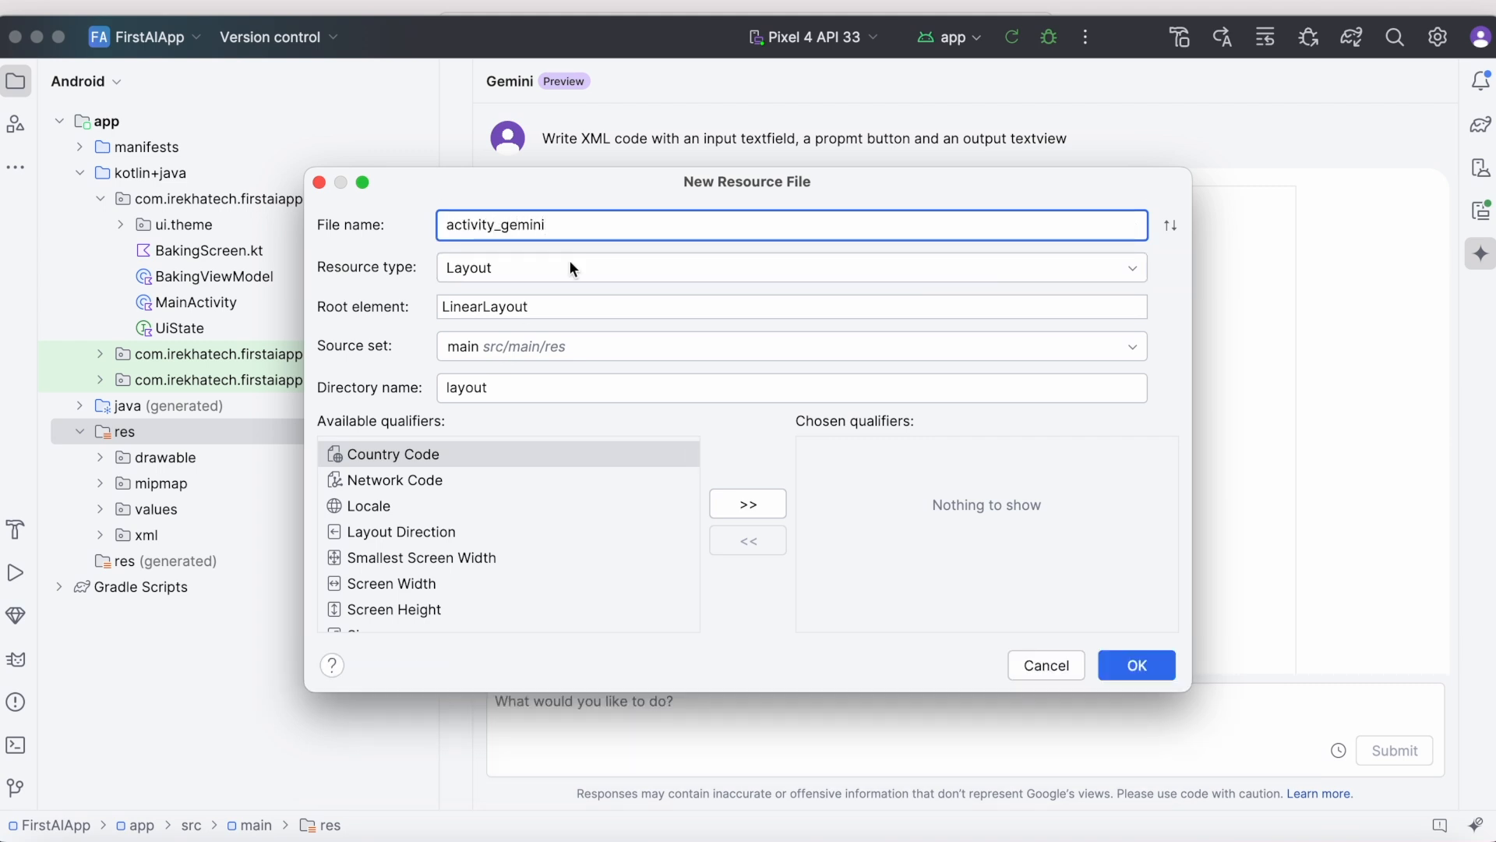
{"action": "left_click", "coordinate": [1134, 664]}
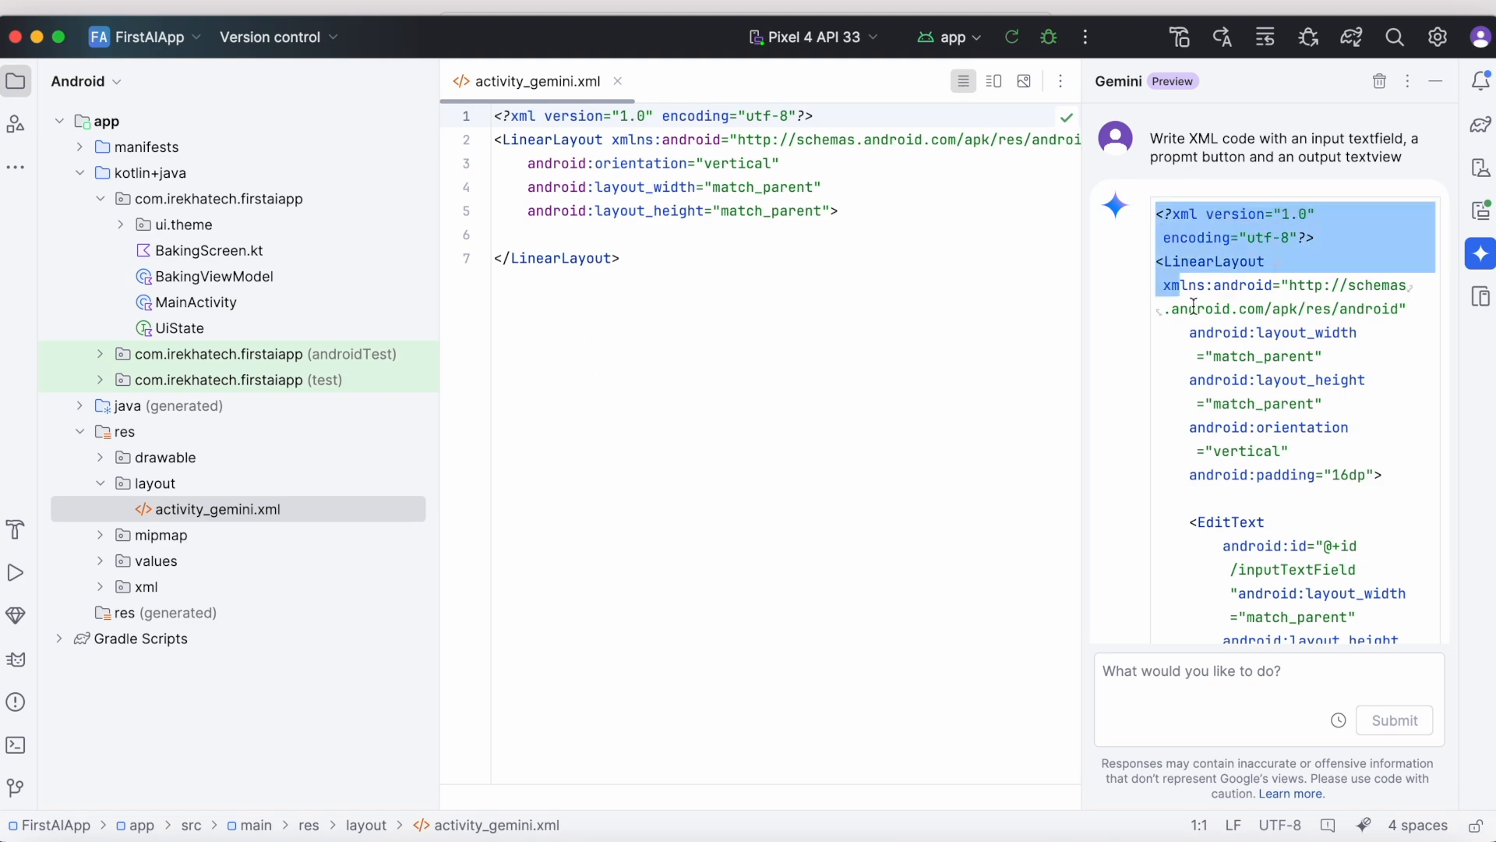
Paste Gemini's XML into activity_gemini.xml with hint Prompt and button text Go
{"action": "scroll", "scroll_direction": "down", "scroll_amount": 3}
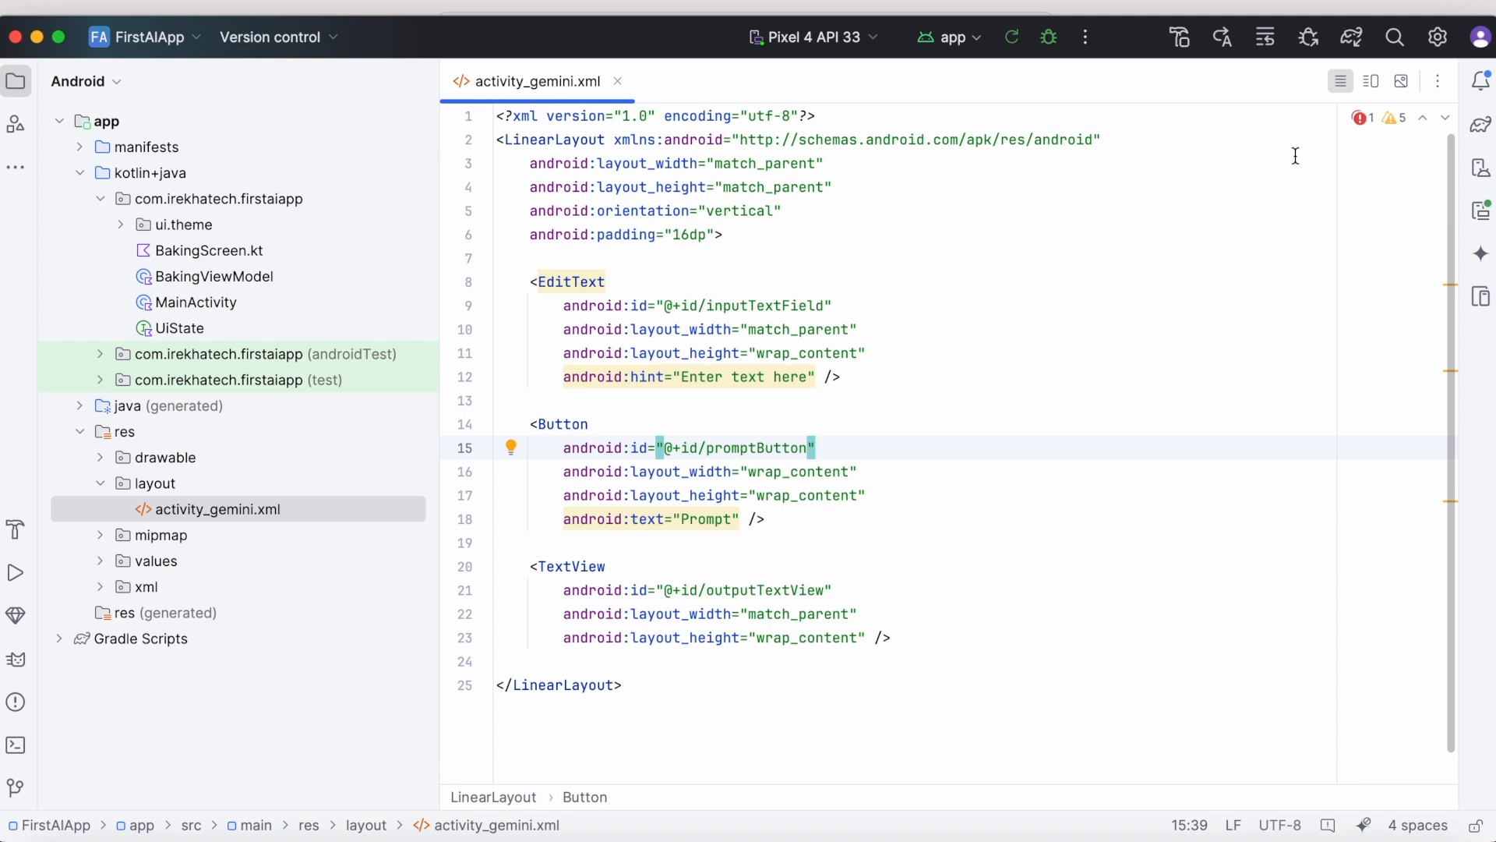
{"action": "left_click", "coordinate": [1370, 81]}
{"action": "type", "text": "Promp"}
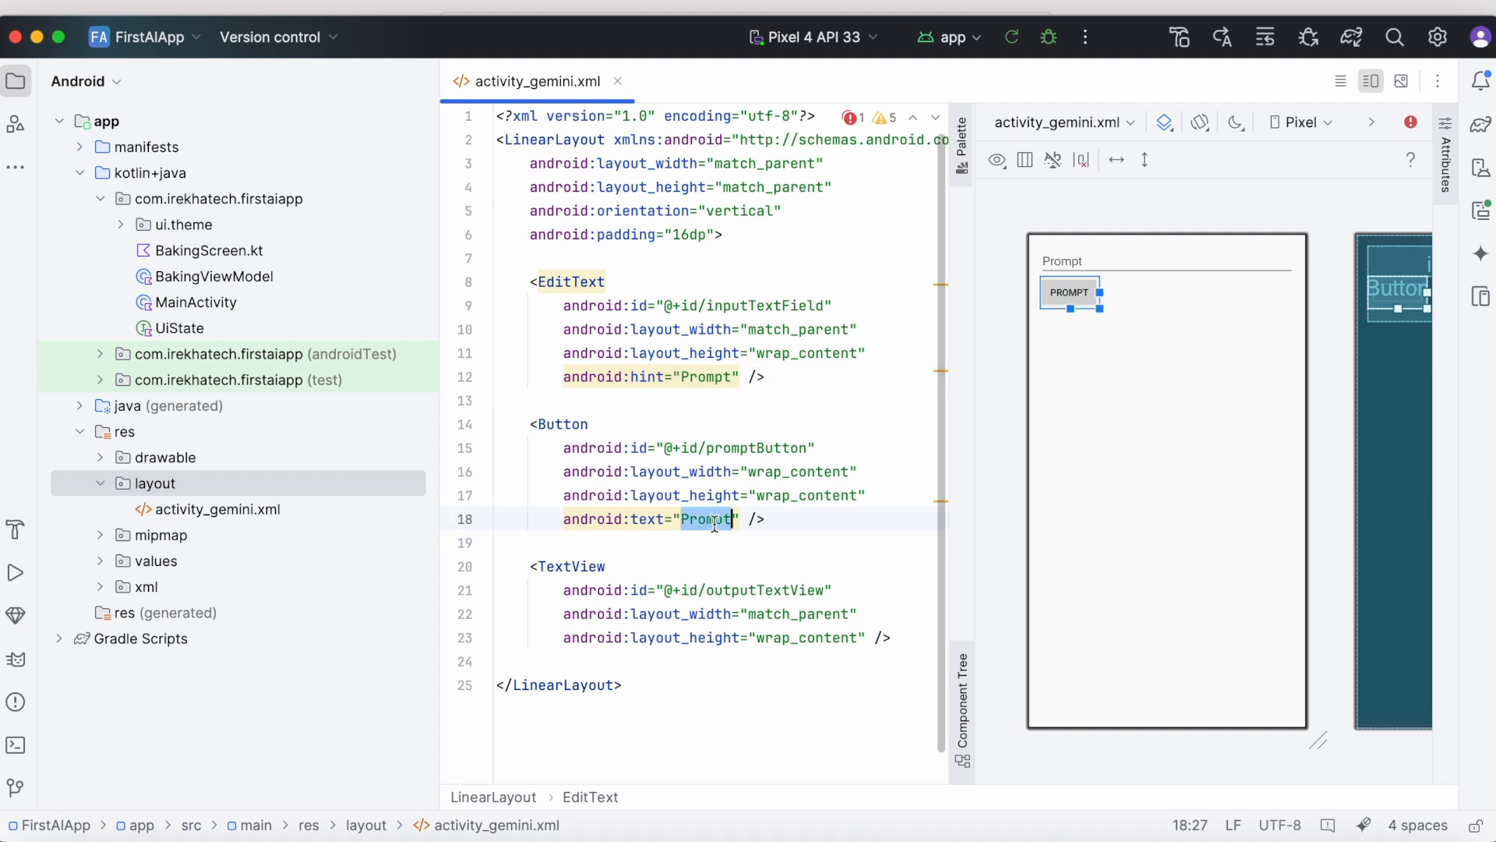
{"action": "type", "text": "Go"}
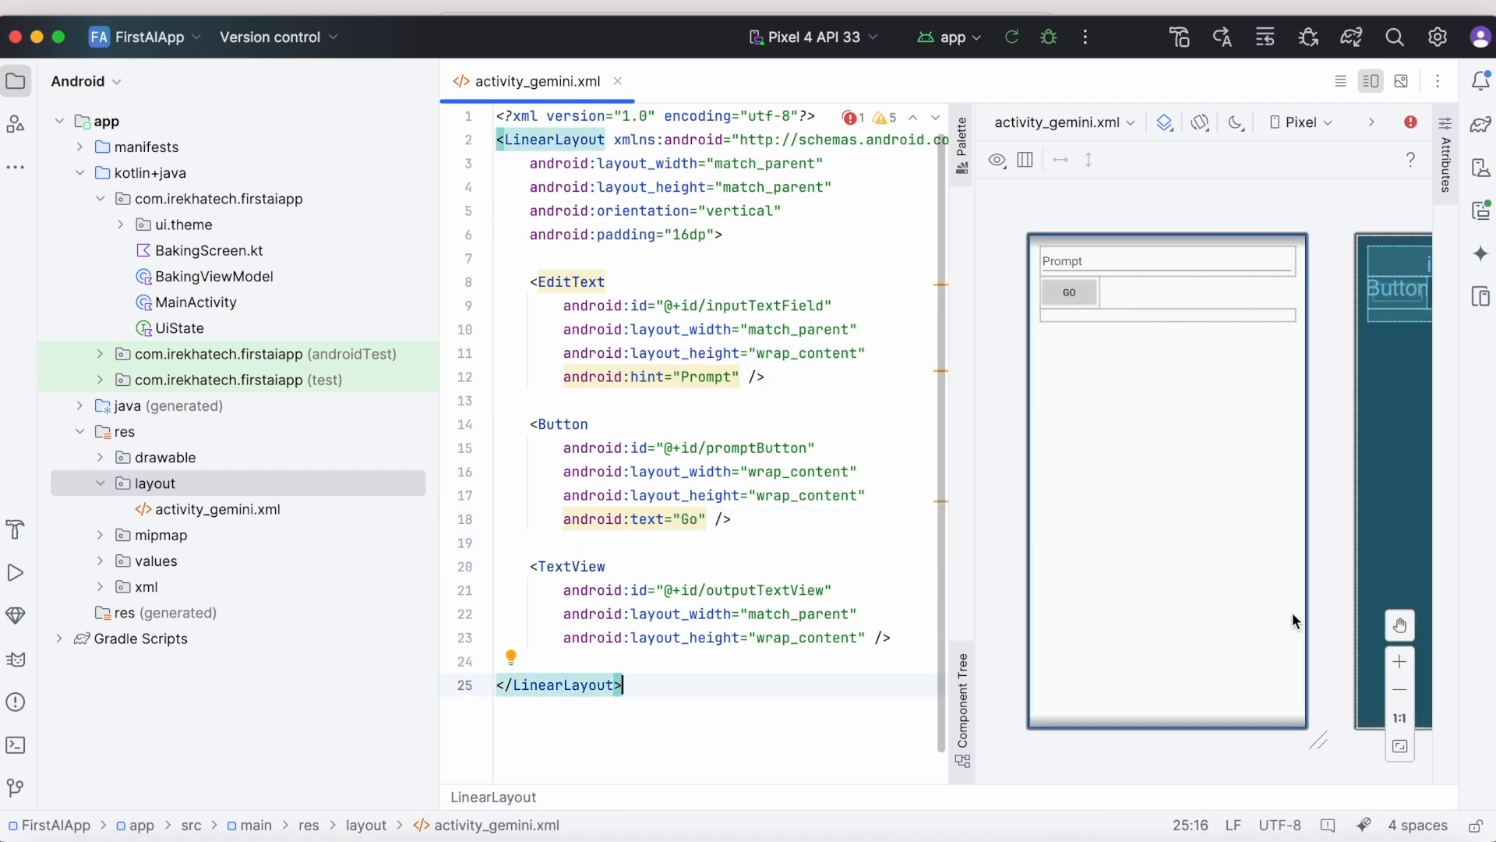
{"action": "mouse_move", "coordinate": [1482, 209]}
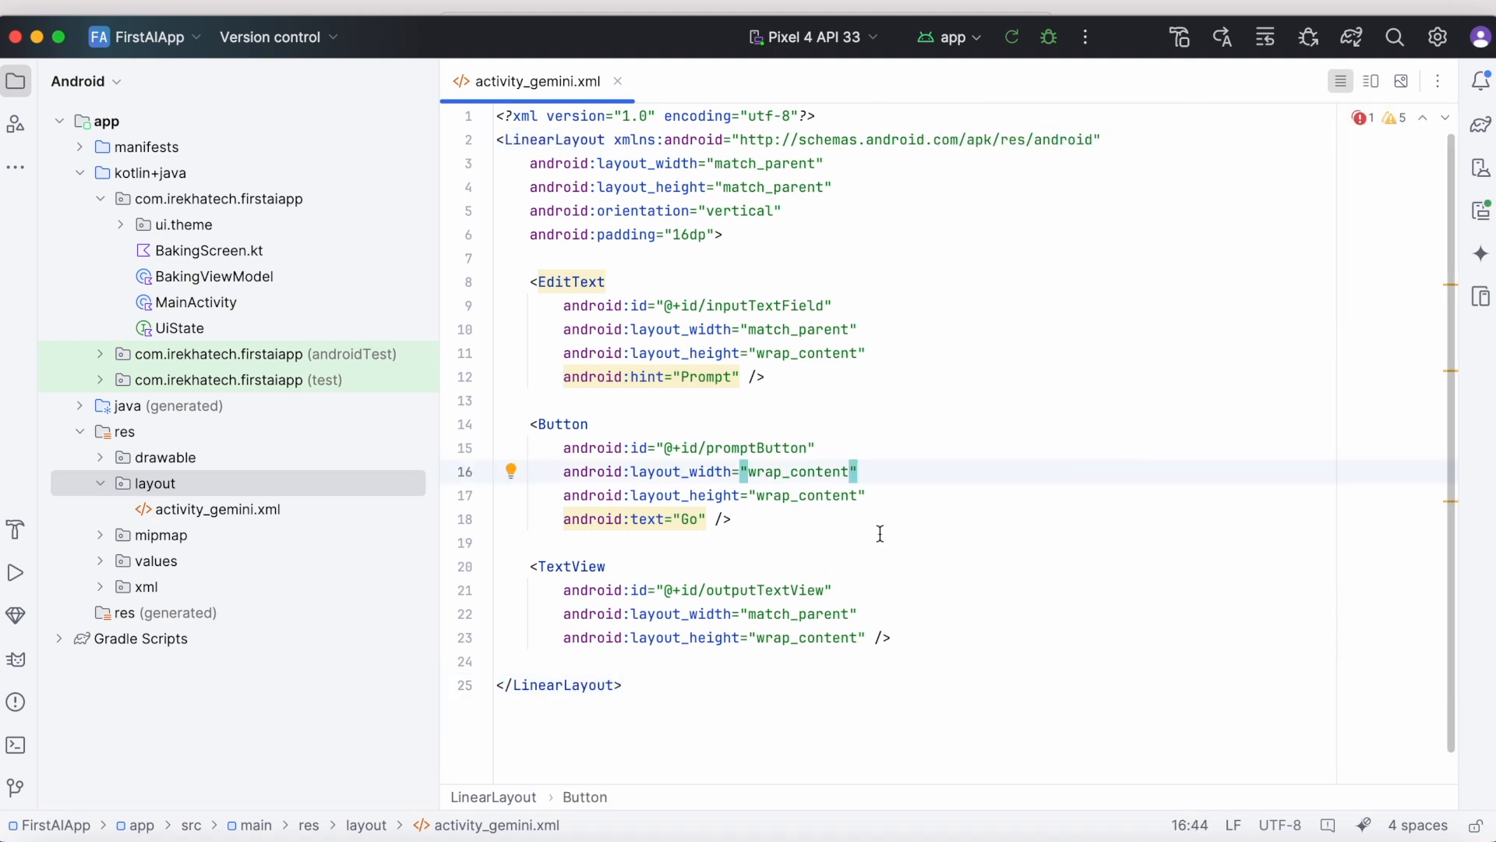
Give the input field android:textSize 24dp and reopen the Gemini chat
{"action": "type", "text": "textSize=\""}
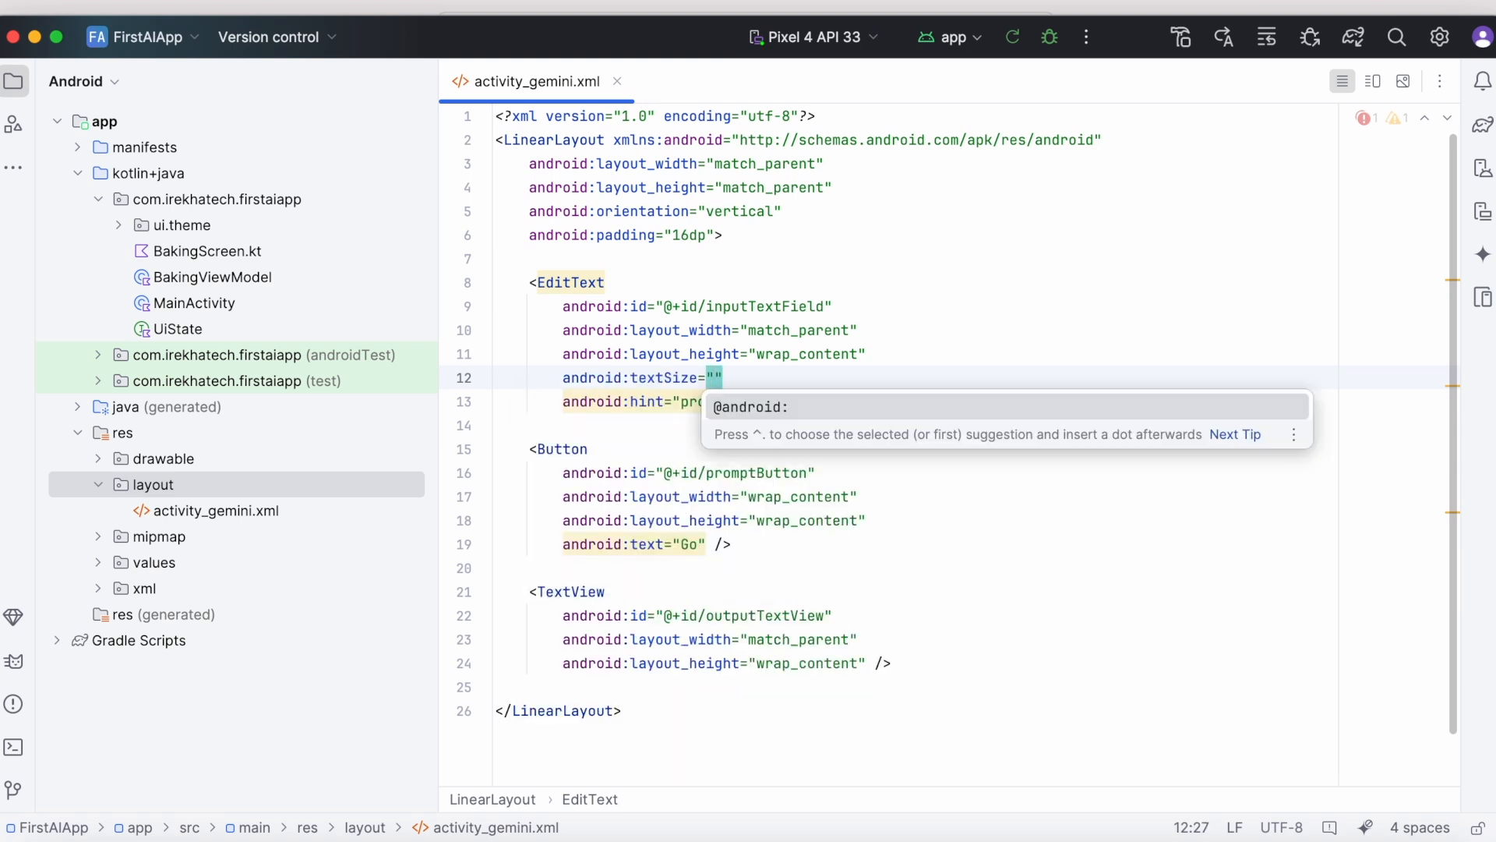
{"action": "type", "text": "24dp"}
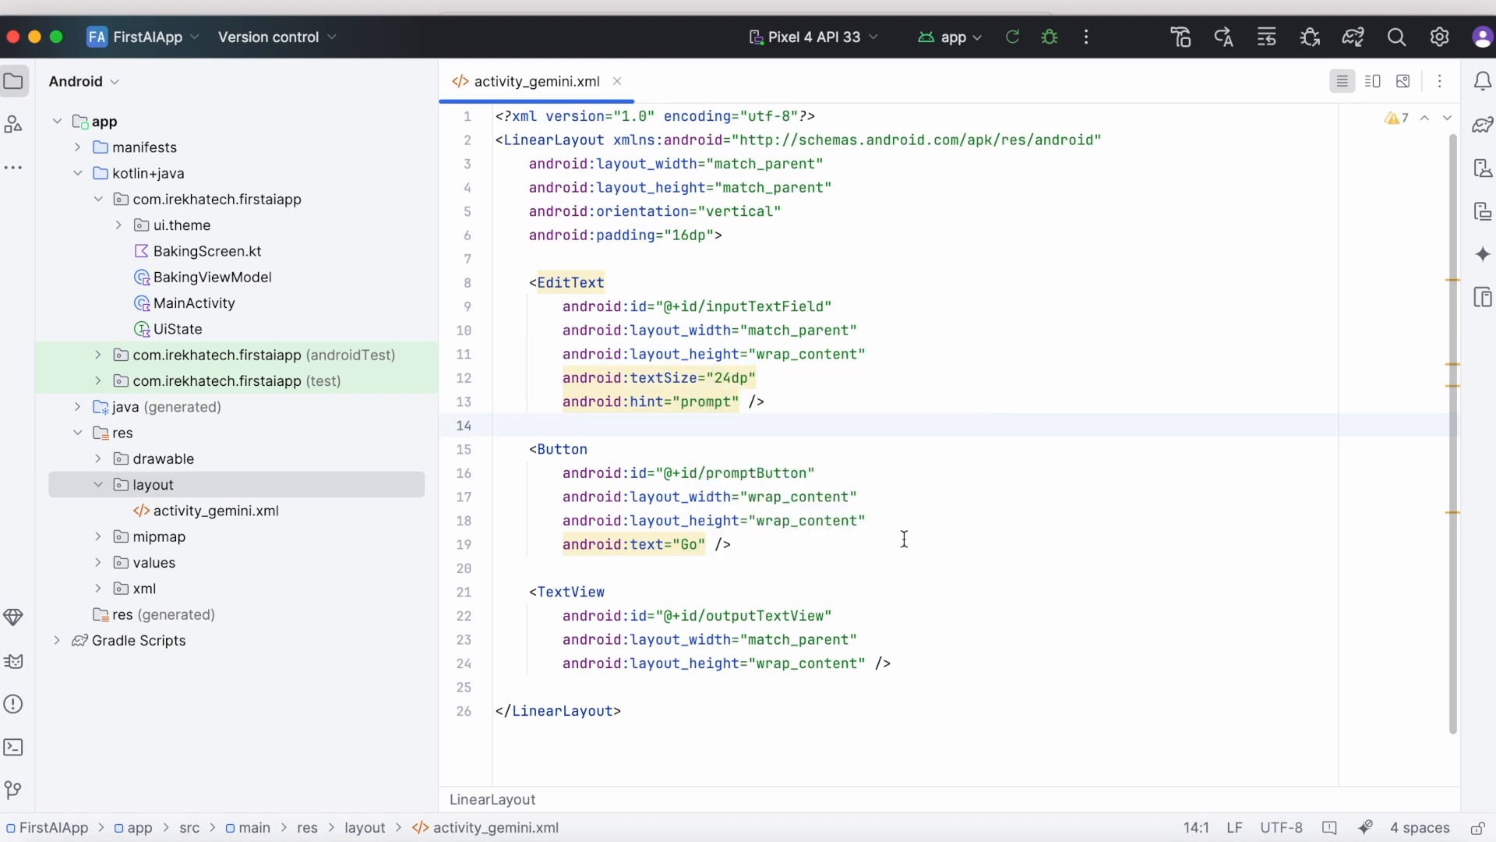
{"action": "double_click", "coordinate": [764, 306]}
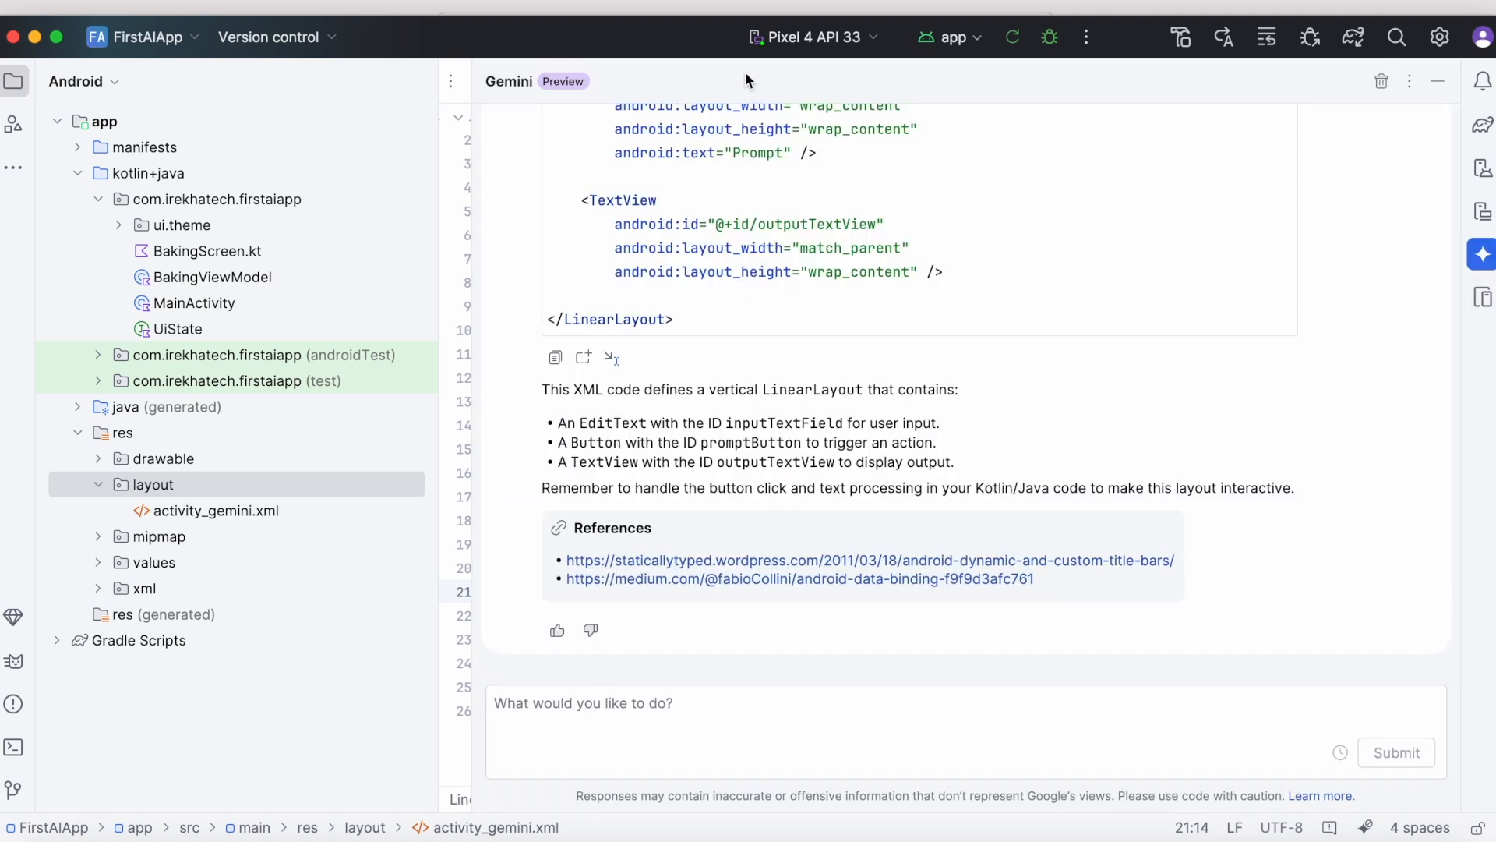
Ask Gemini for Kotlin code using etInput, buttonGo and output, then name a new class GeminiAIActivity
{"action": "type", "text": "Write code to get values from"}
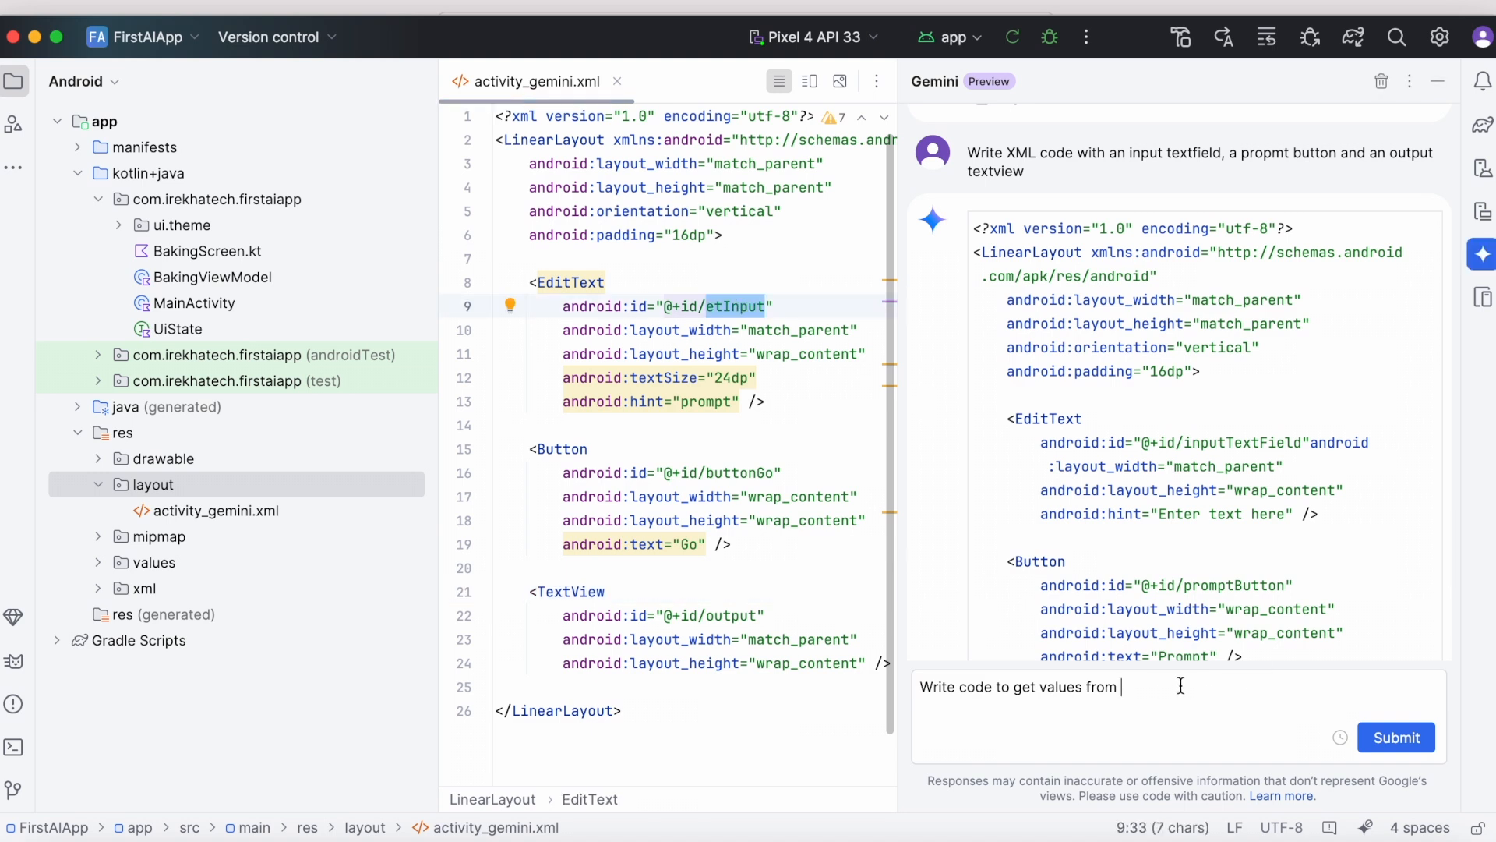
{"action": "type", "text": "etInput, buttonGo and"}
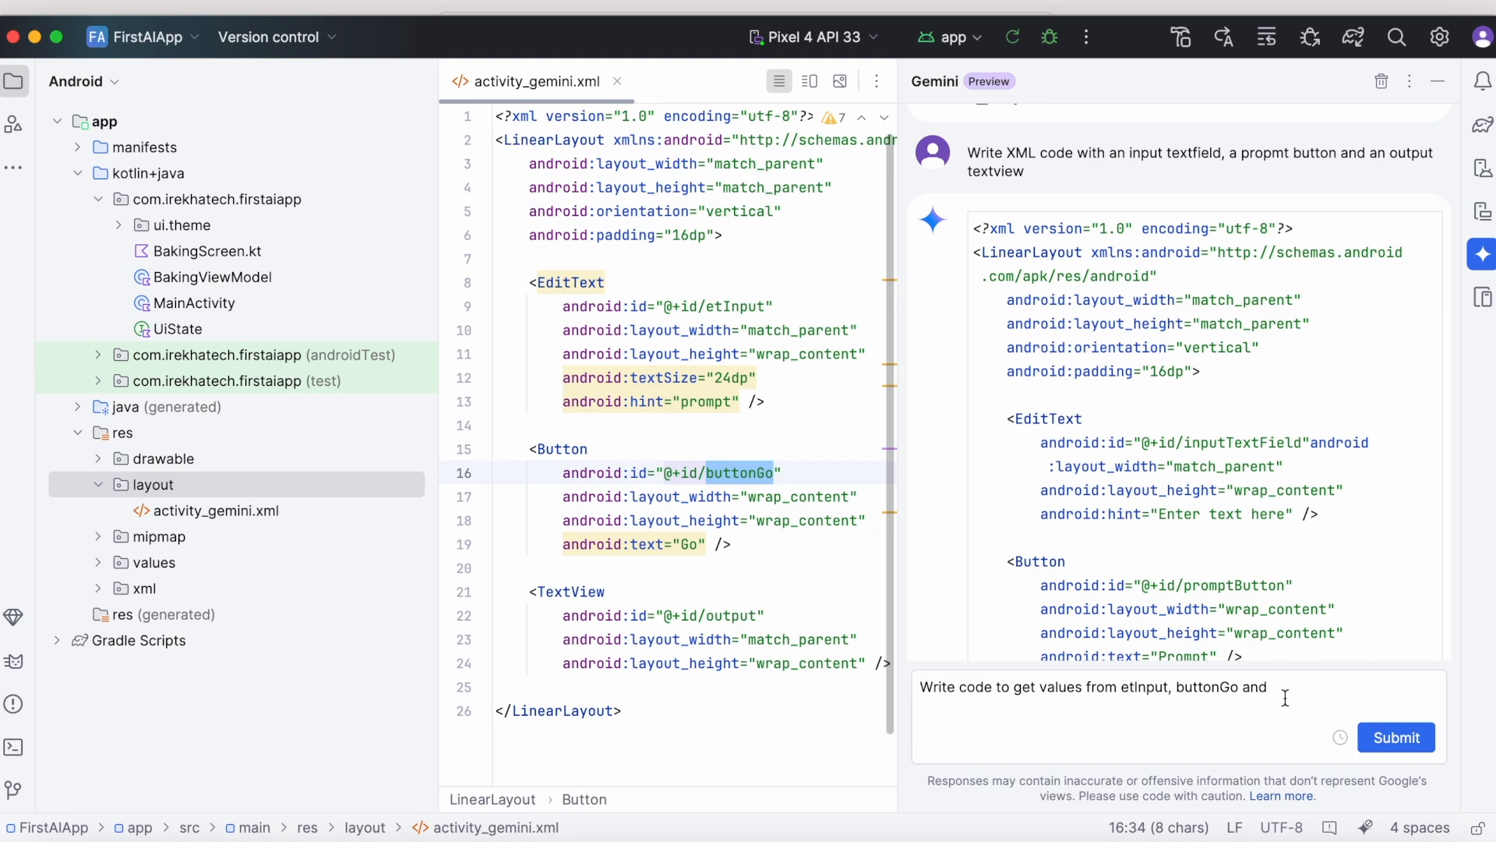
{"action": "type", "text": "output"}
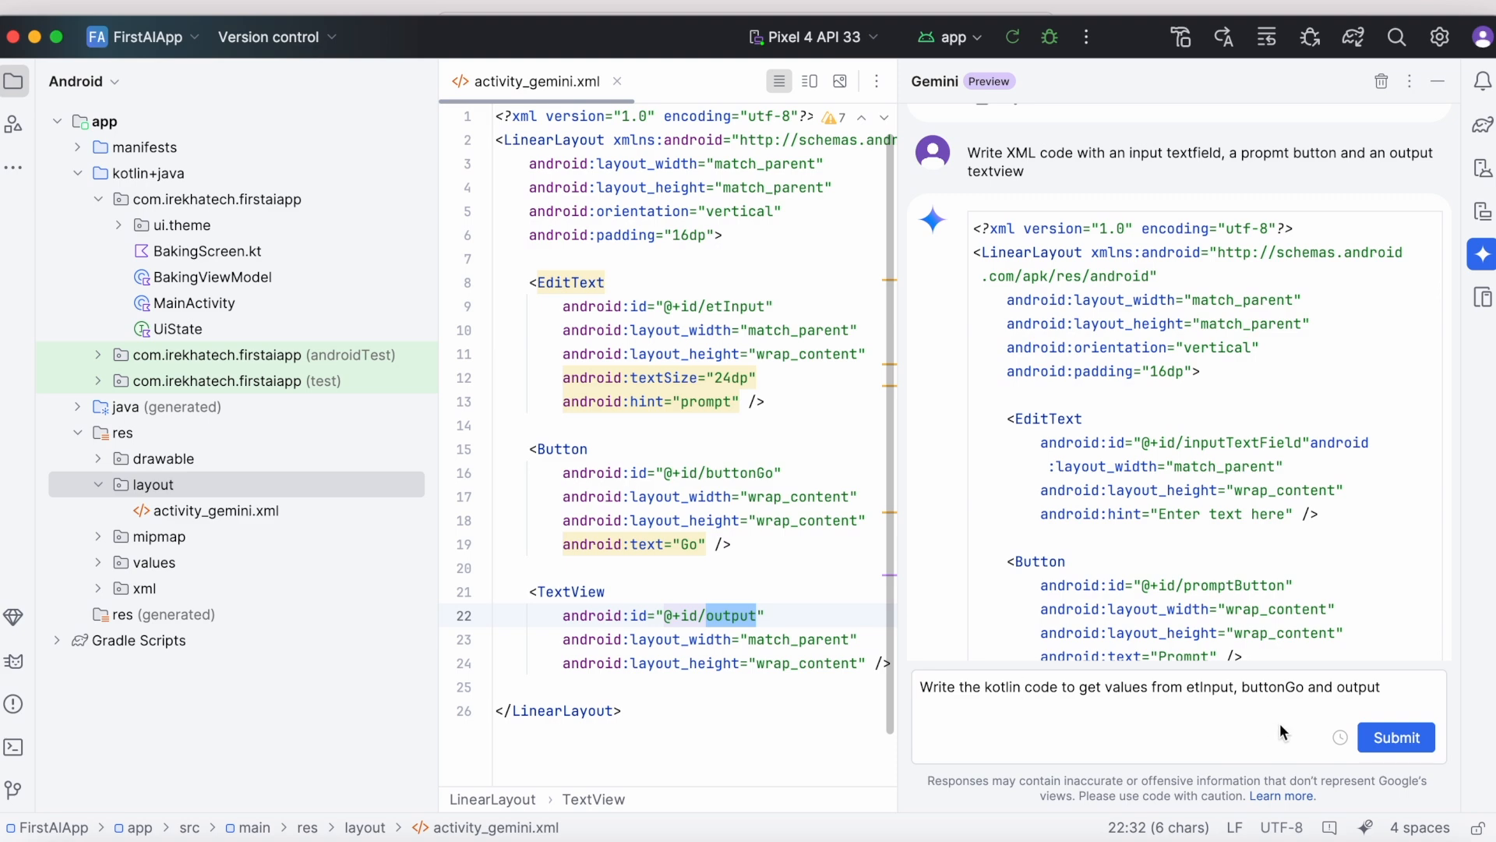
{"action": "left_click", "coordinate": [1394, 736]}
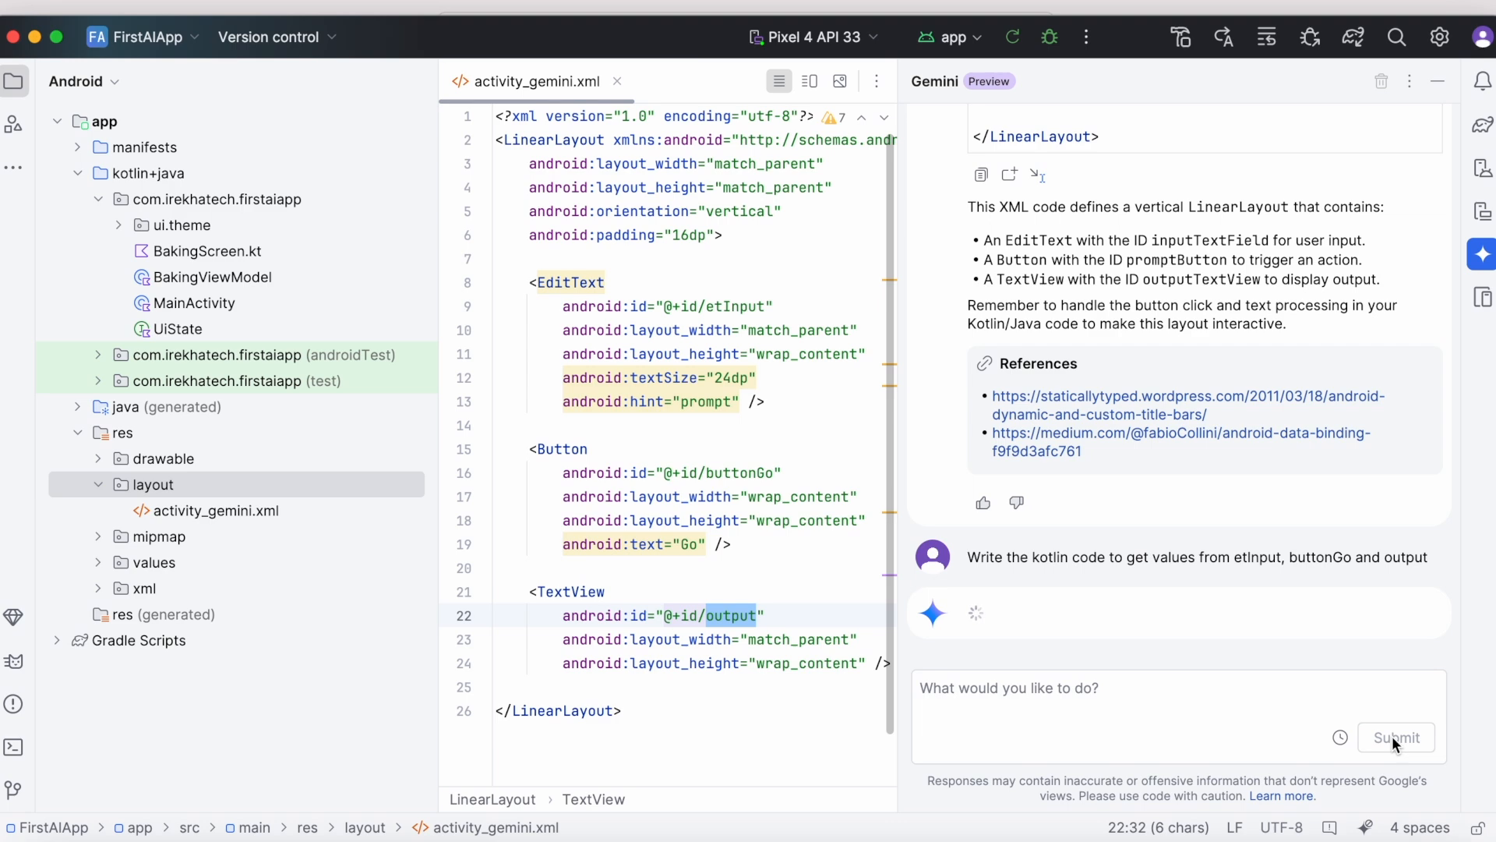
{"action": "mouse_move", "coordinate": [1364, 386]}
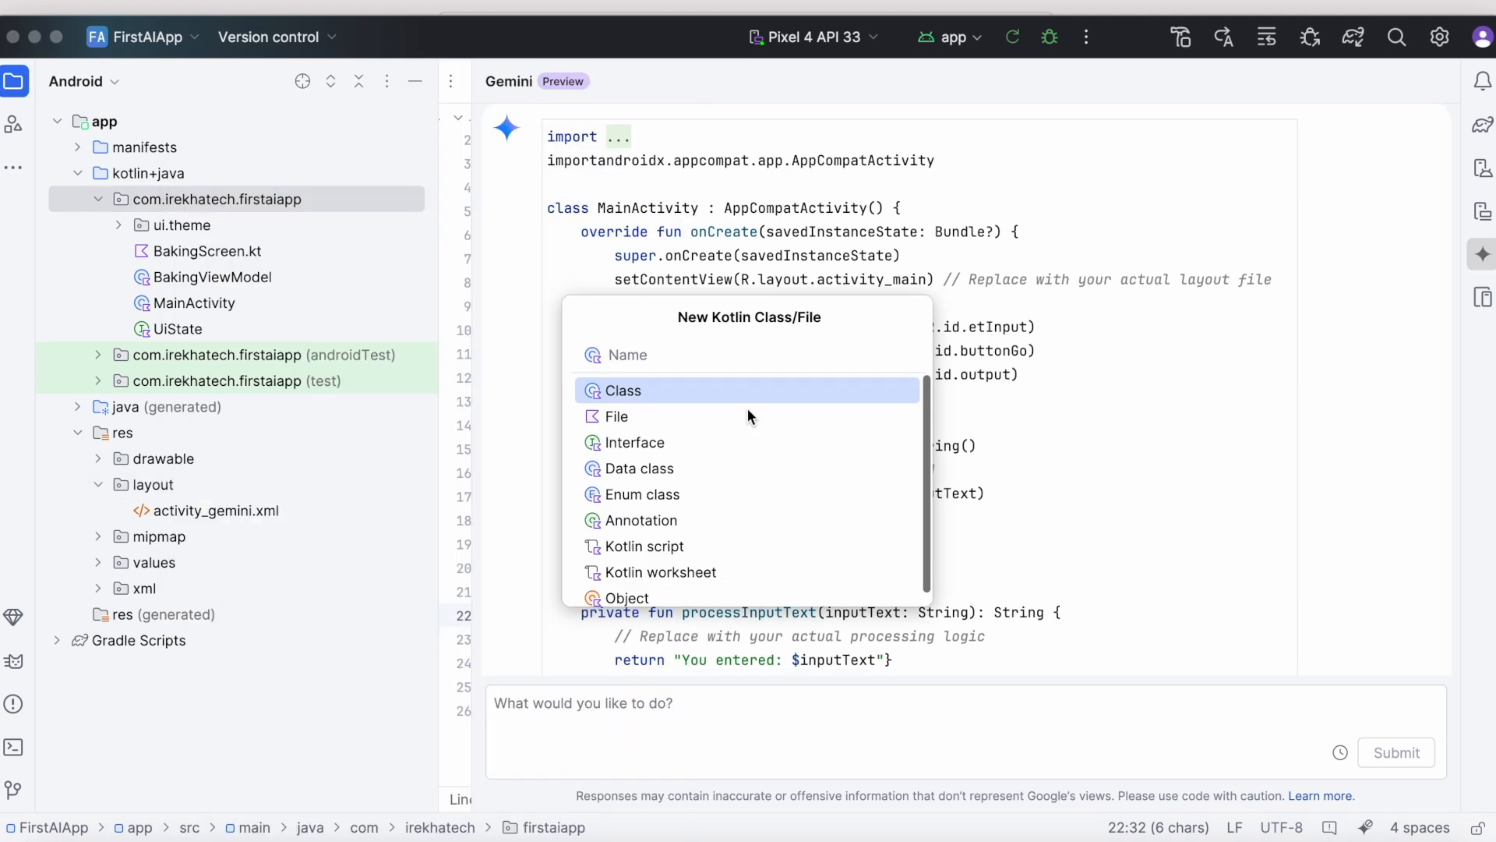
{"action": "type", "text": "GeminiA"}
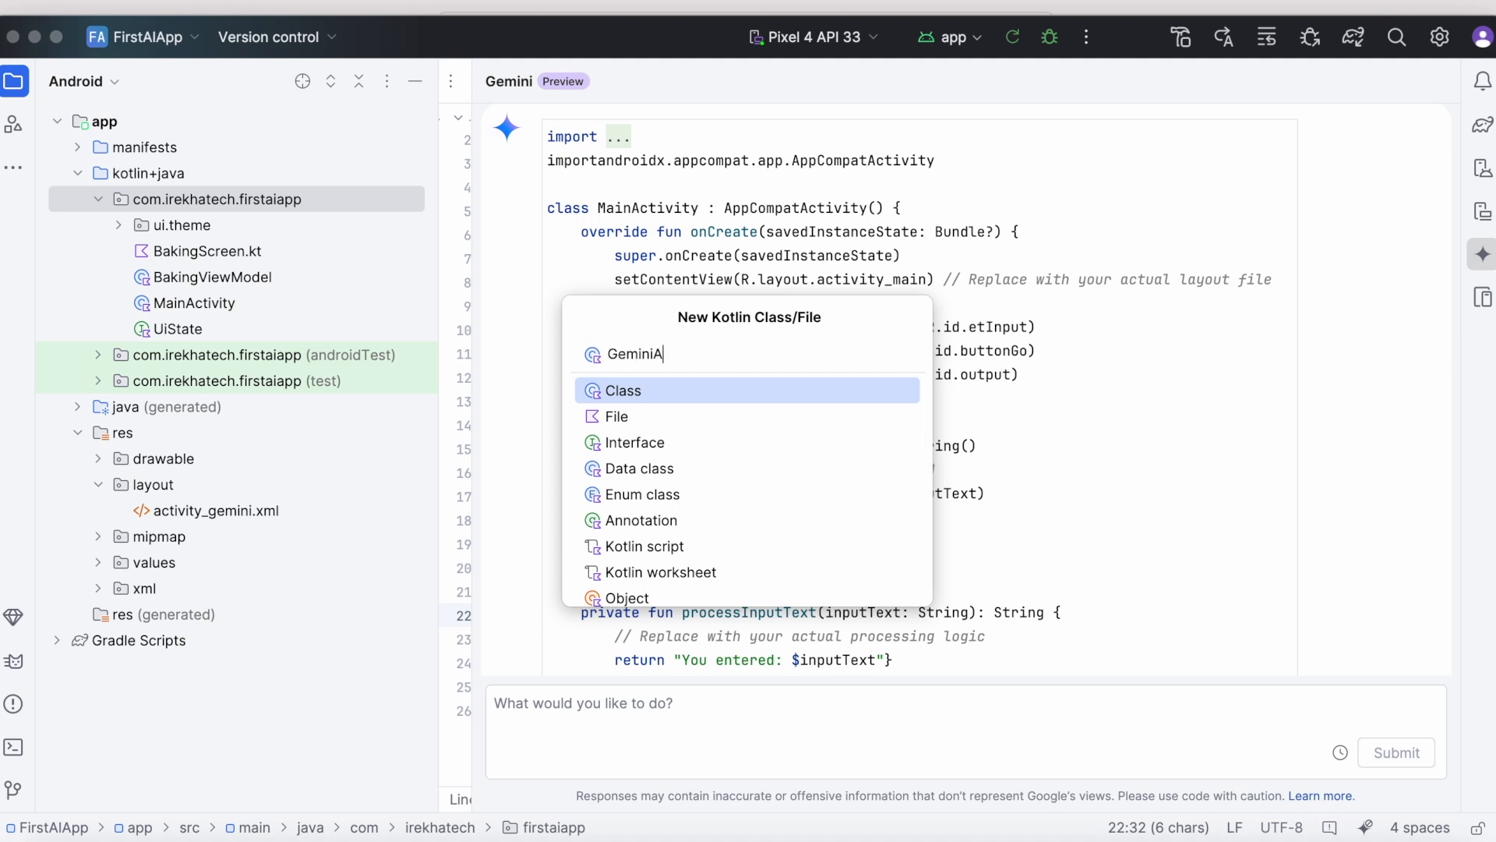
{"action": "type", "text": "ctivity"}
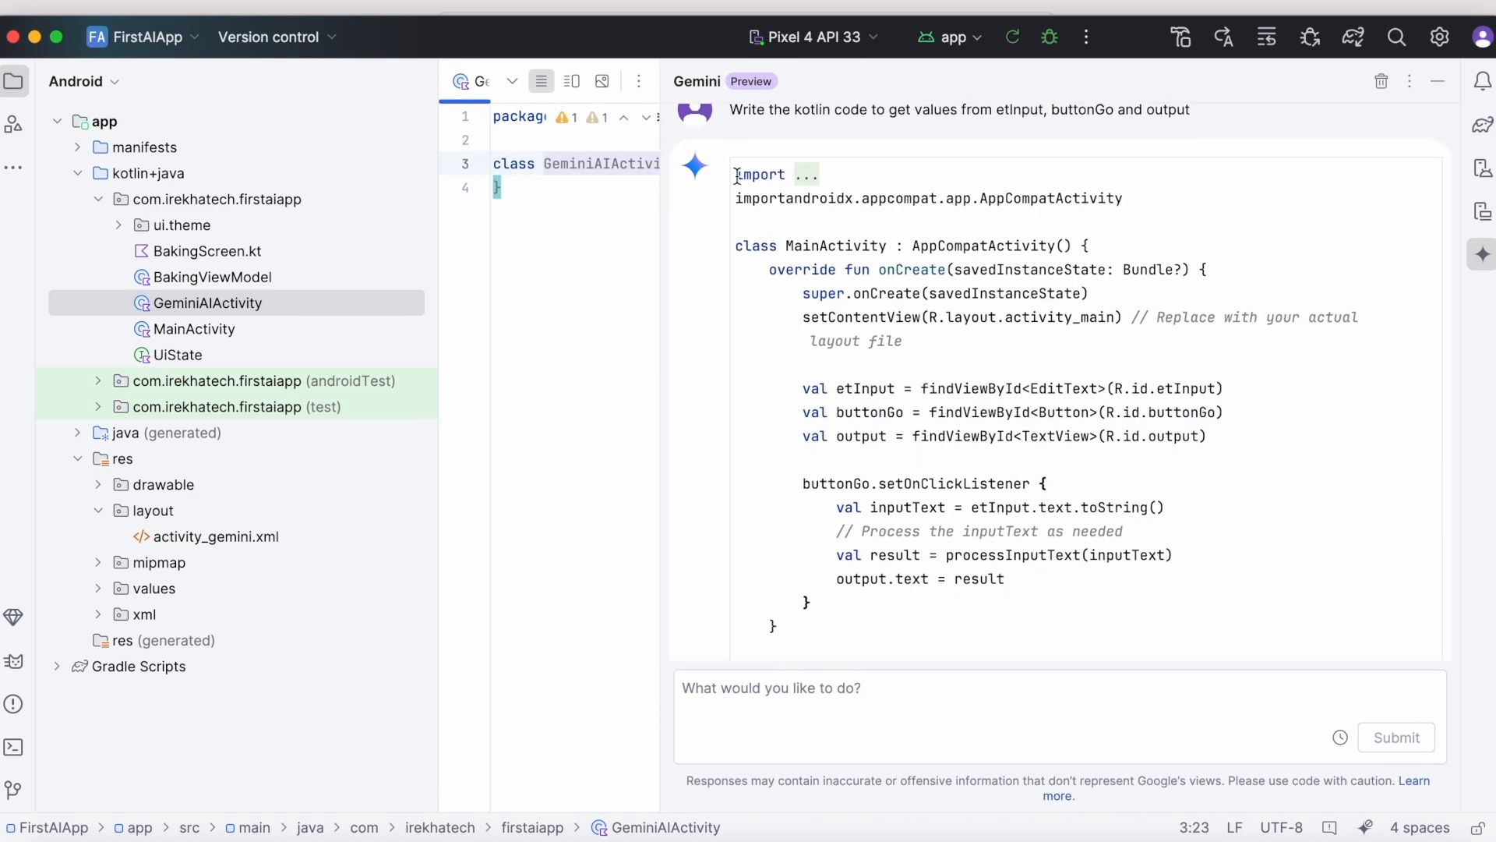
Paste Gemini's code into GeminiAIActivity.kt and set setContentView to R.layout.activity_gemini
{"action": "scroll", "scroll_direction": "down", "scroll_amount": 3}
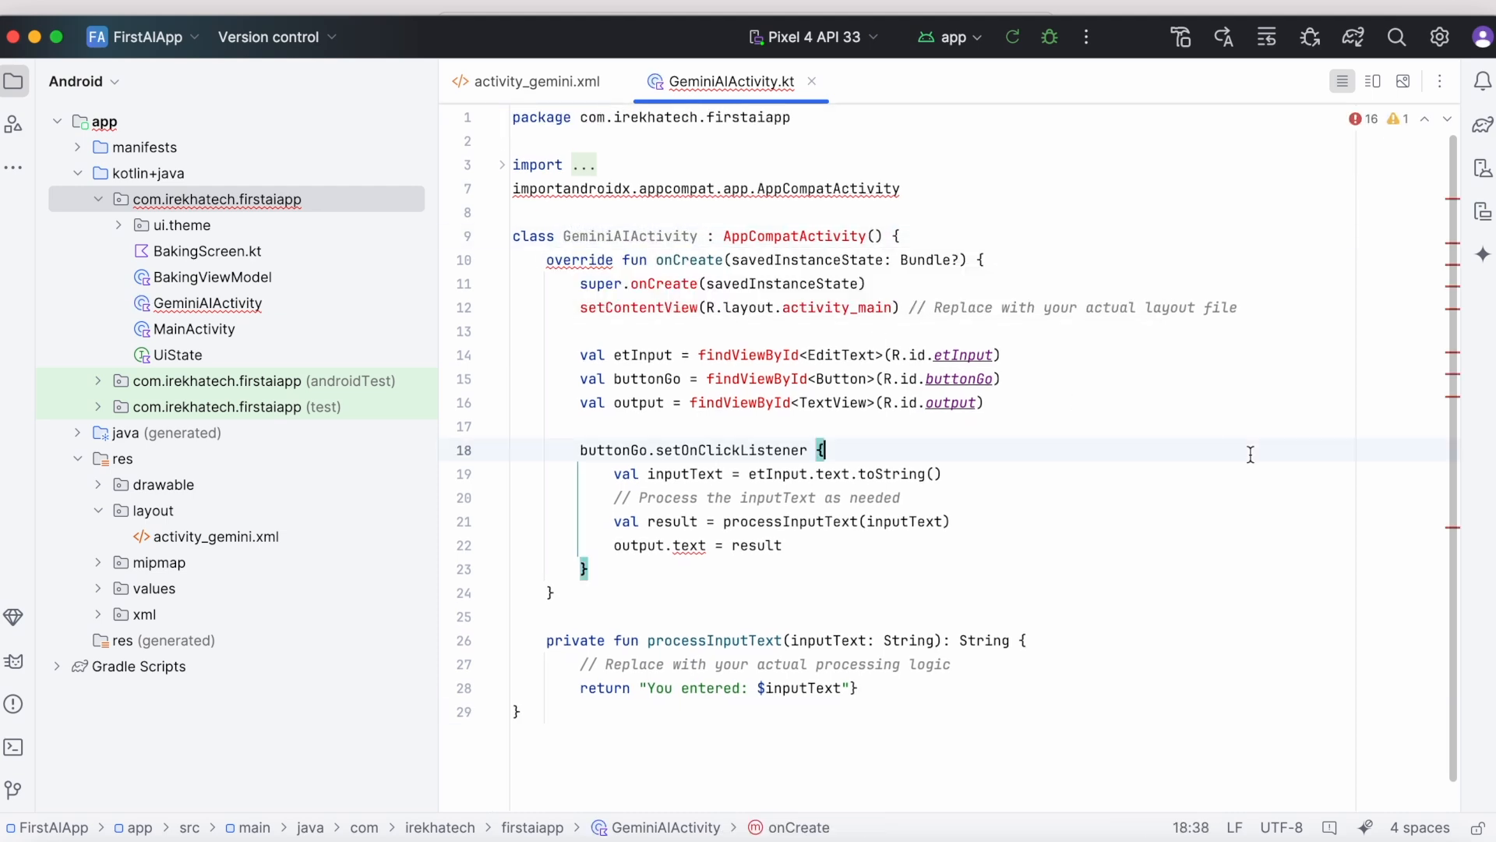
{"action": "left_click", "coordinate": [502, 163]}
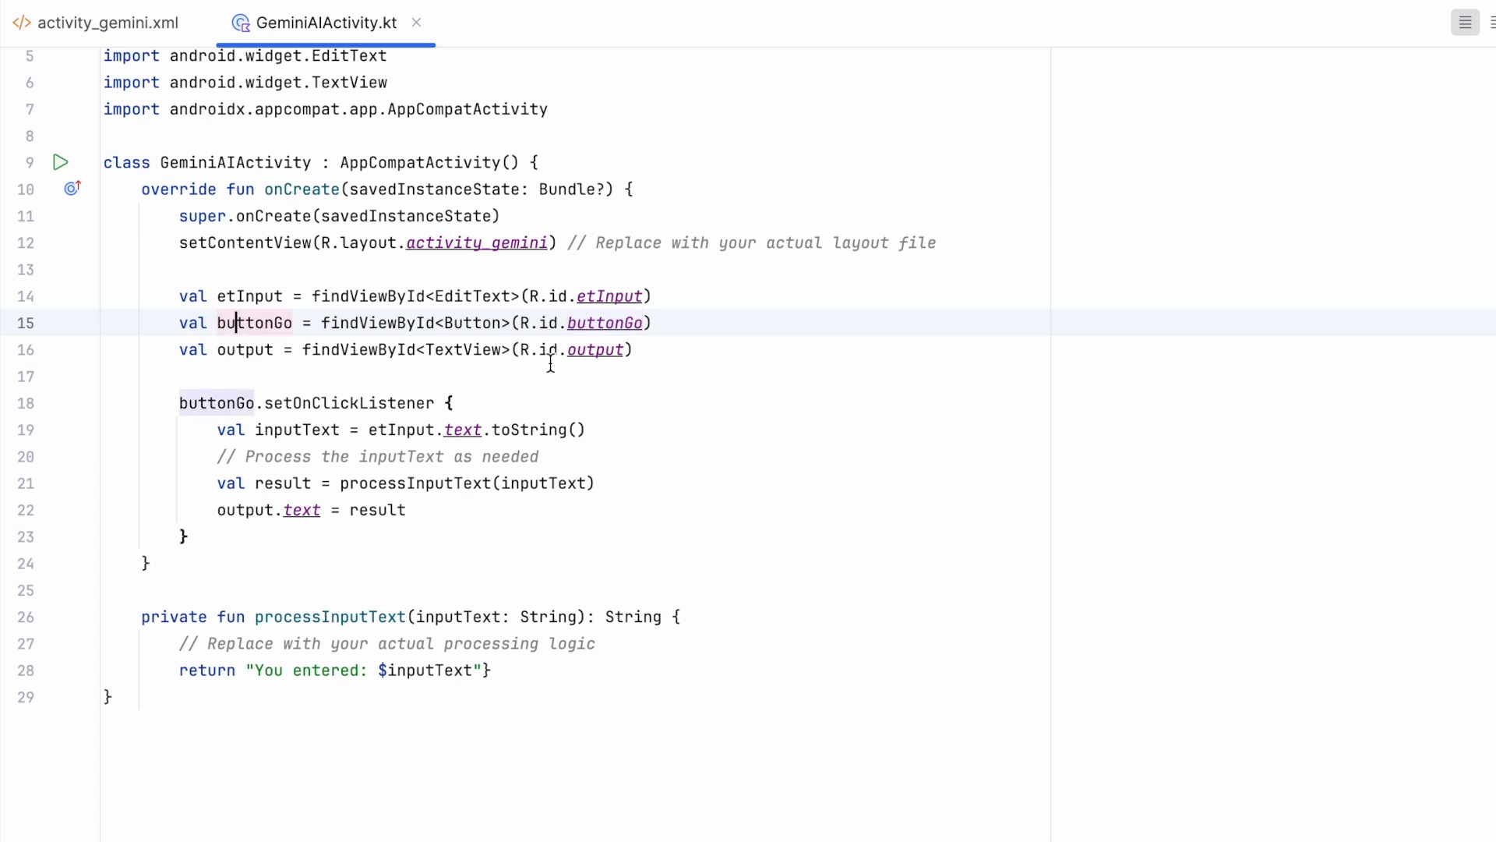
{"action": "left_click", "coordinate": [227, 402]}
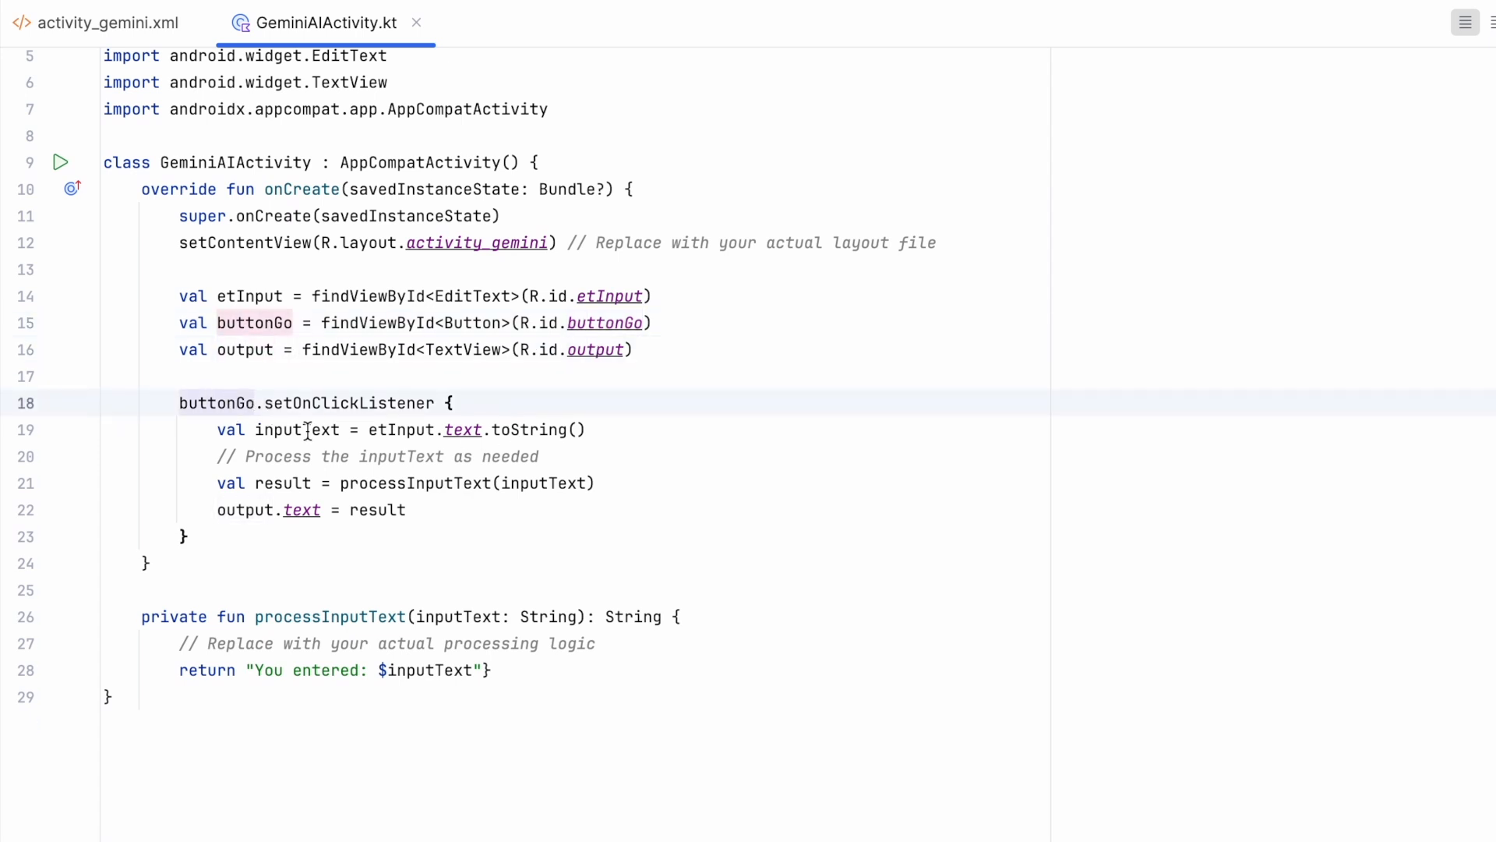
{"action": "left_click", "coordinate": [296, 429]}
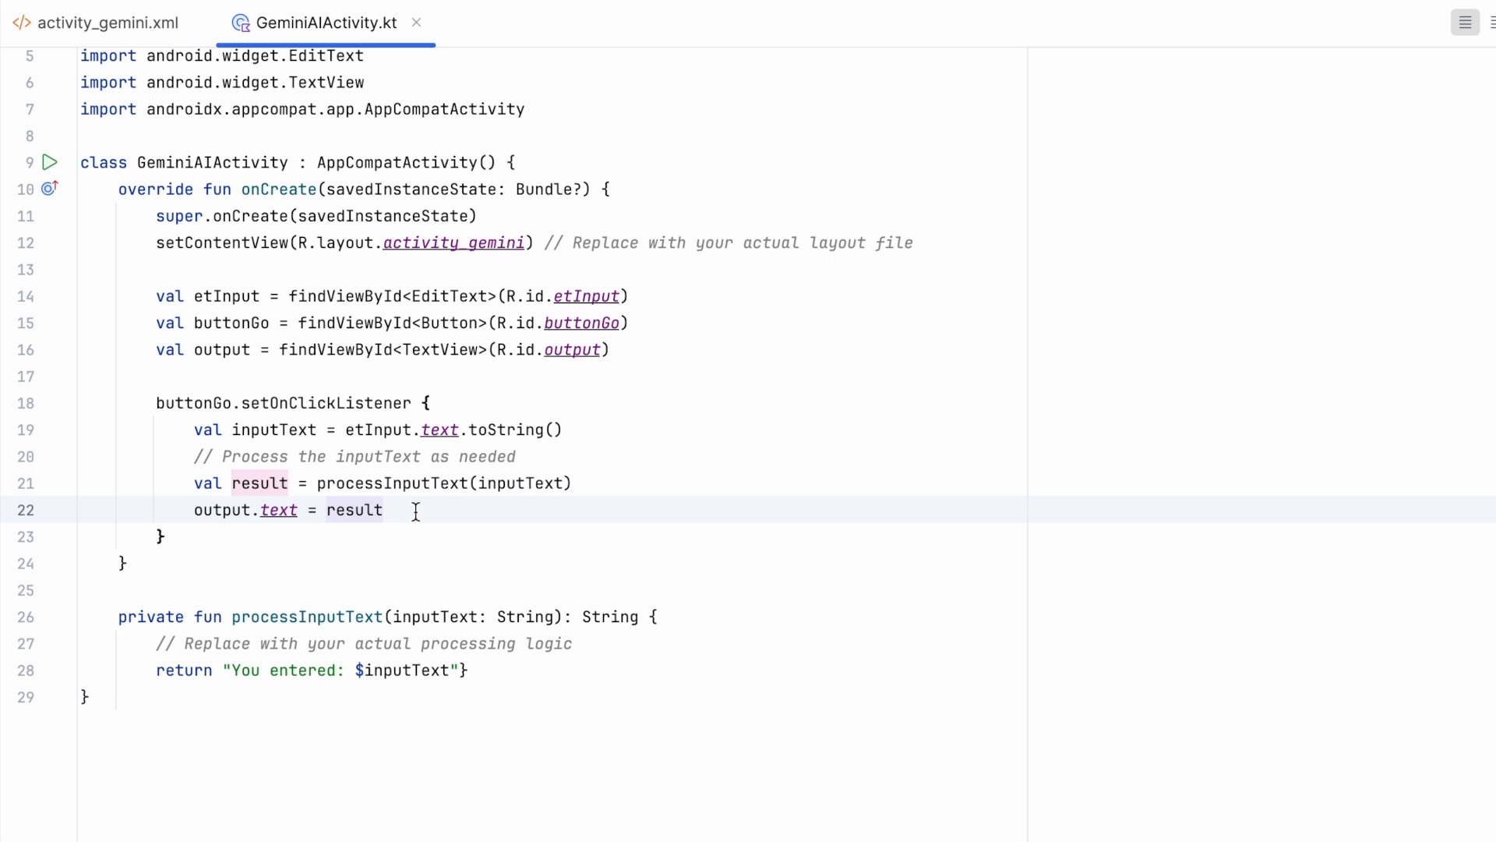
{"action": "left_click", "coordinate": [384, 510]}
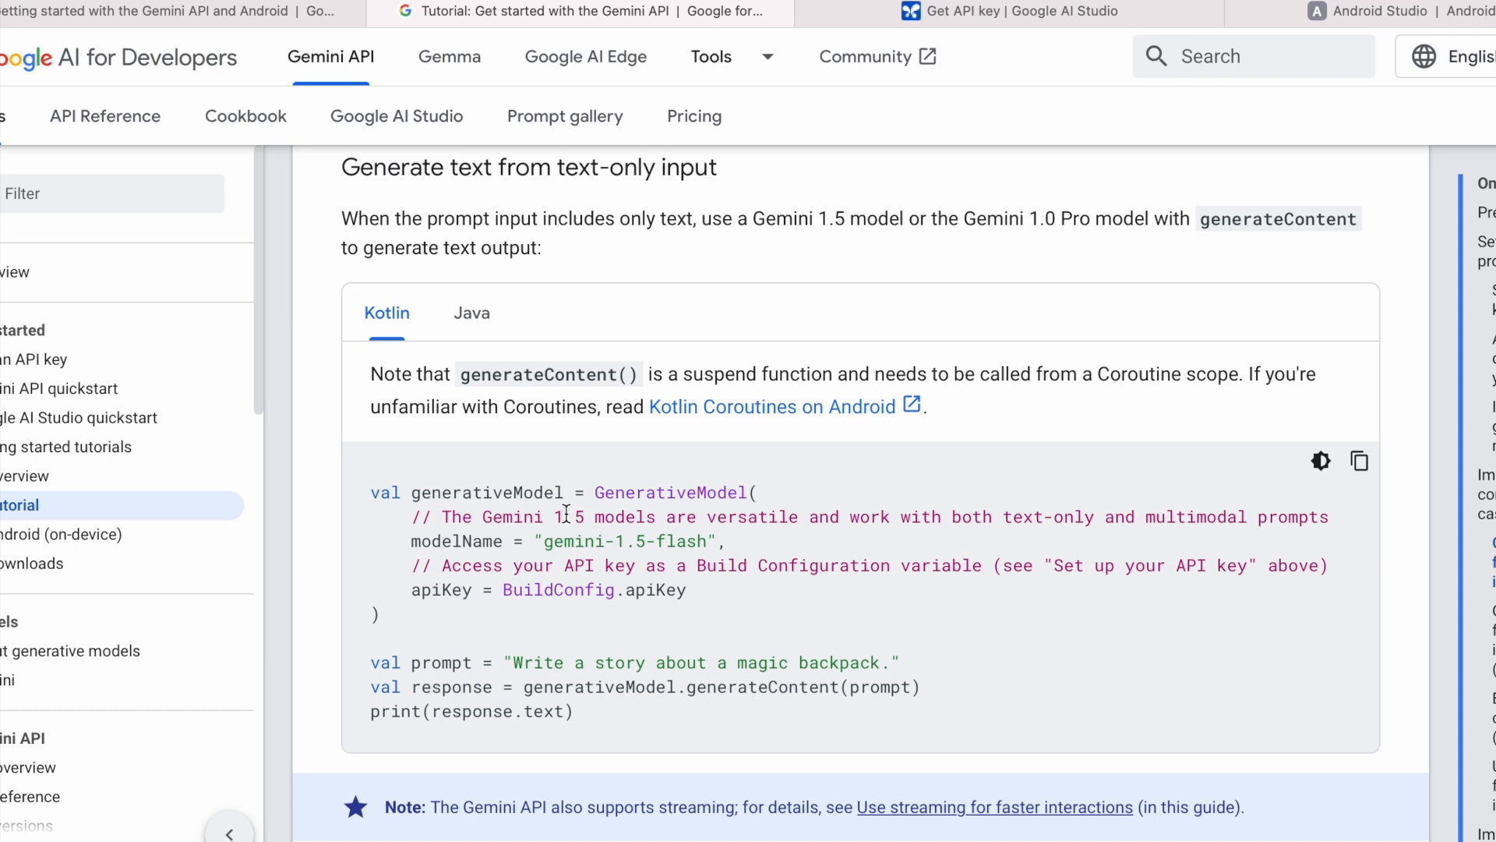
Select the tutorial's Kotlin gemini-1.5-flash generative model sample code
{"action": "left_click", "coordinate": [471, 313]}
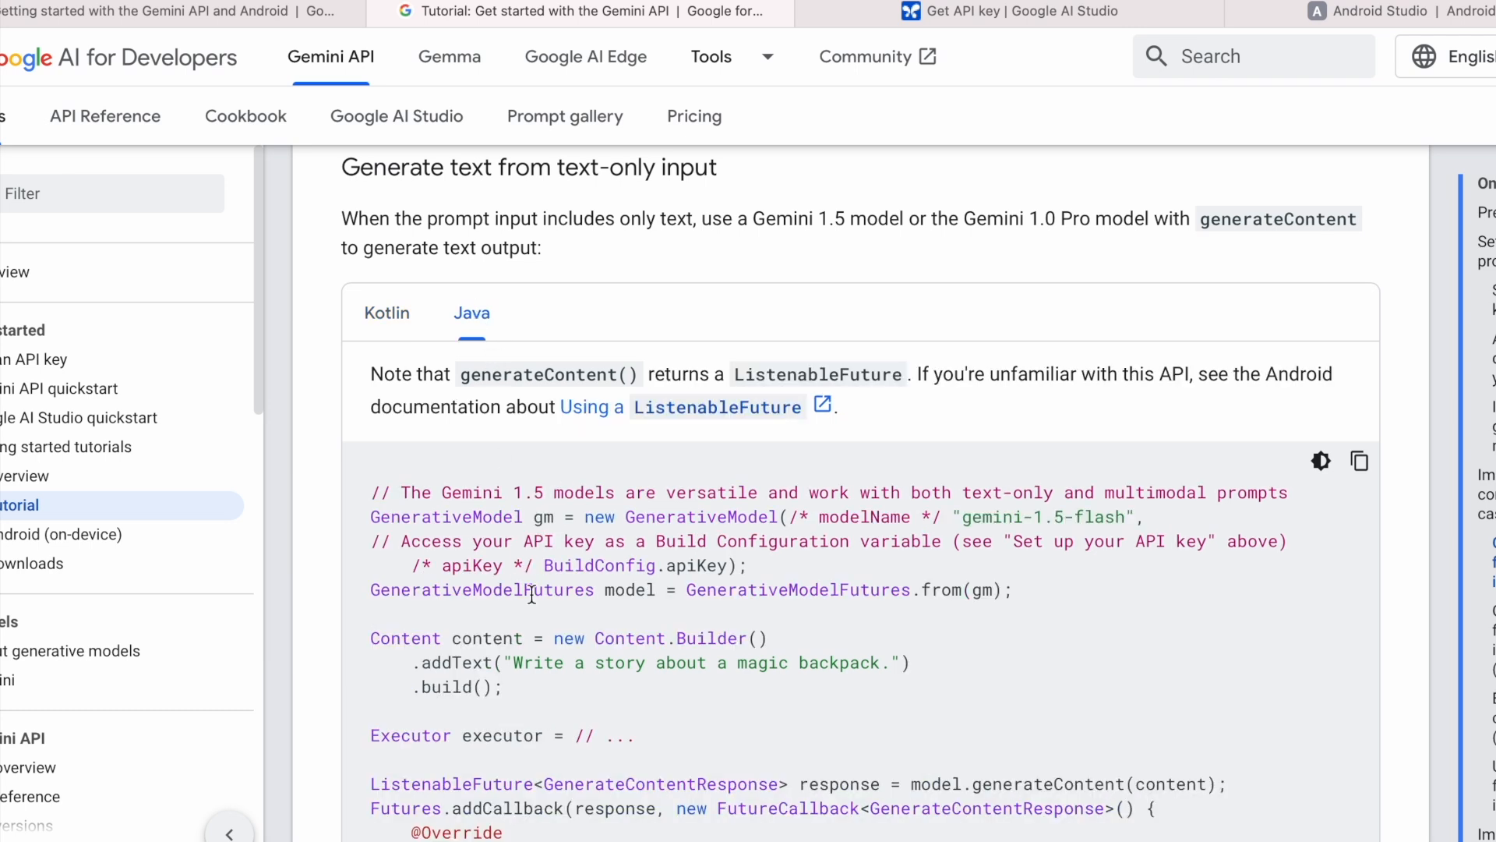
{"action": "left_click", "coordinate": [386, 313]}
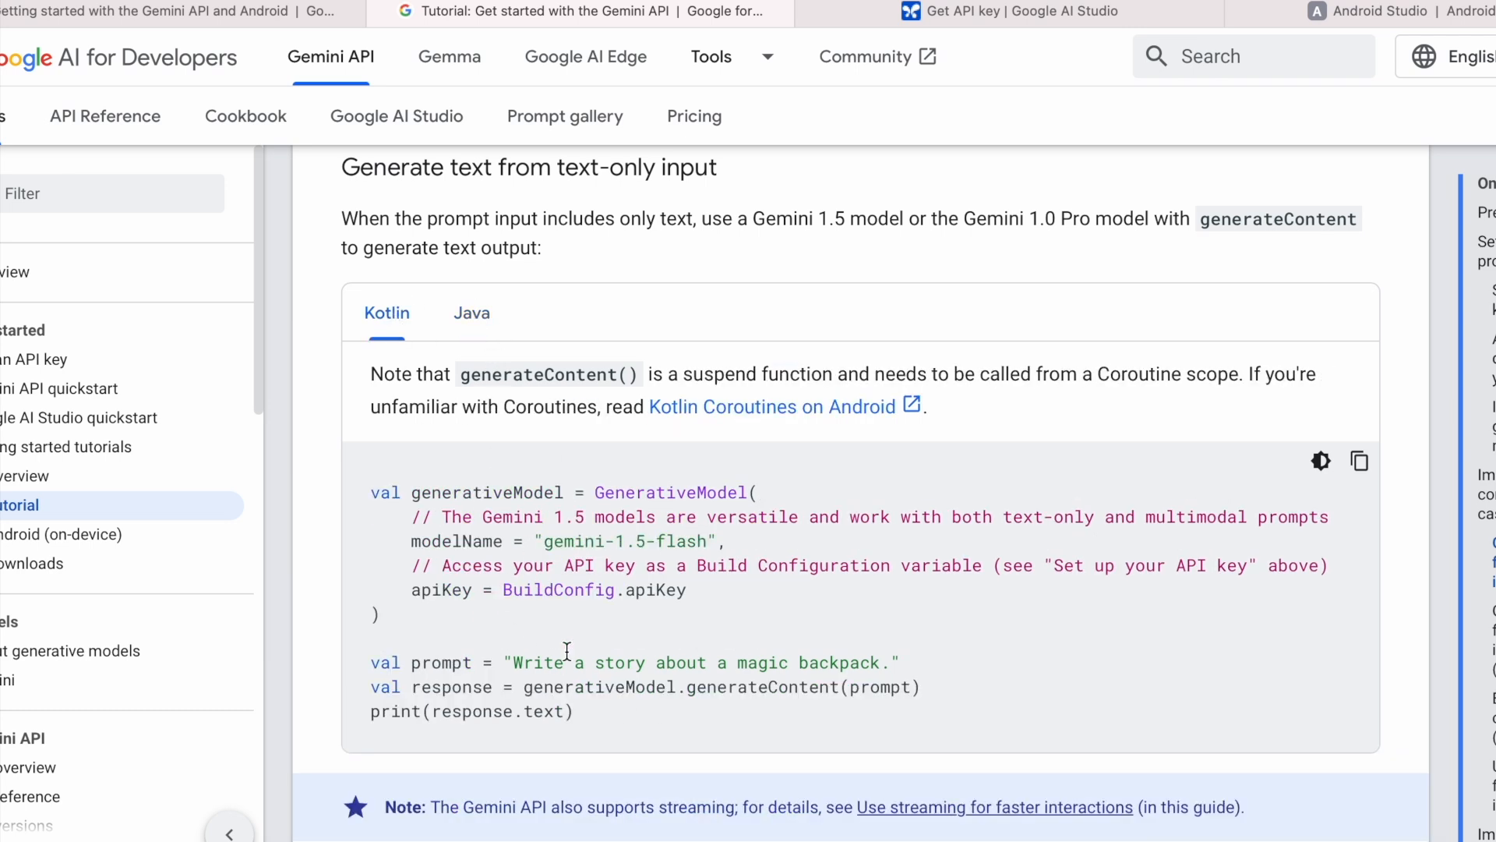
{"action": "double_click", "coordinate": [385, 493]}
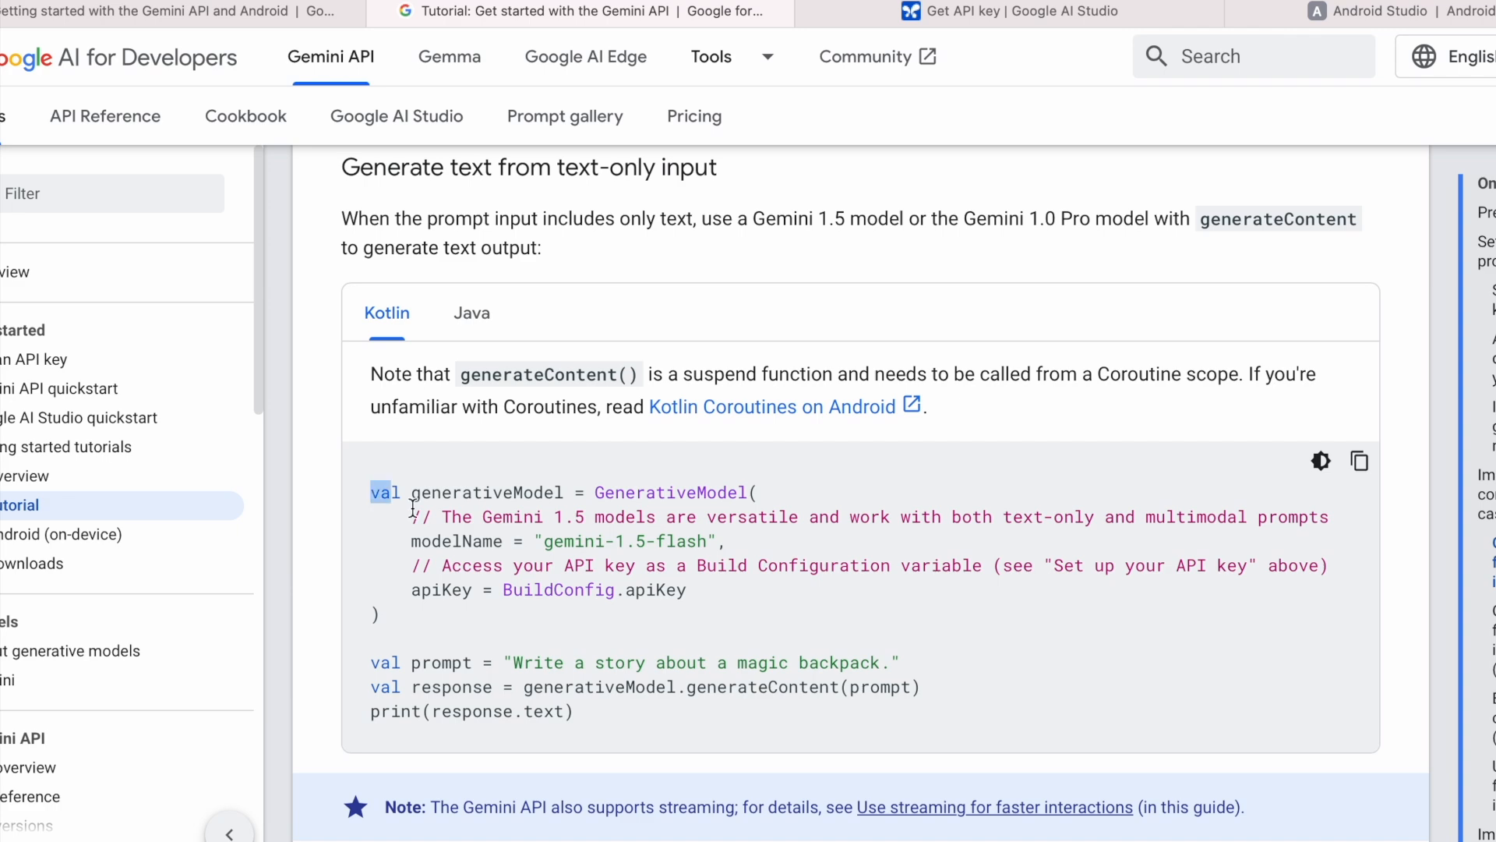
{"action": "left_click_drag", "start_coordinate": [370, 493], "coordinate": [574, 710]}
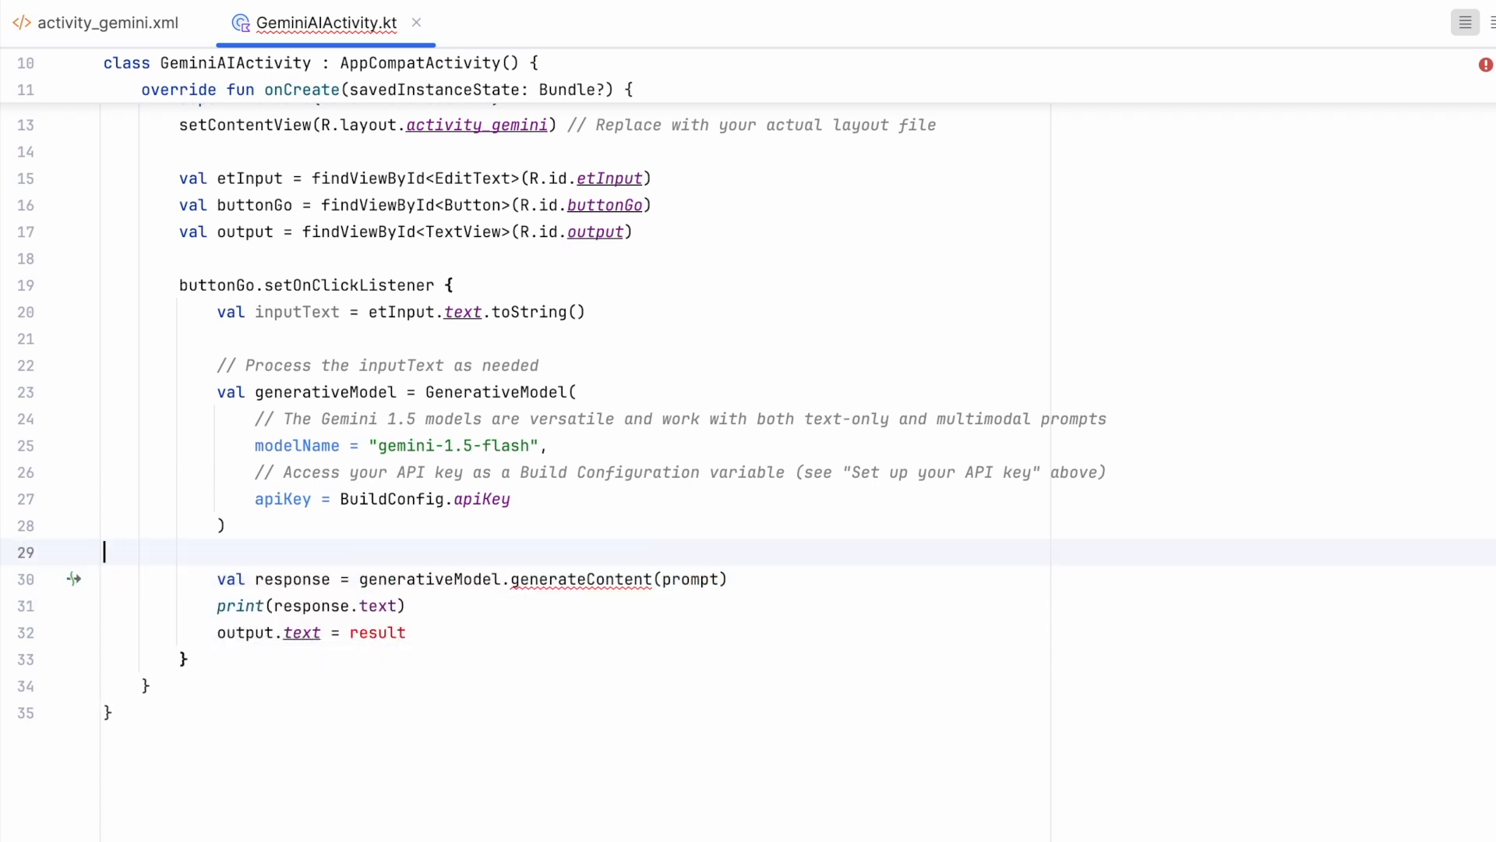
Pass inputText to generateContent, assign response.text to output, and wrap the call in runBlocking
{"action": "double_click", "coordinate": [296, 311]}
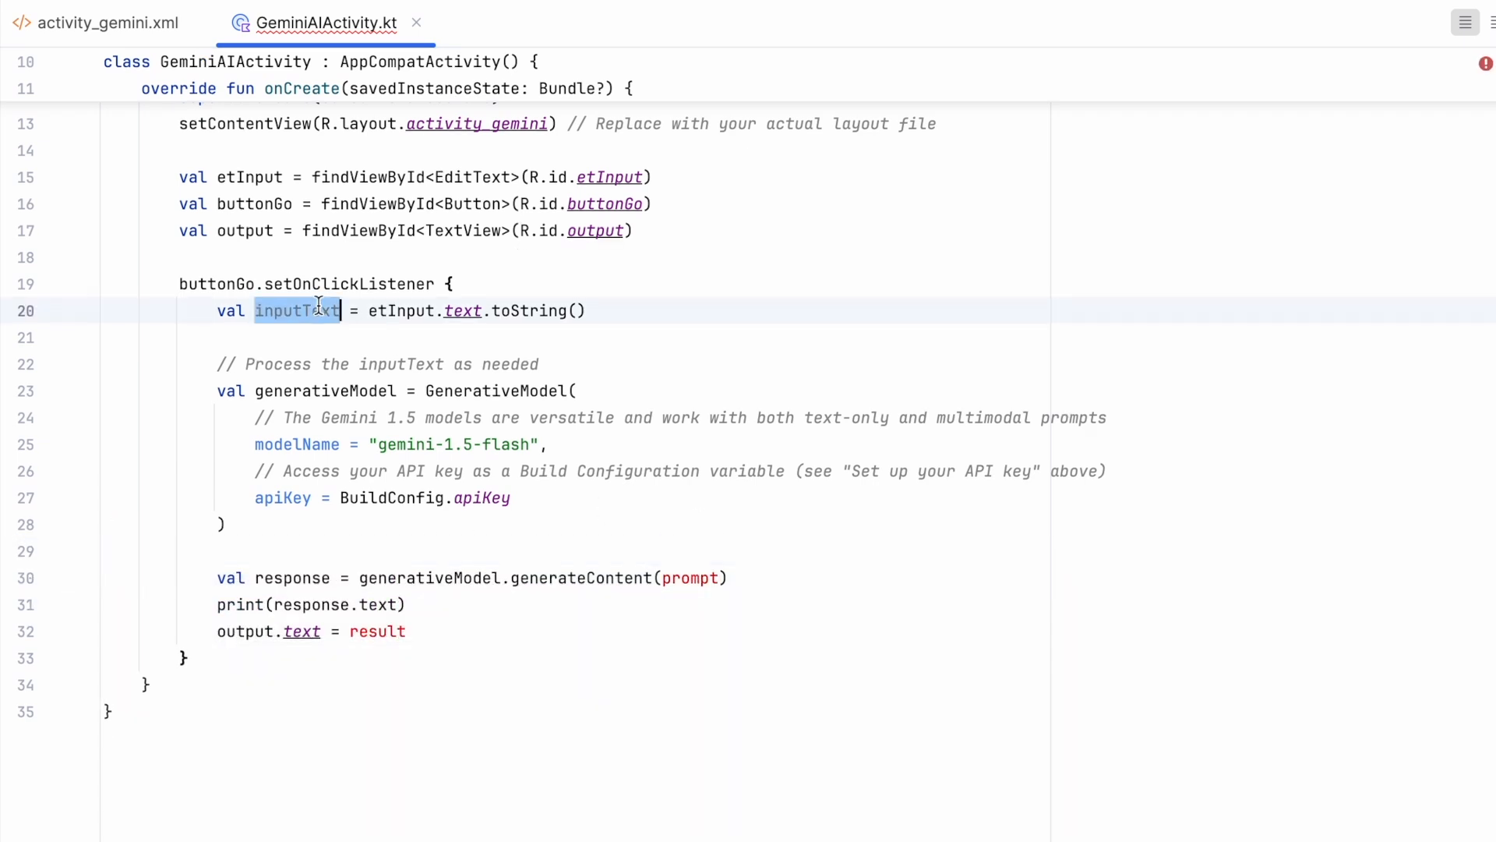
{"action": "type", "text": "inputText"}
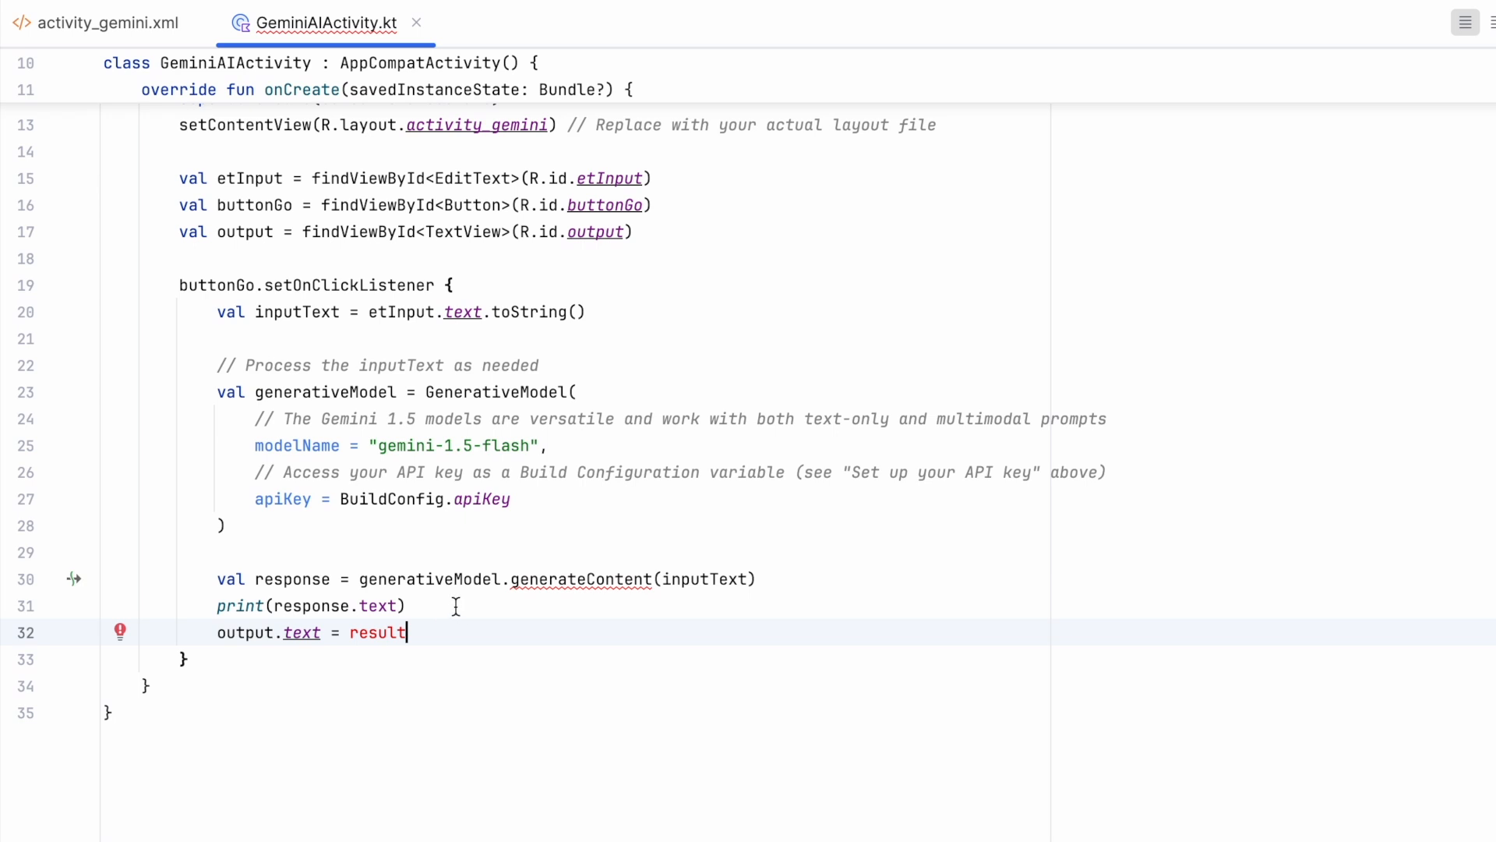
{"action": "left_click", "coordinate": [370, 632]}
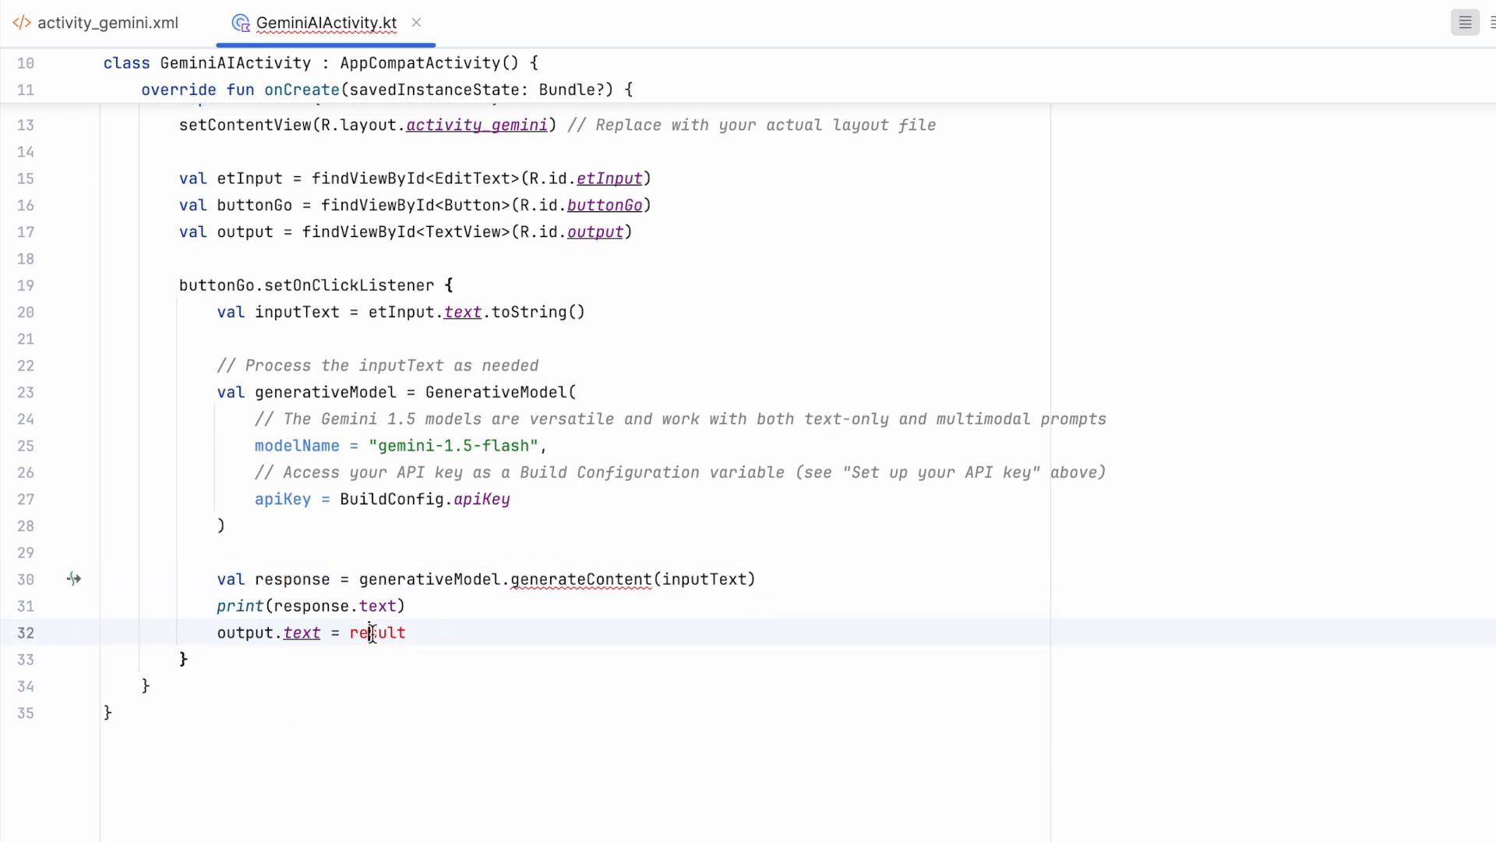
{"action": "type", "text": "response."}
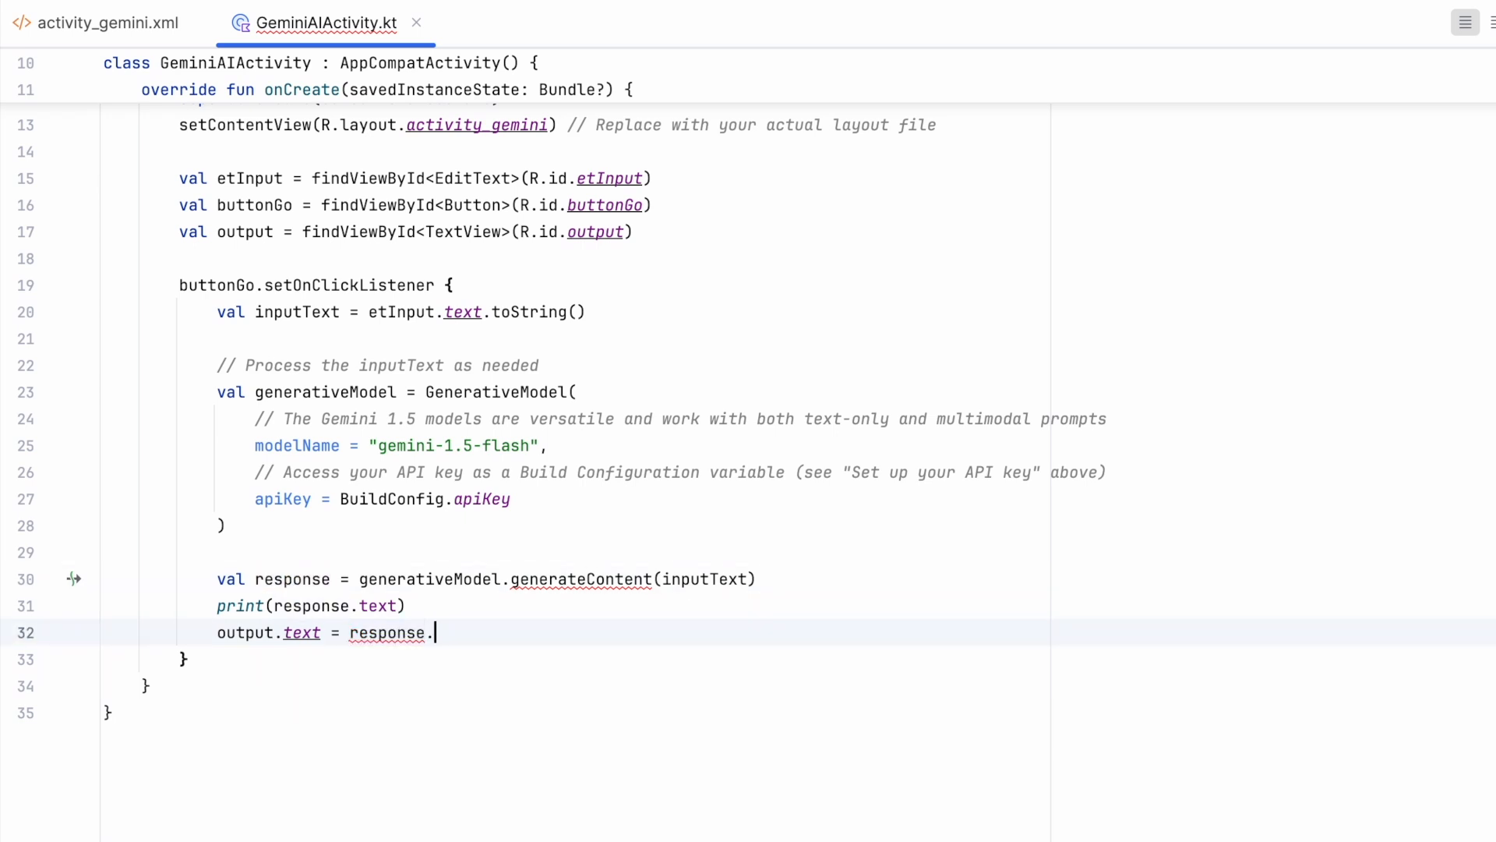
{"action": "type", "text": "text"}
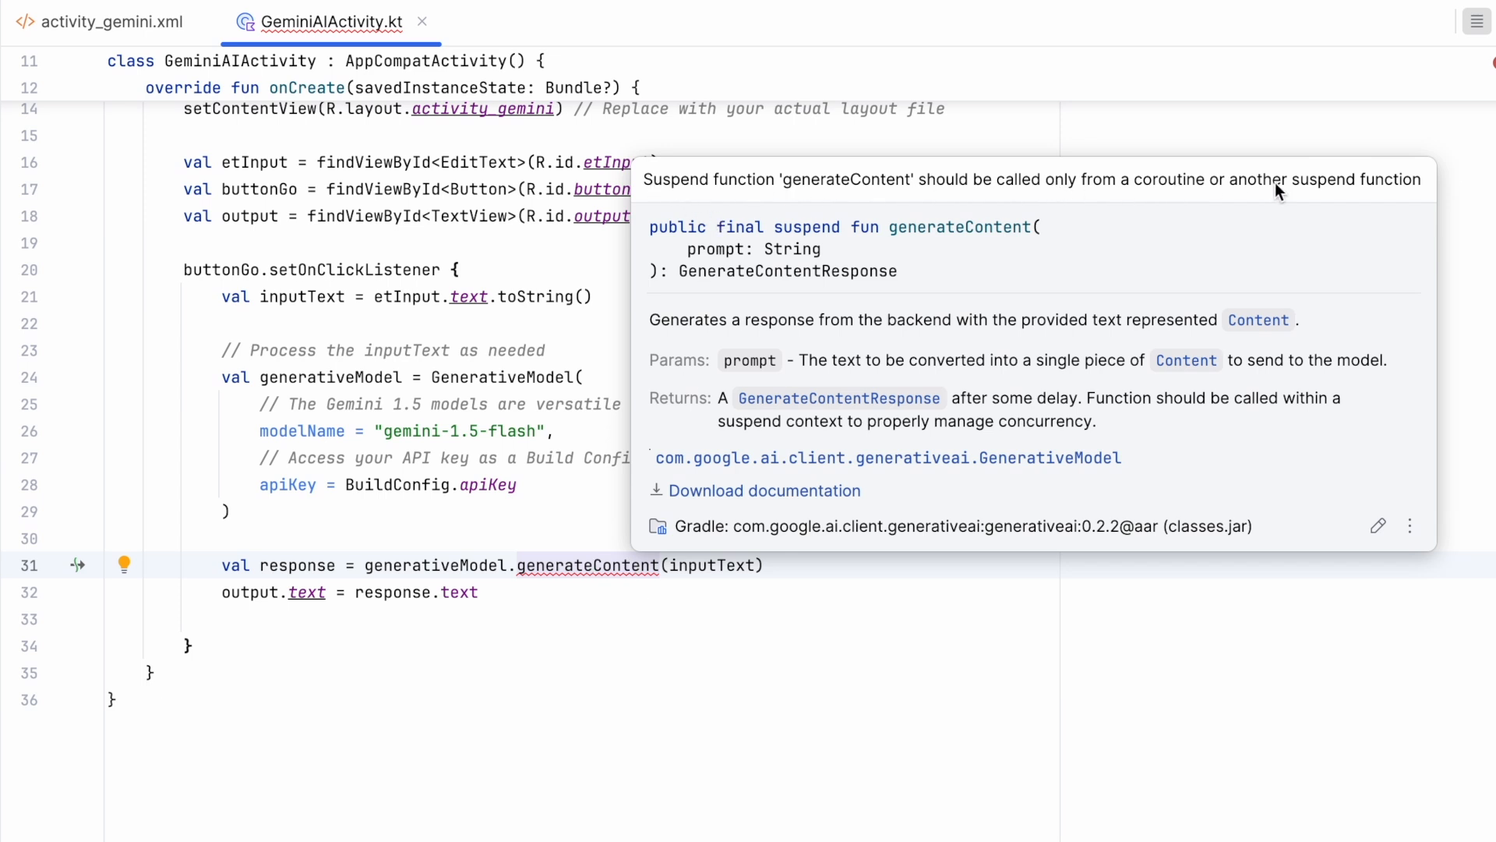
{"action": "mouse_move", "coordinate": [1122, 265]}
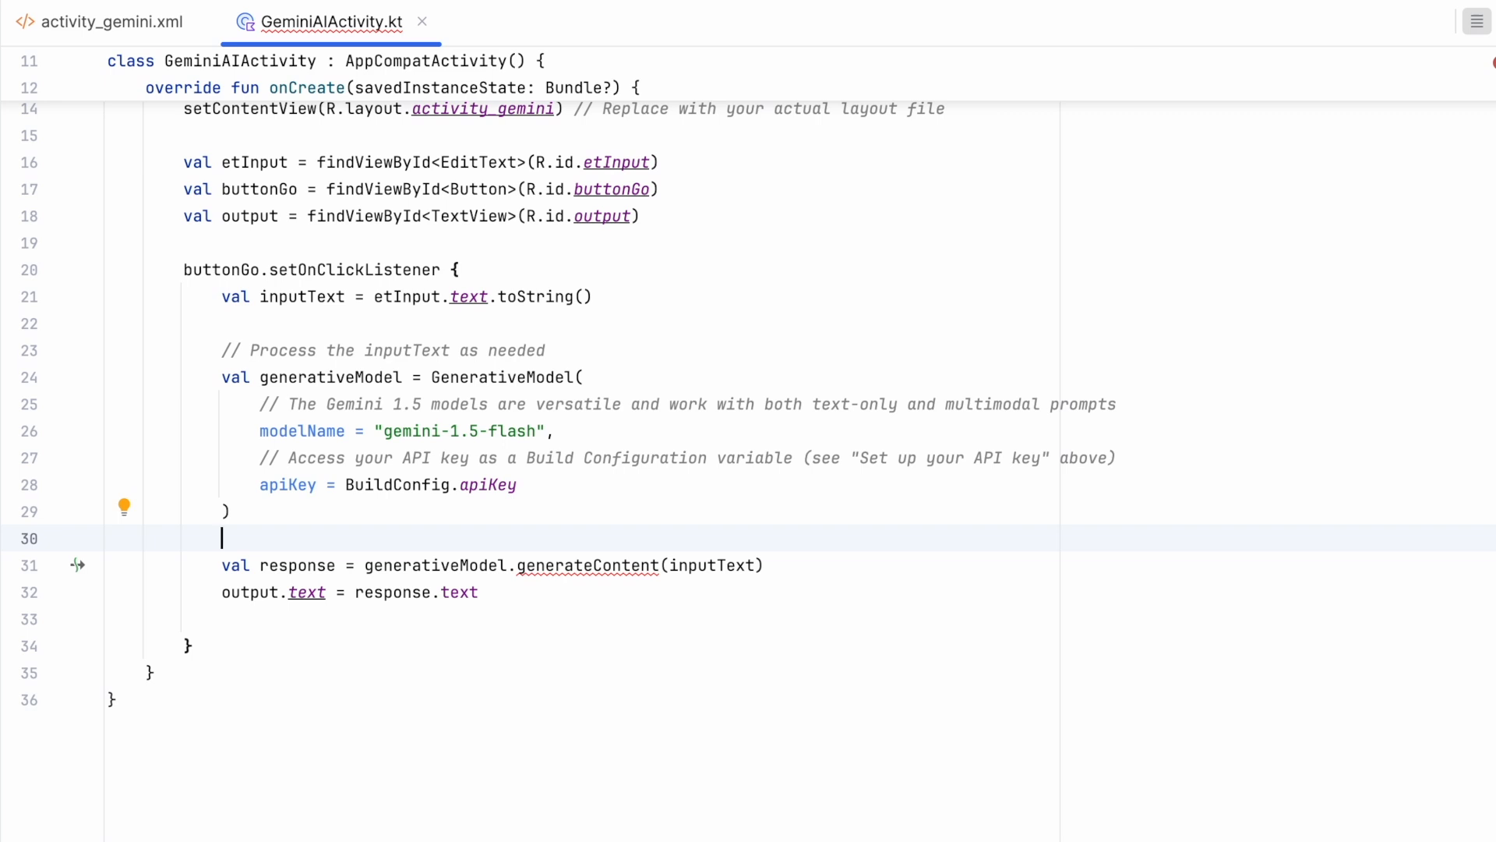
{"action": "type", "text": "runBlocking {"}
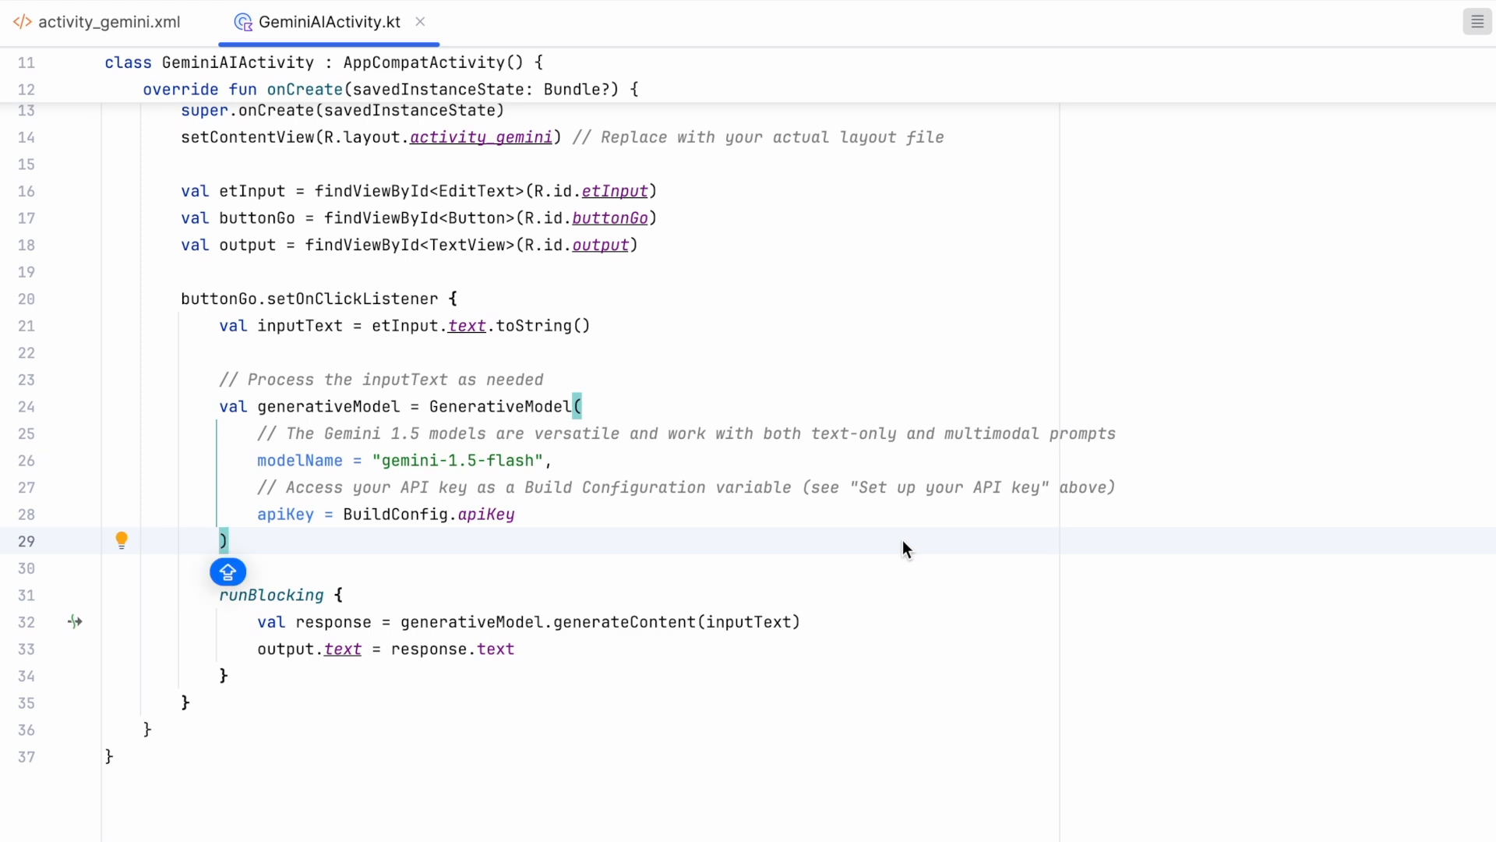
{"action": "mouse_move", "coordinate": [95, 78]}
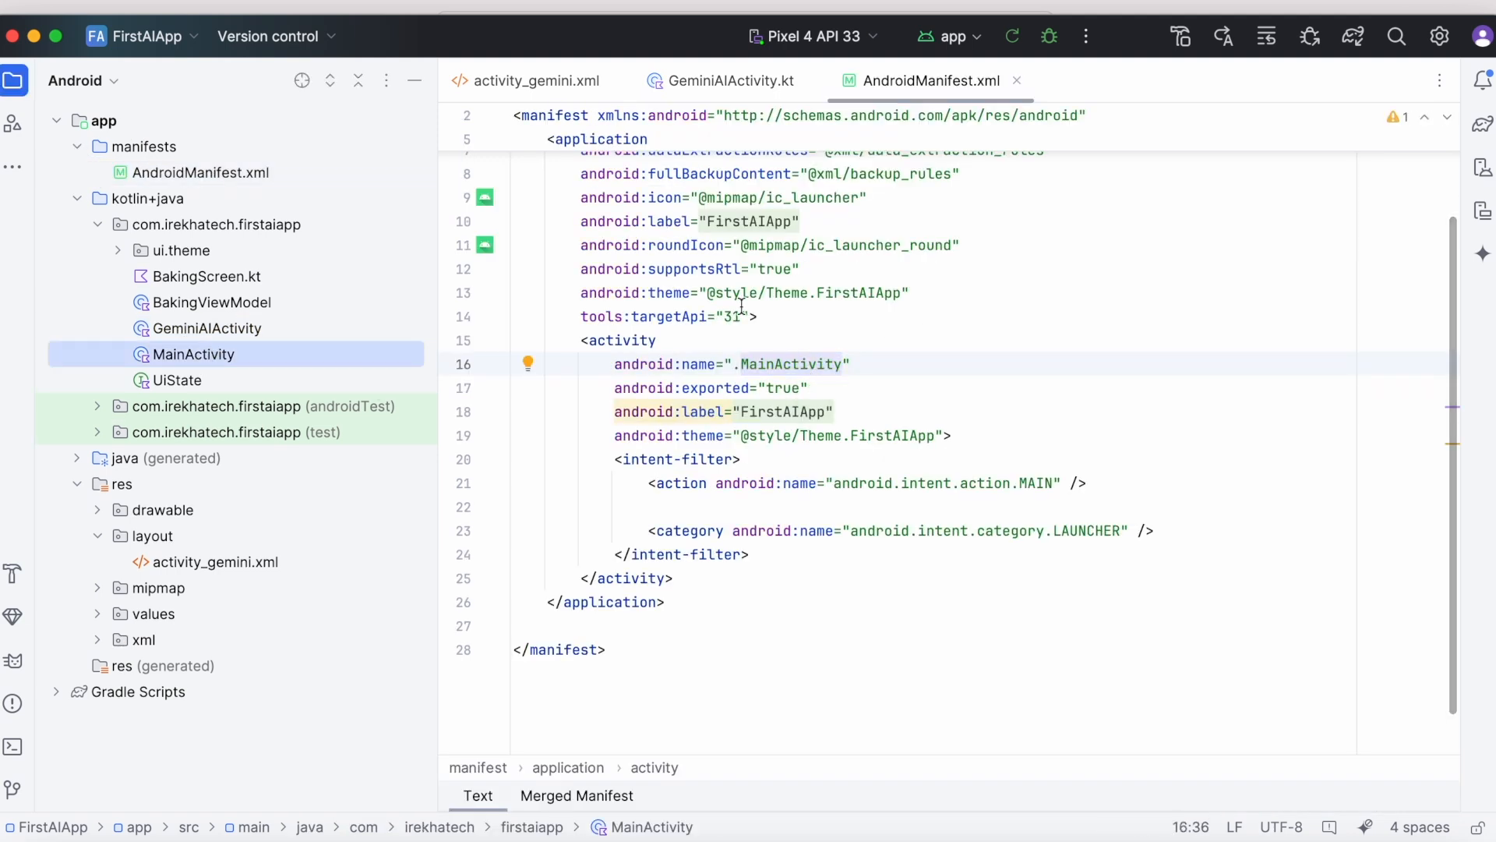
Set the manifest activity to .GeminiAIActivity, close the manifest, and return to GeminiAIActivity.kt
{"action": "type", "text": "GEMIN"}
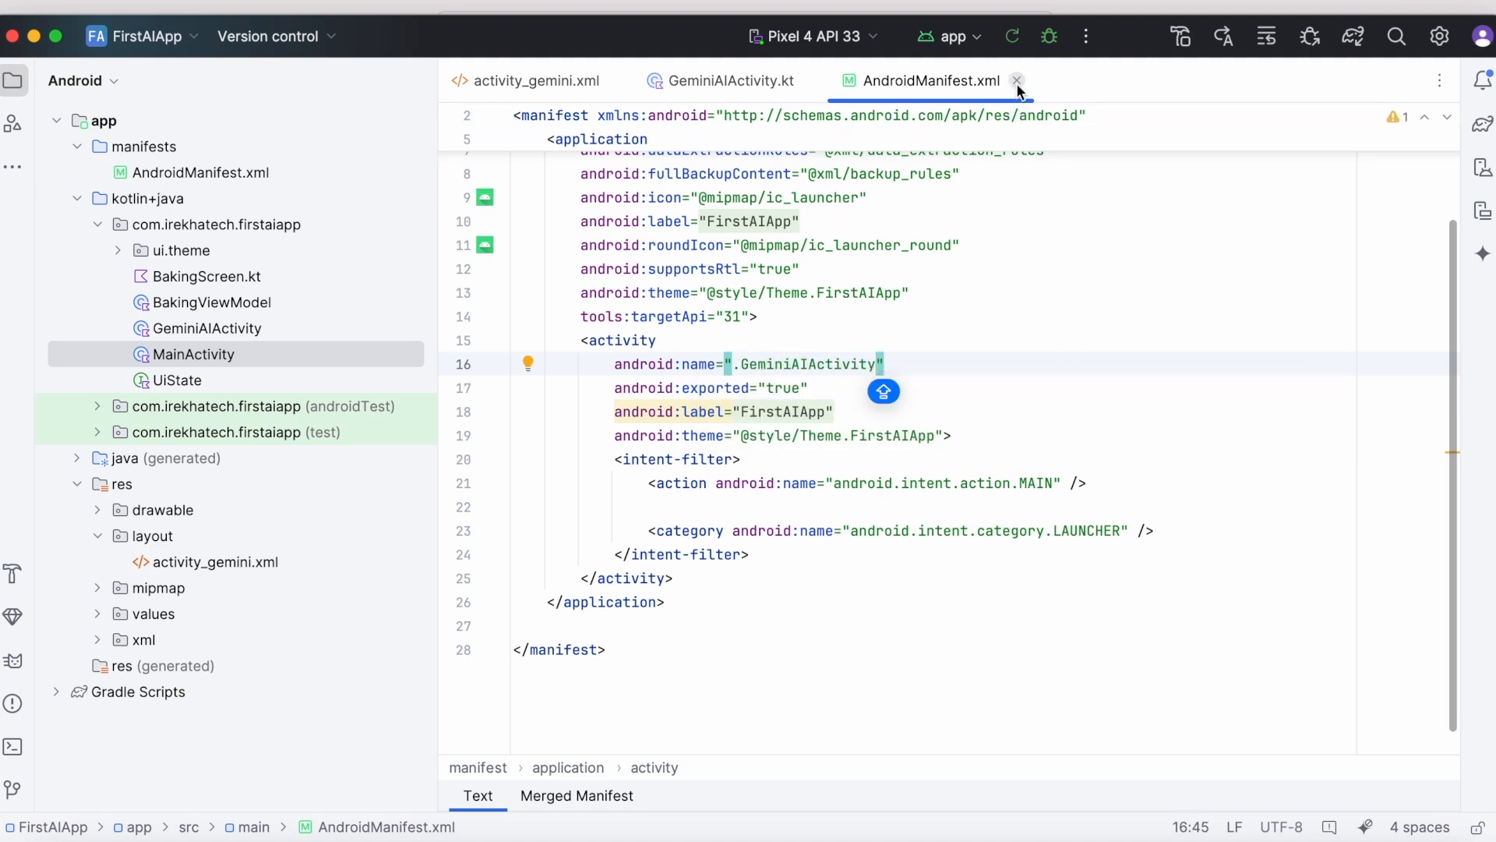
{"action": "left_click", "coordinate": [1016, 81]}
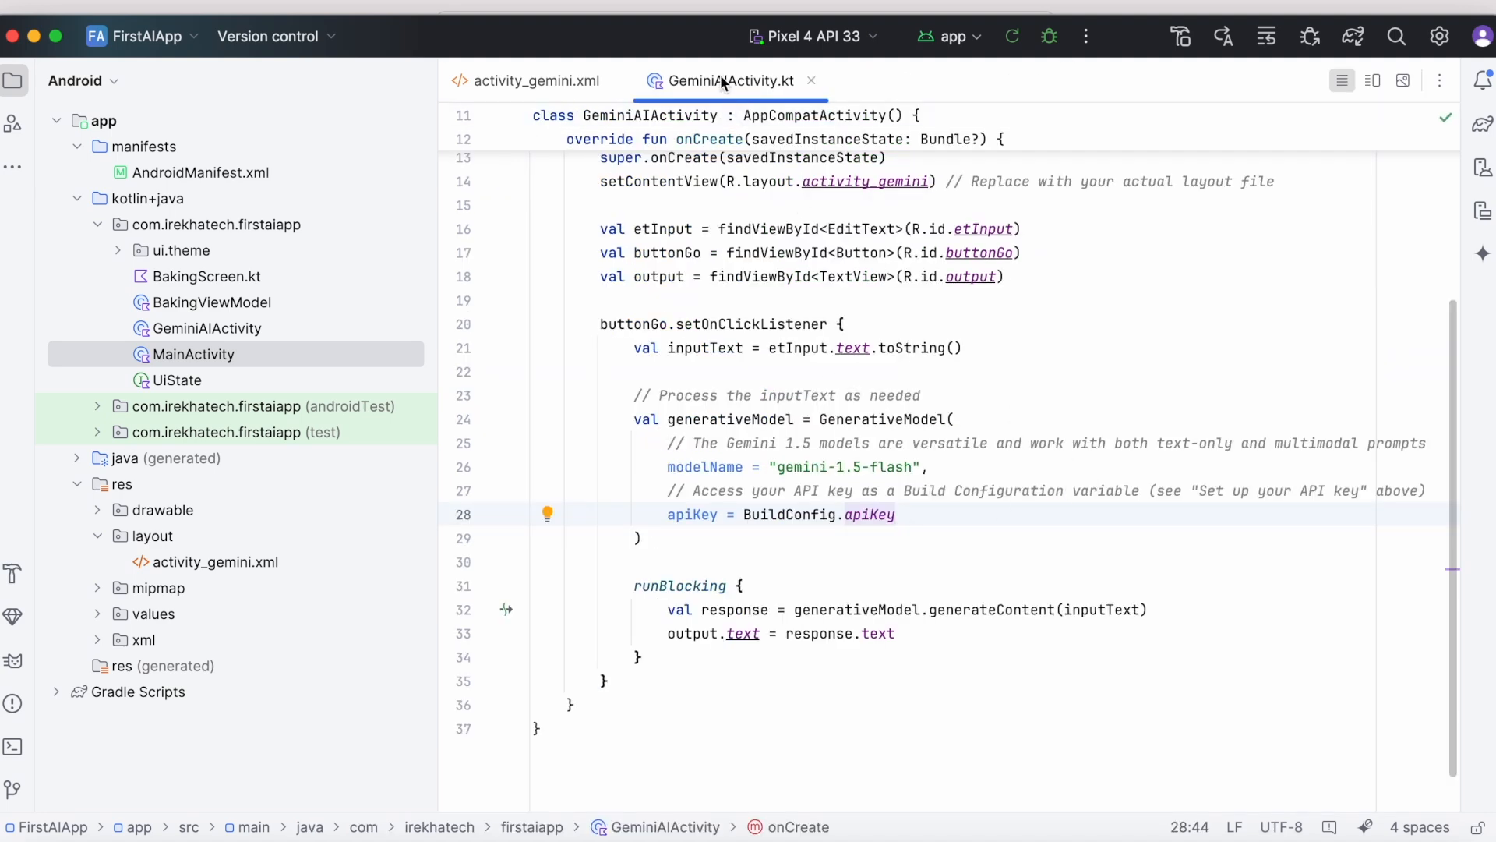
{"action": "left_click", "coordinate": [14, 79]}
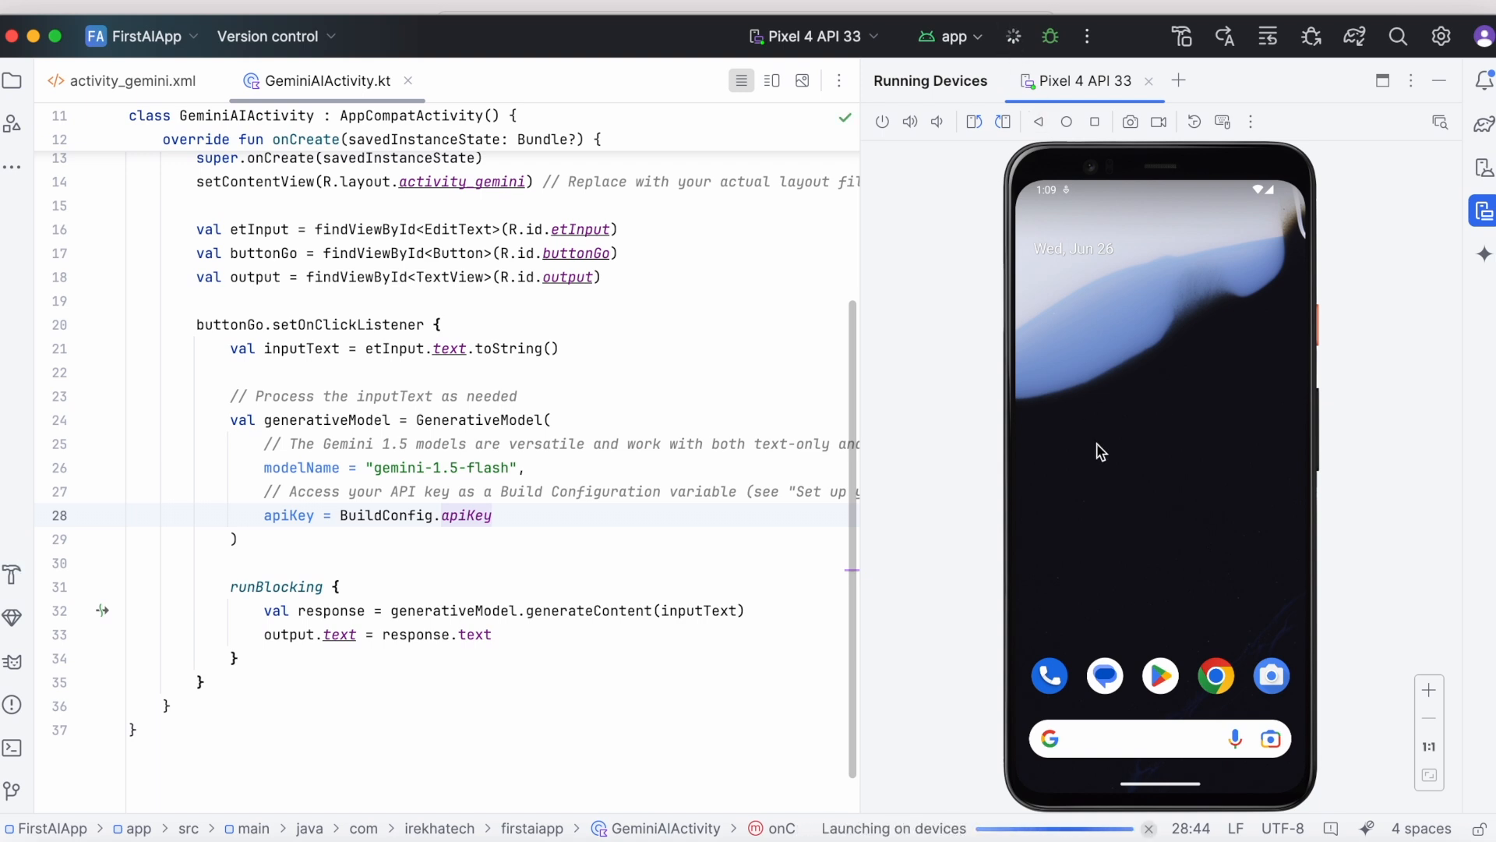
Run the app on the Pixel 4 emulator and follow the crash to GeminiAIActivity.kt:14
{"action": "left_click", "coordinate": [1011, 37]}
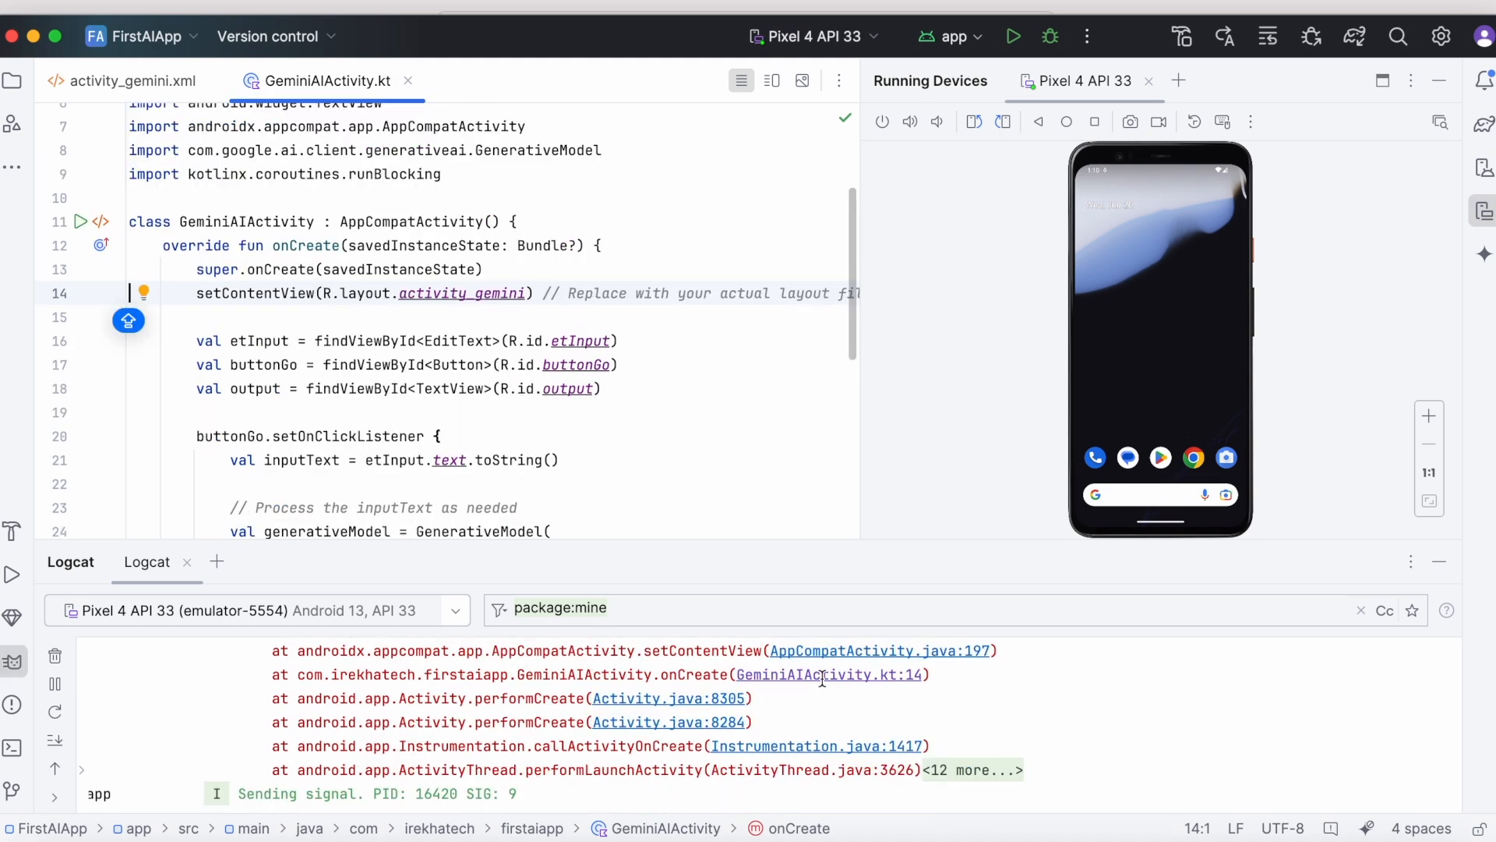
{"action": "left_click", "coordinate": [12, 80]}
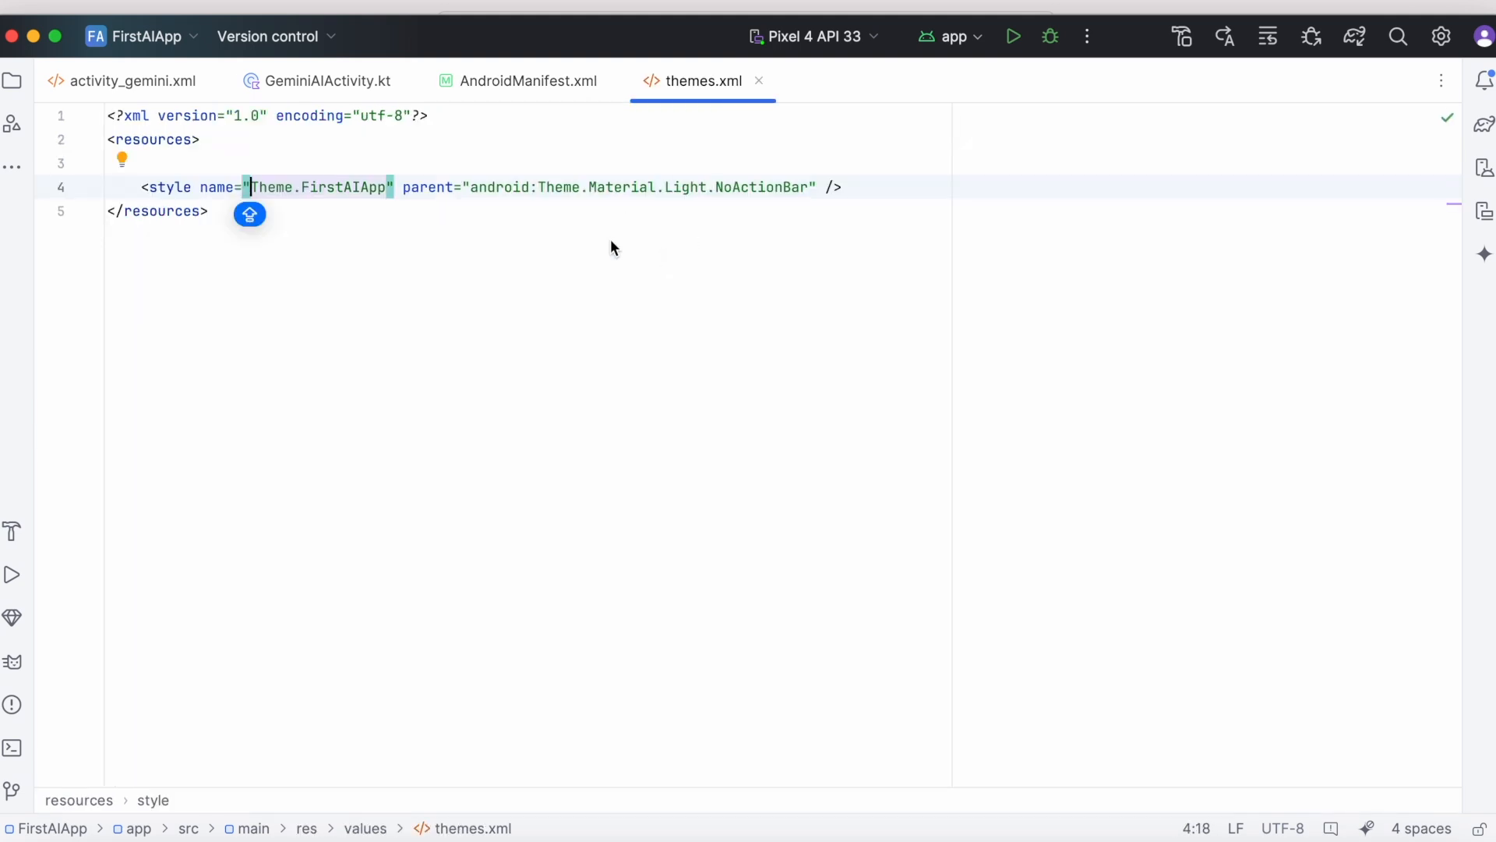
{"action": "mouse_move", "coordinate": [758, 81]}
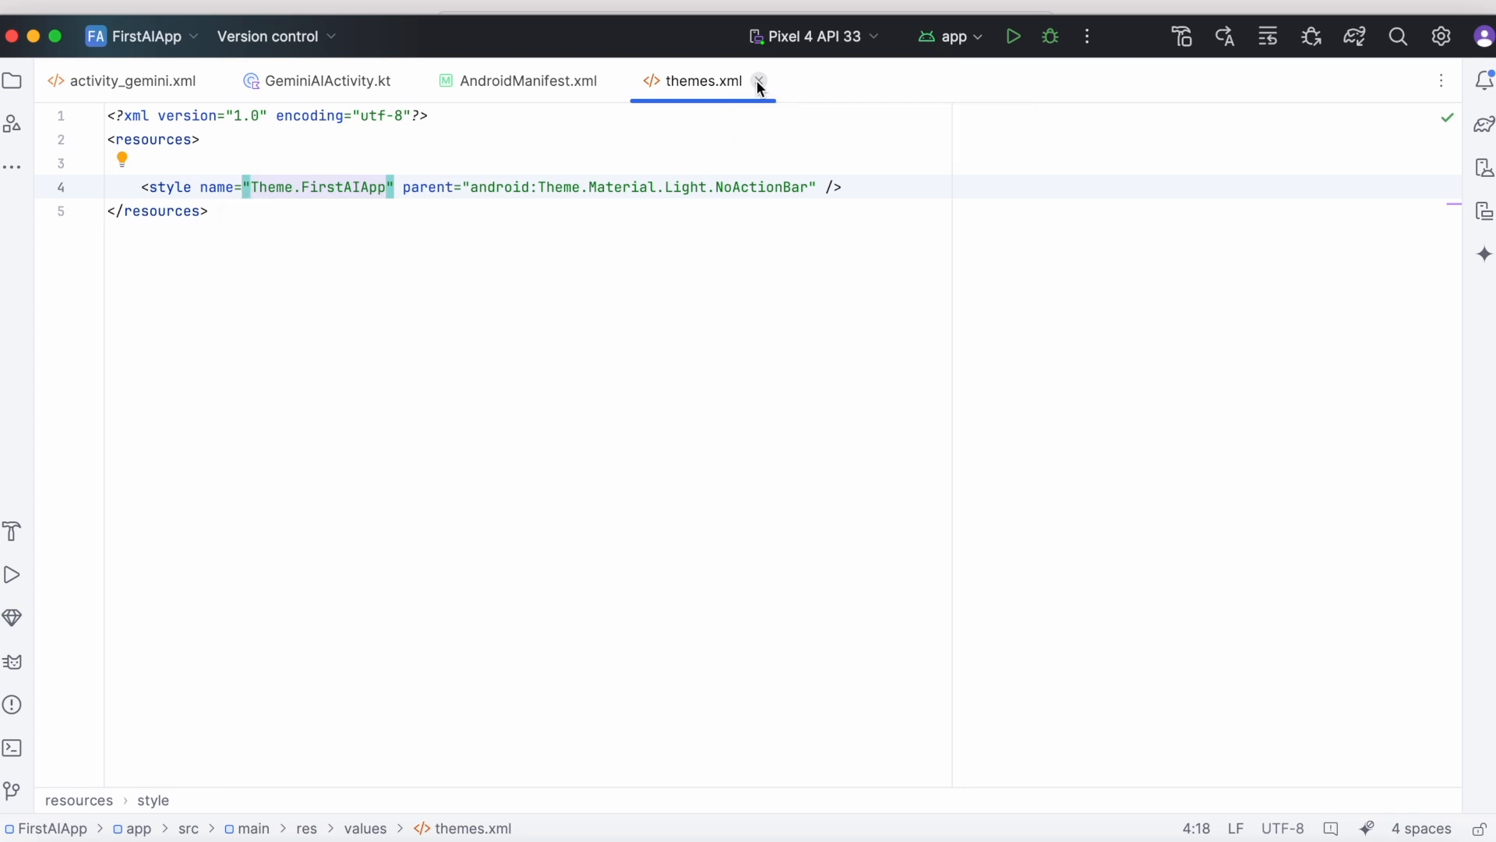
Close themes.xml and rerun the app on the emulator
{"action": "left_click", "coordinate": [758, 80]}
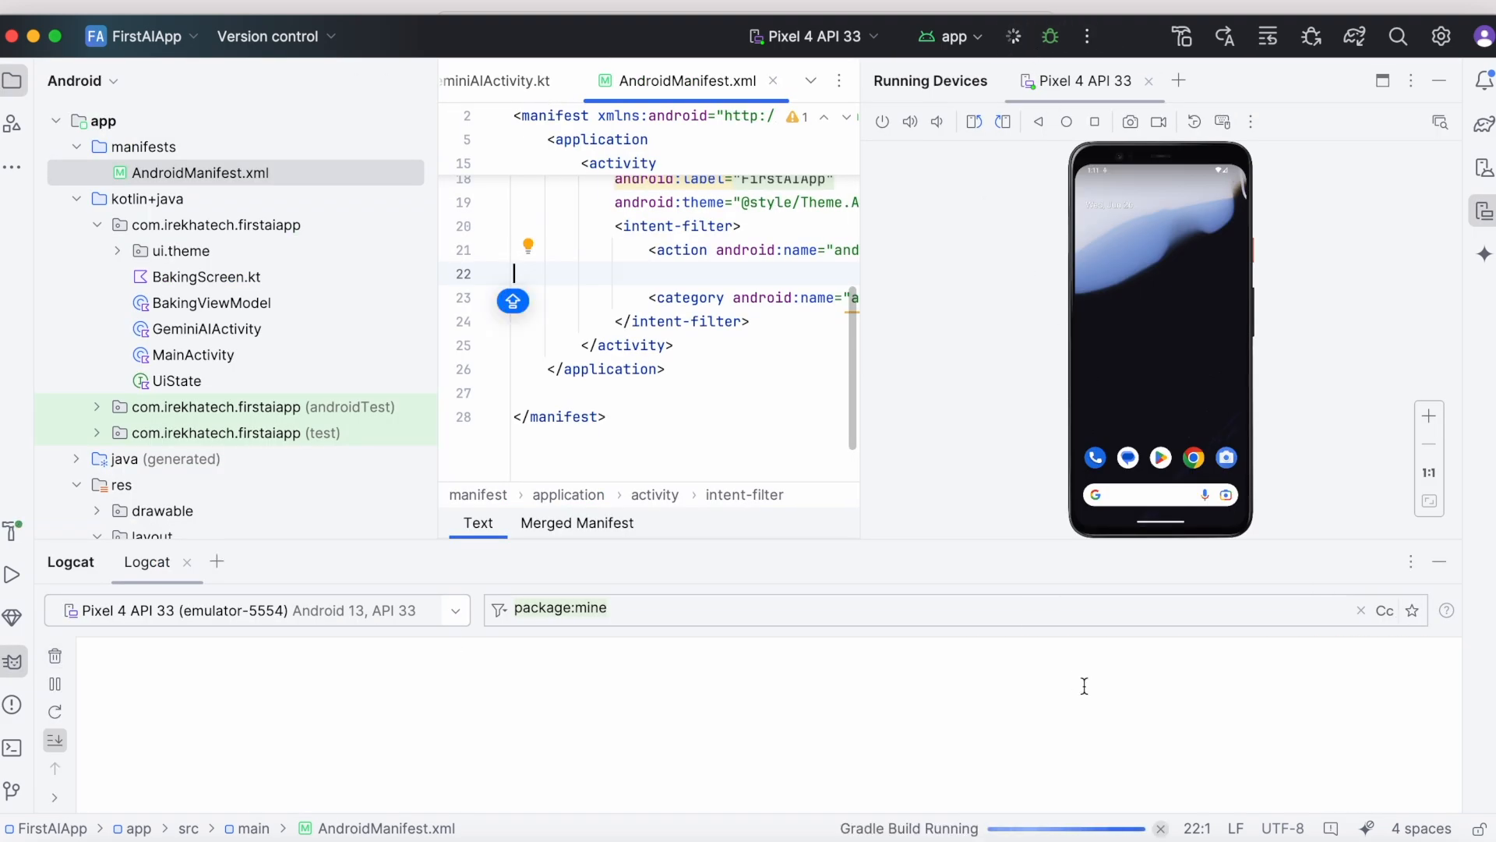
{"action": "left_click", "coordinate": [1013, 36]}
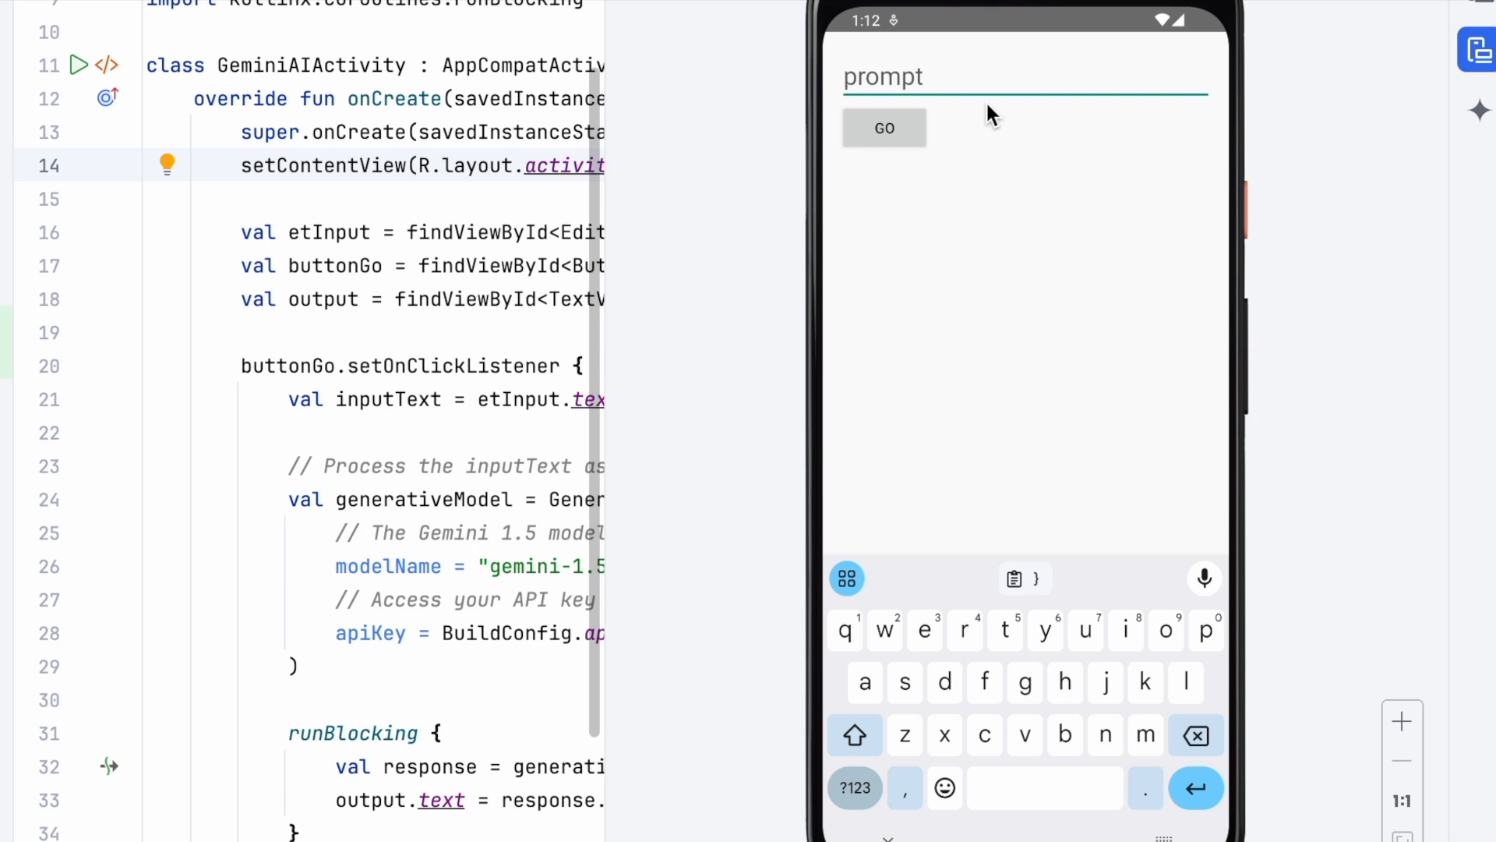
Ask Gemini 'Java or Kotlin which one is better for android app development?' in the app
{"action": "type", "text": "Java or Kotlin which"}
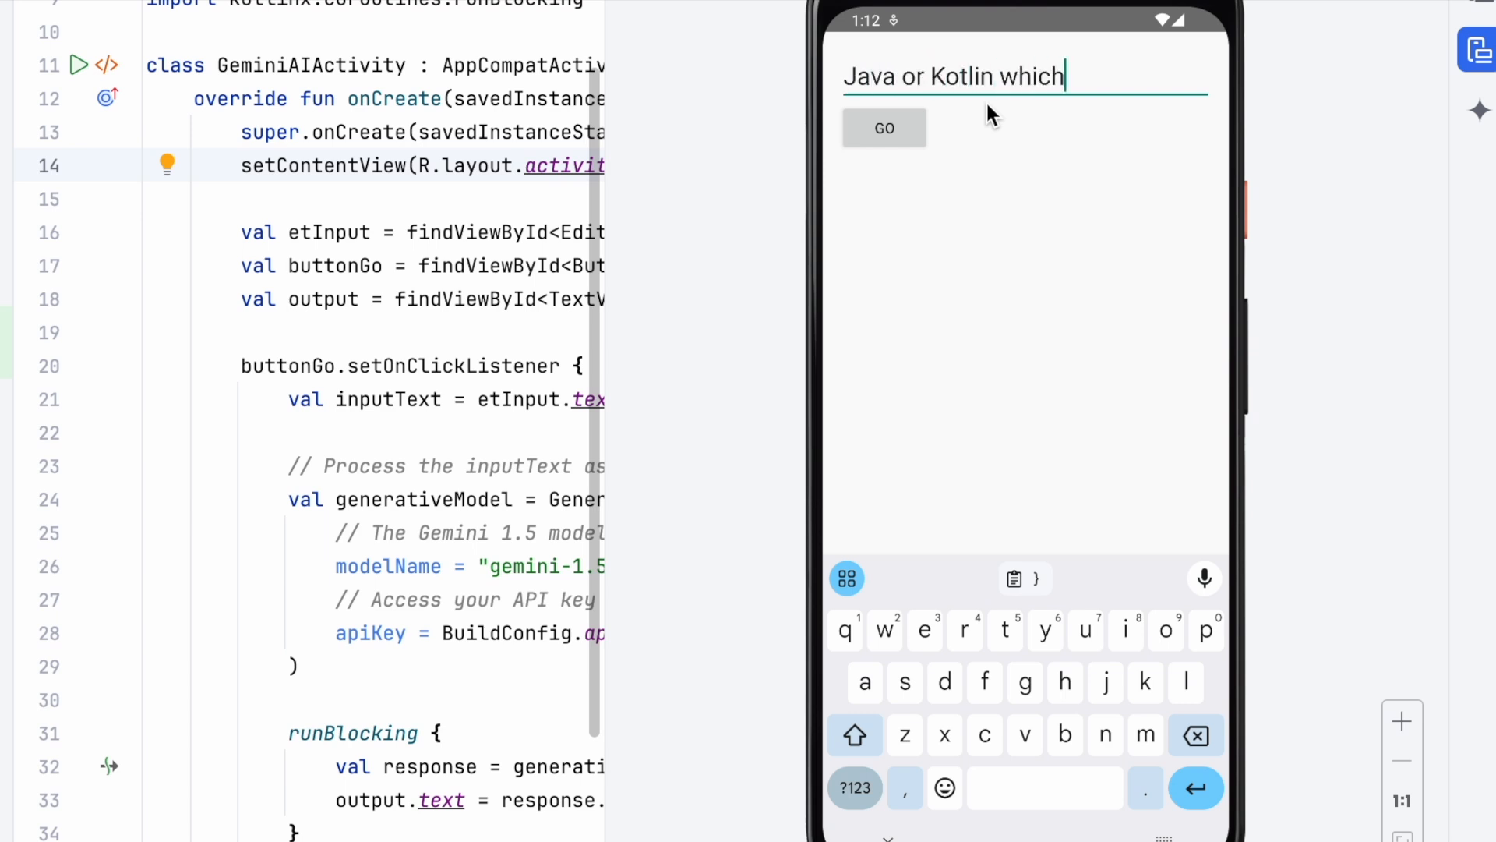
{"action": "type", "text": "one is better for"}
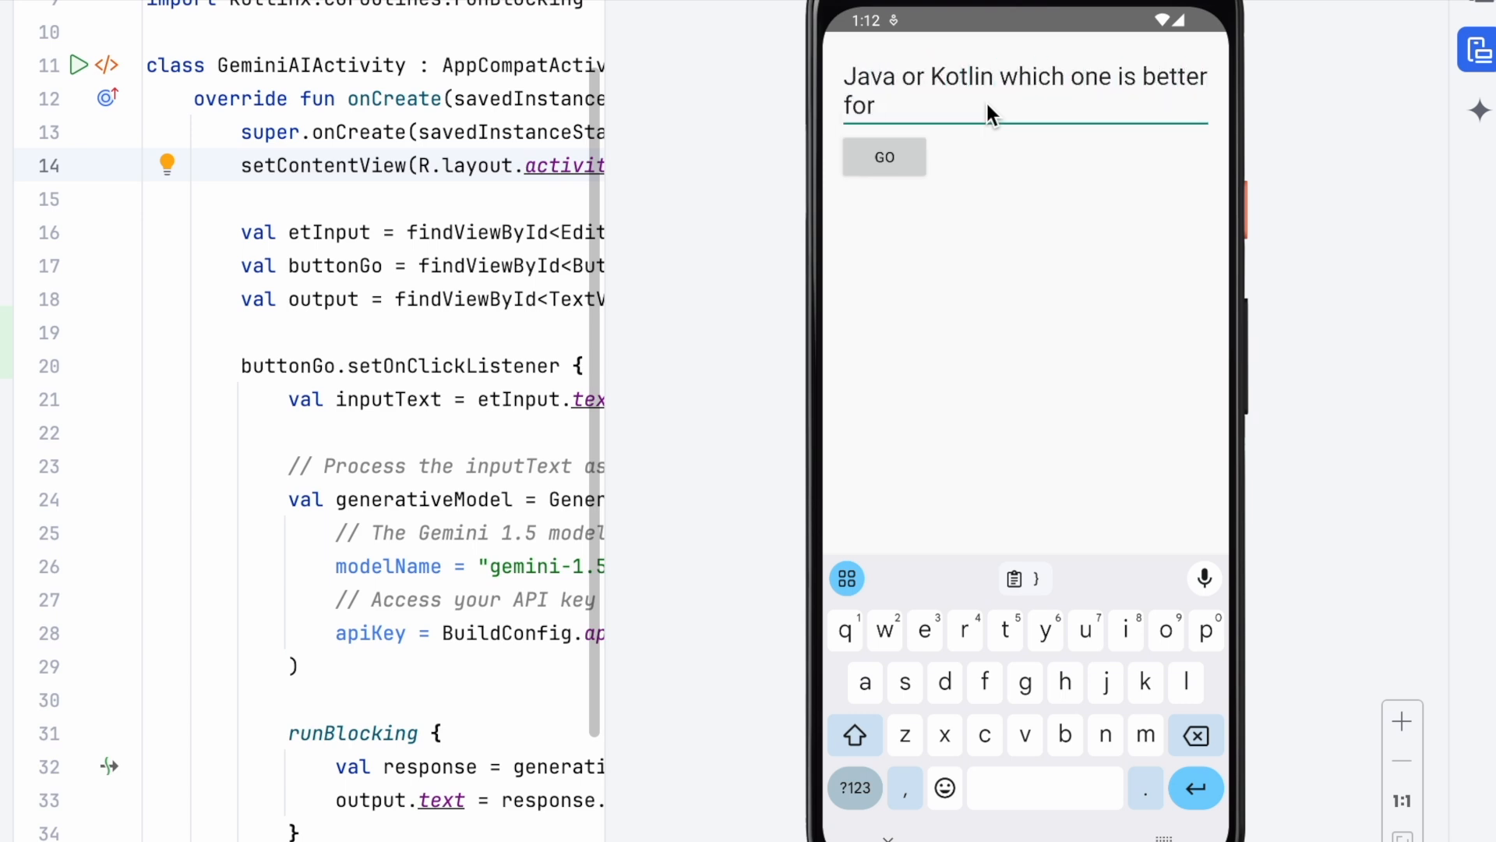
{"action": "type", "text": "android app development?"}
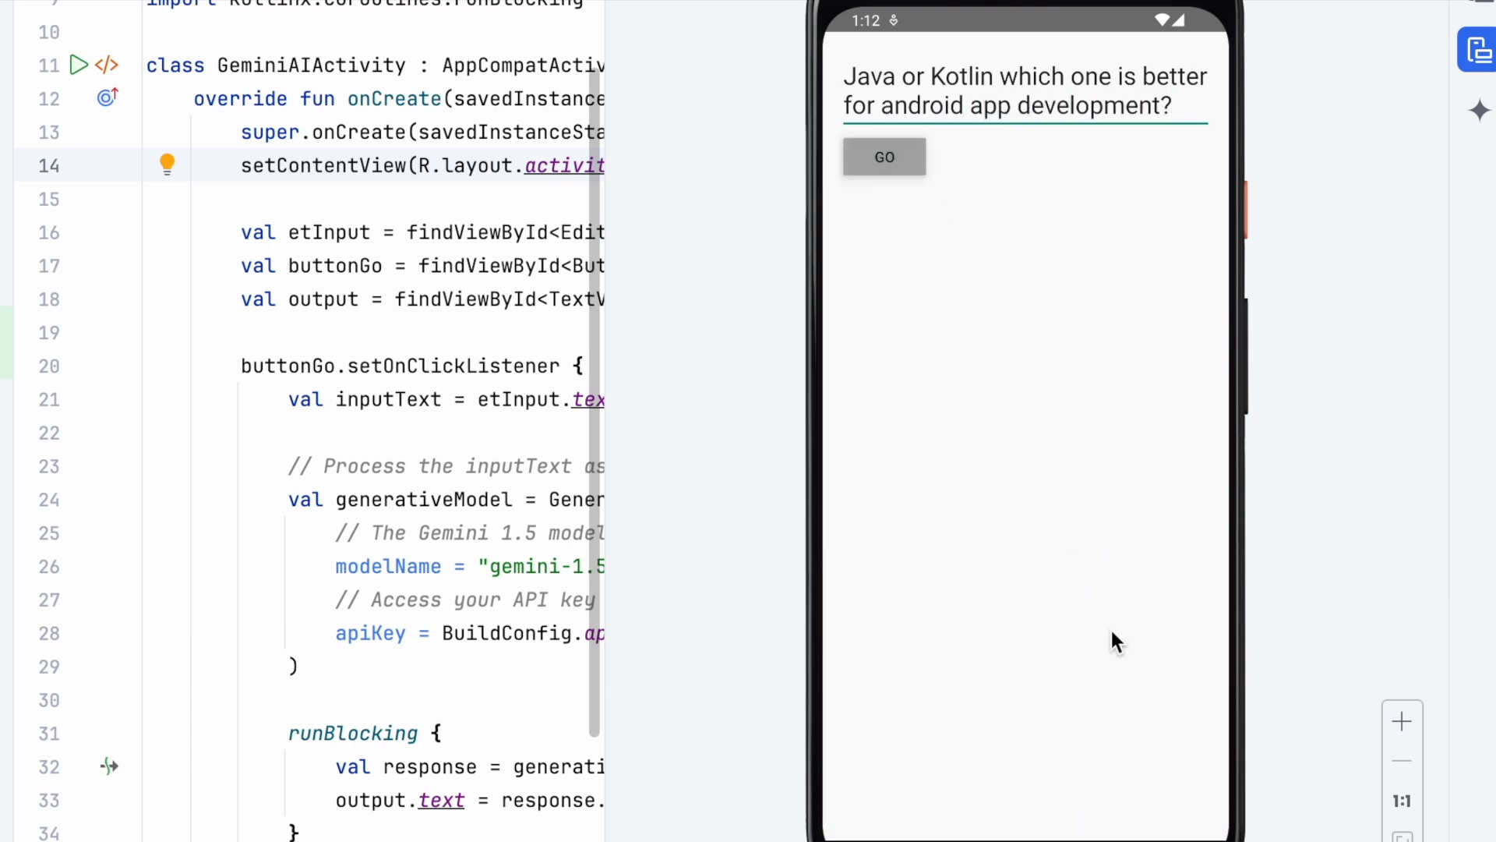
{"action": "left_click", "coordinate": [882, 156]}
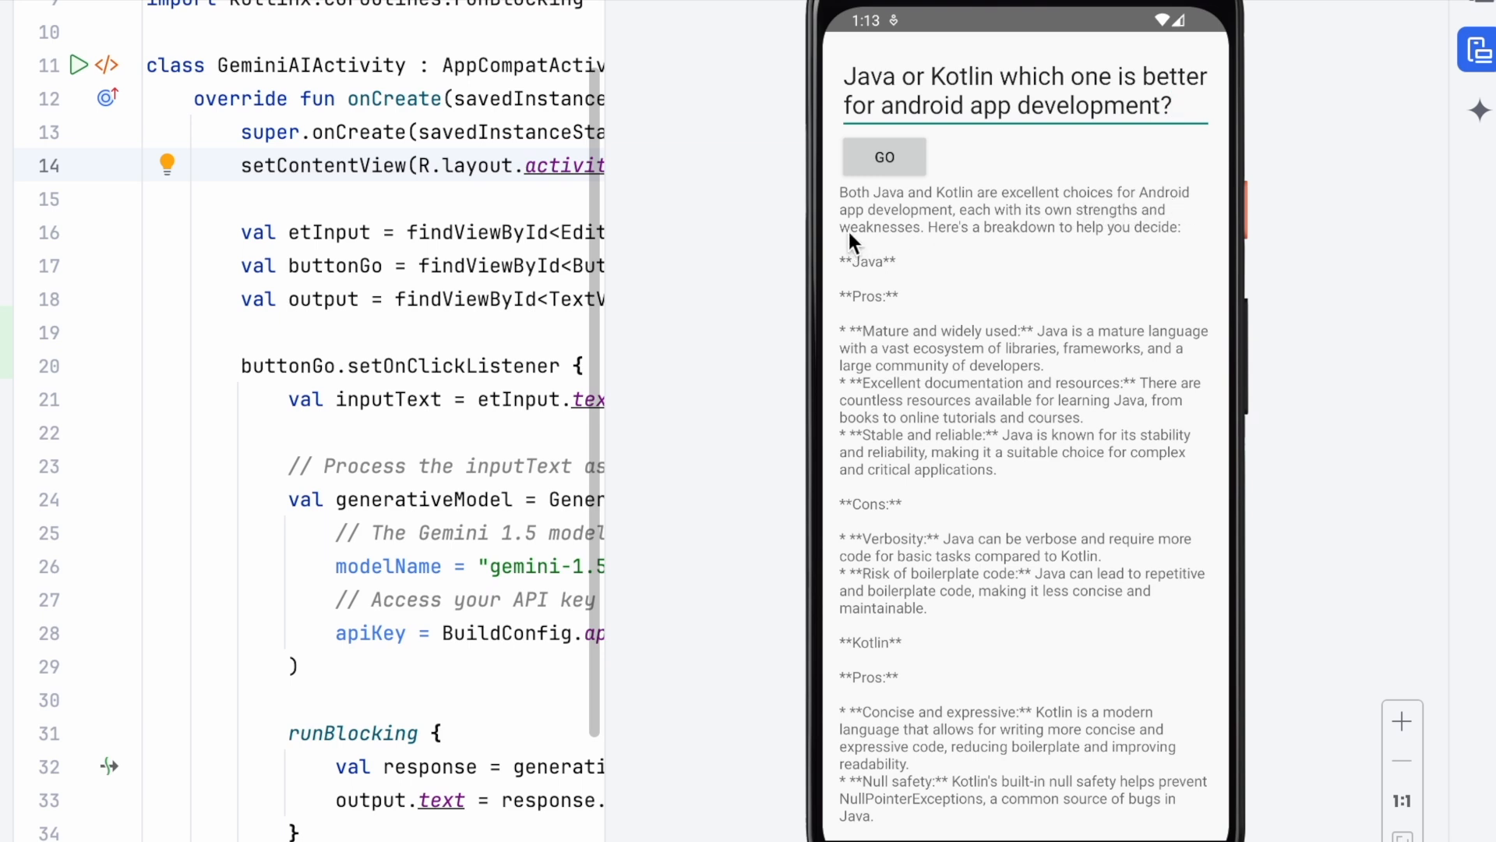
{"action": "mouse_move", "coordinate": [1162, 221]}
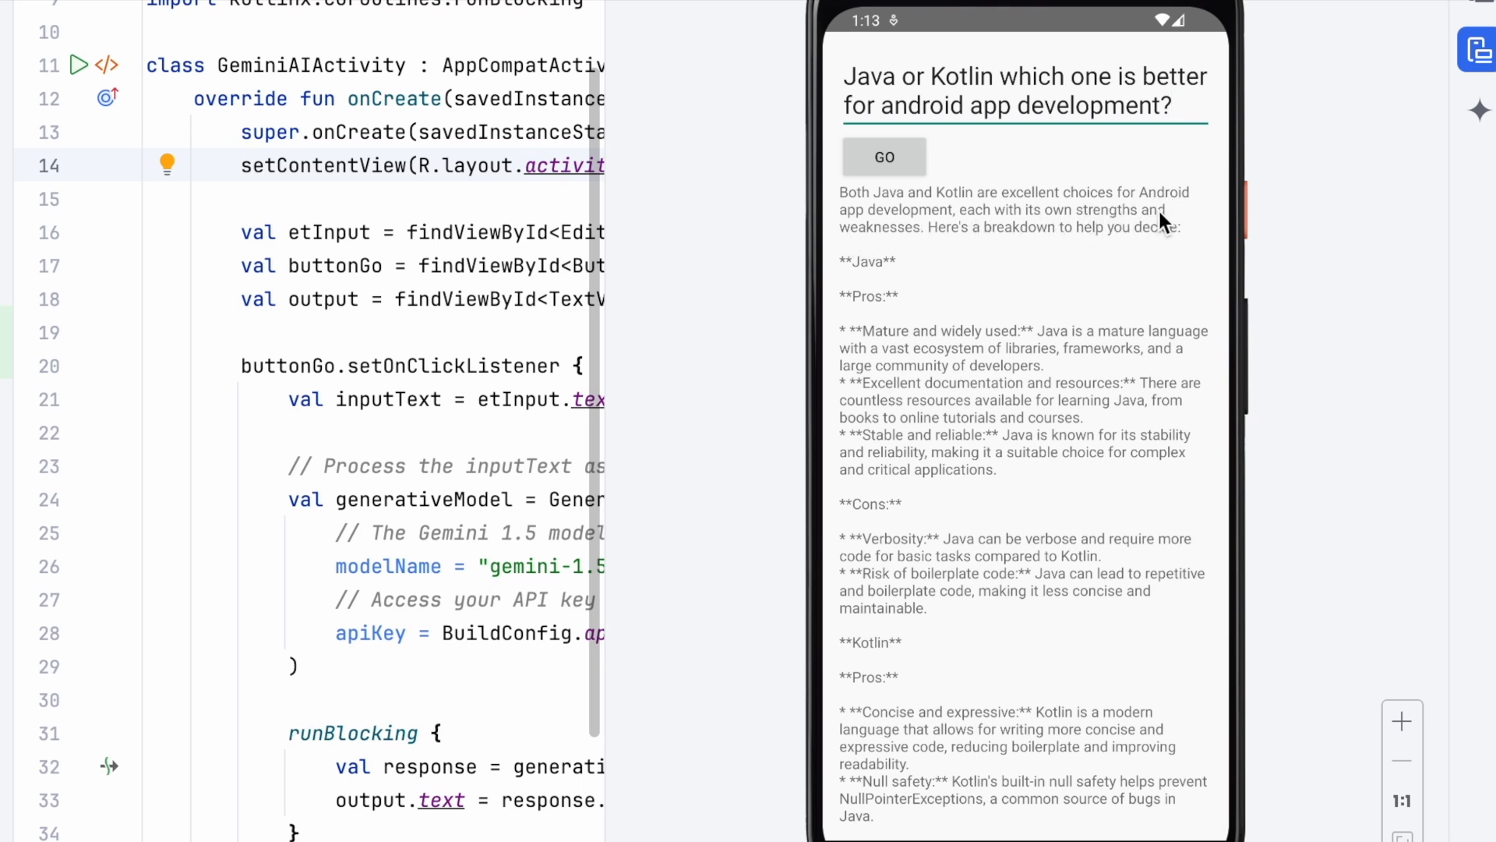
{"action": "mouse_move", "coordinate": [986, 589]}
{"action": "type", "text": "Need to"}
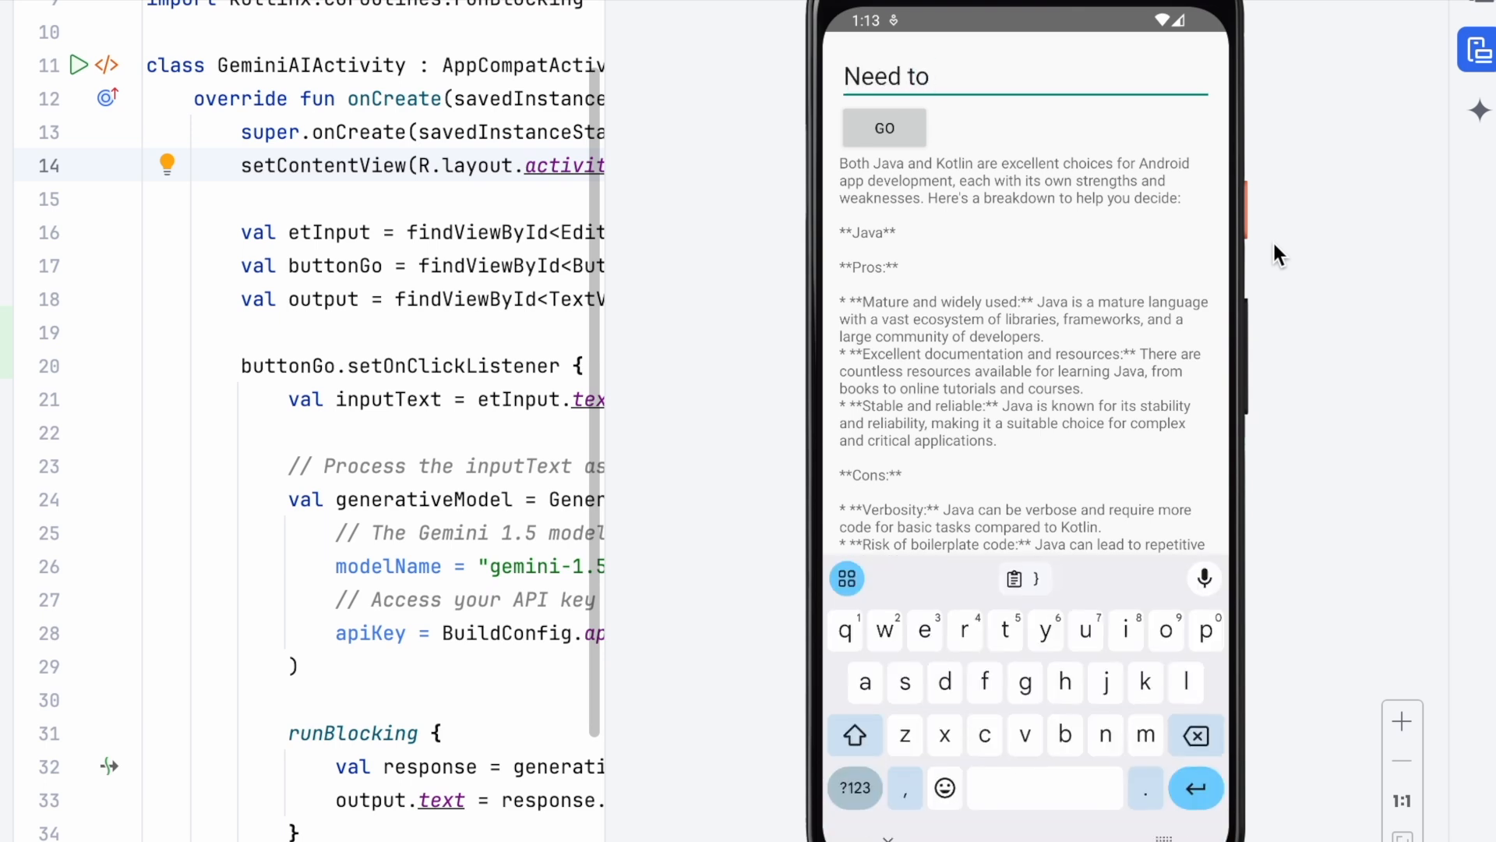
Ask Gemini about freelancing projects and show its reply
{"action": "type", "text": "know about fre"}
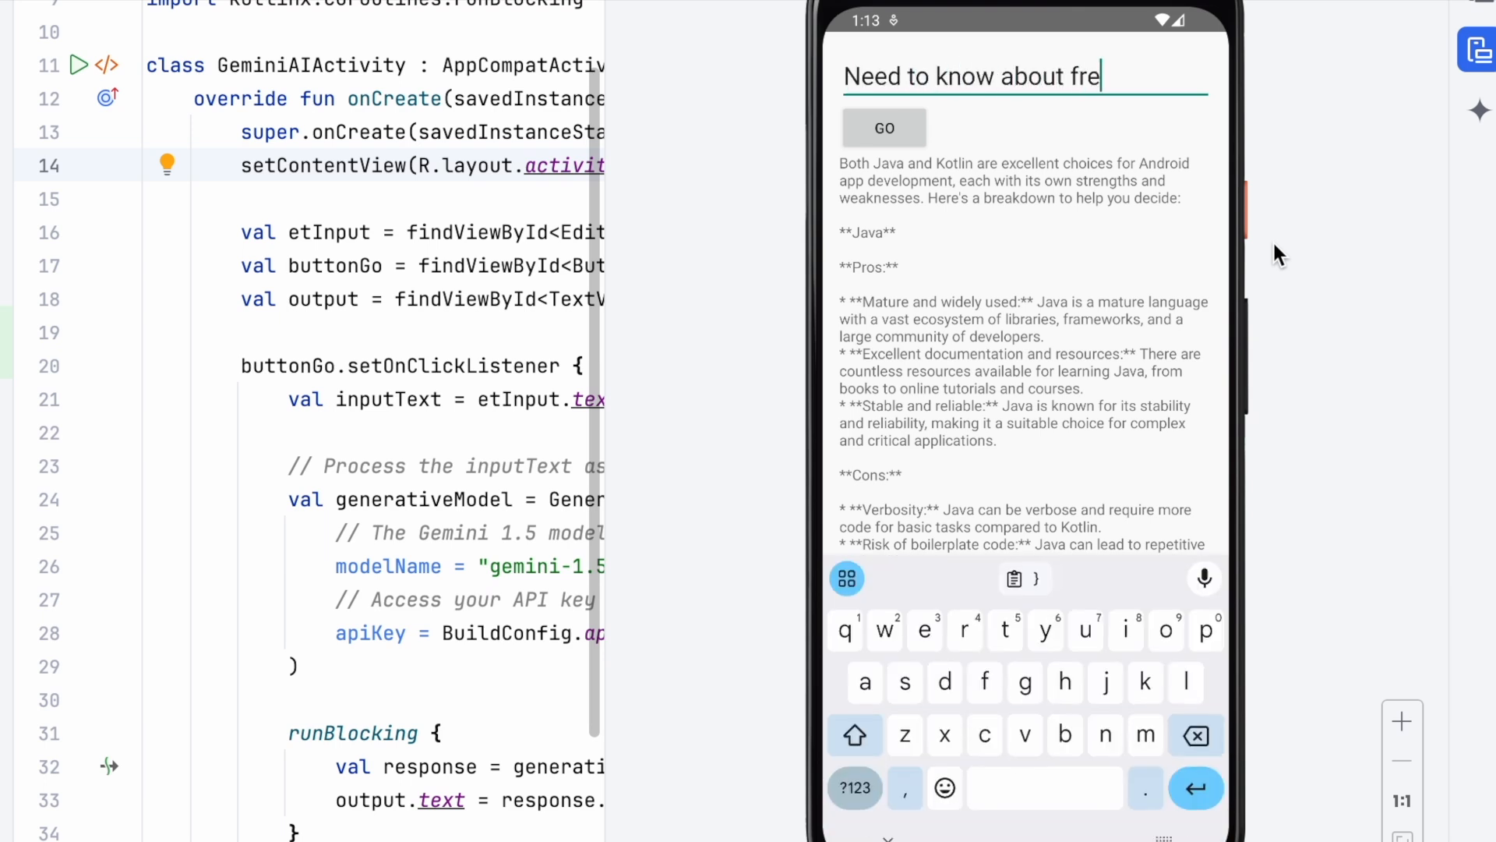
{"action": "type", "text": "elancing projects"}
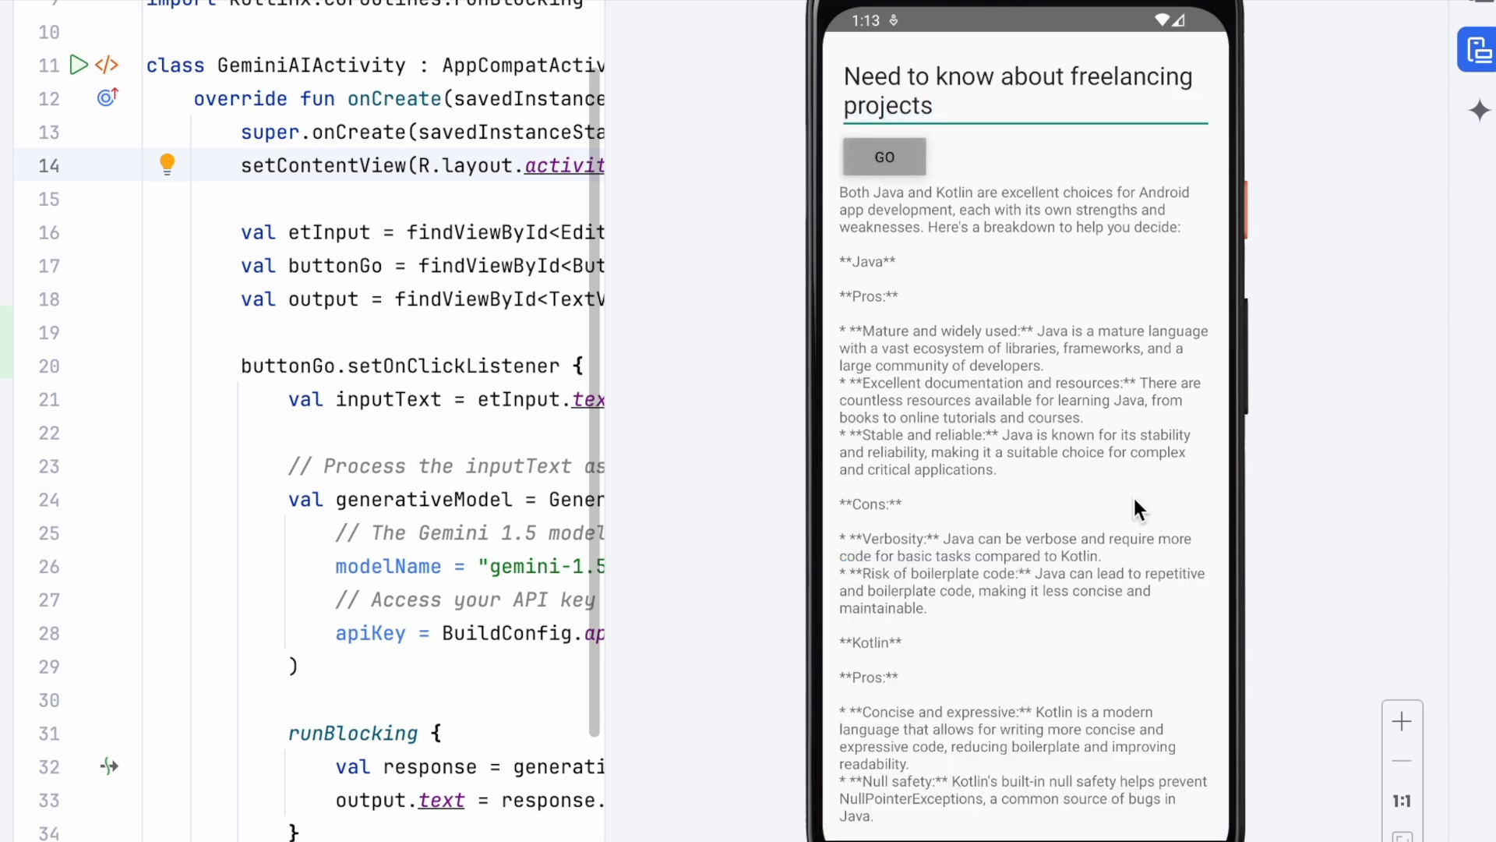
{"action": "left_click", "coordinate": [882, 157]}
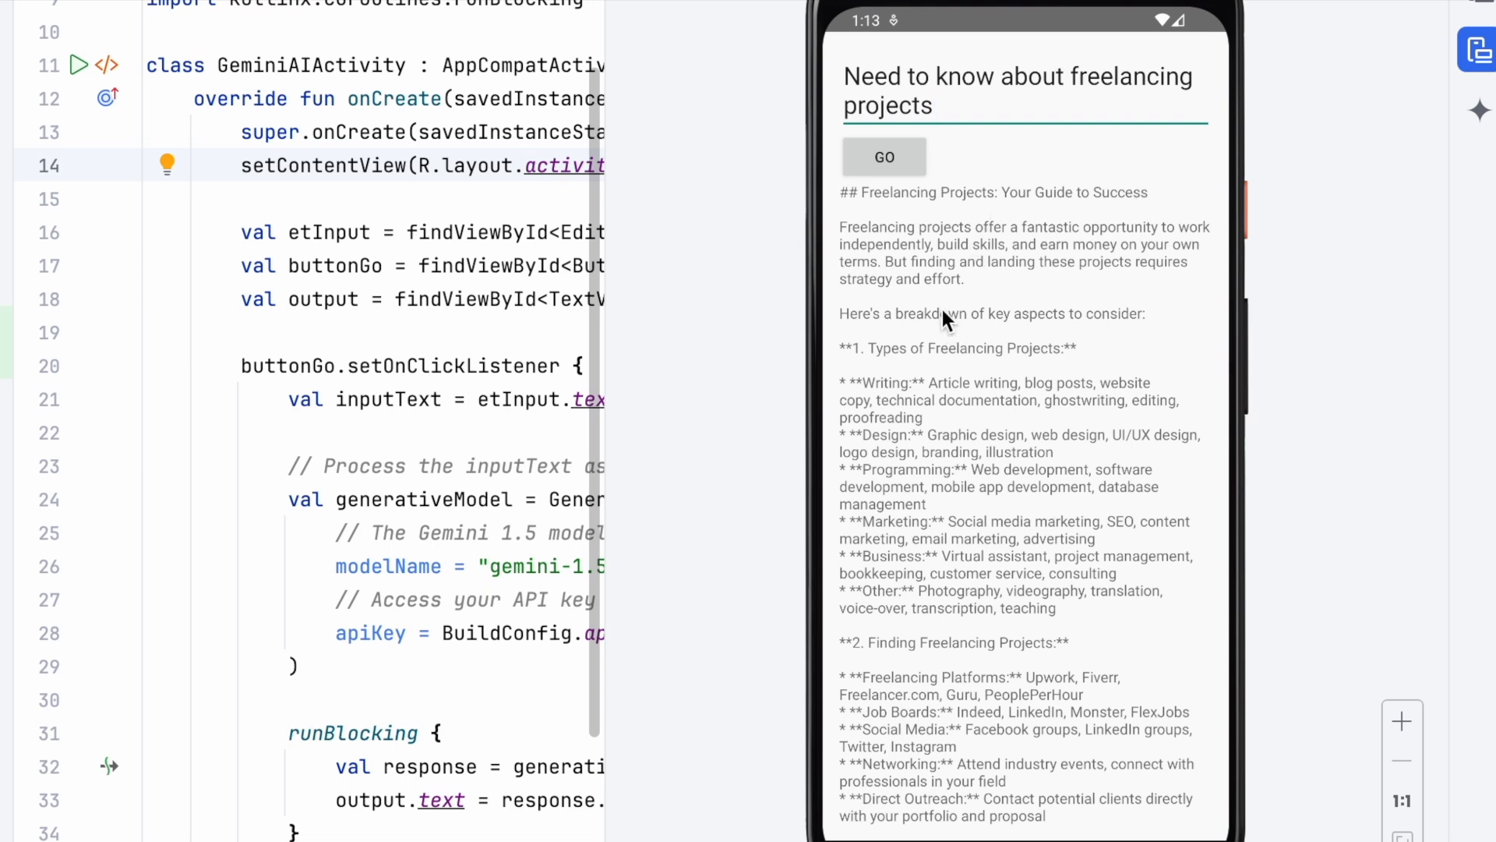
{"action": "mouse_move", "coordinate": [1117, 268]}
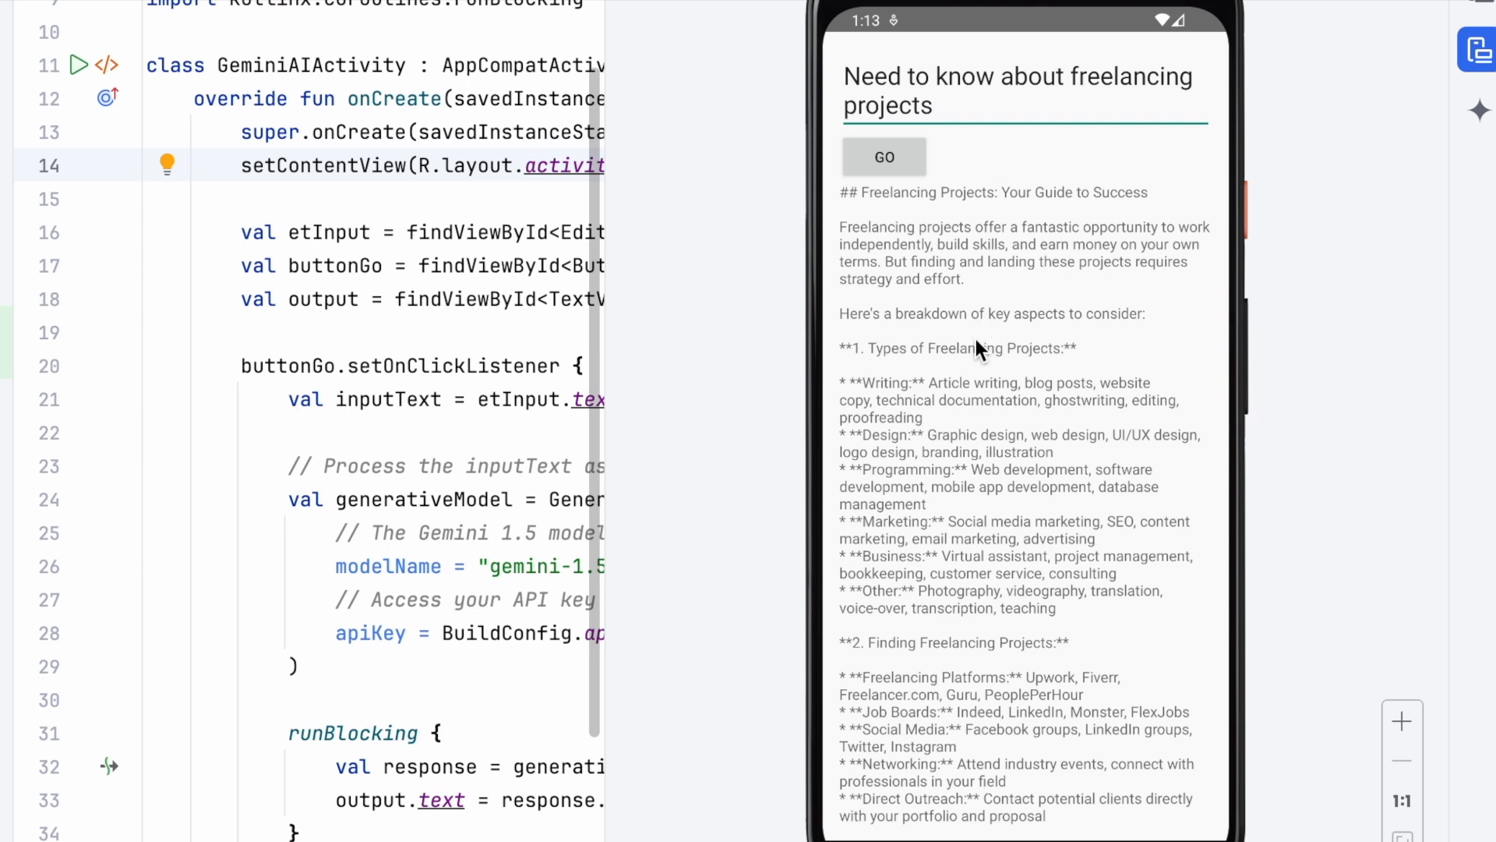
{"action": "mouse_move", "coordinate": [1011, 263]}
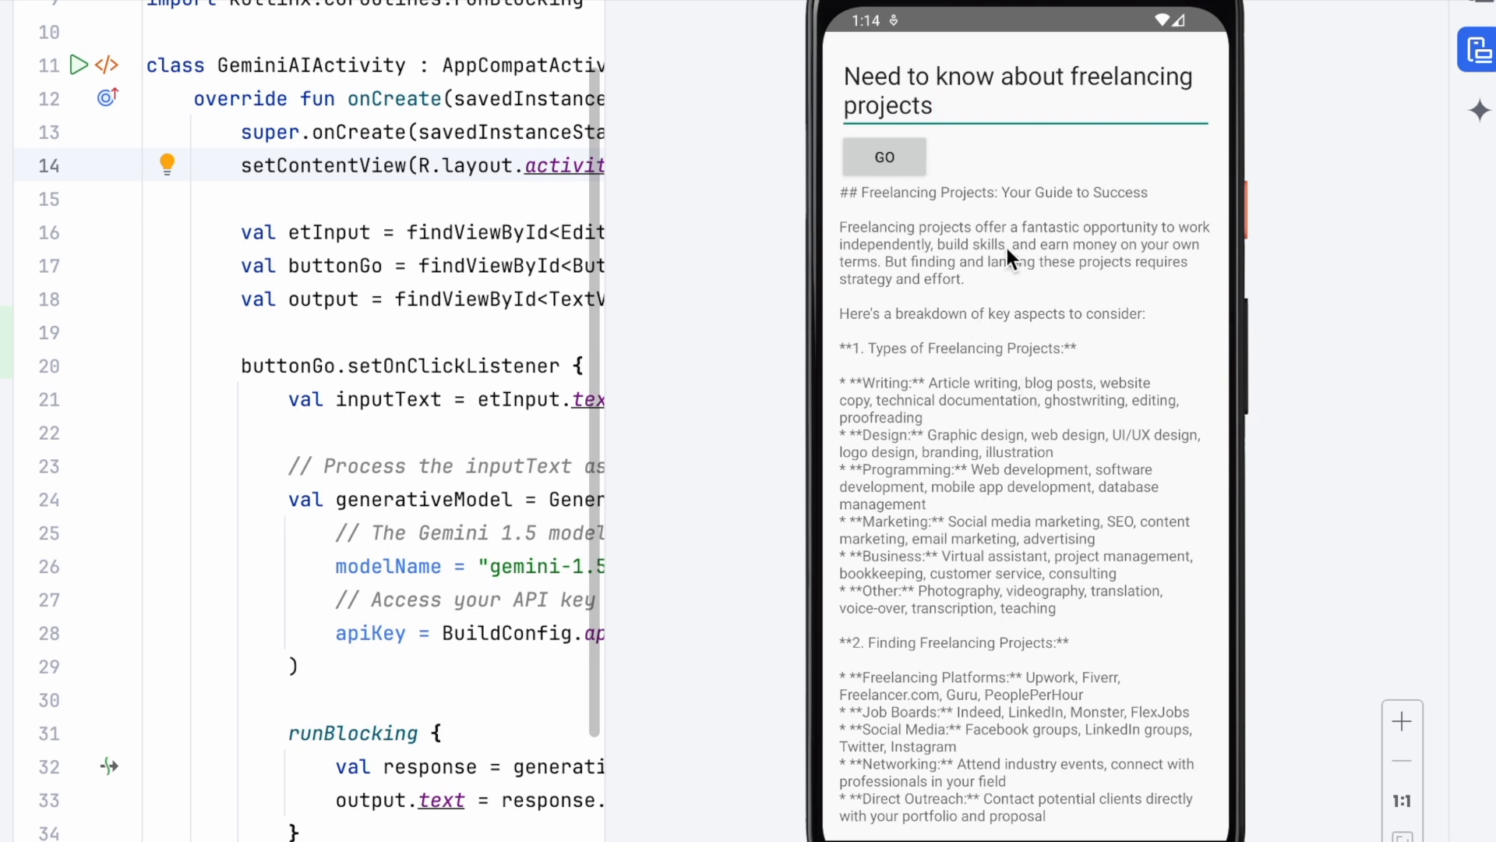
{"action": "mouse_move", "coordinate": [981, 386]}
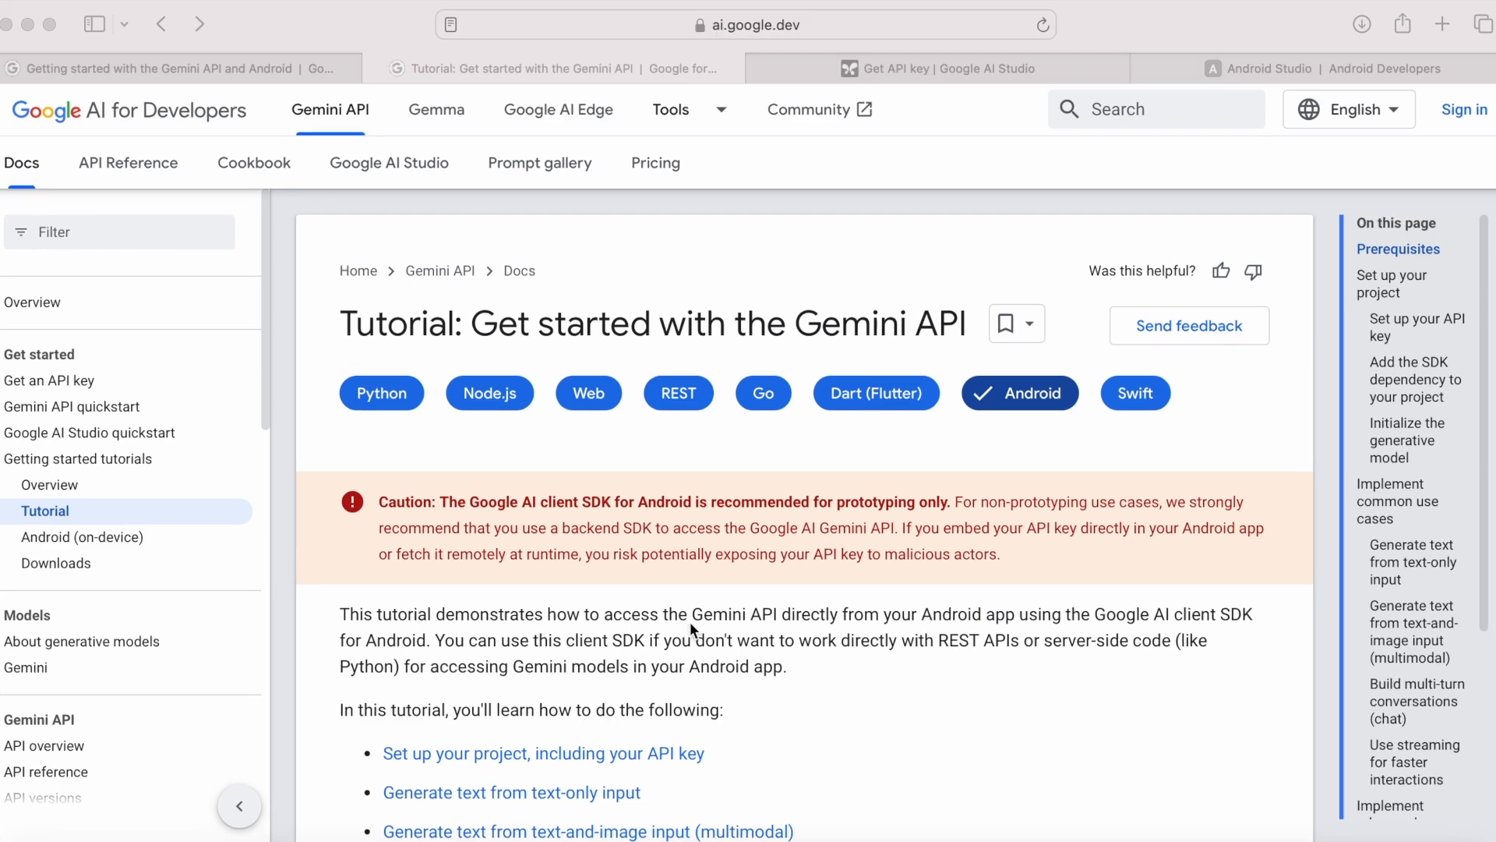
Highlight the tutorial's note on on-device use cases and Gemini Nano
{"action": "scroll", "scroll_direction": "down", "scroll_amount": 3}
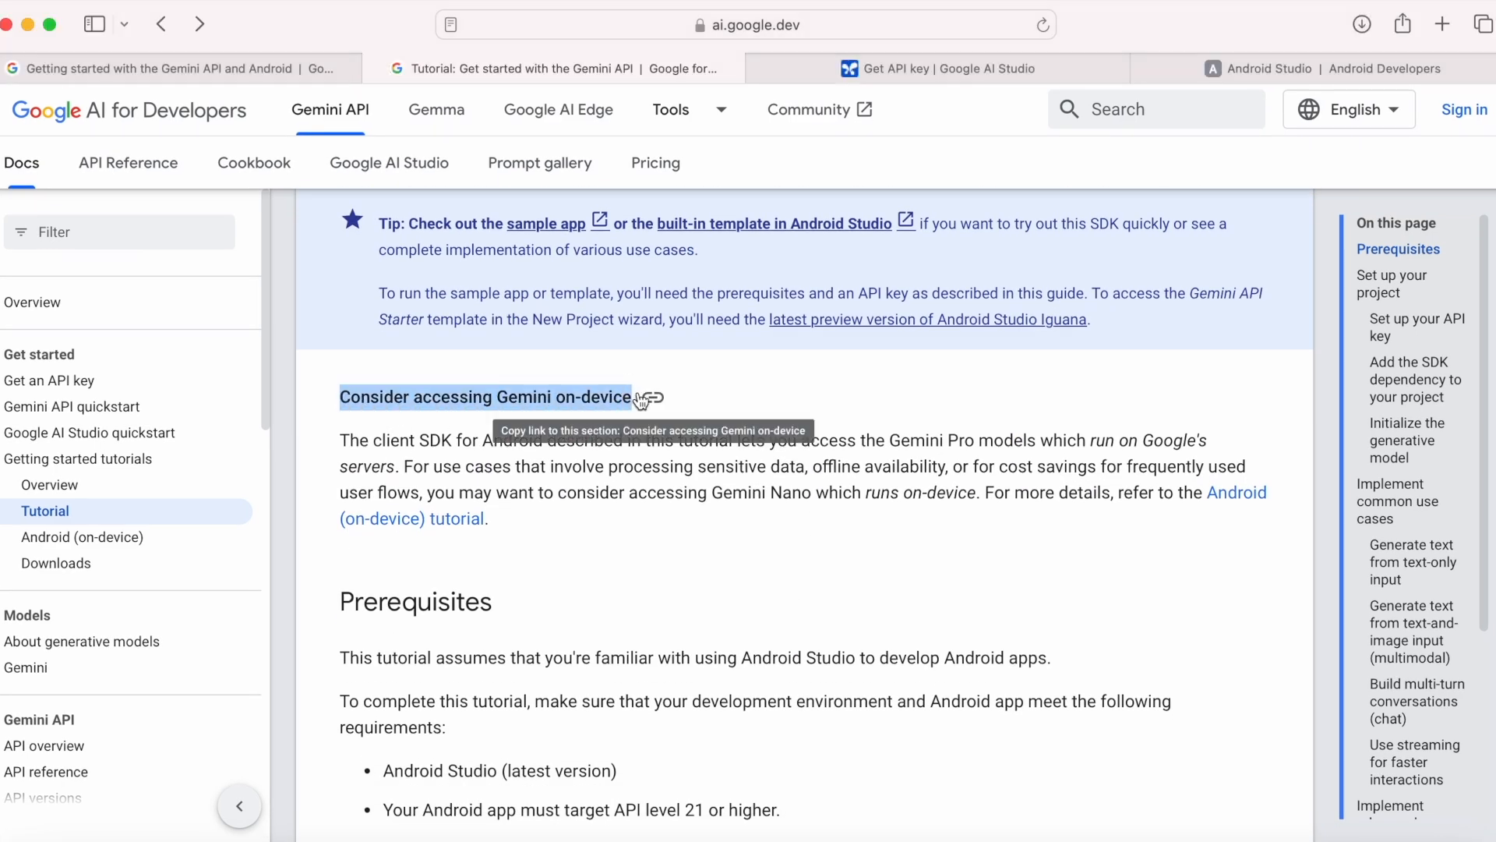
{"action": "mouse_move", "coordinate": [529, 488]}
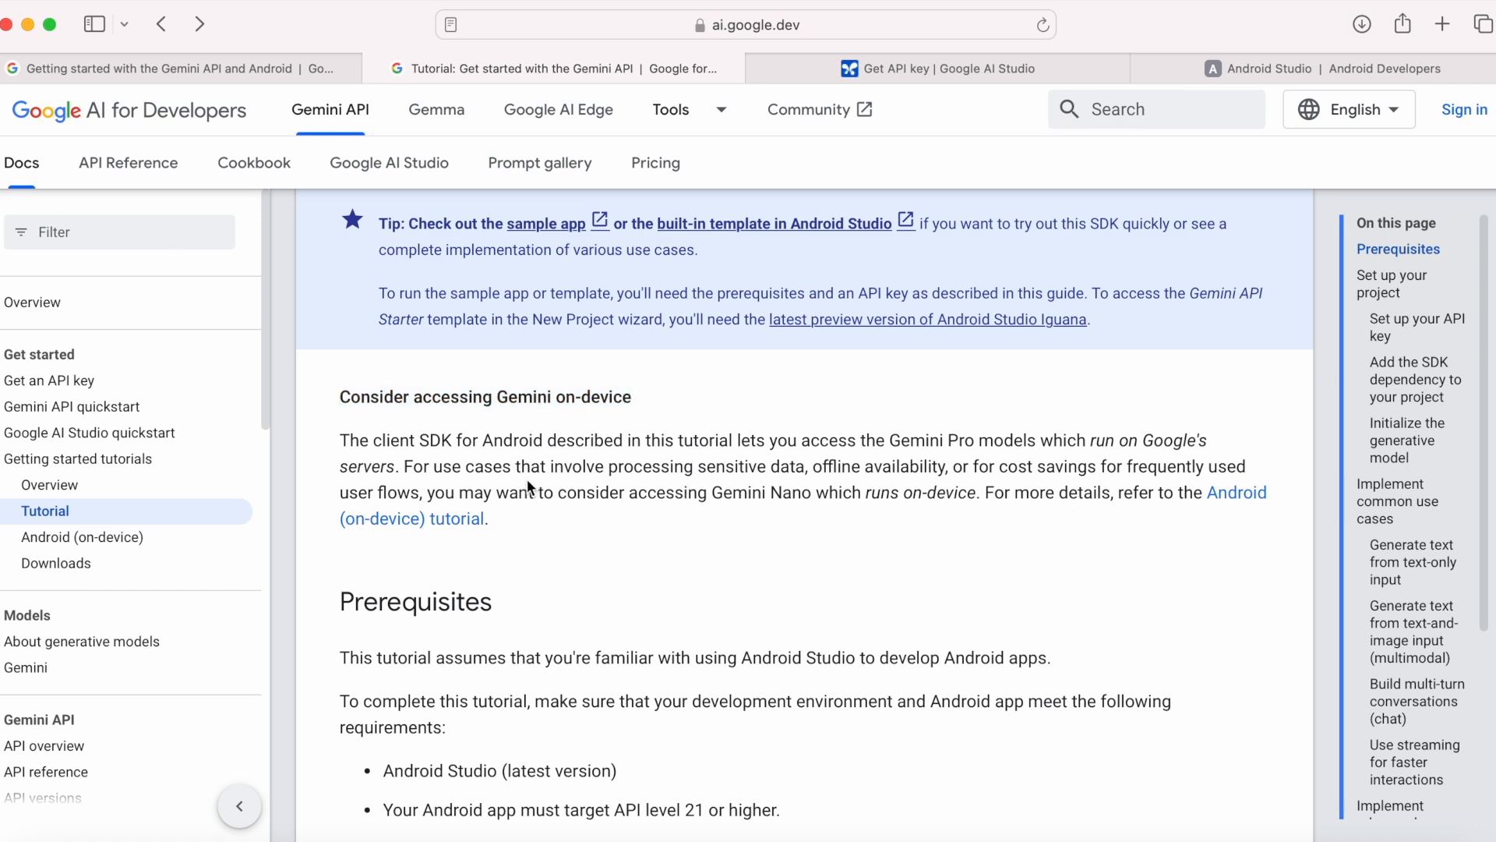
{"action": "left_click_drag", "start_coordinate": [405, 466], "coordinate": [665, 466]}
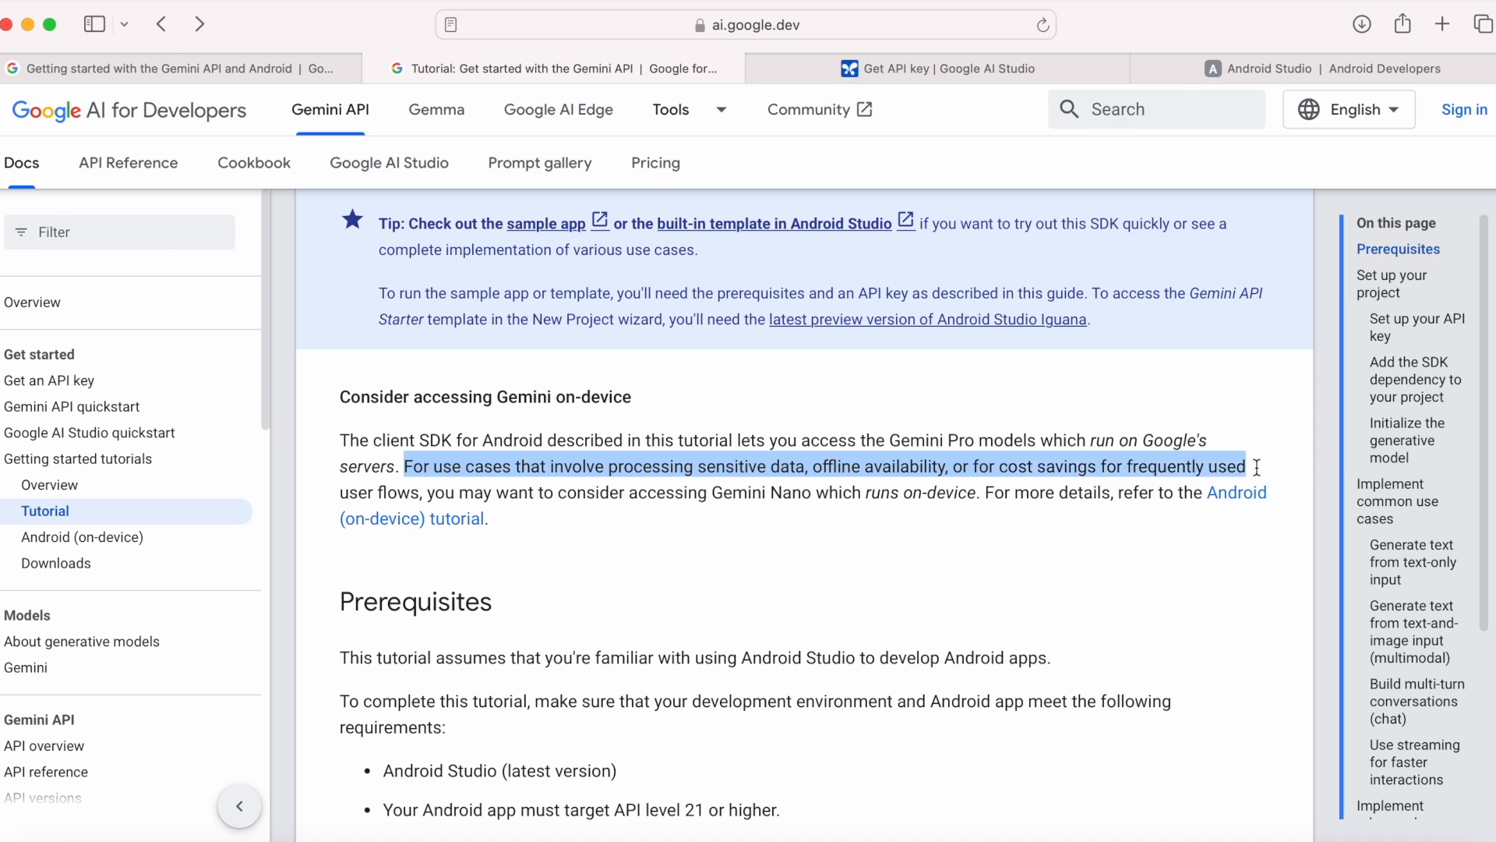
{"action": "left_click_drag", "start_coordinate": [1255, 466], "coordinate": [583, 501]}
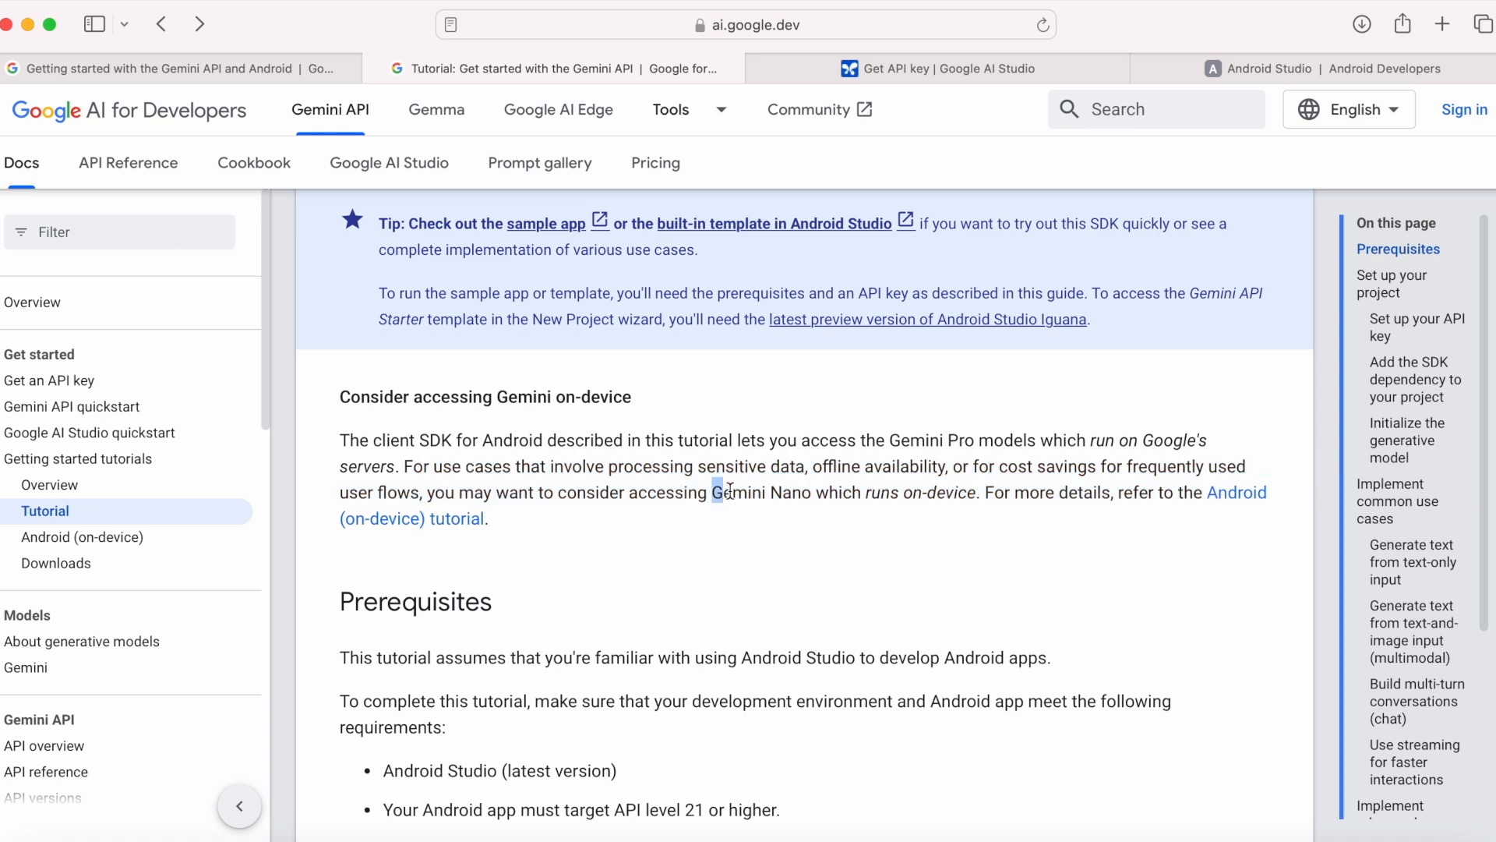
Open the Android on-device tutorial and scroll to the AICore architecture diagram
{"action": "left_click_drag", "start_coordinate": [714, 491], "coordinate": [974, 491]}
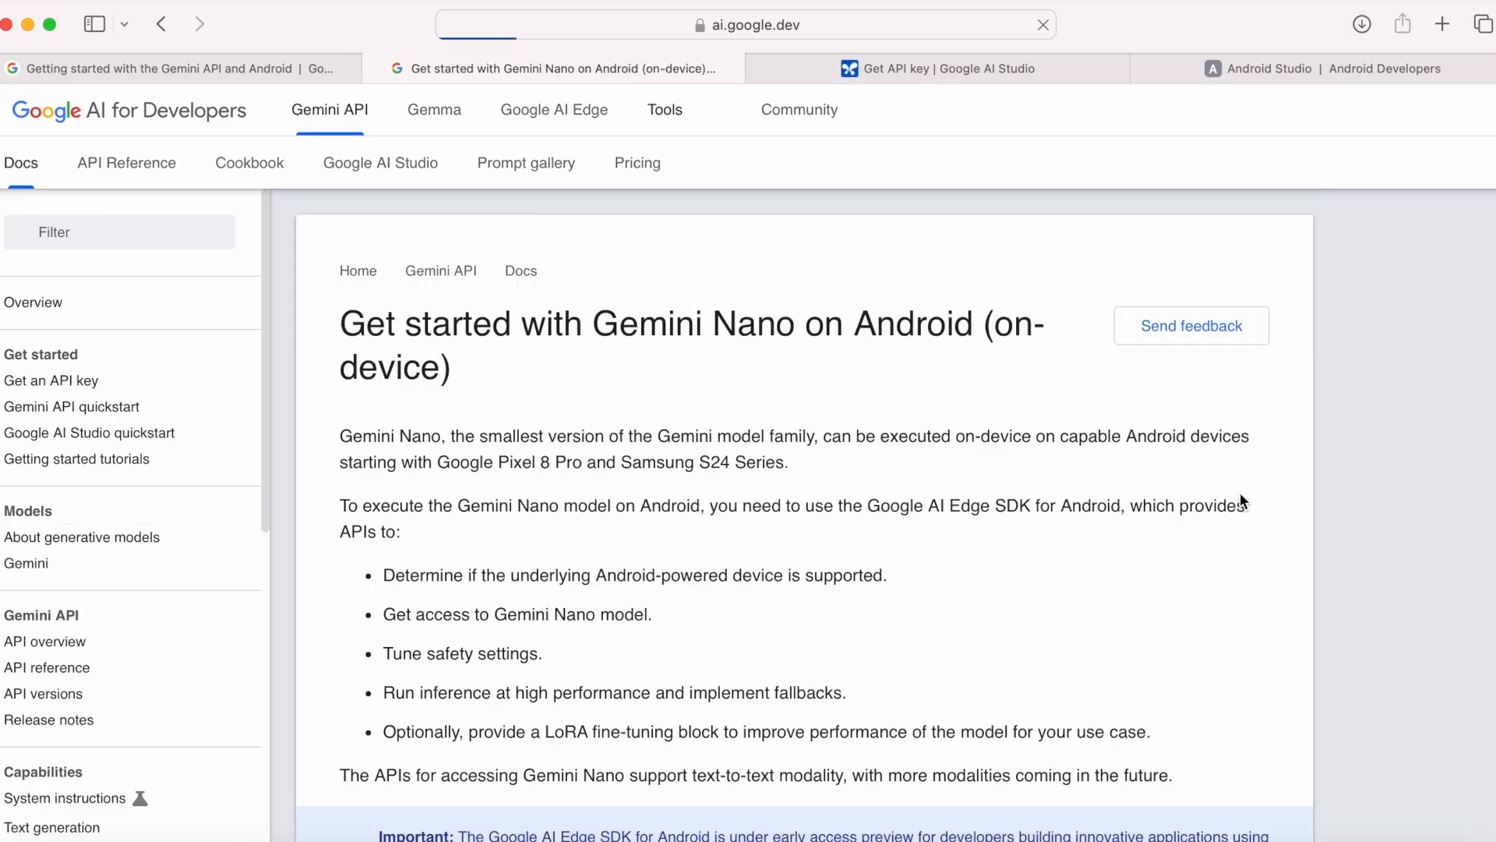
{"action": "scroll", "scroll_direction": "down", "scroll_amount": 3}
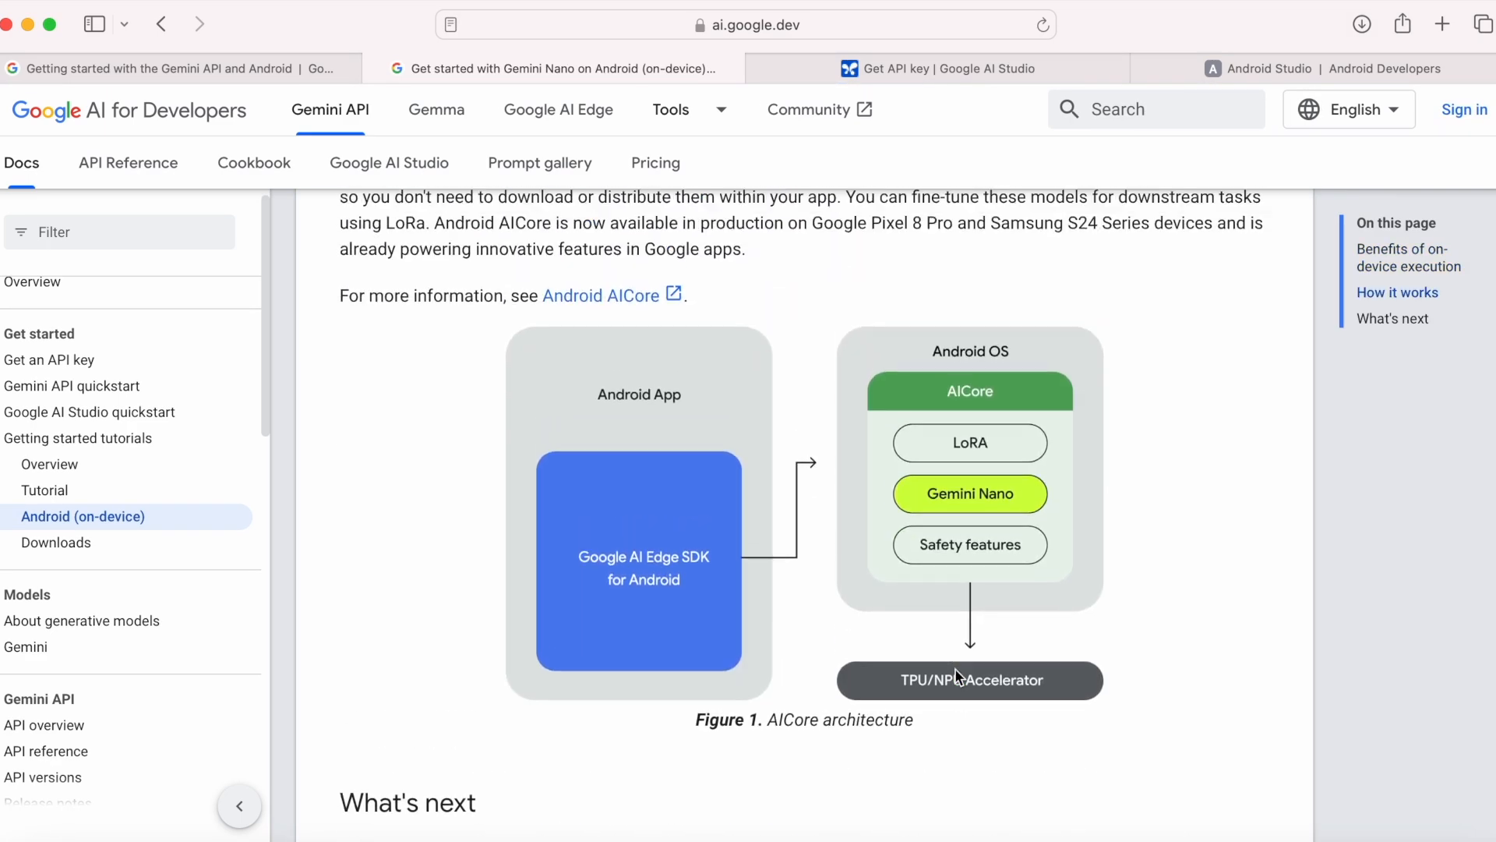
{"action": "scroll", "scroll_direction": "down", "scroll_amount": 3}
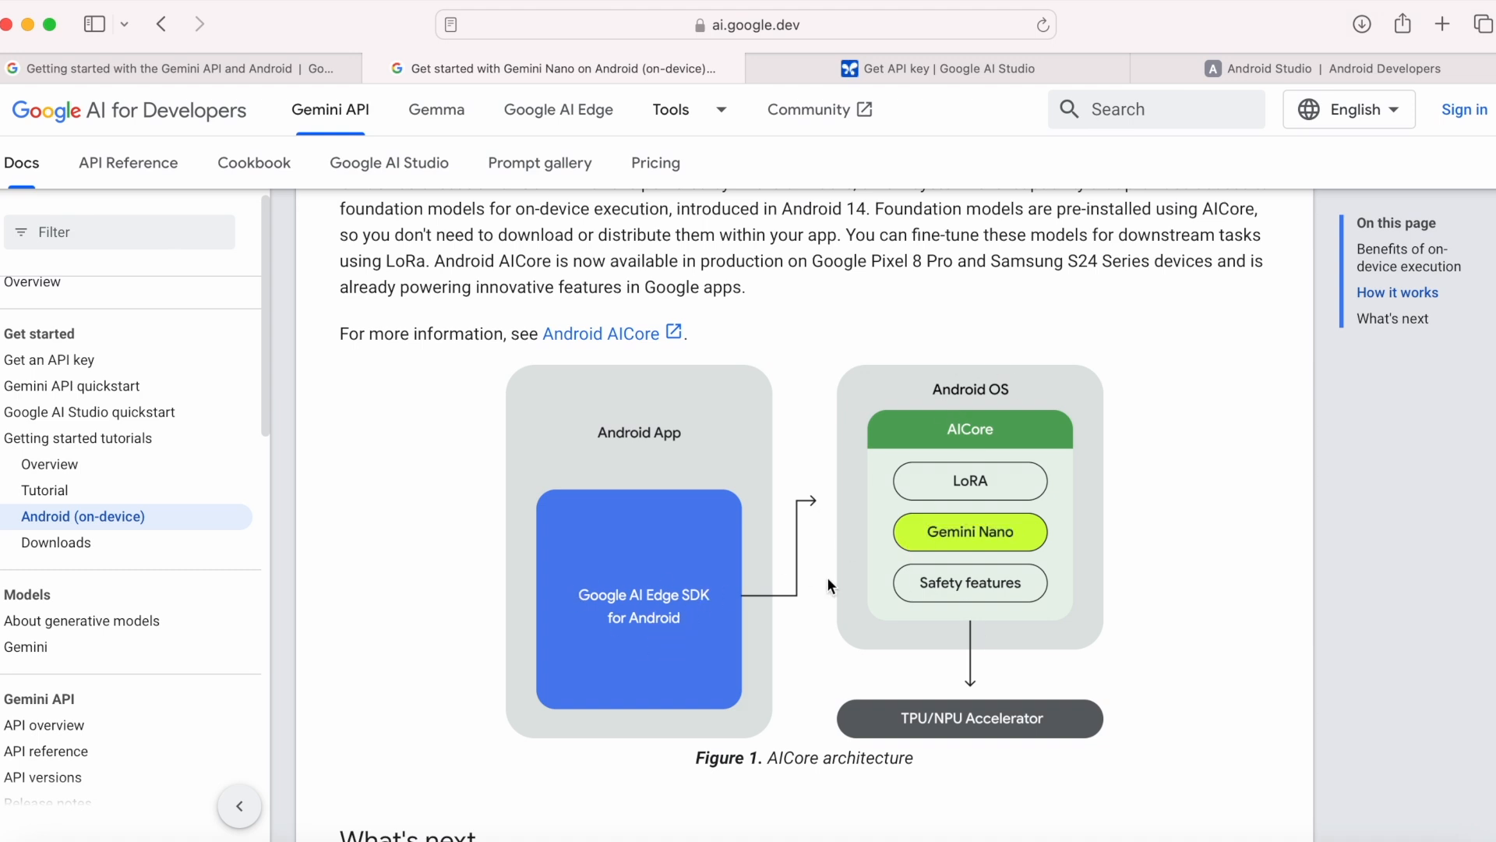
{"action": "mouse_move", "coordinate": [796, 571]}
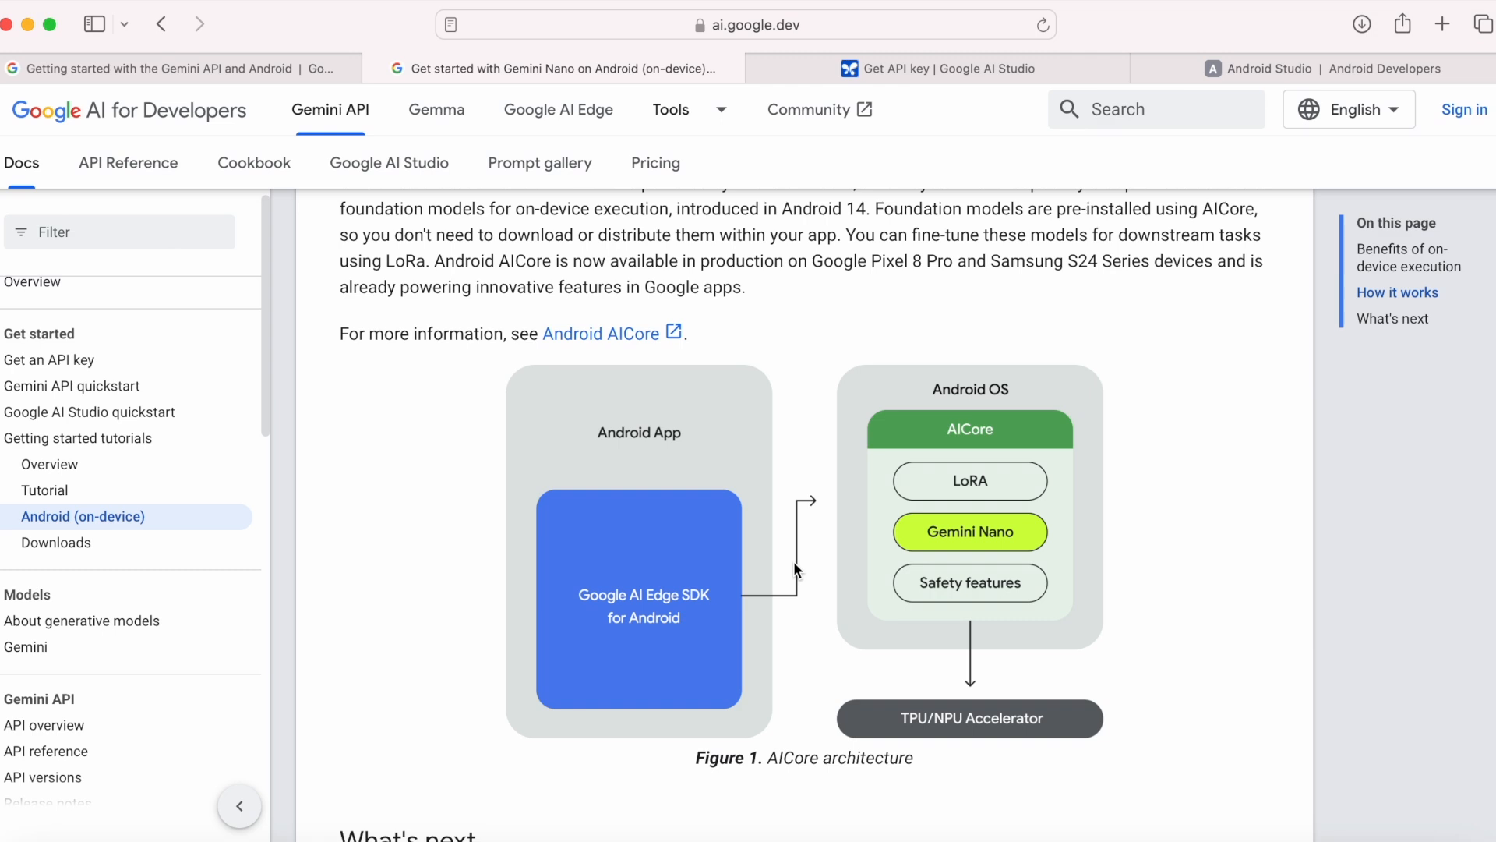